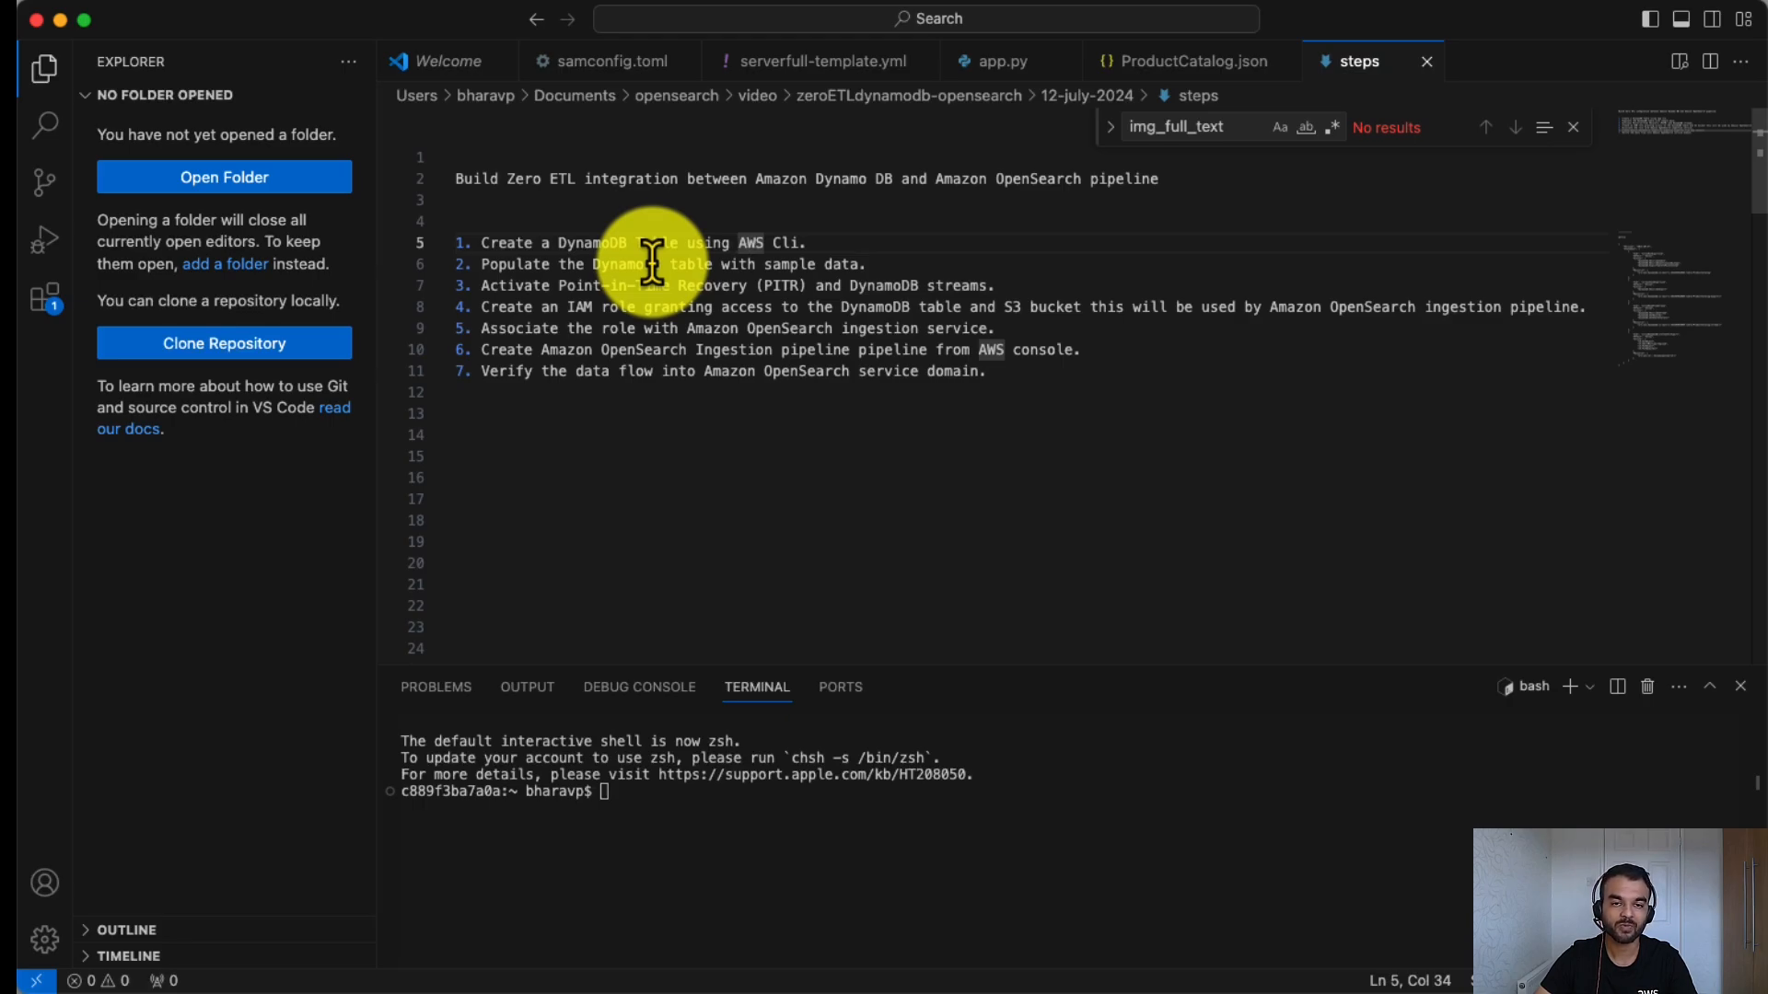
mouse_move(591, 372)
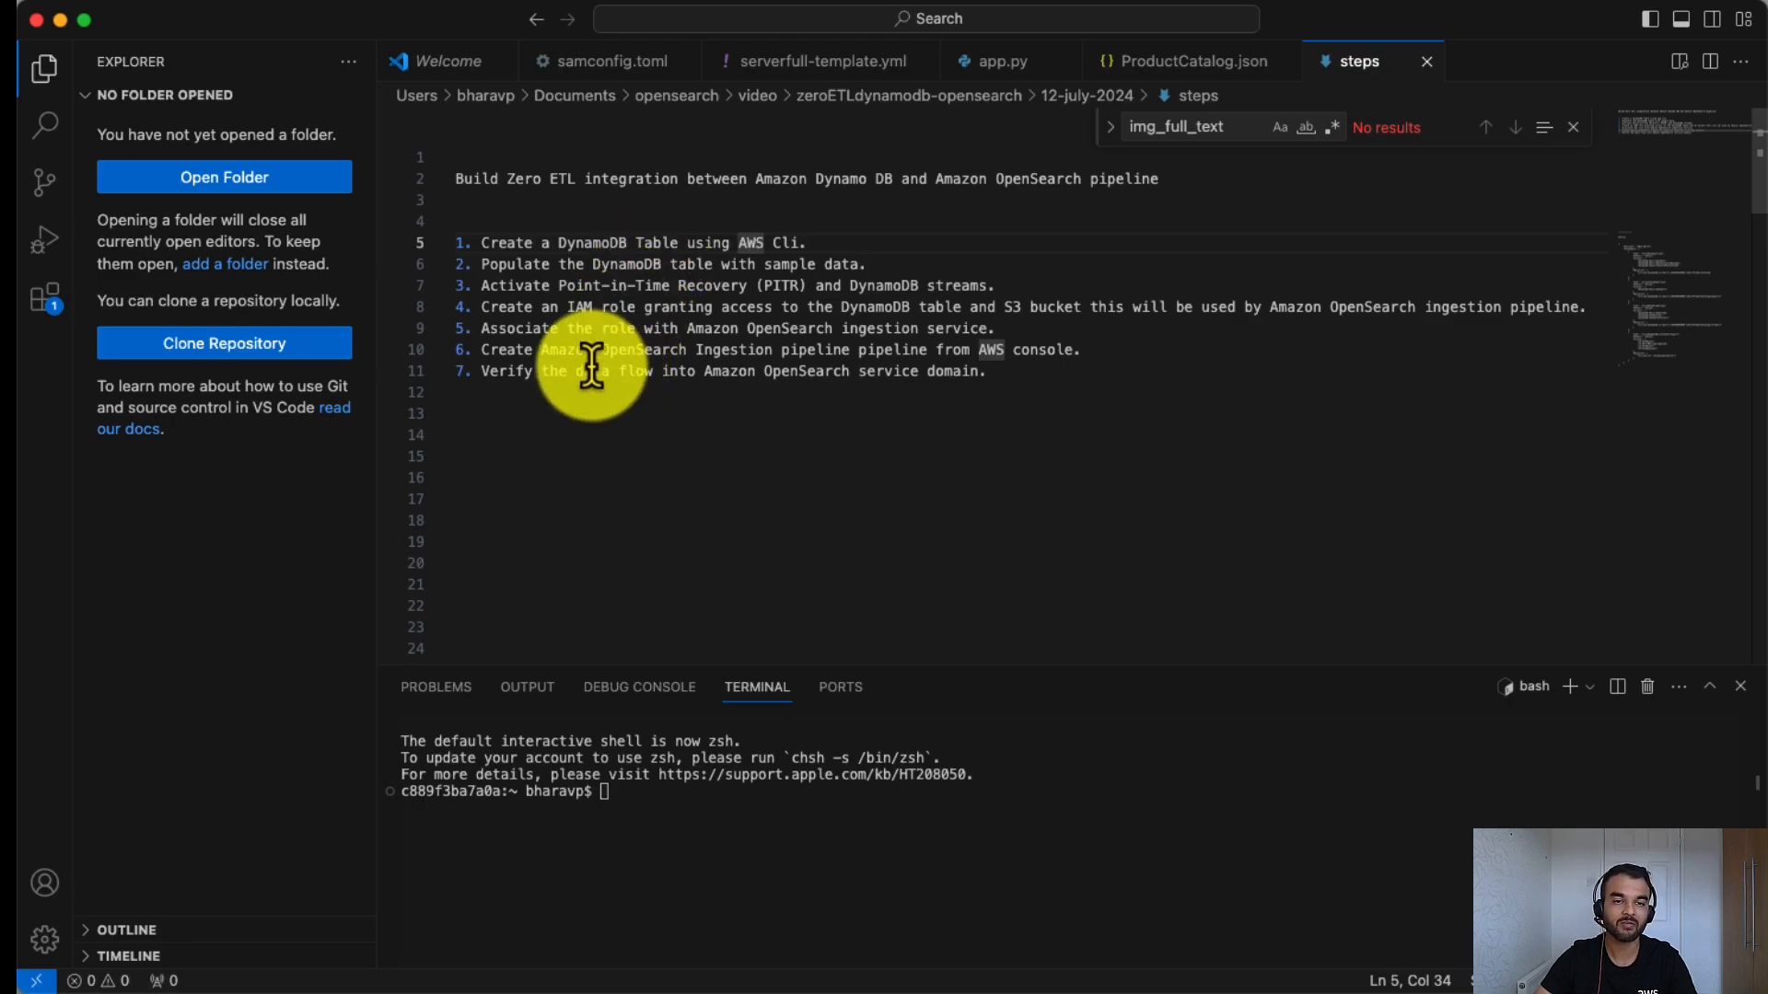
mouse_move(507, 372)
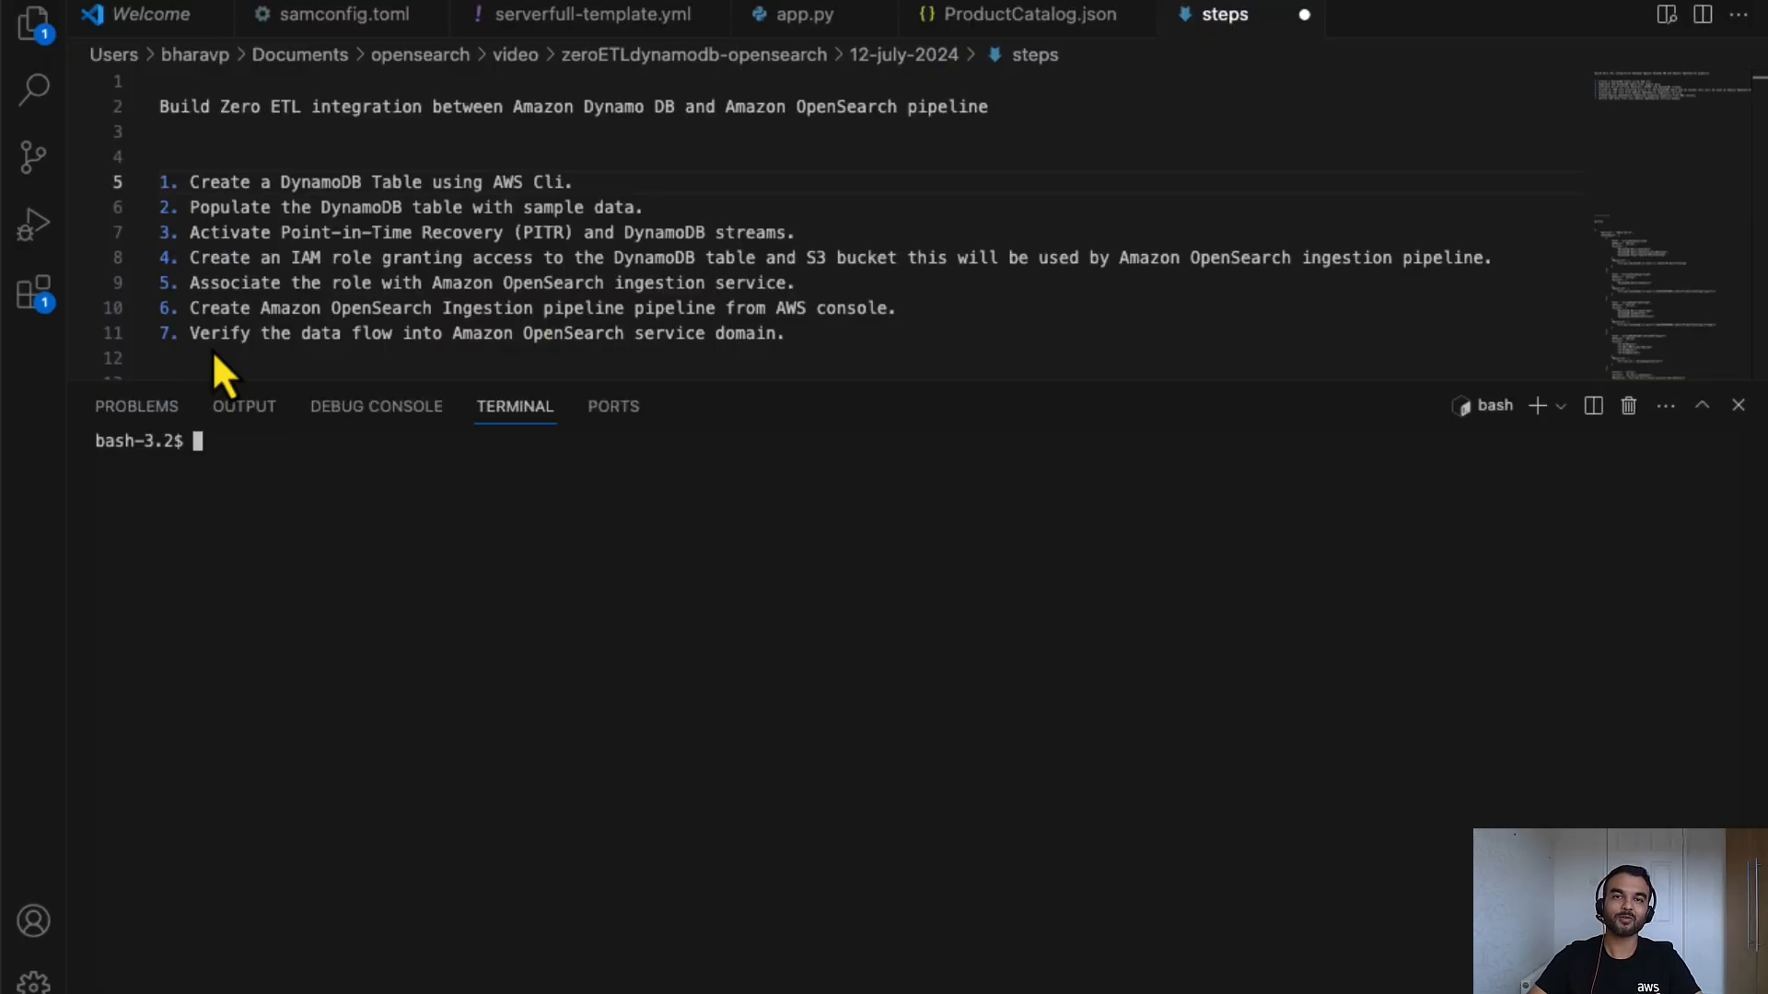
mouse_move(278, 521)
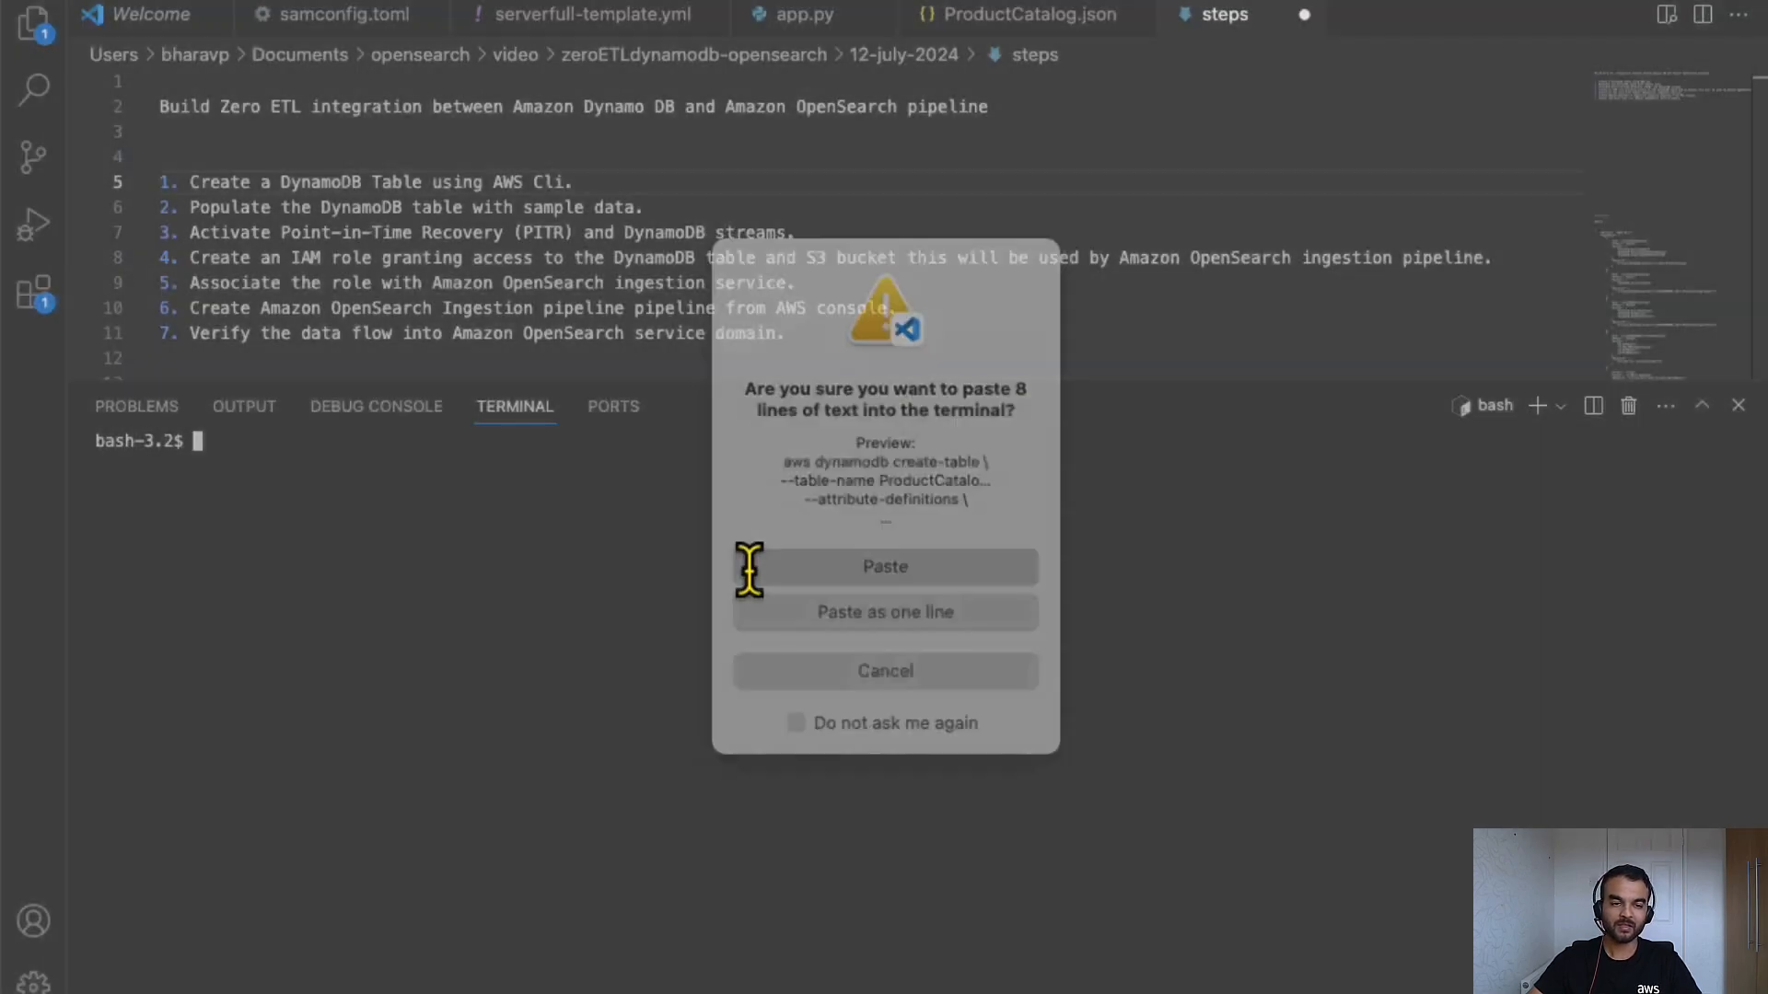
Paste and run the aws dynamodb create-table command for ProductCatalog in the terminal.
click(884, 567)
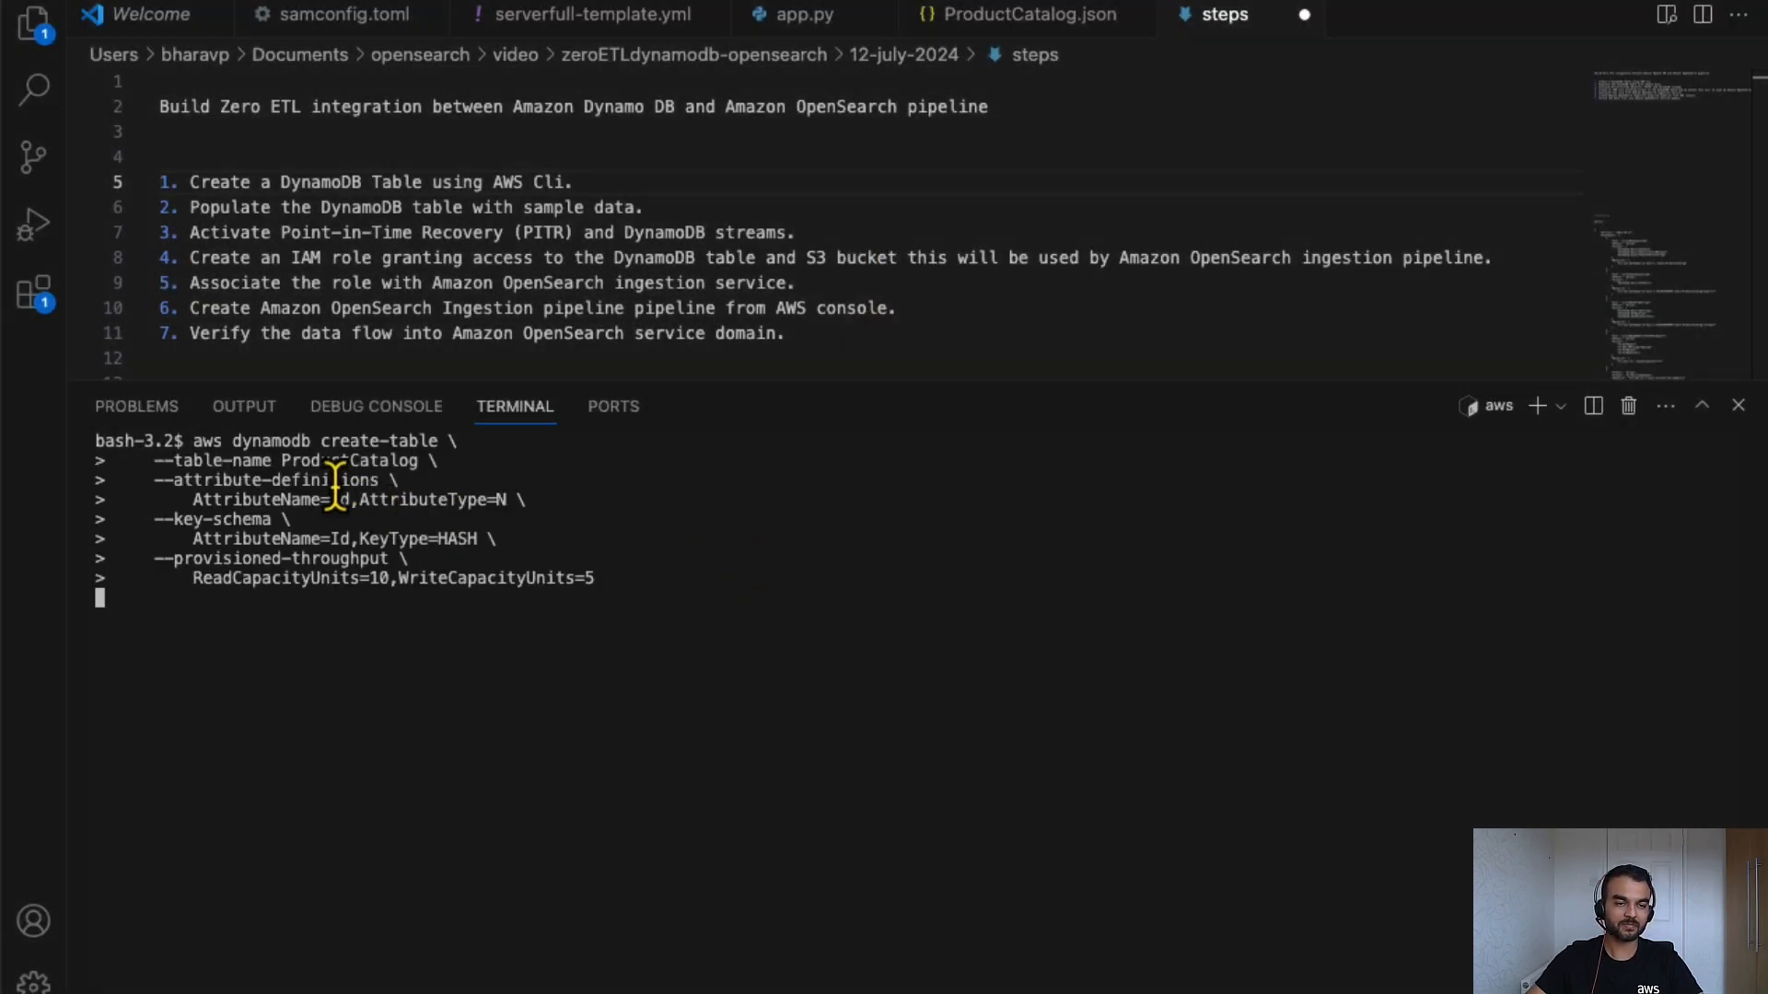
key(Enter)
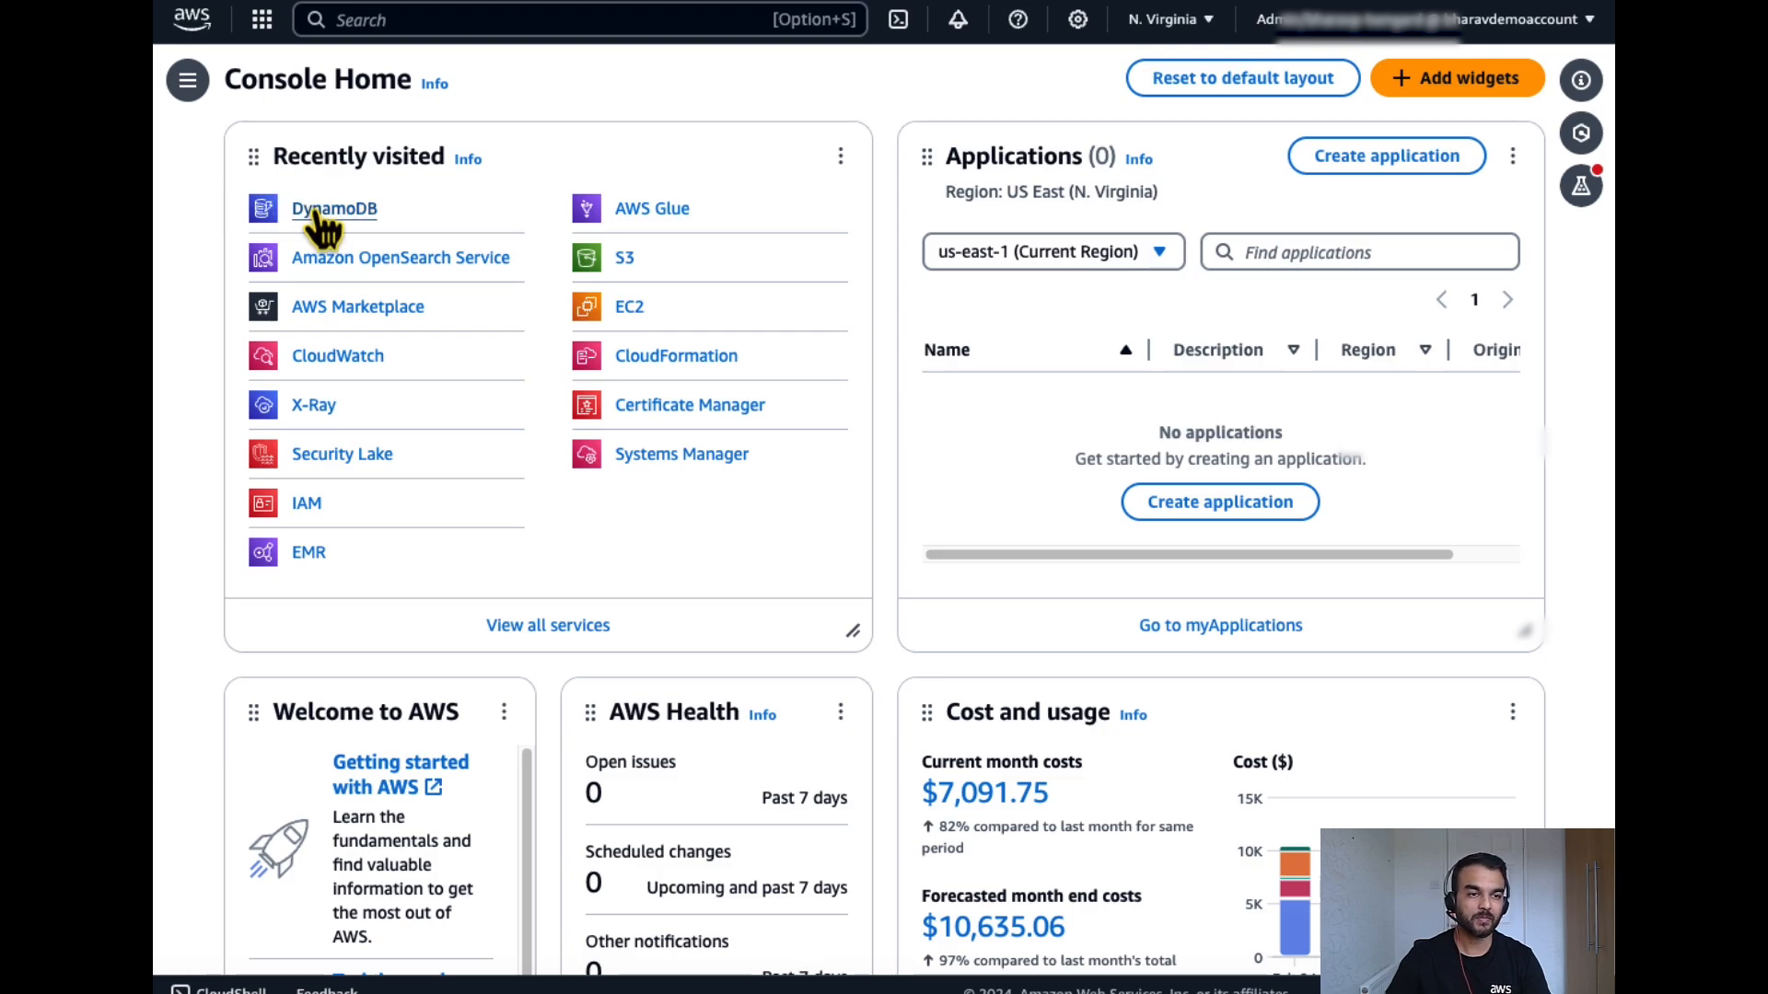
Navigate to DynamoDB Tables and open the ProductCatalog table's overview.
click(330, 208)
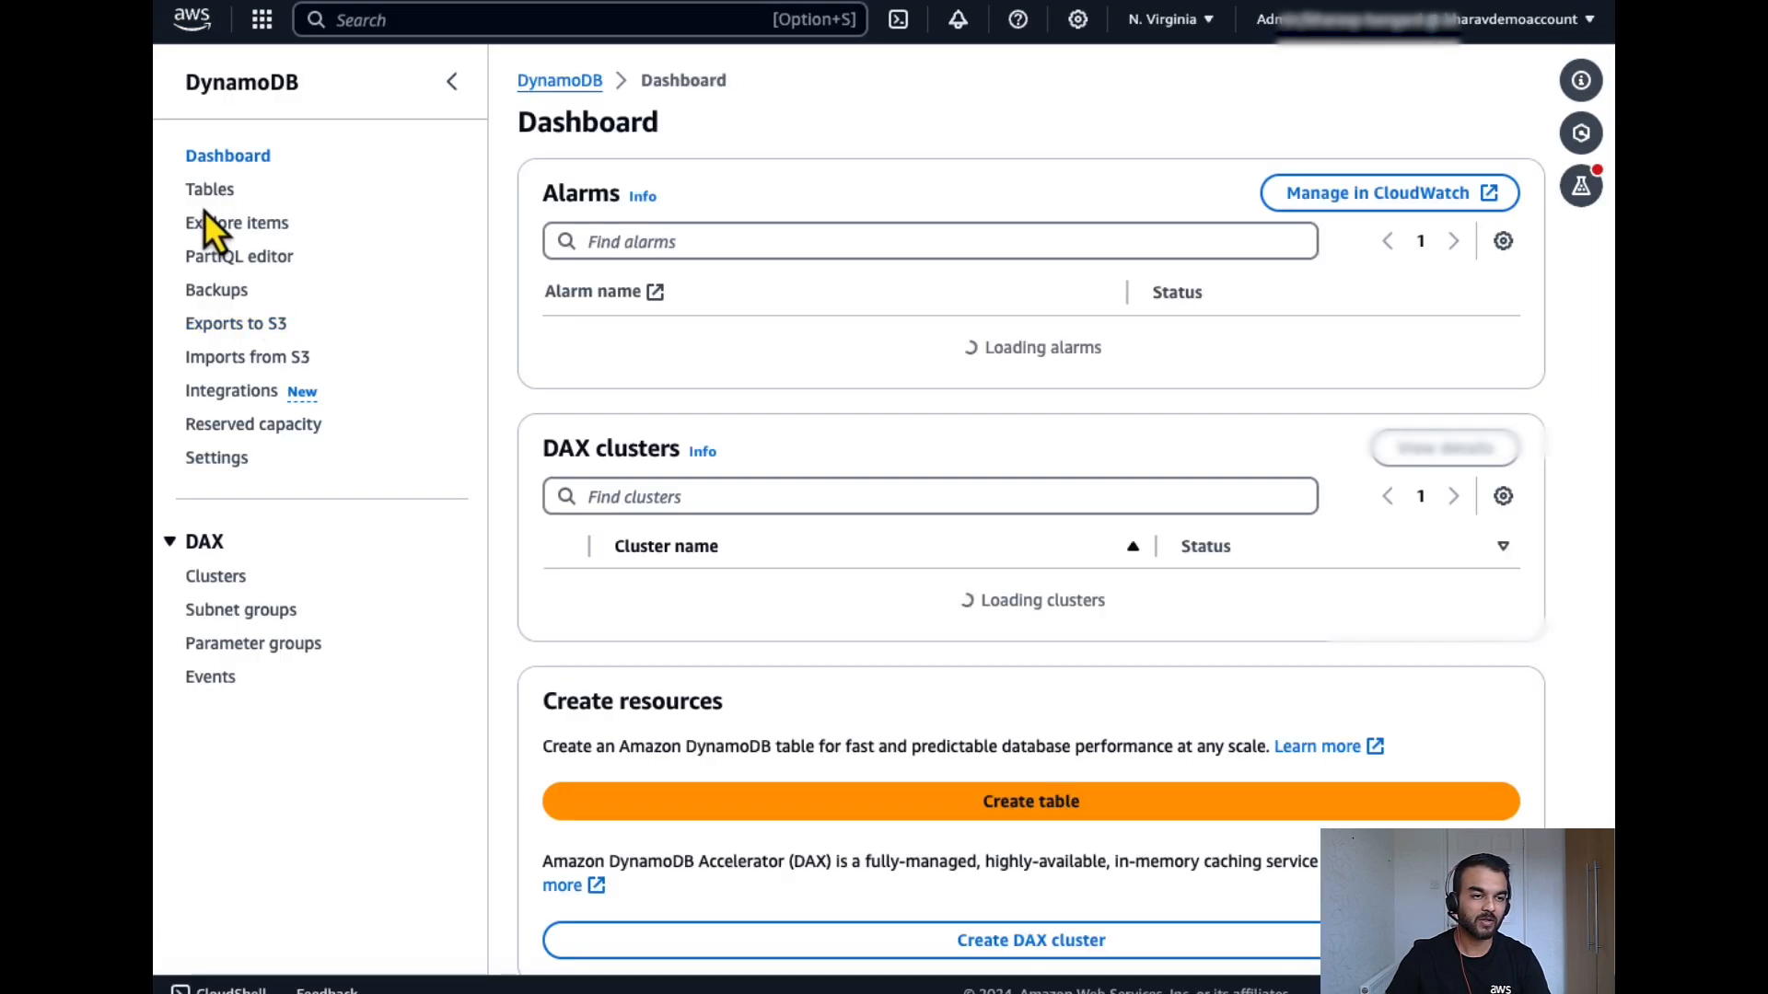
click(210, 188)
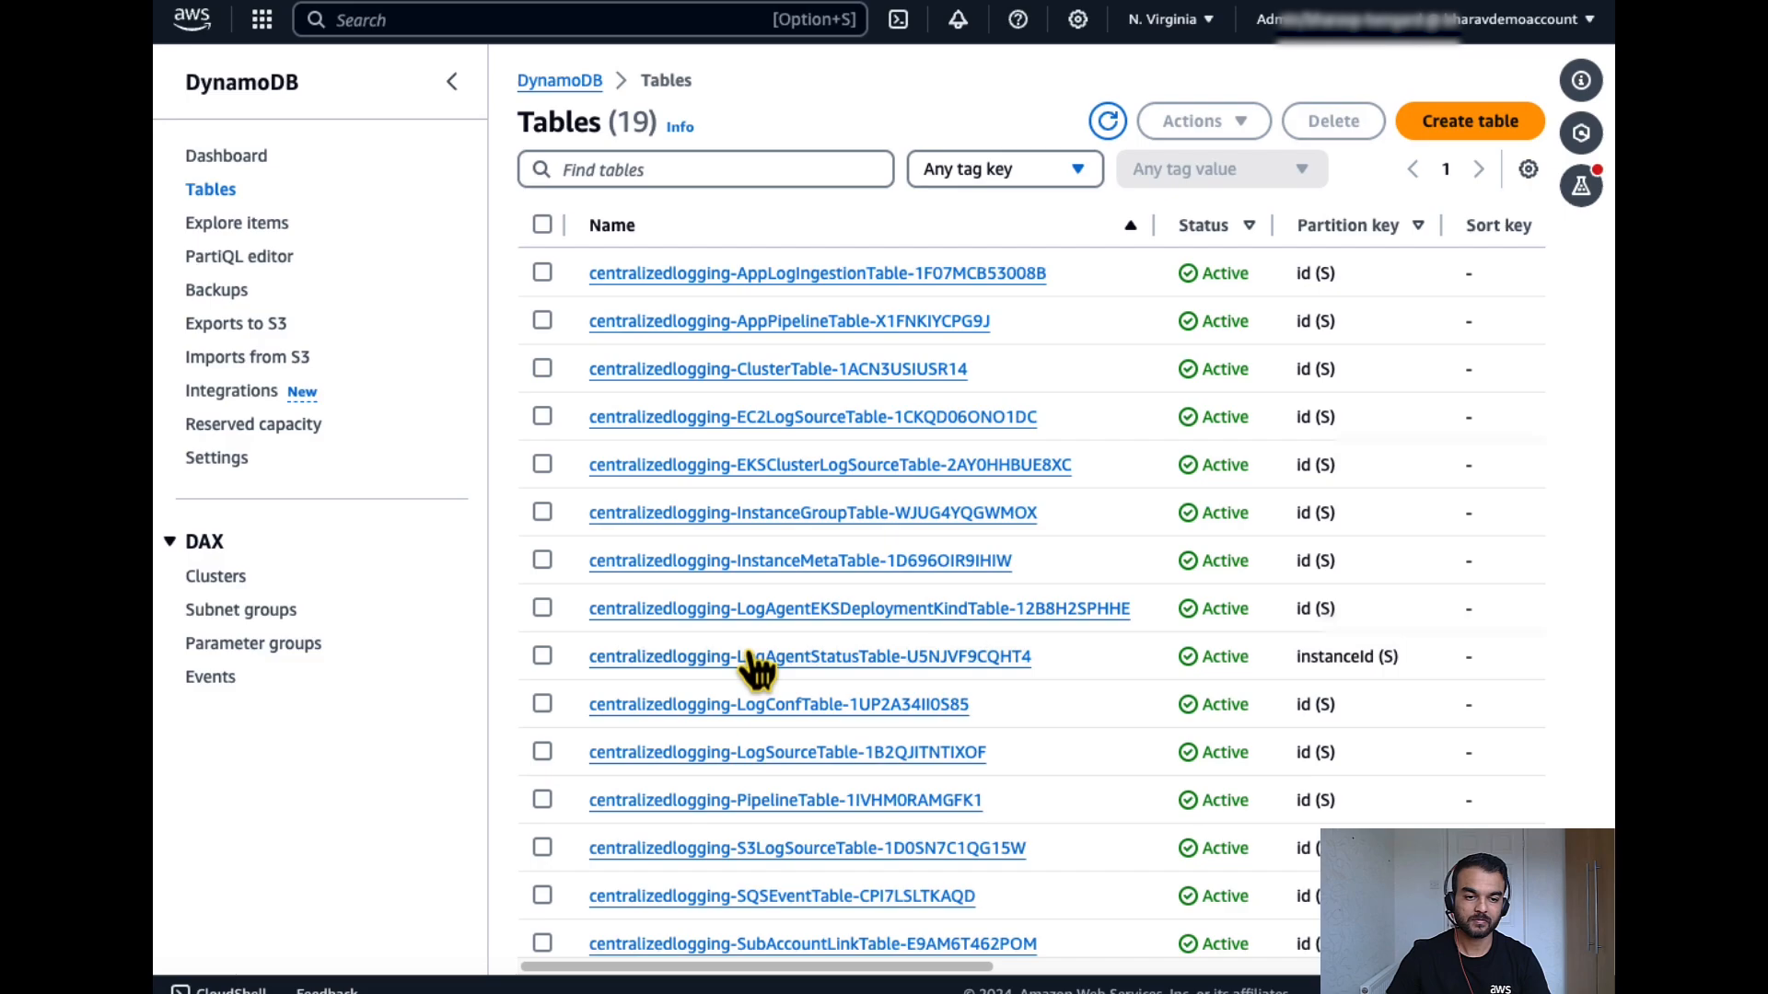
scroll(down, 3)
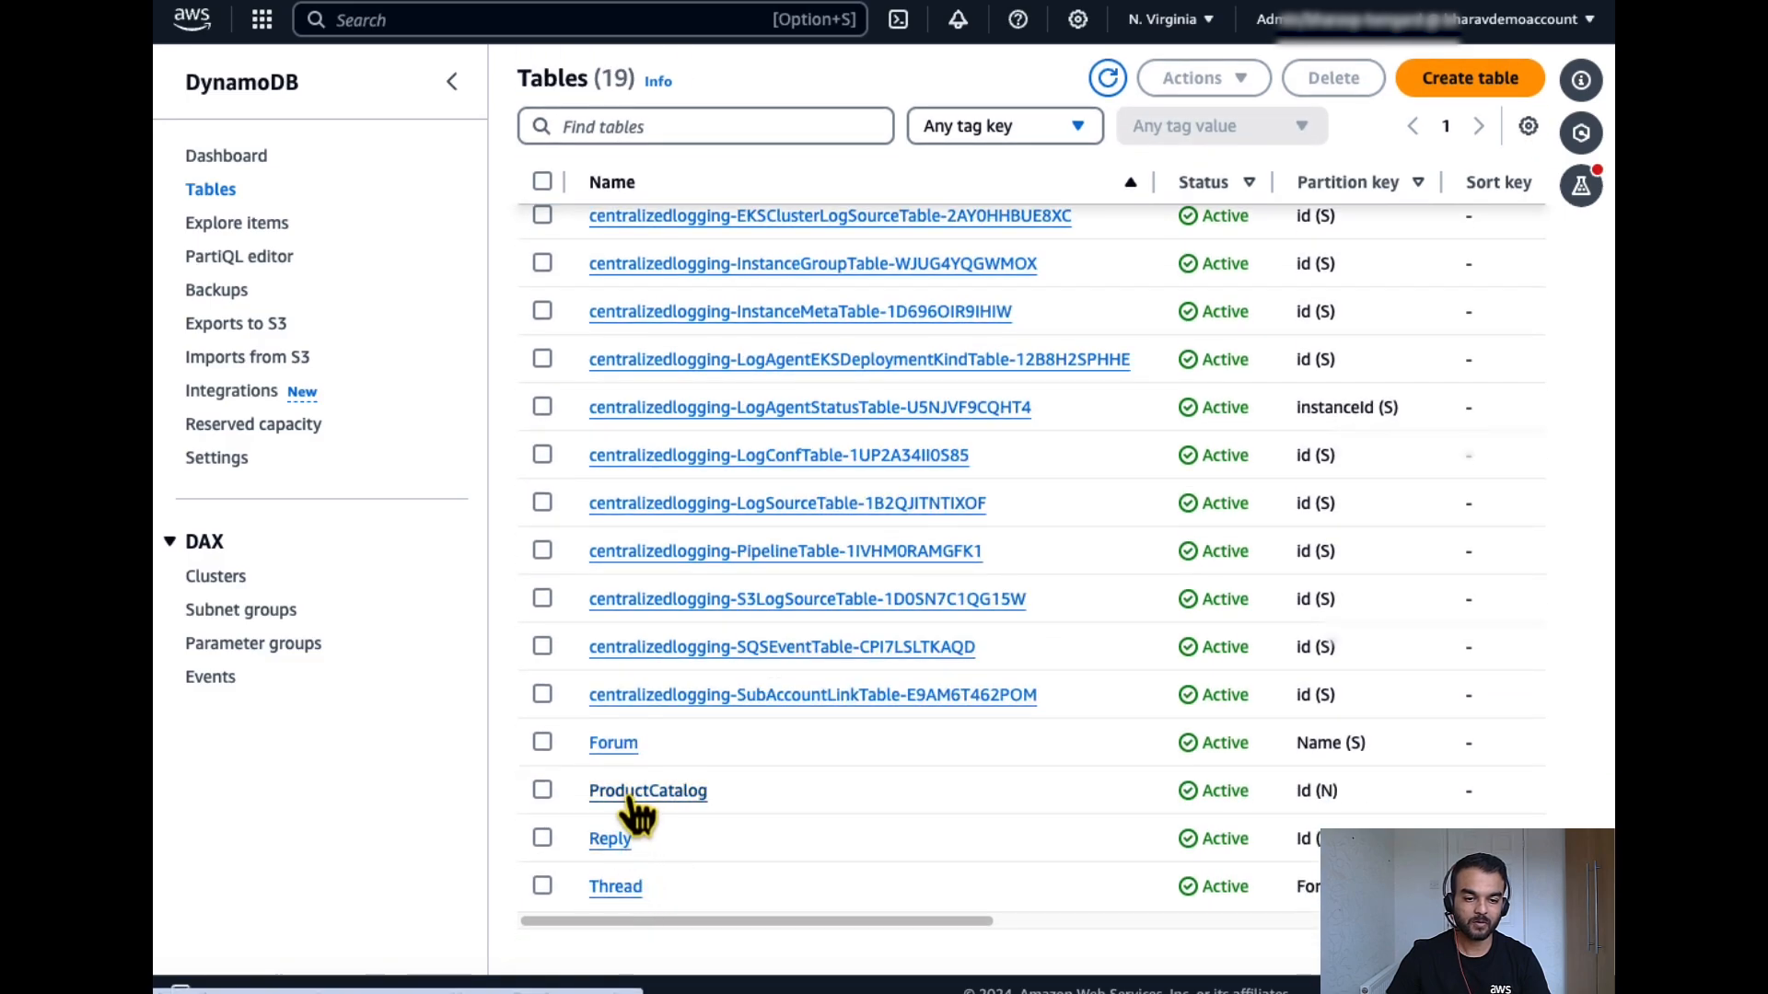
click(648, 792)
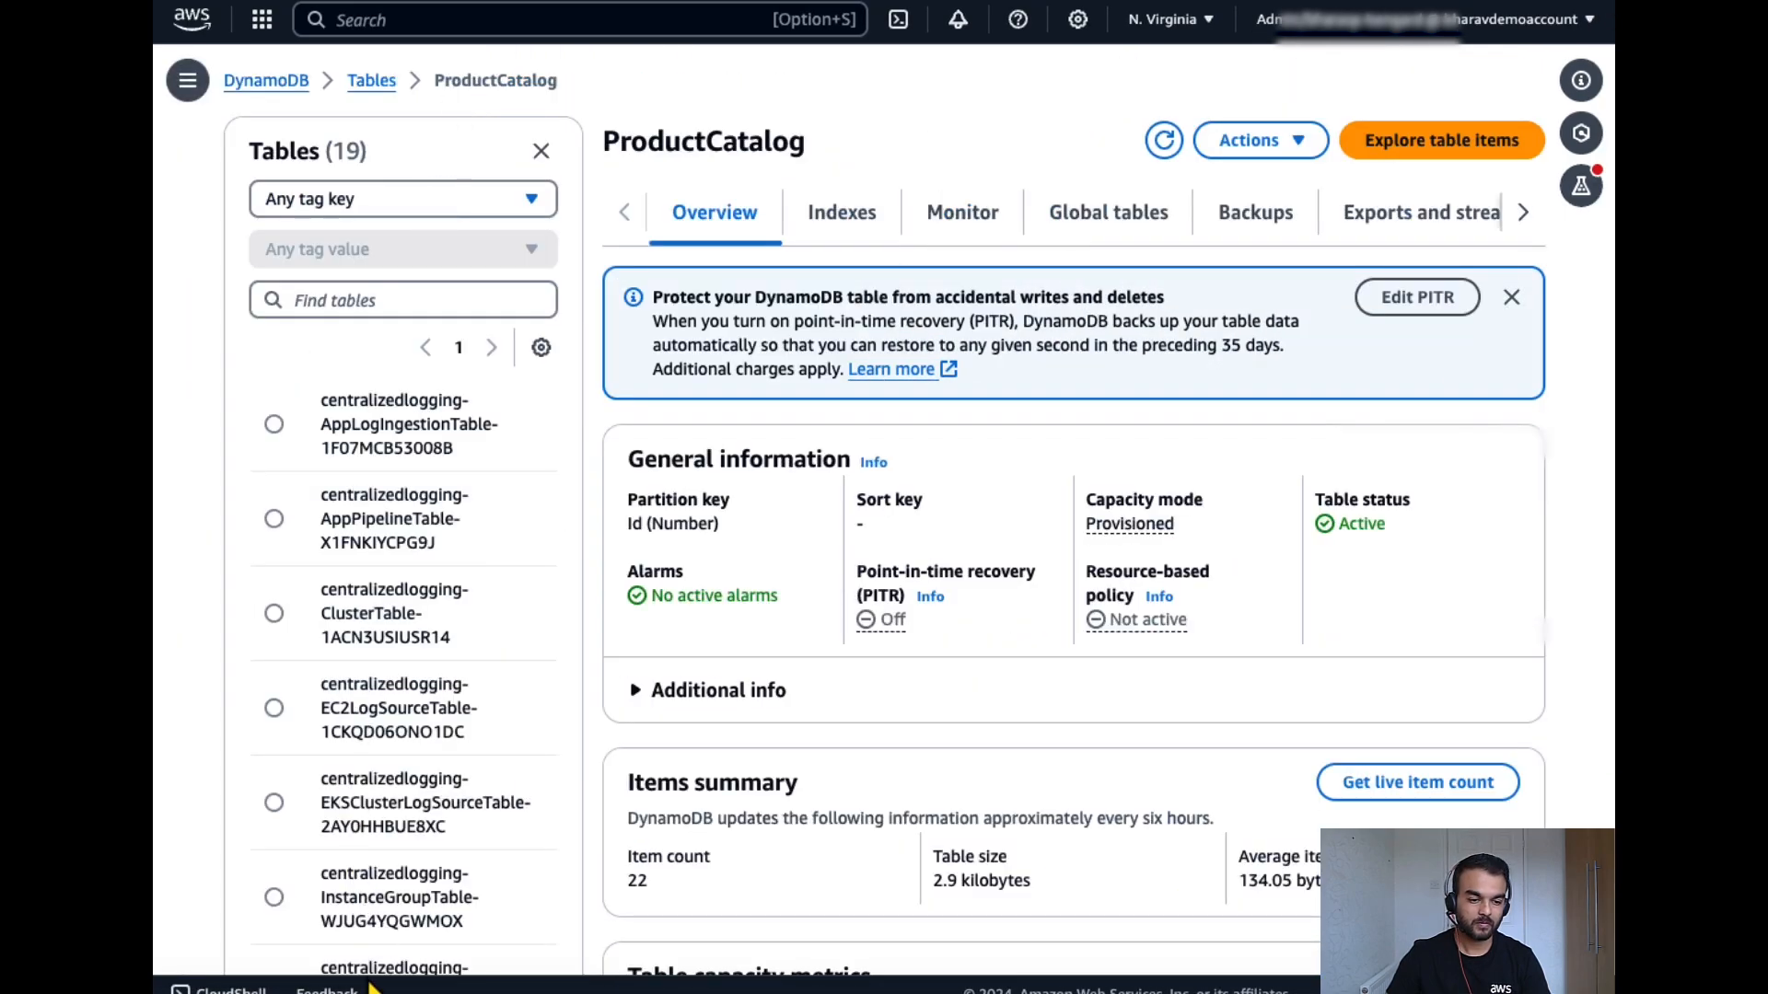
mouse_move(652, 943)
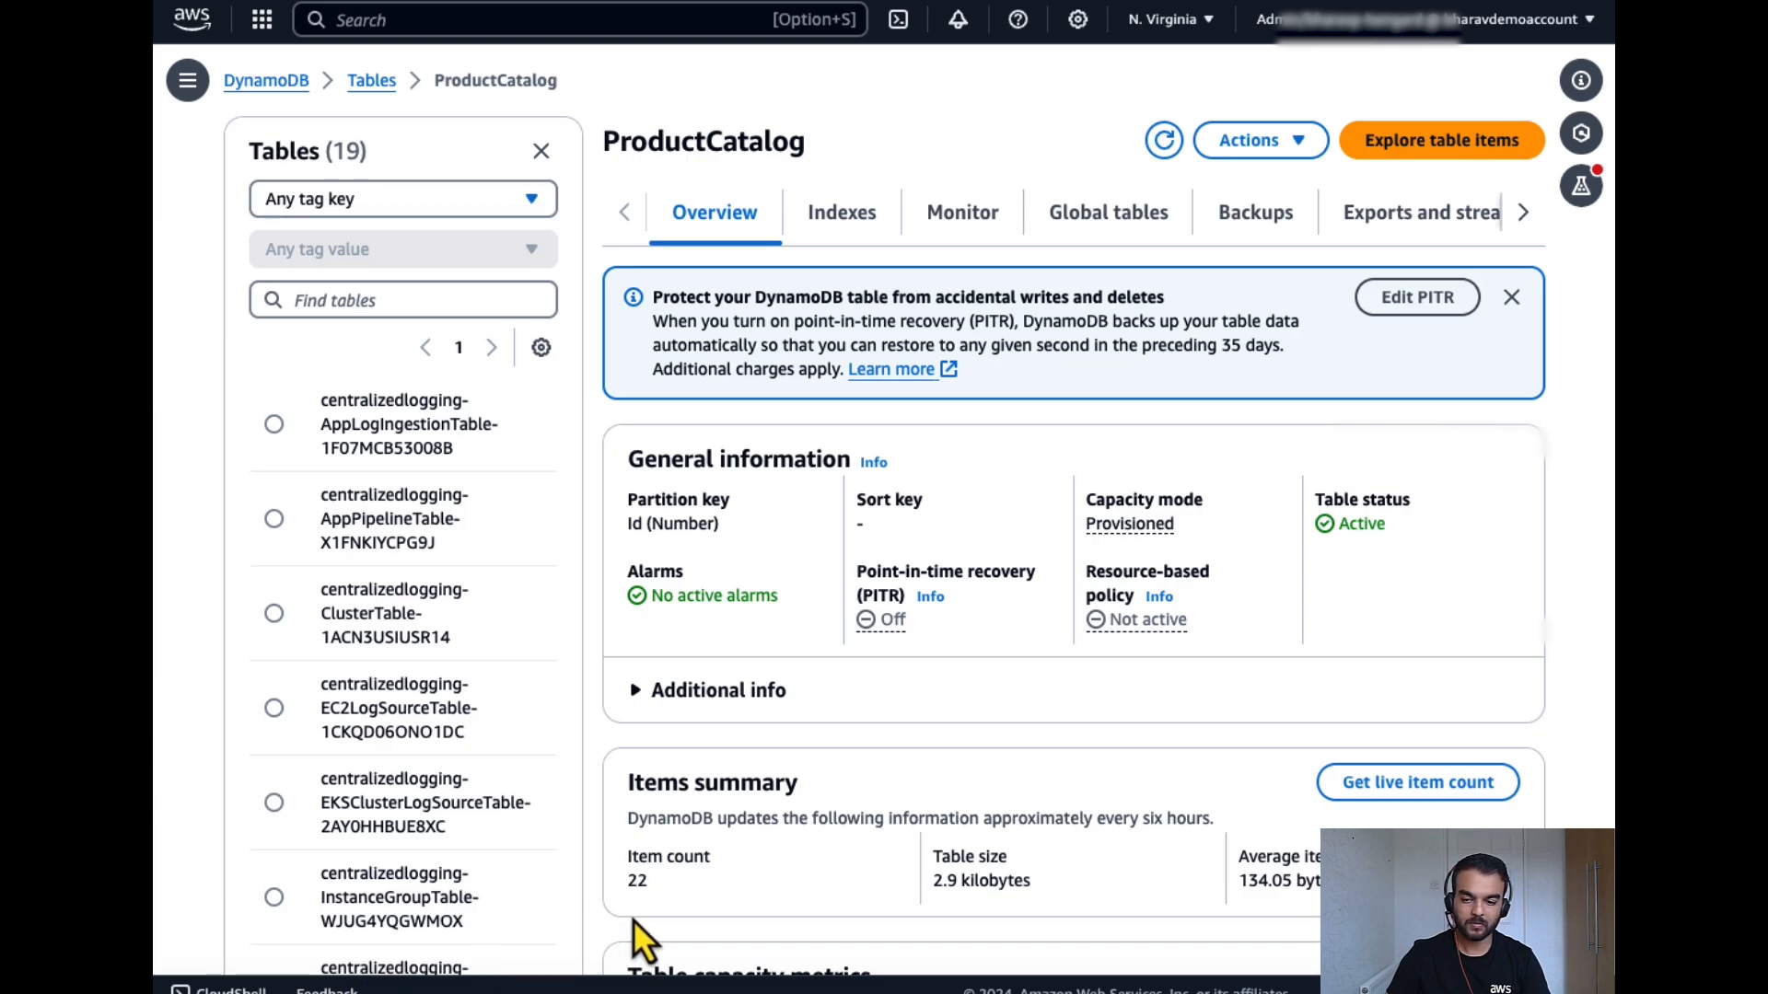
Edit PITR to turn on point-in-time recovery for ProductCatalog and save.
click(1256, 213)
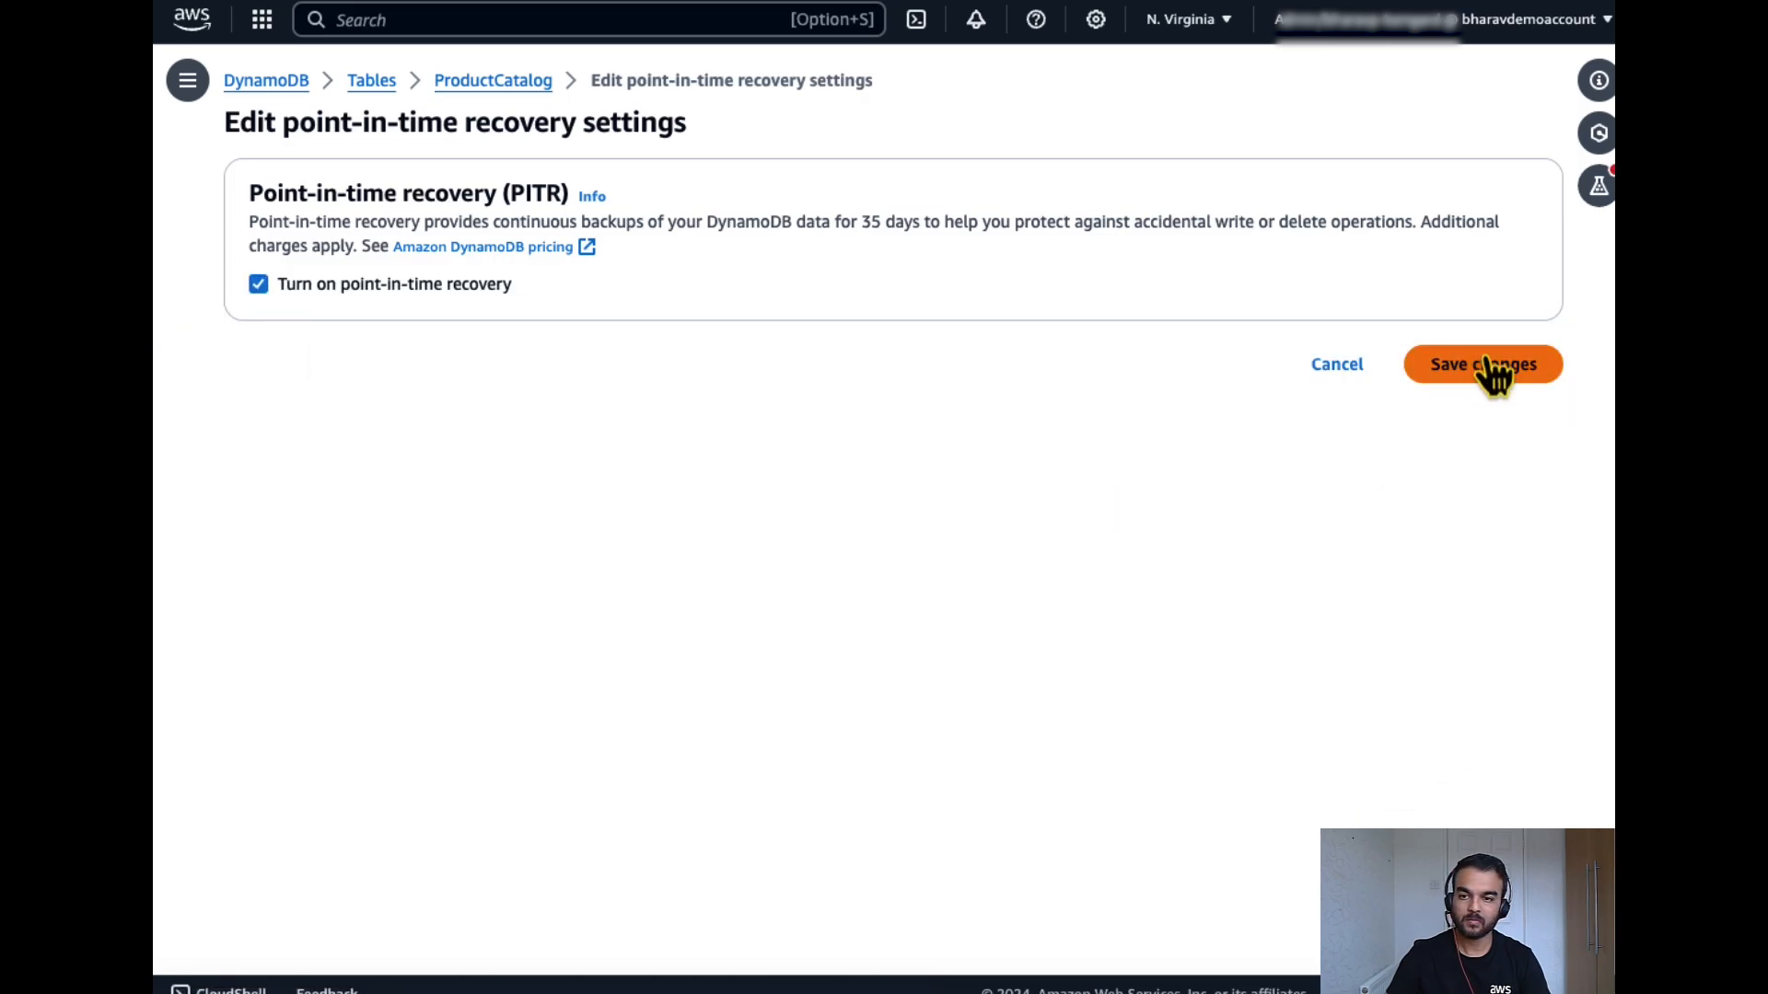
click(1483, 363)
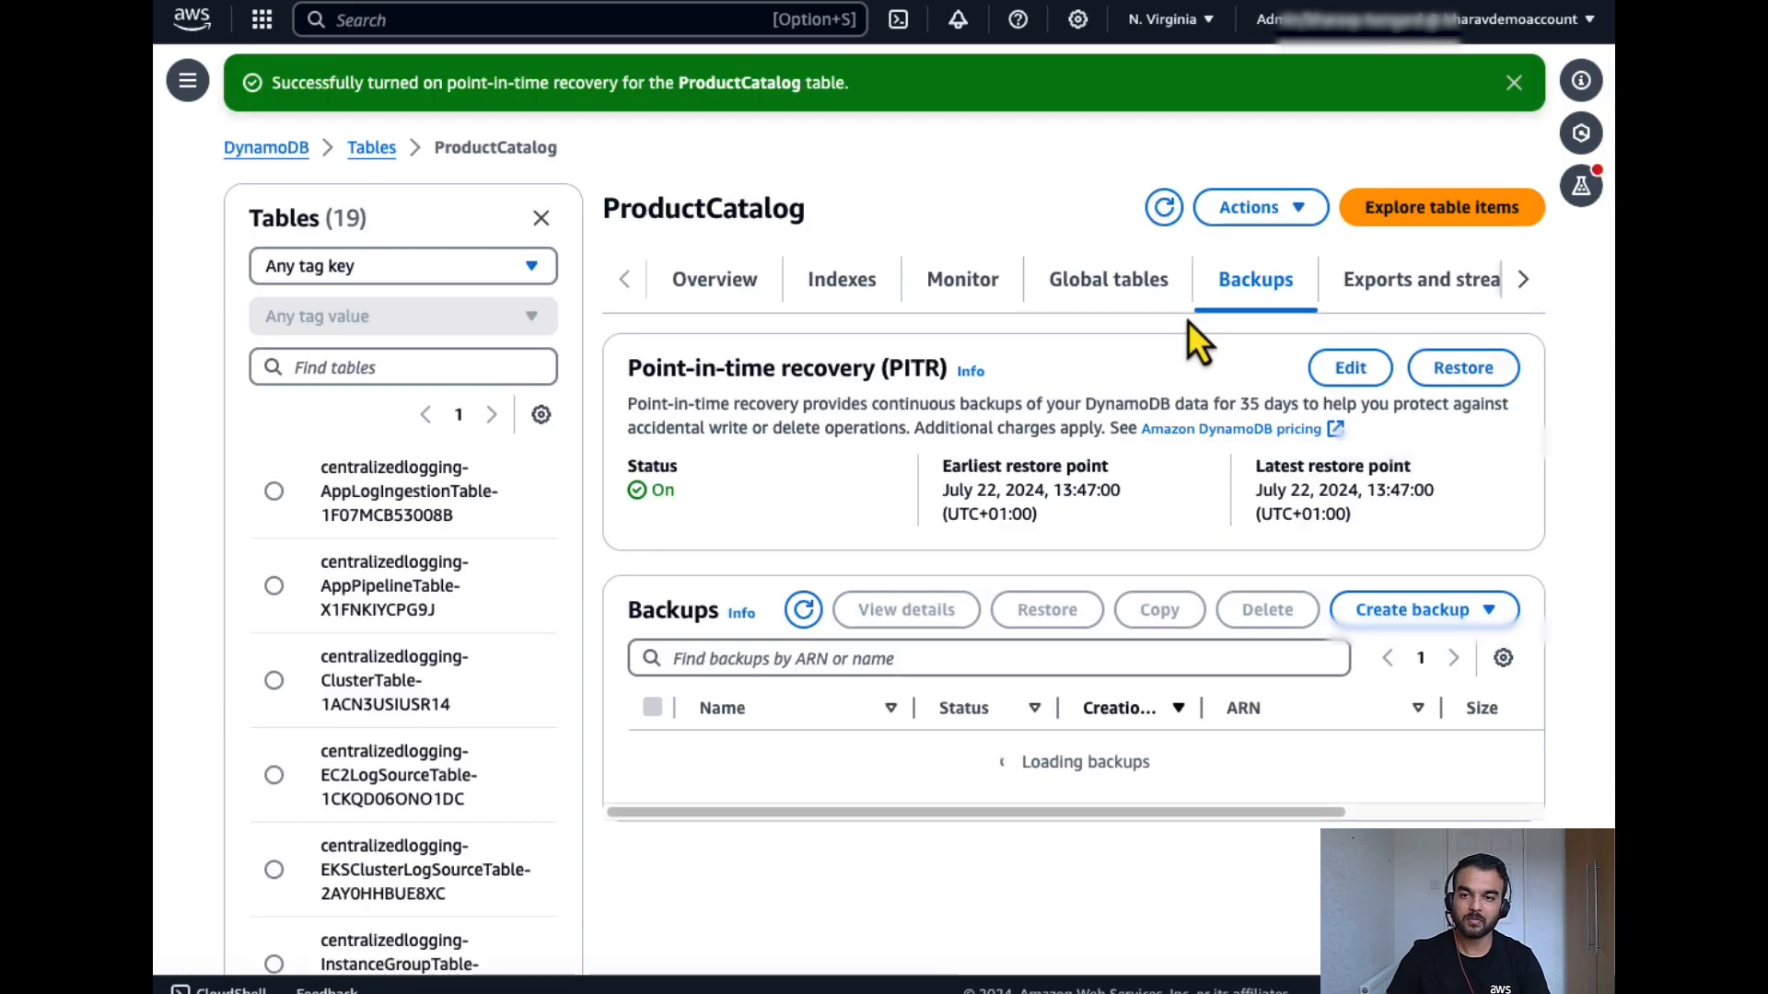
Enable a DynamoDB stream on ProductCatalog with the New image view type.
click(1418, 280)
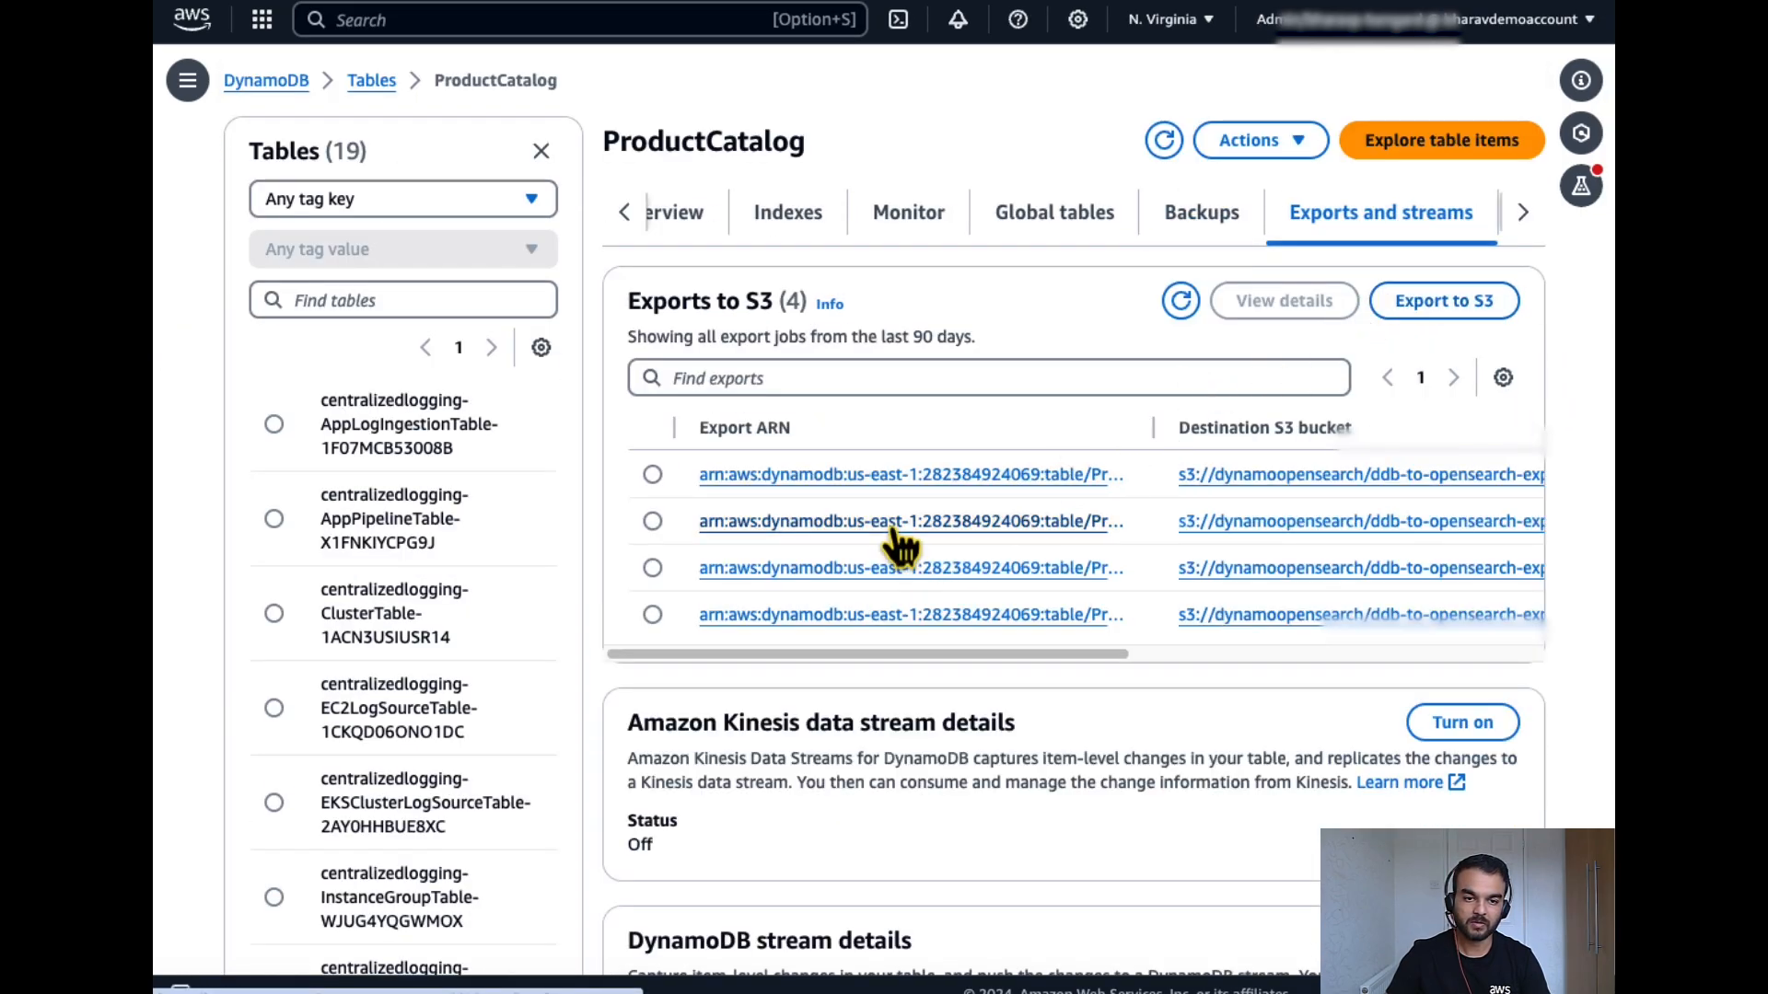
scroll(down, 3)
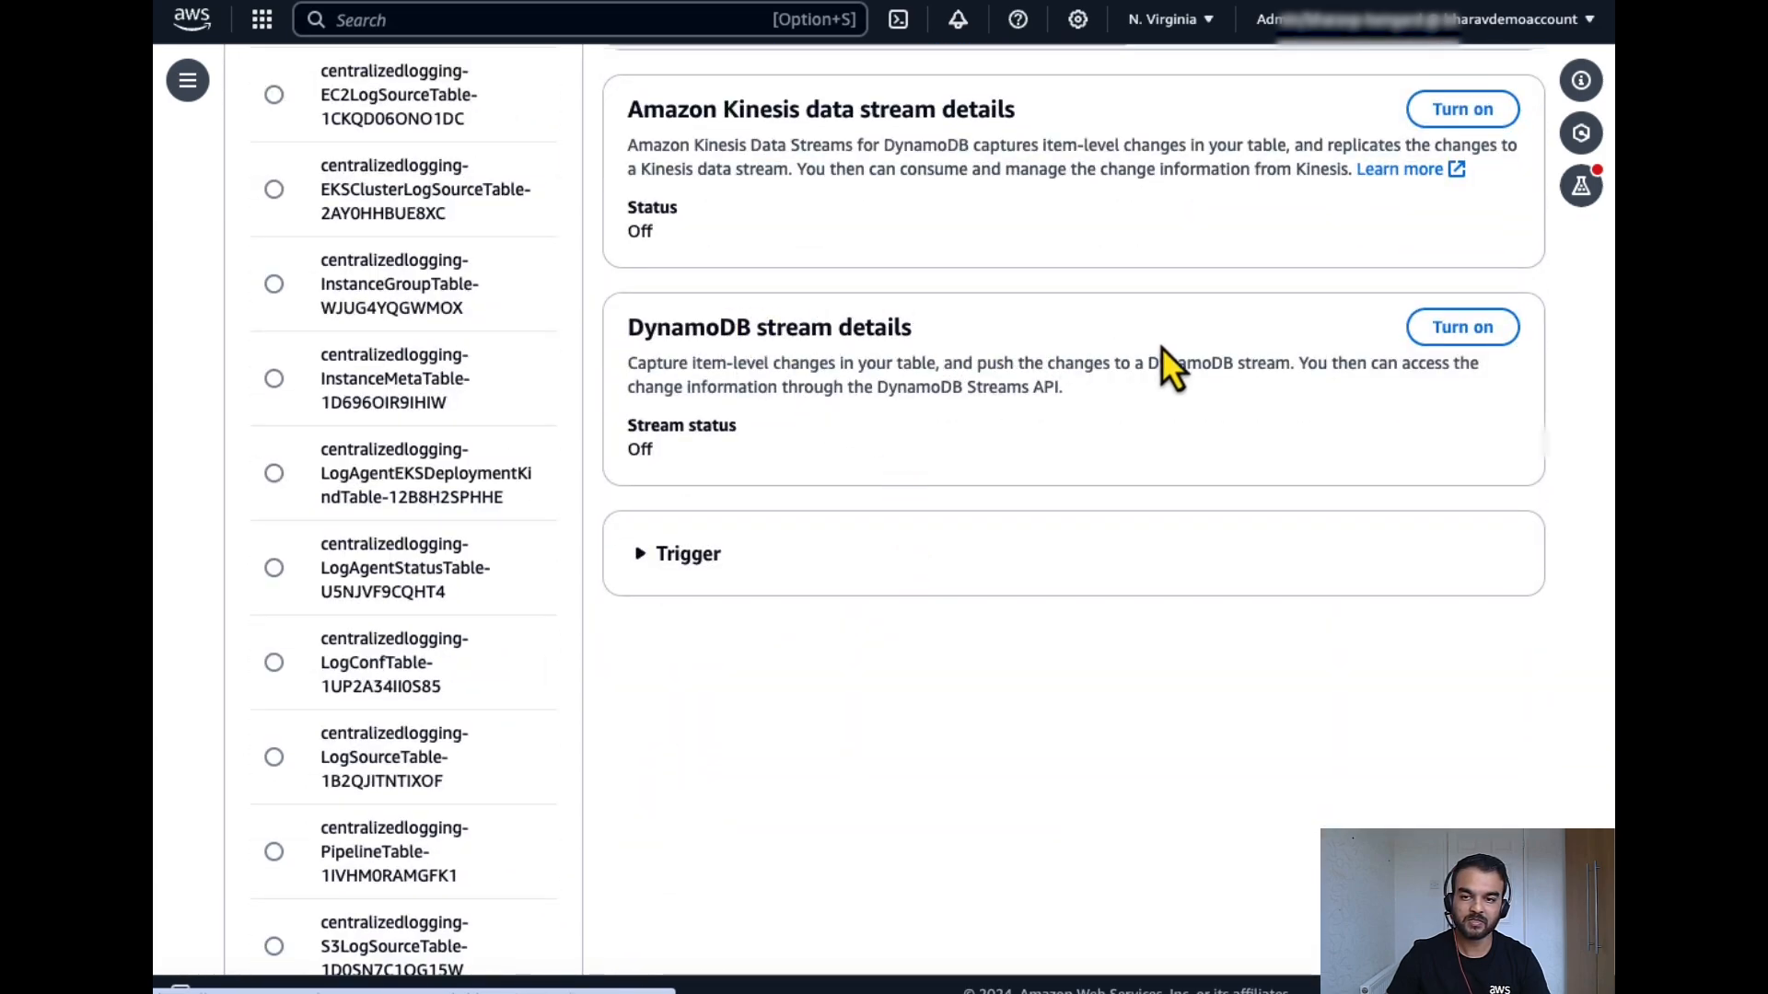
click(1462, 328)
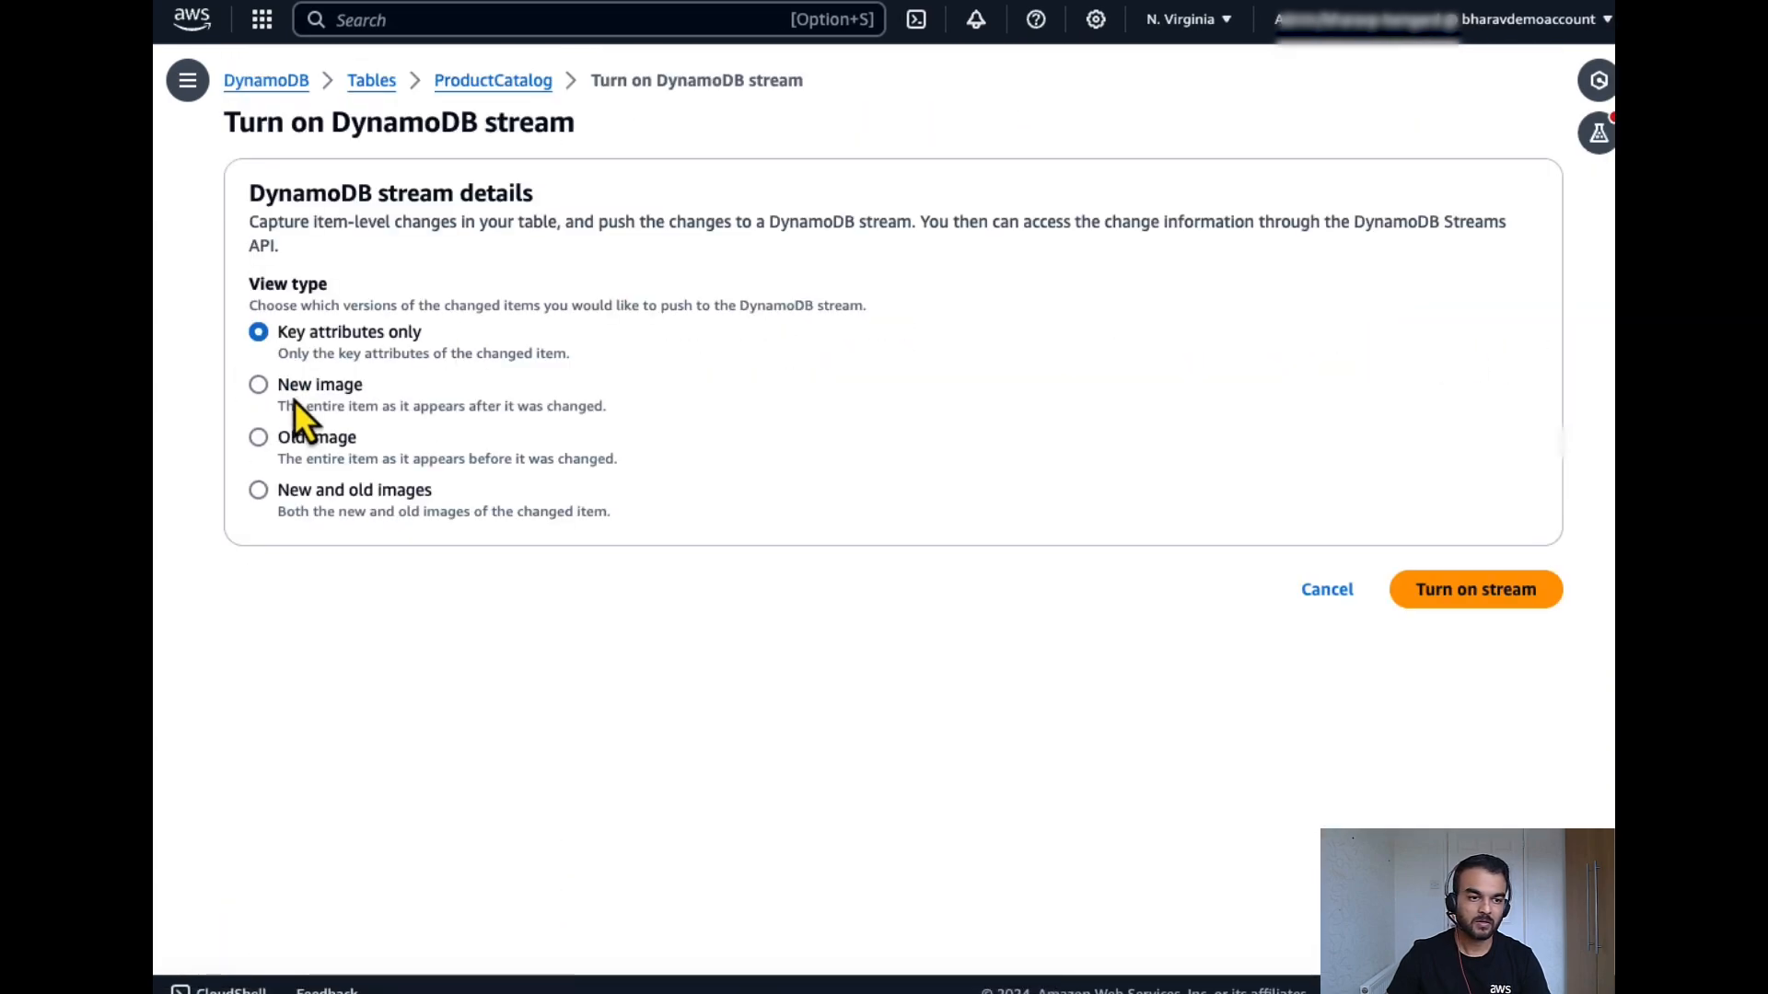
click(258, 383)
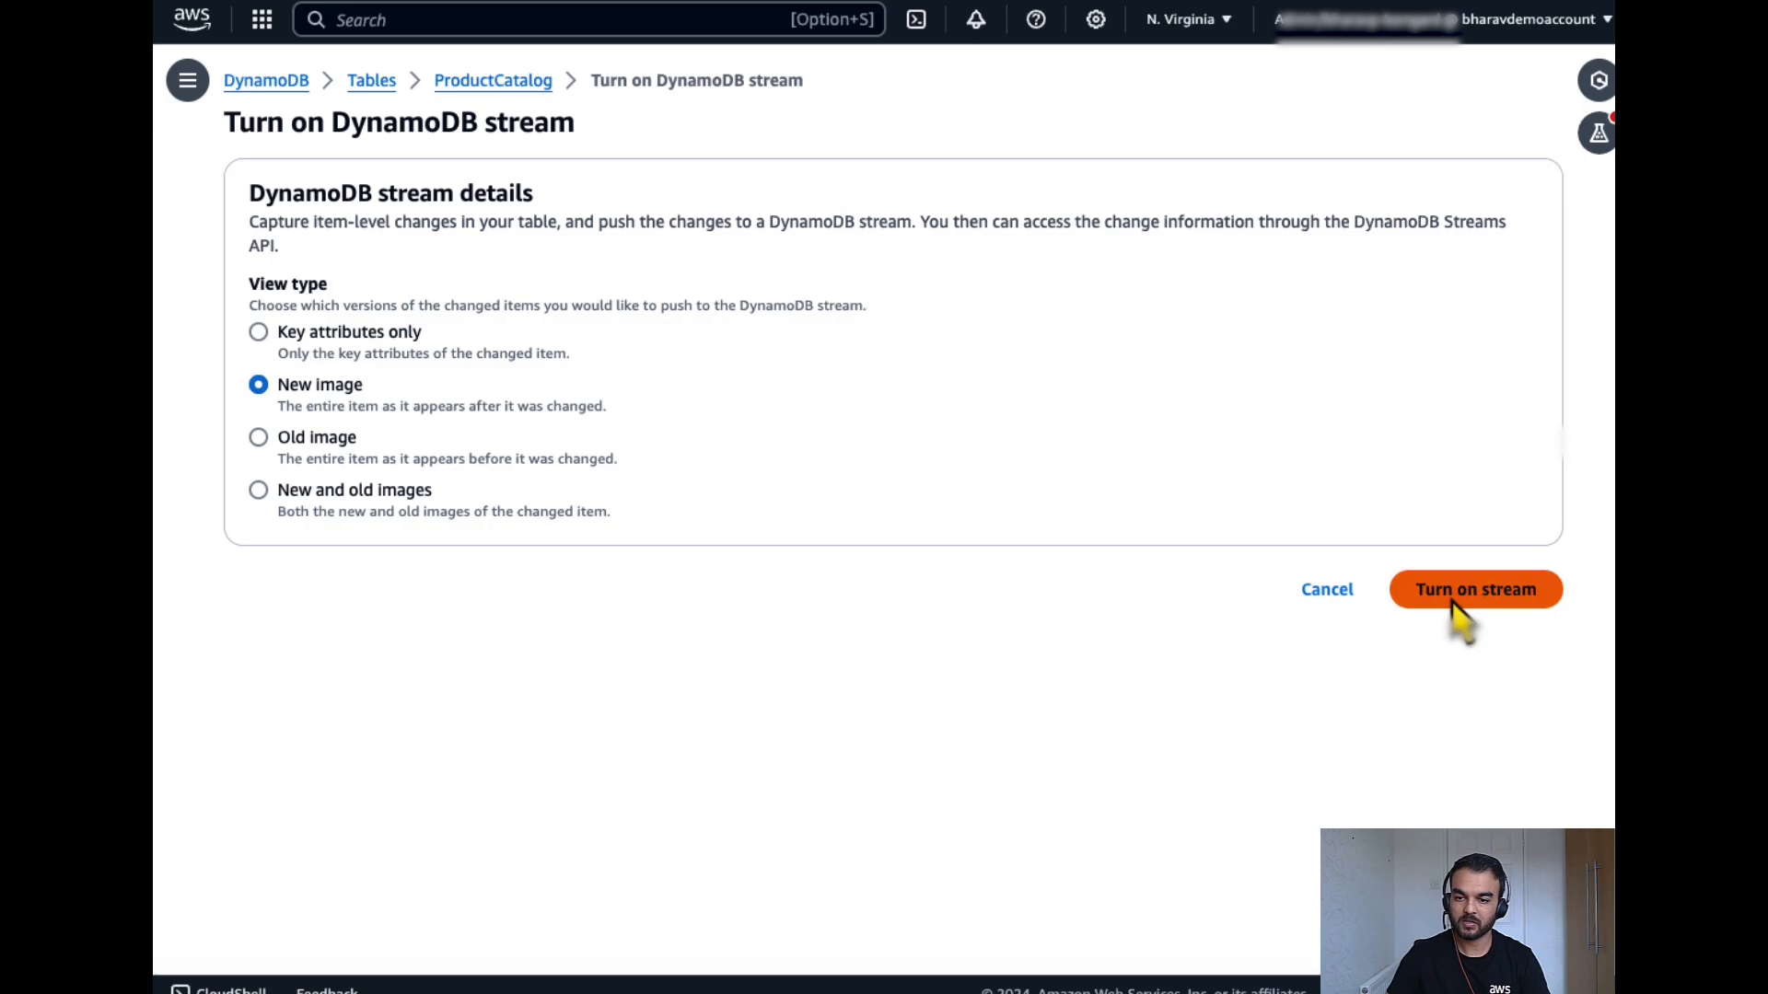
click(1475, 590)
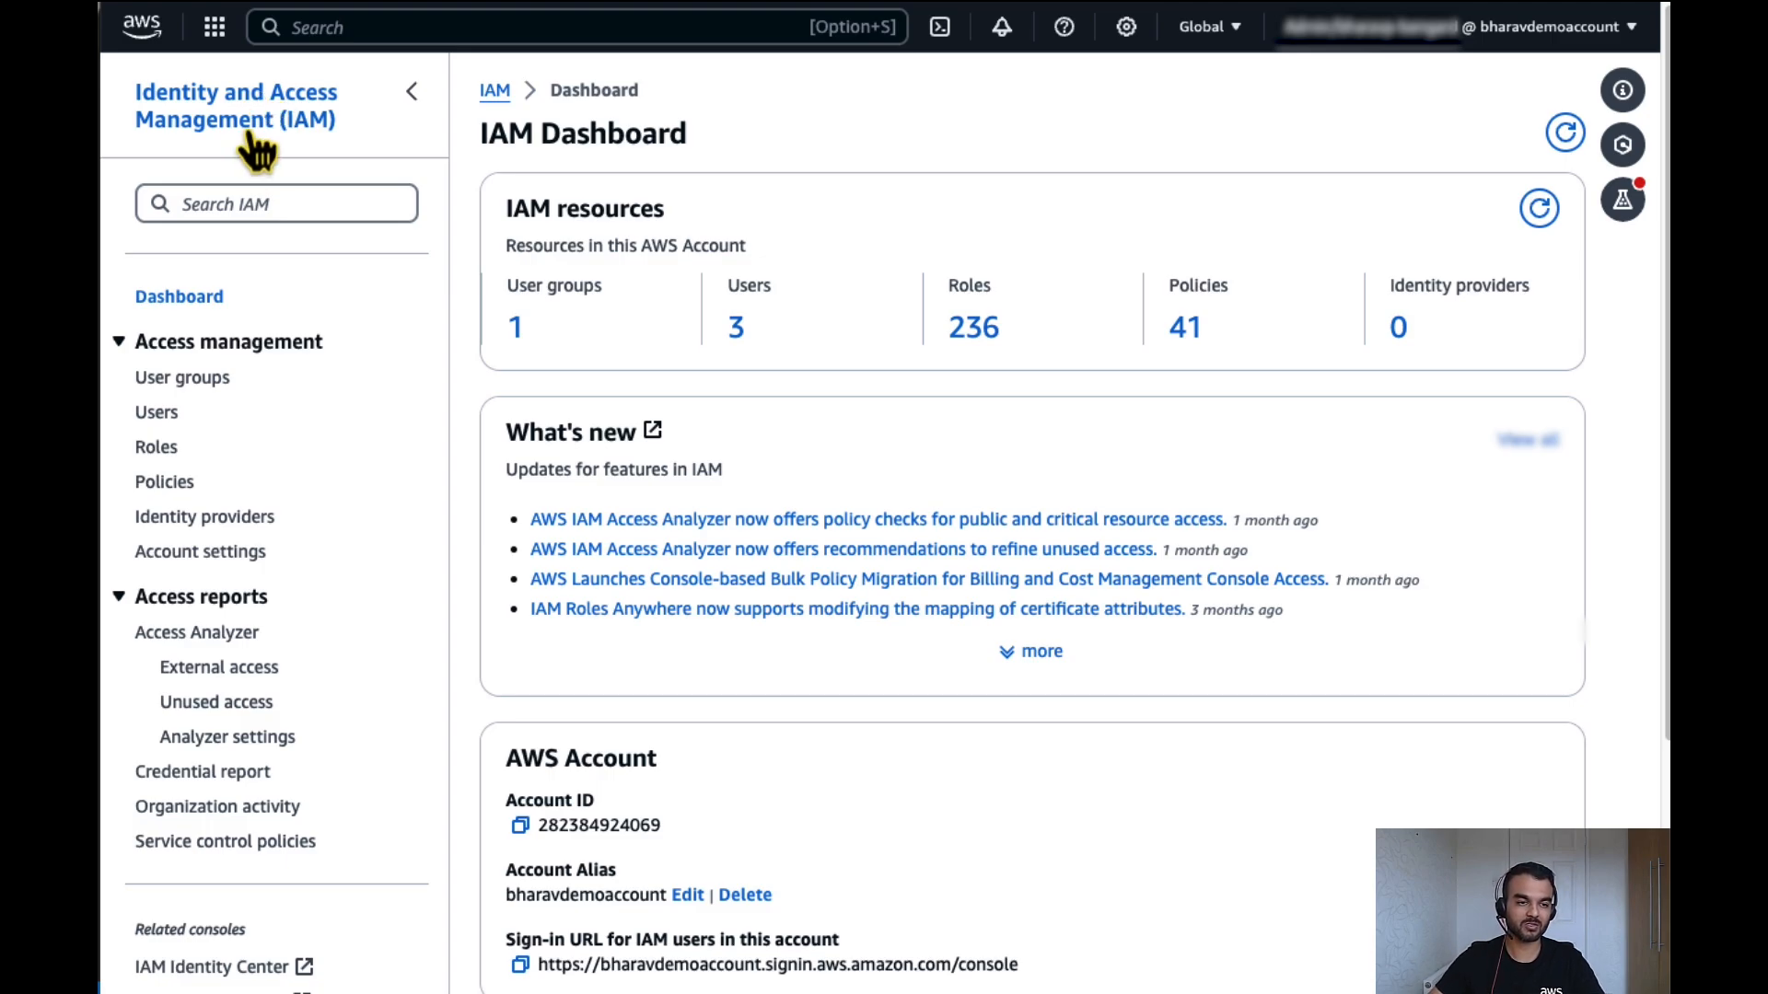
Create an IAM policy from pasted JSON, replacing the accountname placeholders on lines 13 and 59.
click(166, 483)
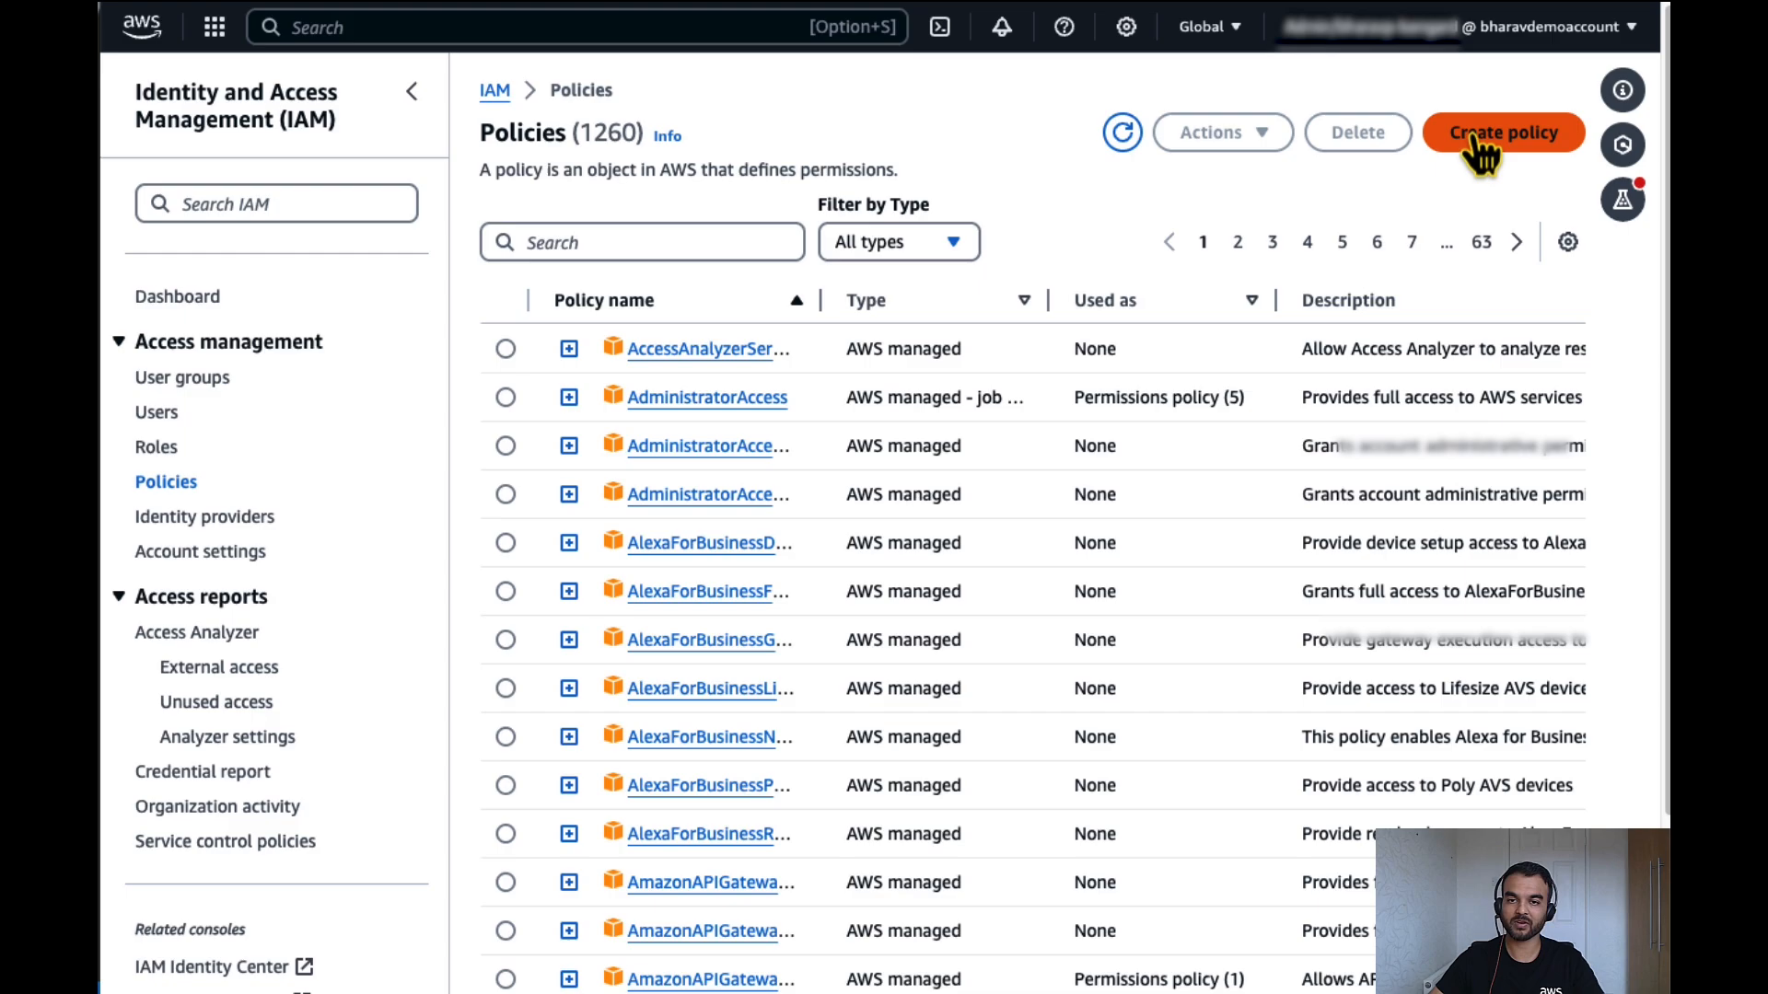
click(1499, 129)
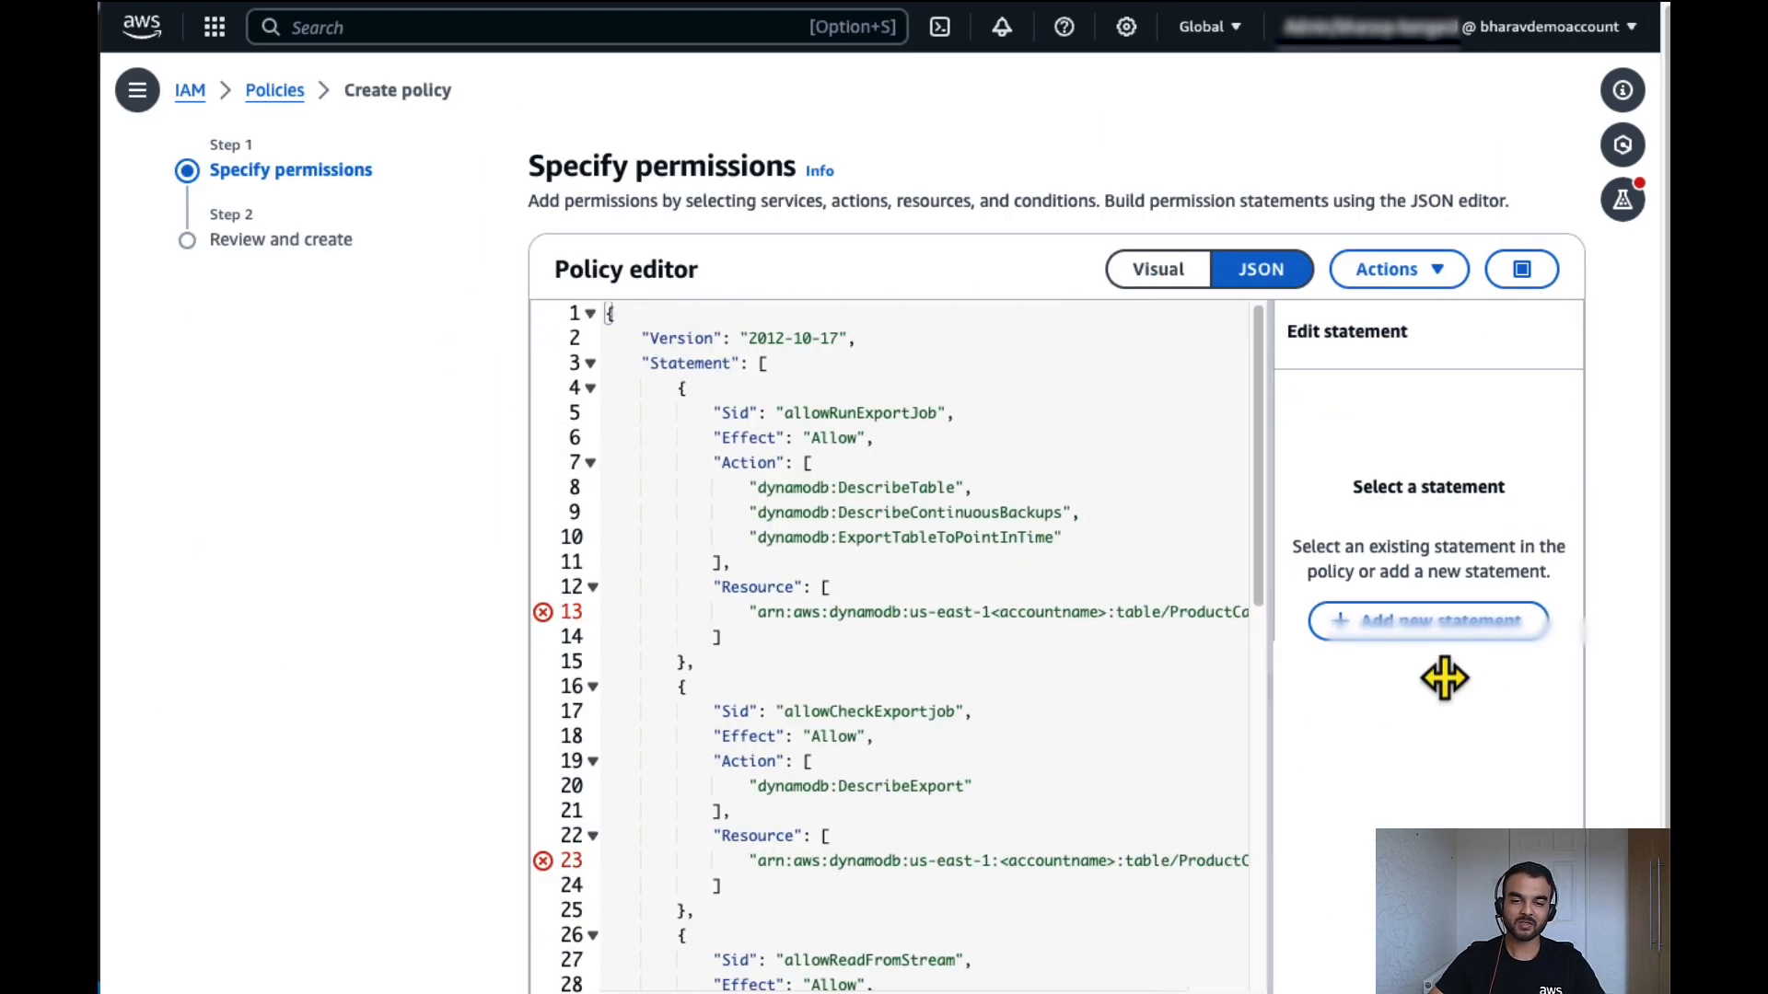
mouse_move(1164, 612)
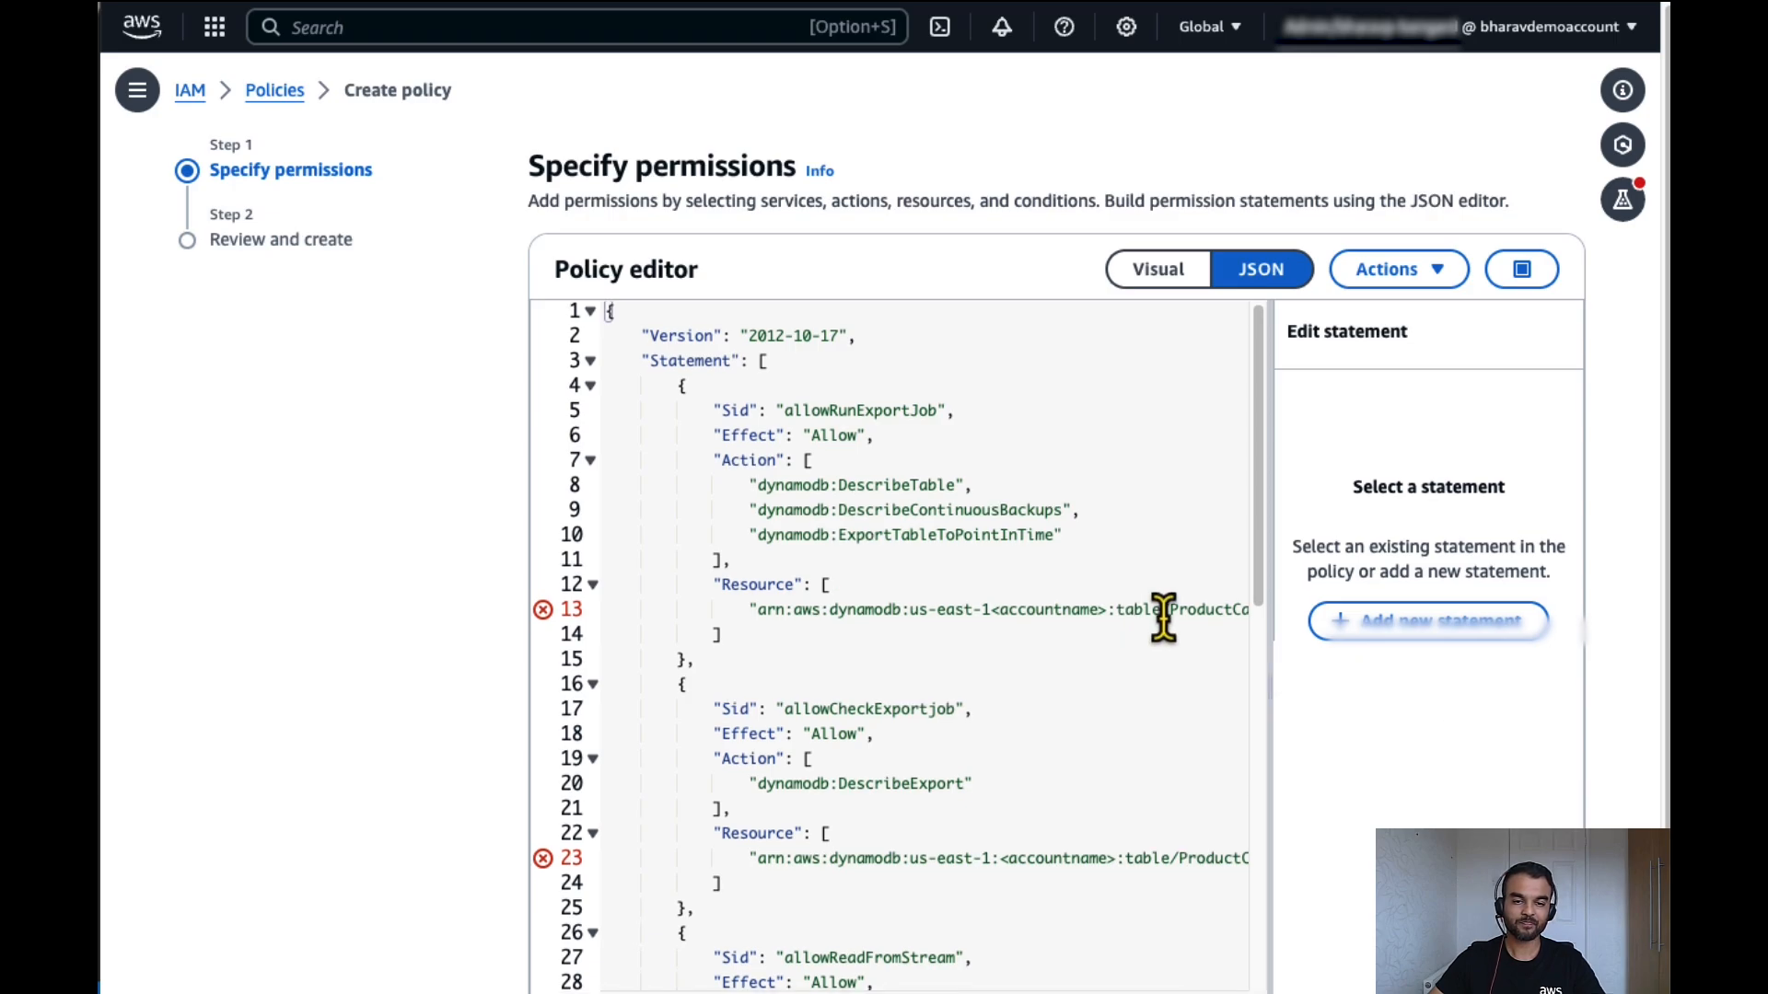
scroll(down, 3)
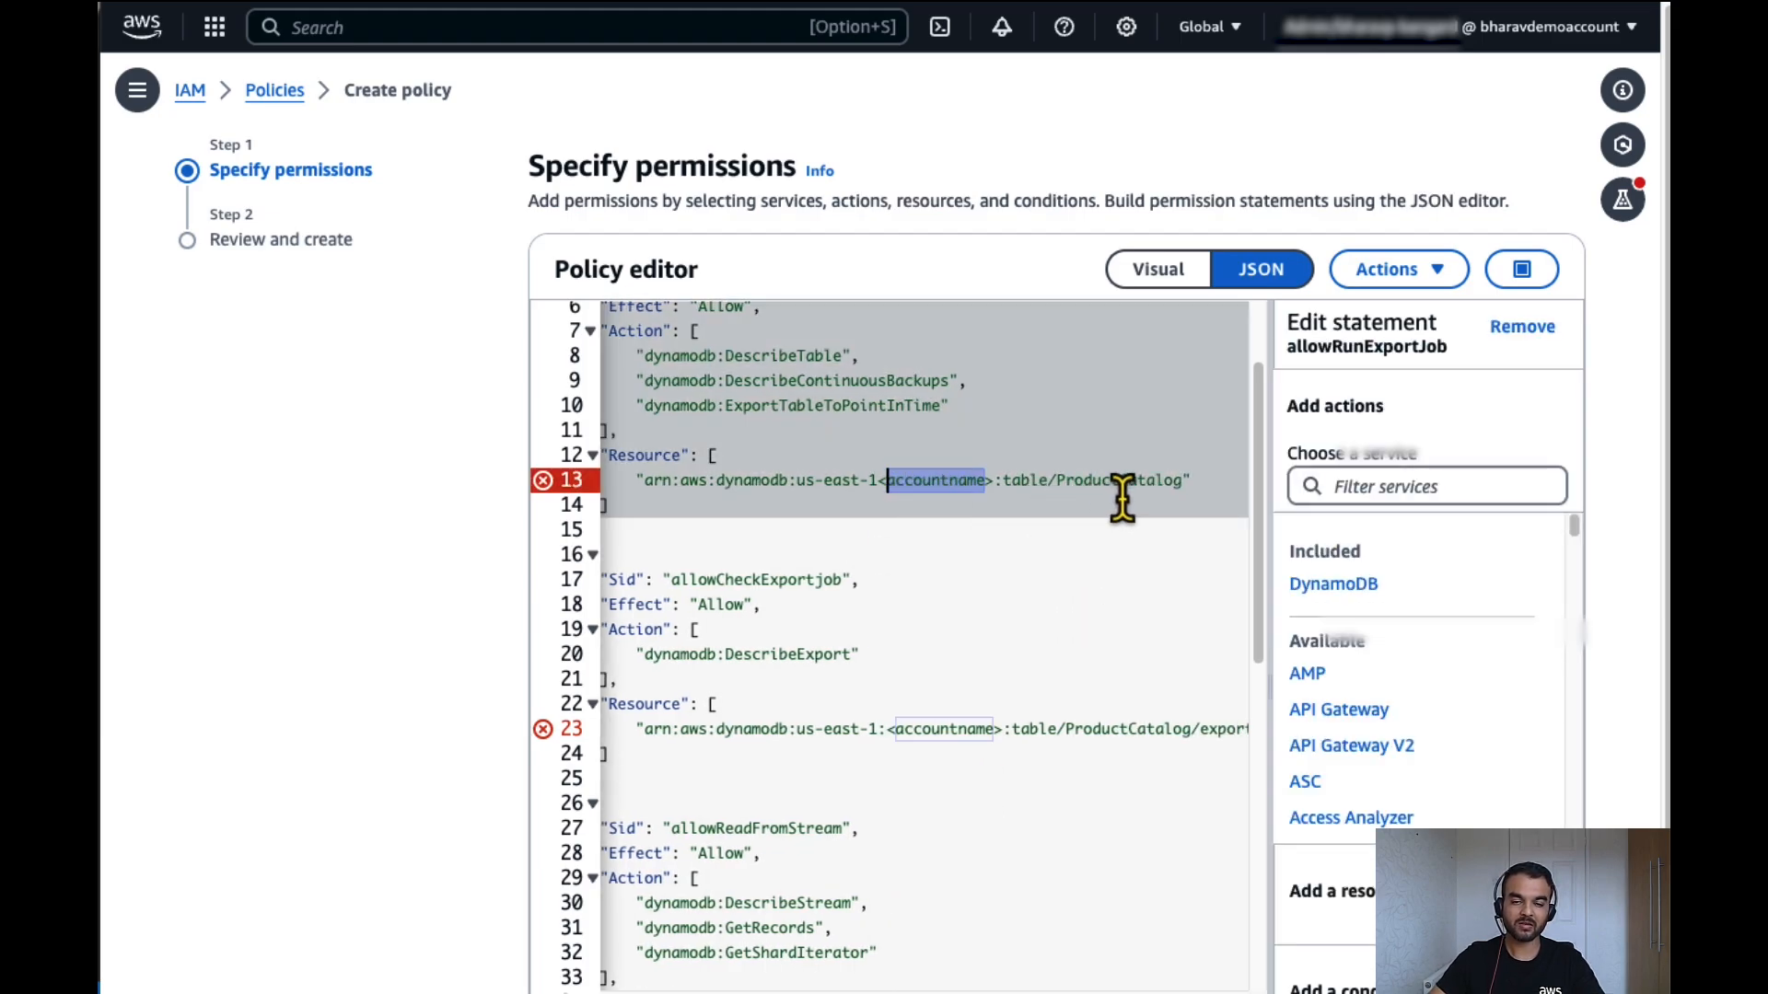
double_click(1120, 481)
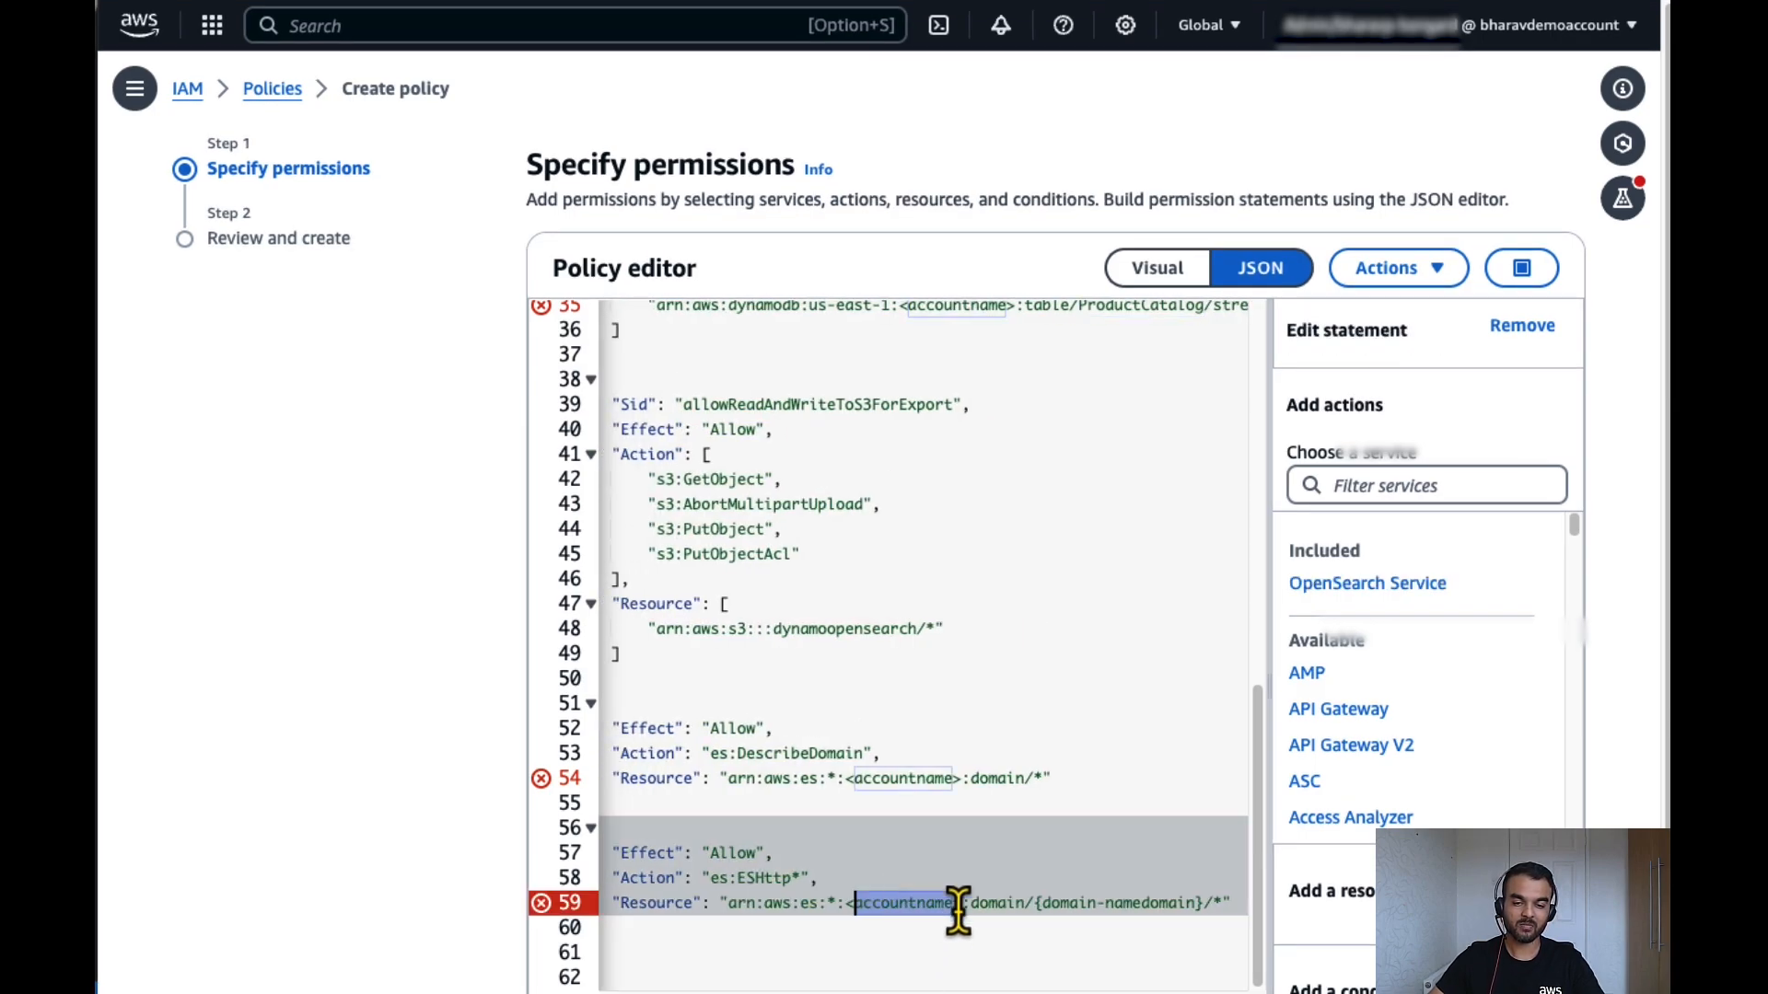
double_click(1134, 903)
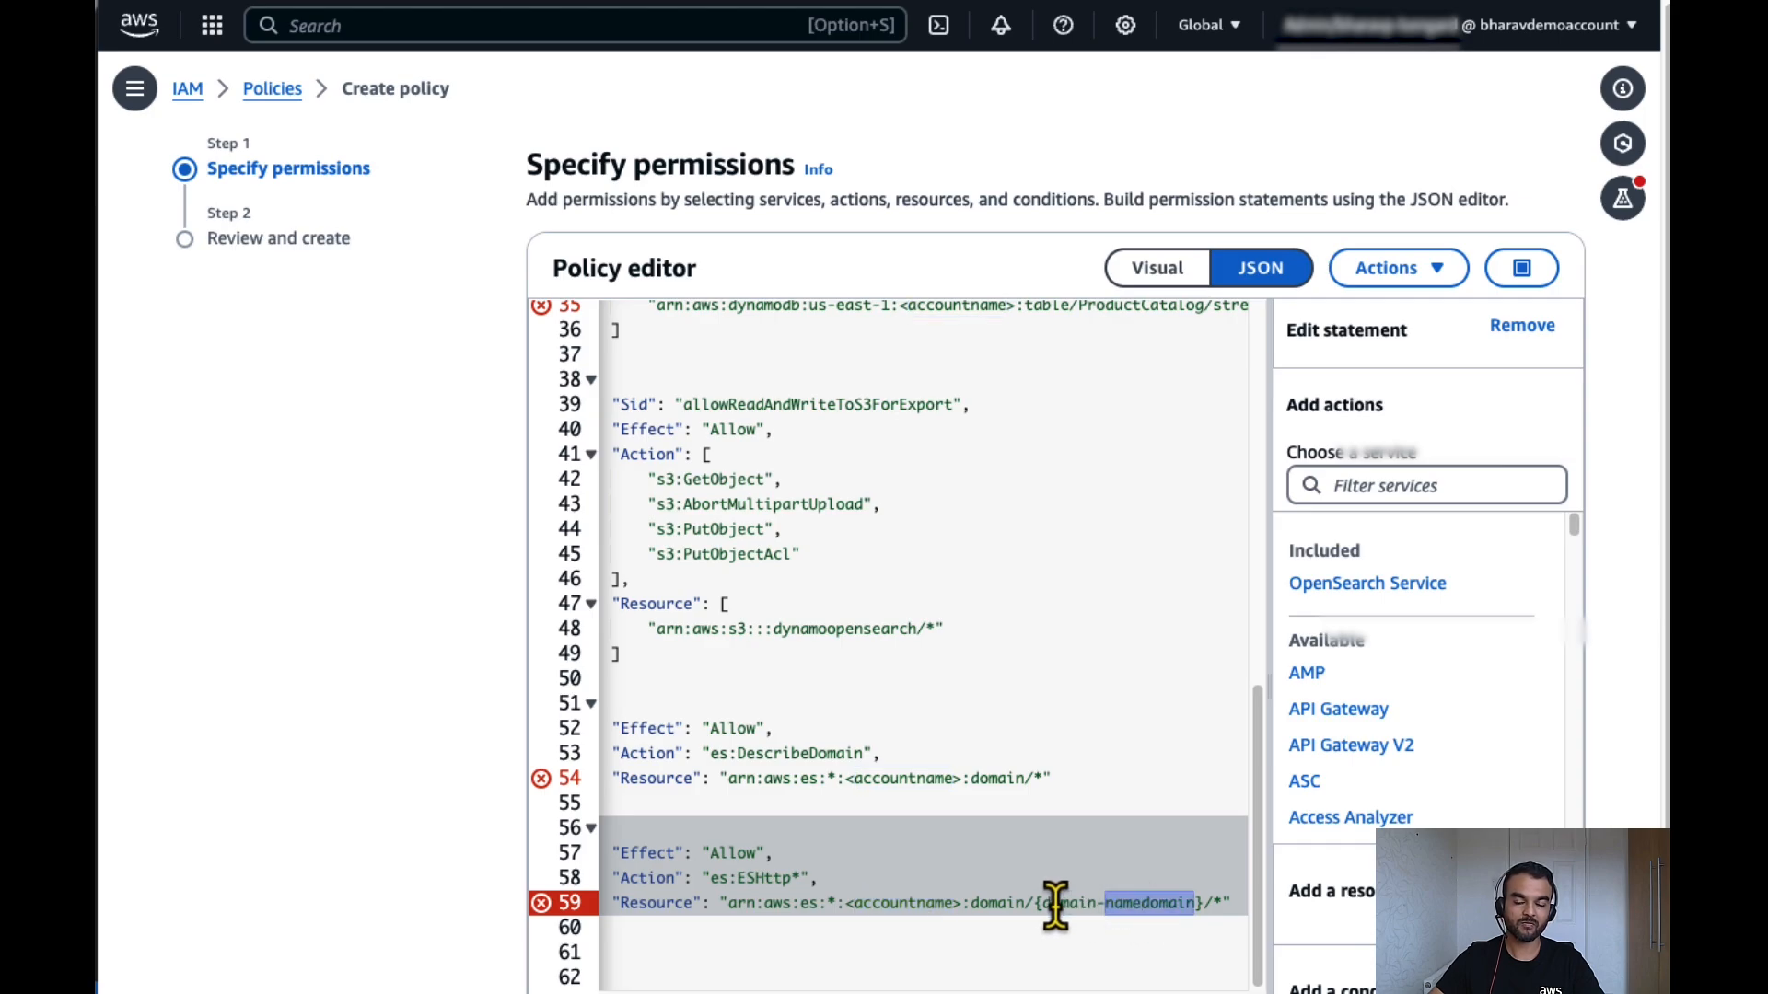
mouse_move(828, 133)
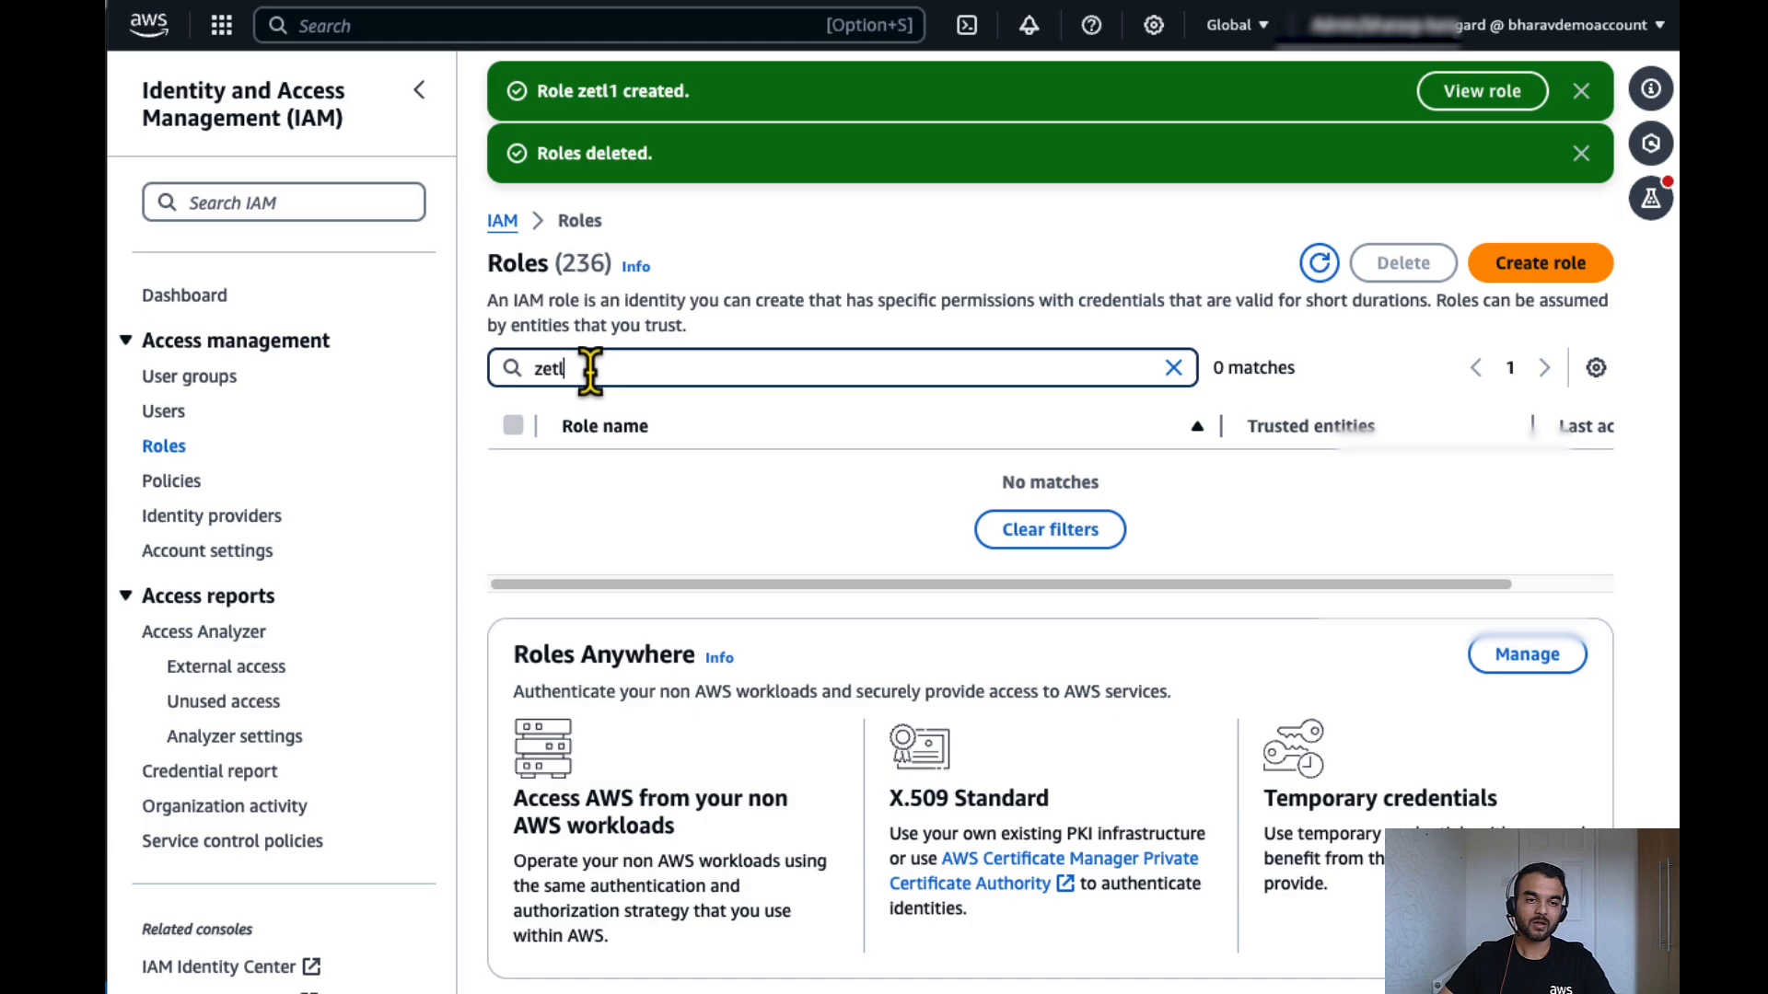
Create IAM role zetl1 for OpenSearch Ingestion Pipelines, attaching the dyna-filtered policy.
click(1174, 366)
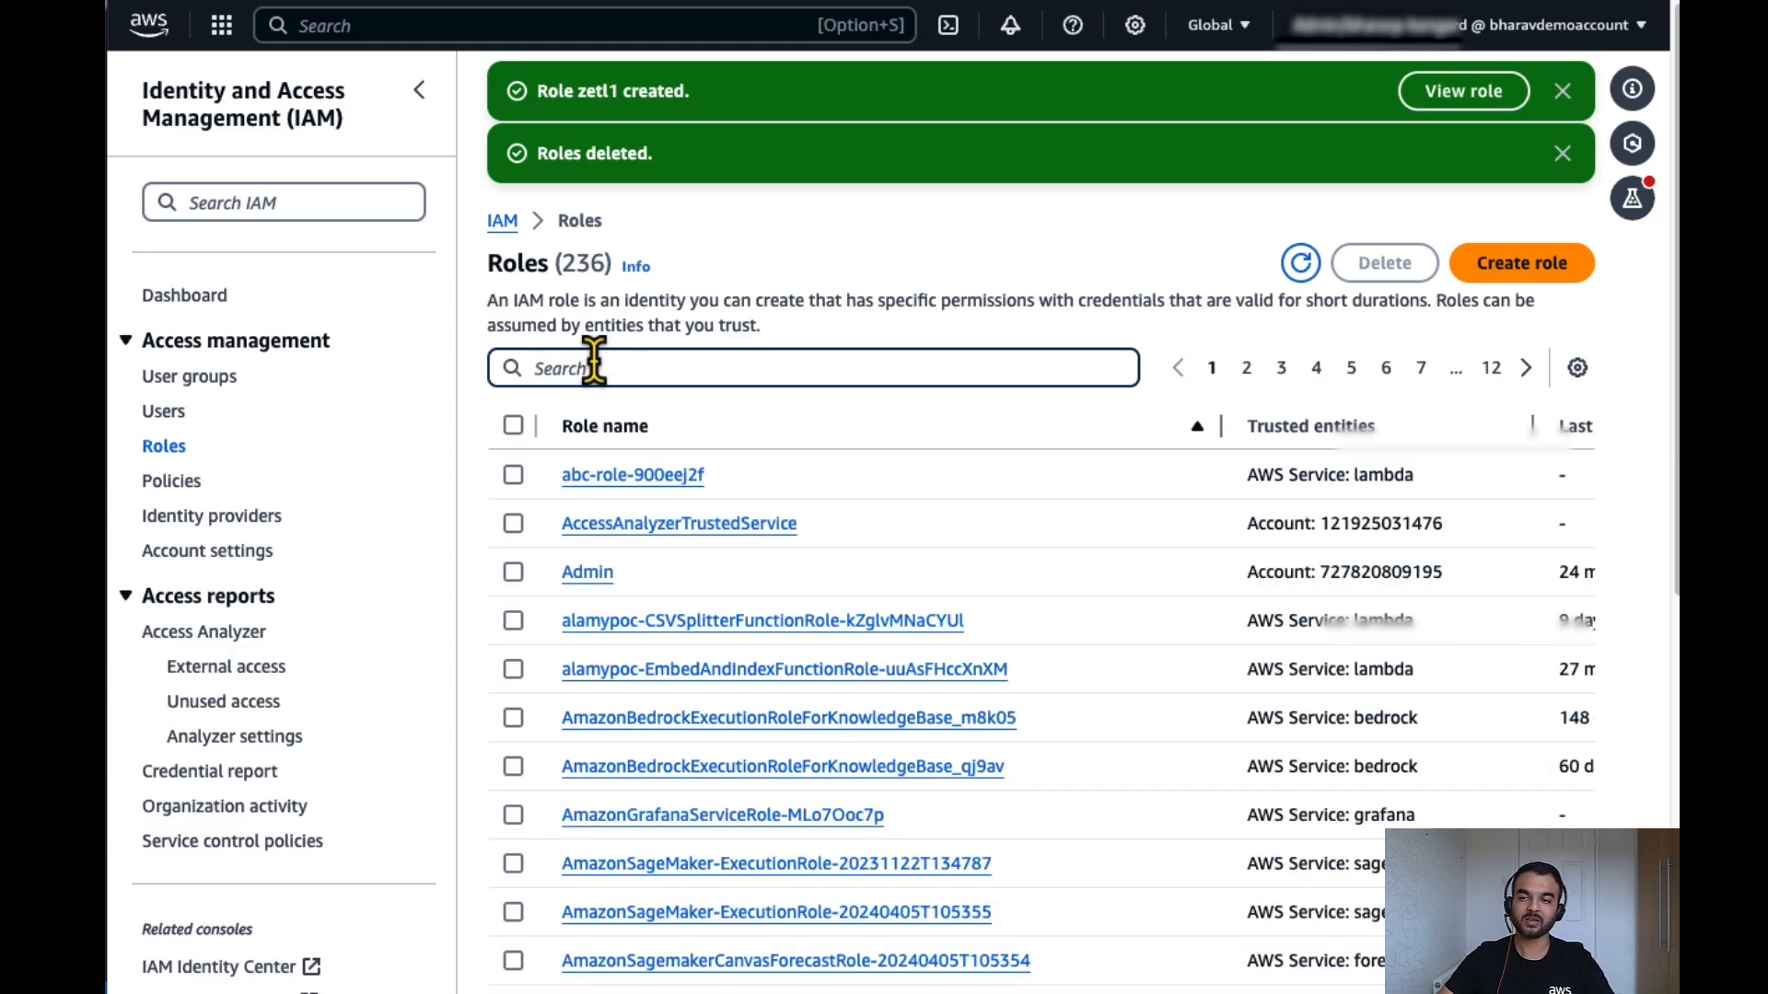
click(1521, 261)
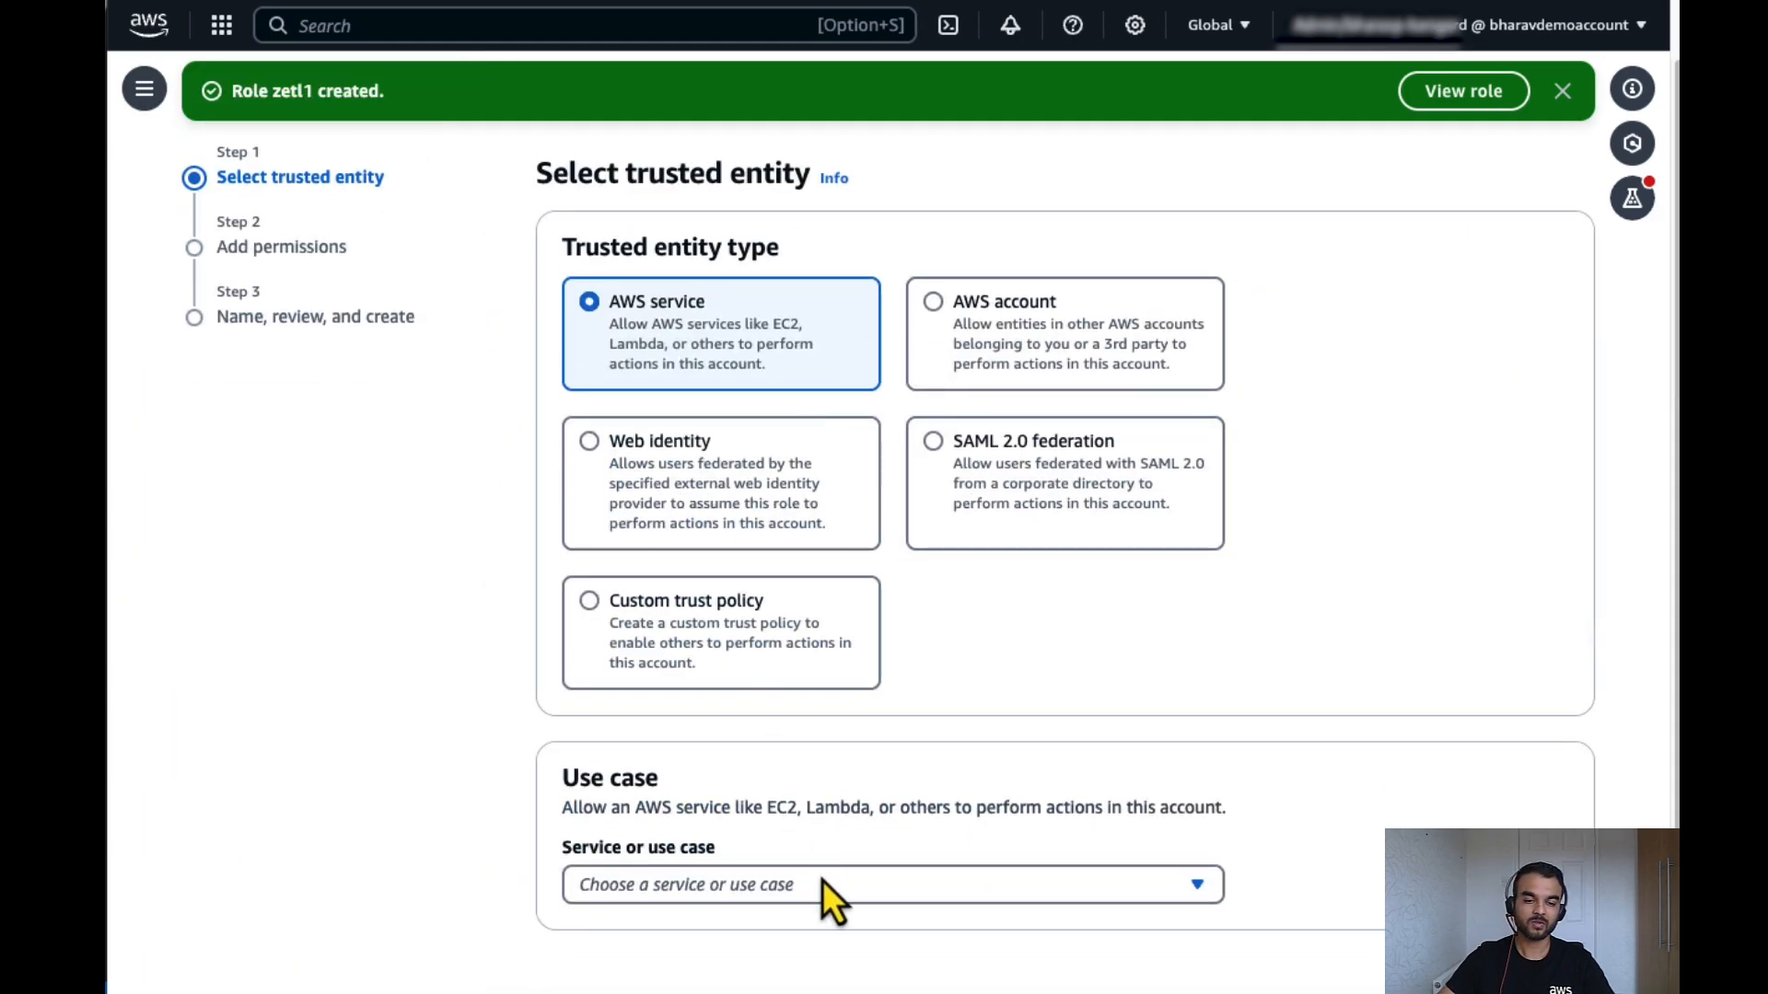
text(open)
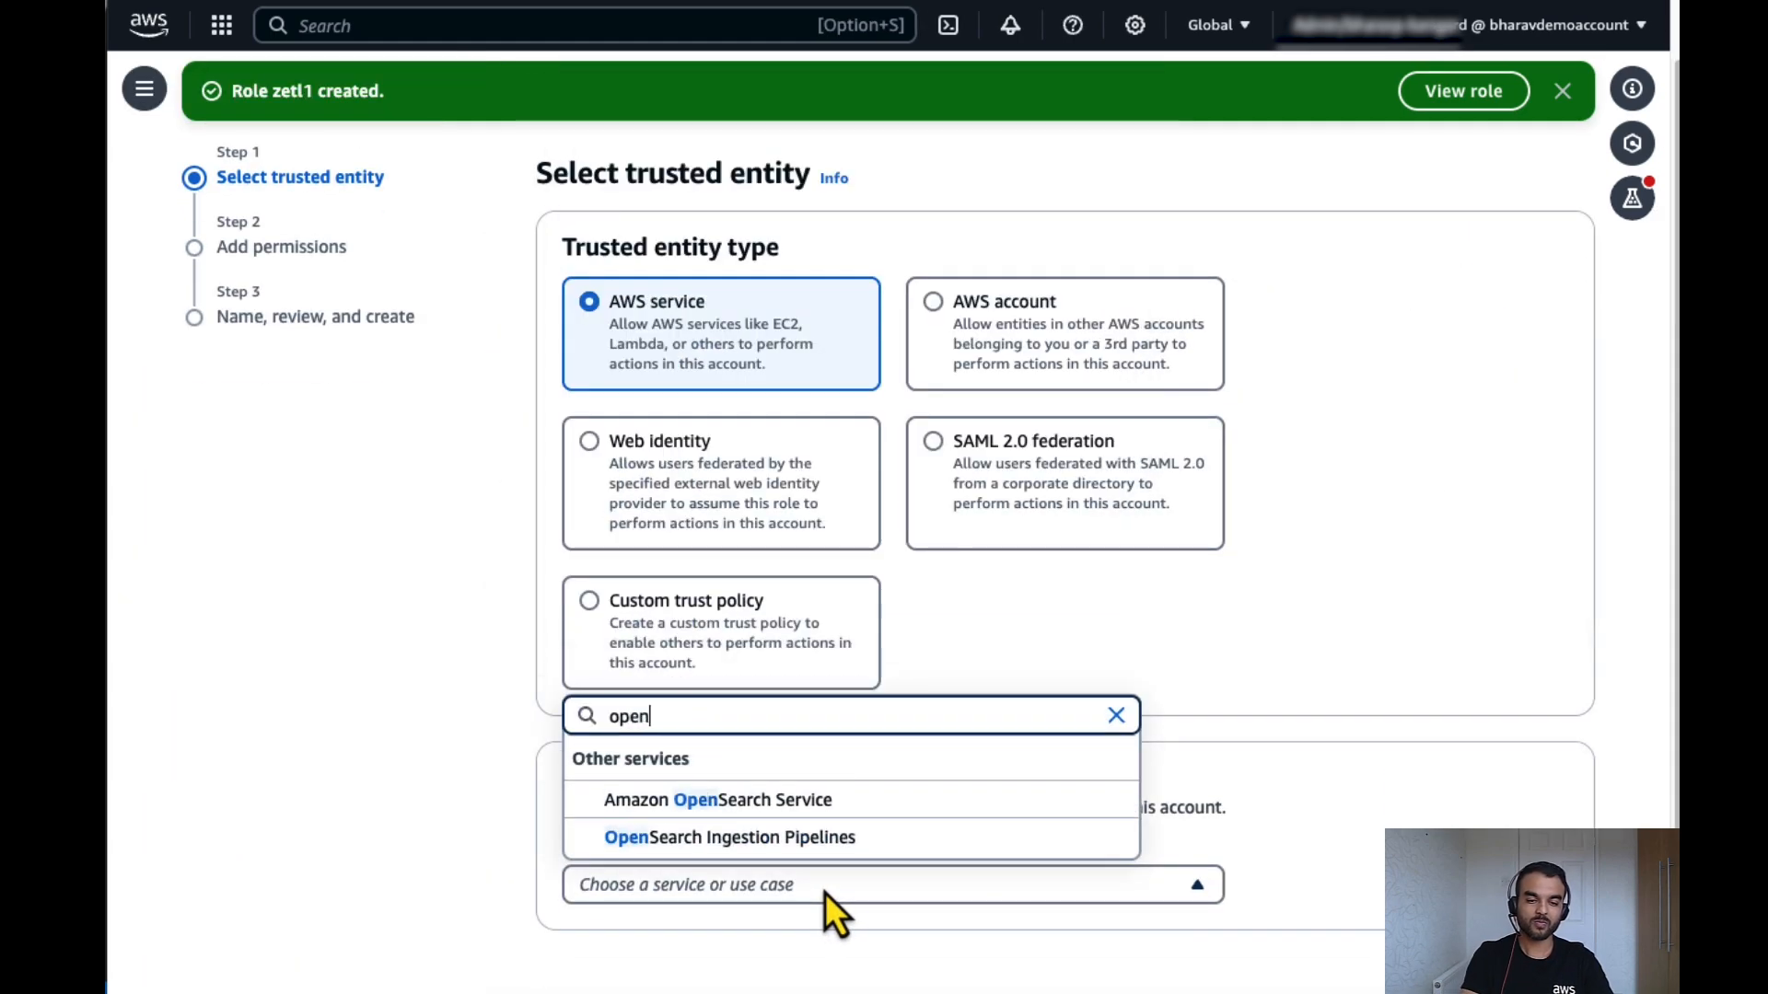
click(729, 838)
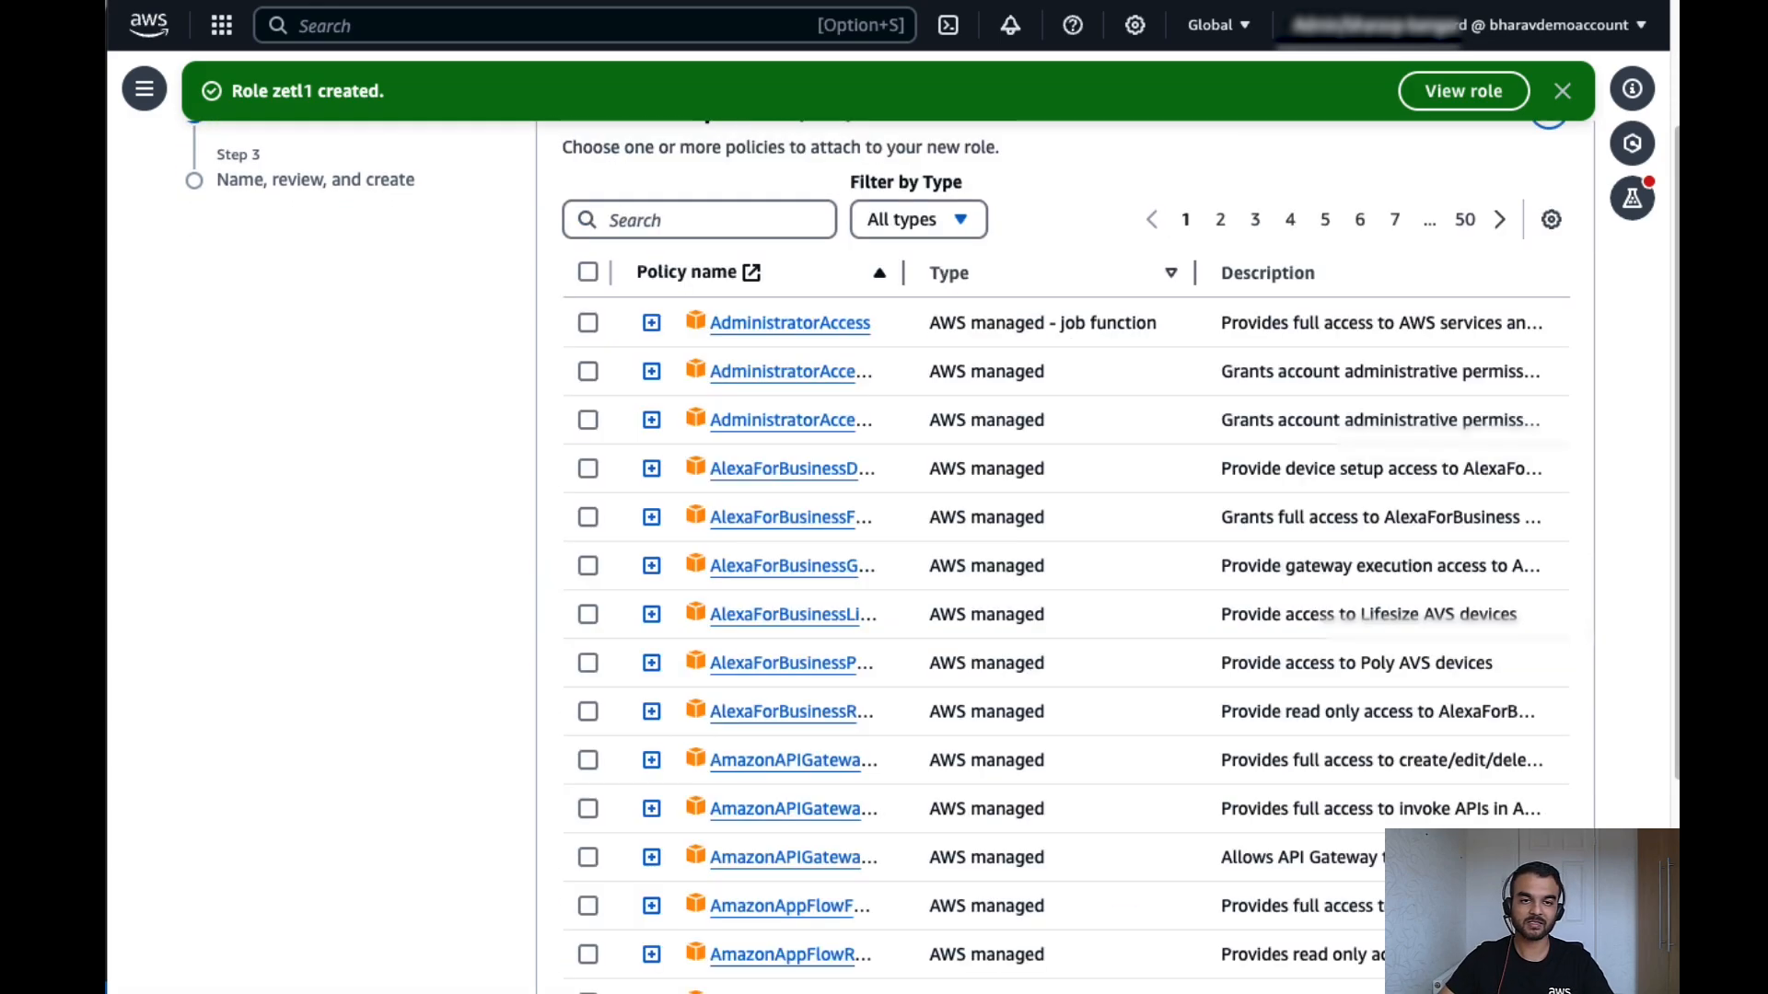
text(d)
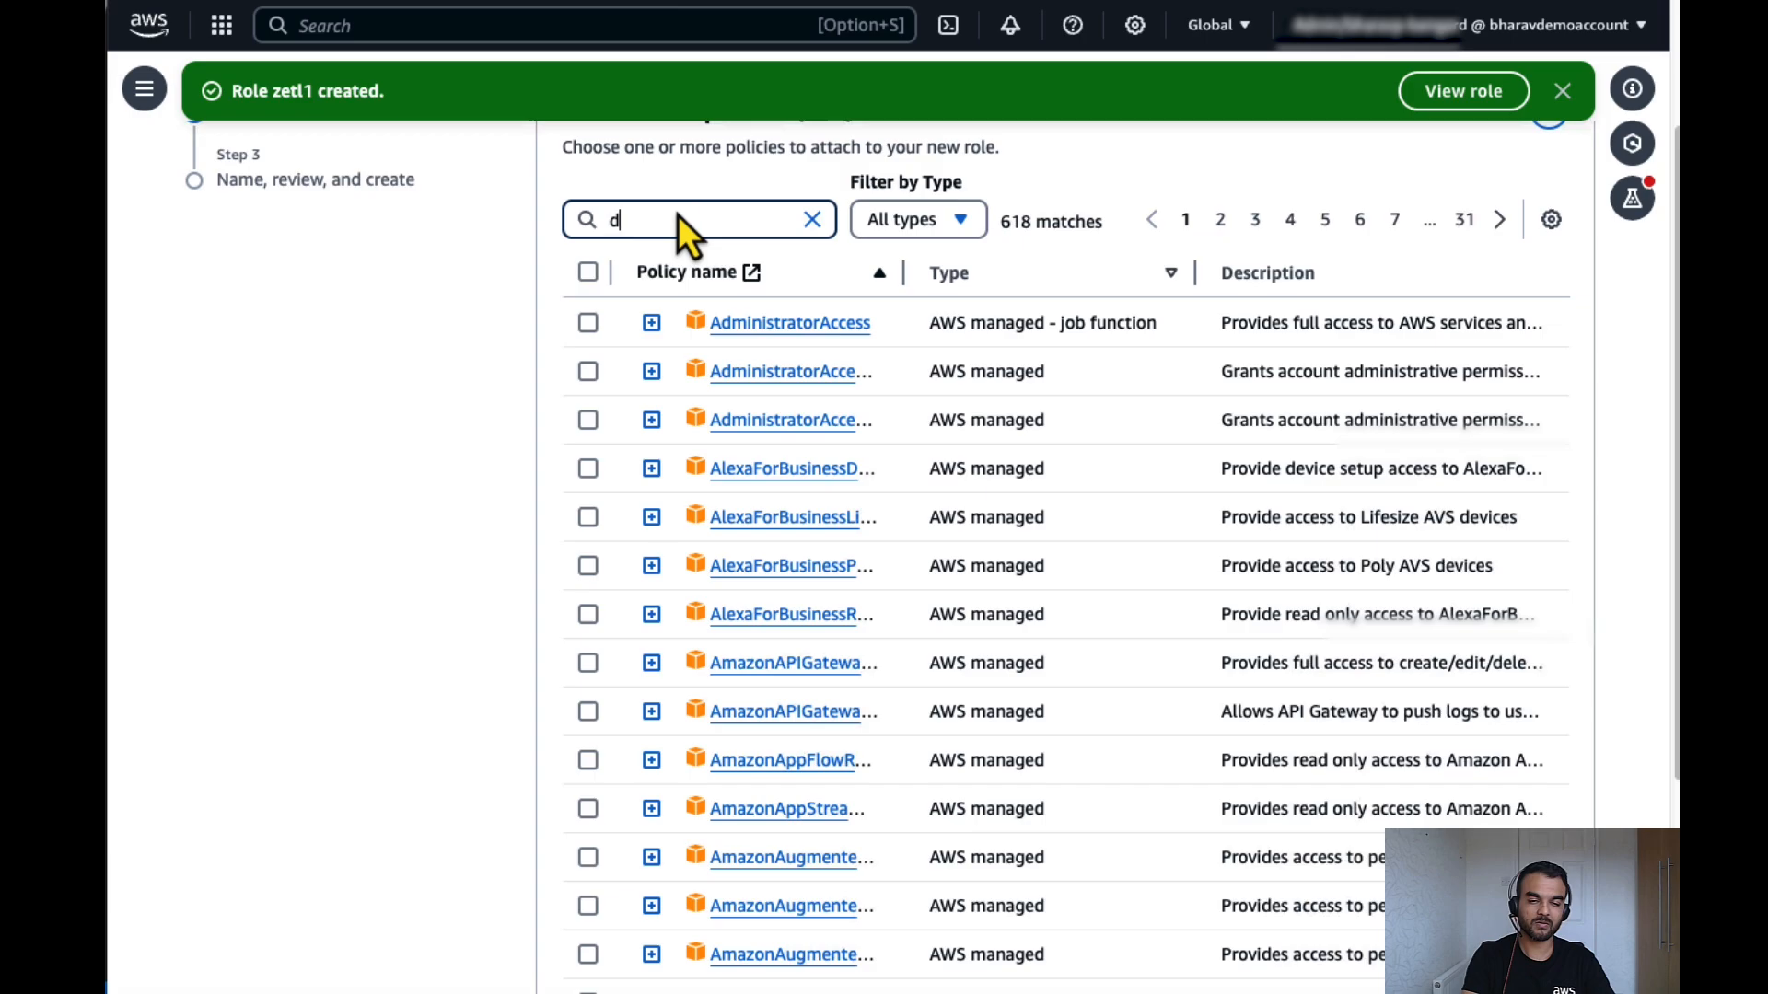
text(yna)
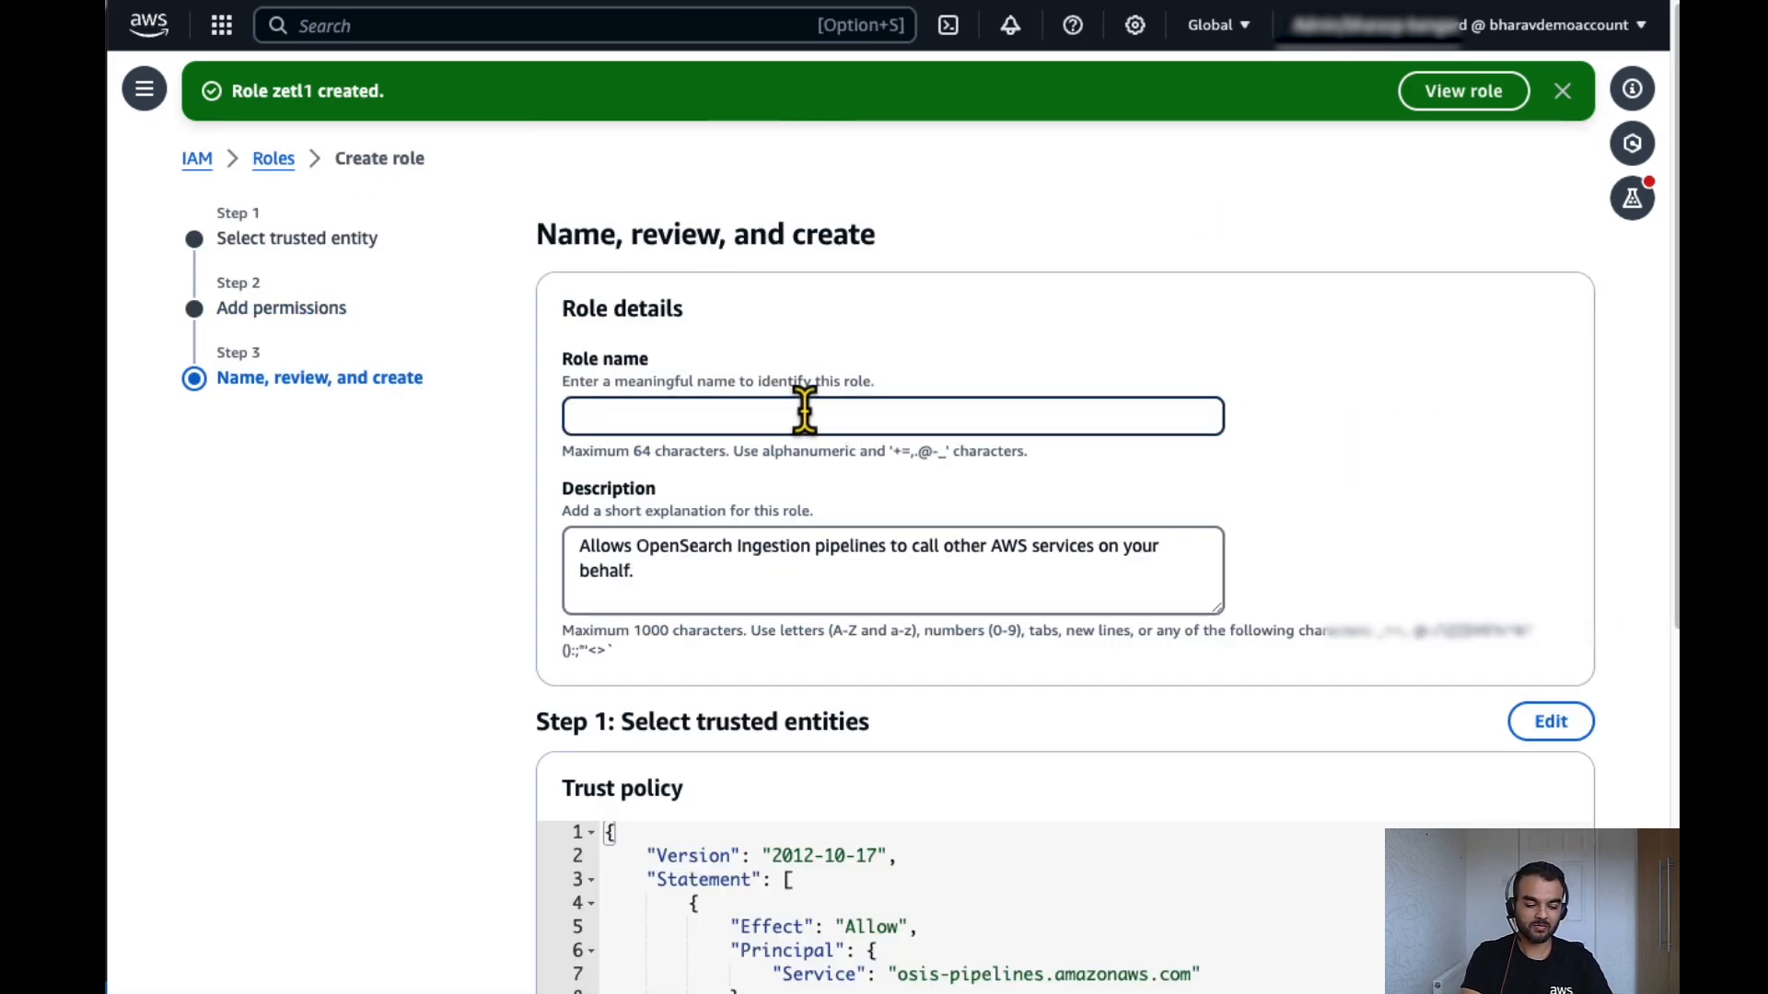
scroll(down, 3)
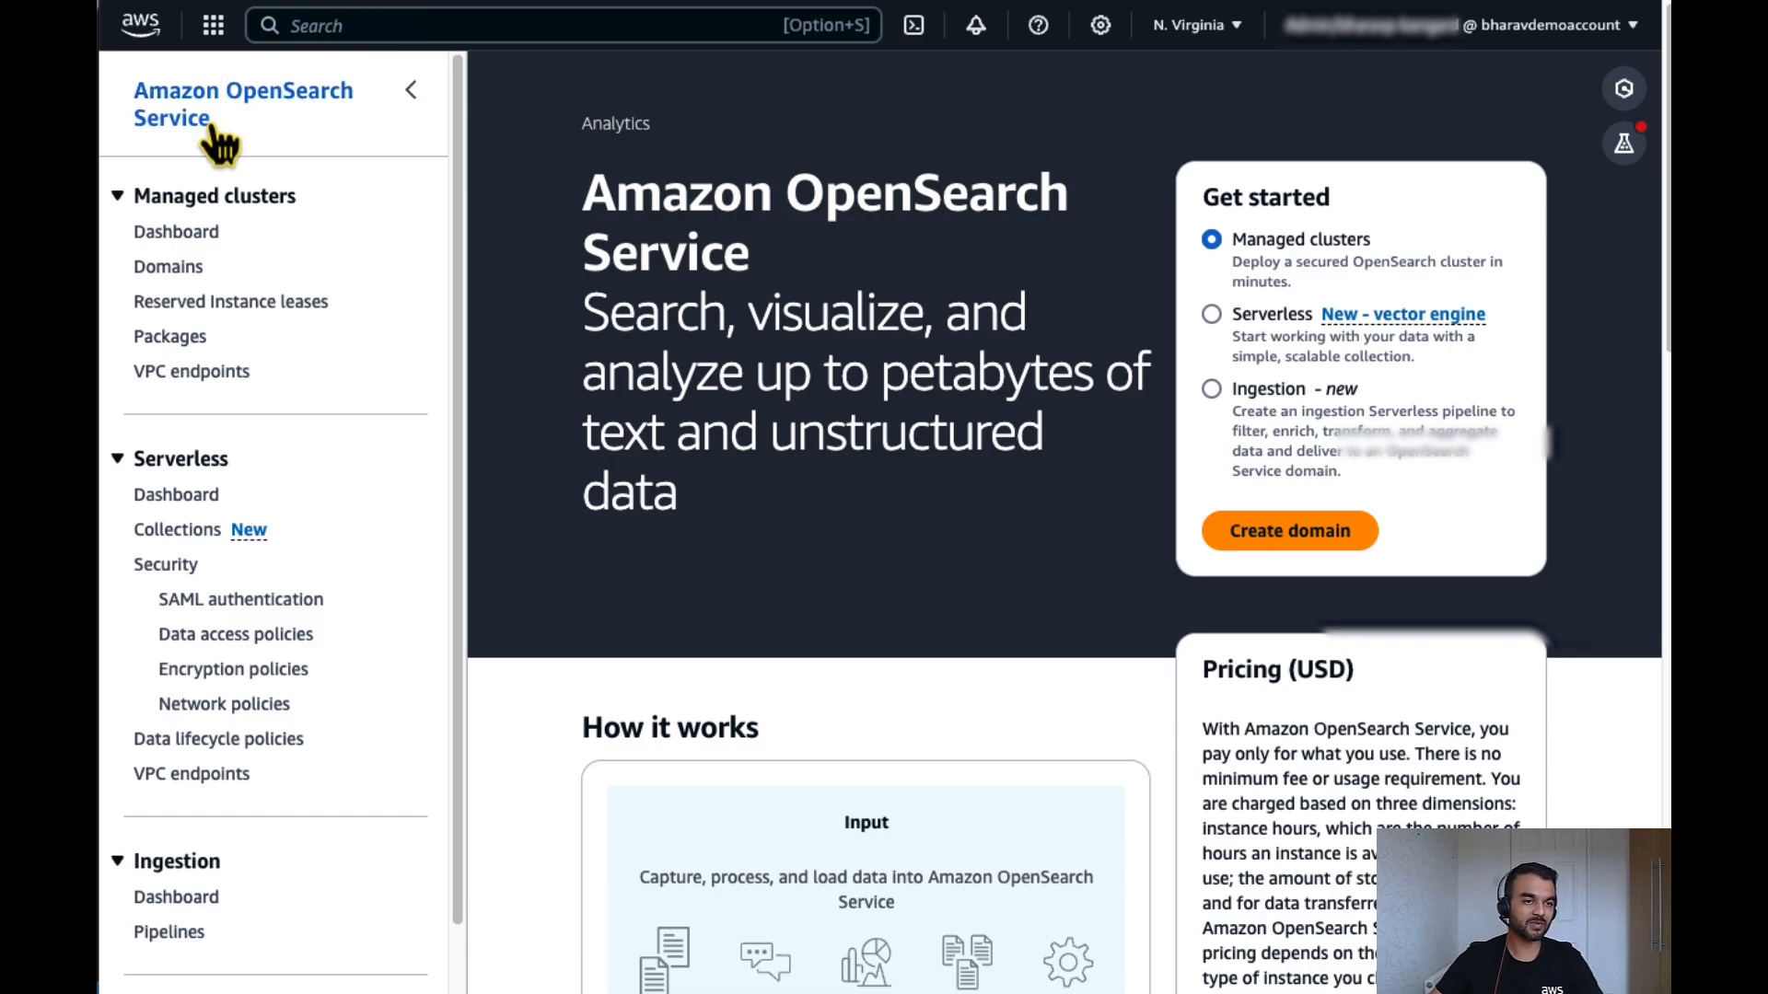
Locate the fgac27 OpenSearch domain and bring up its actions.
click(169, 267)
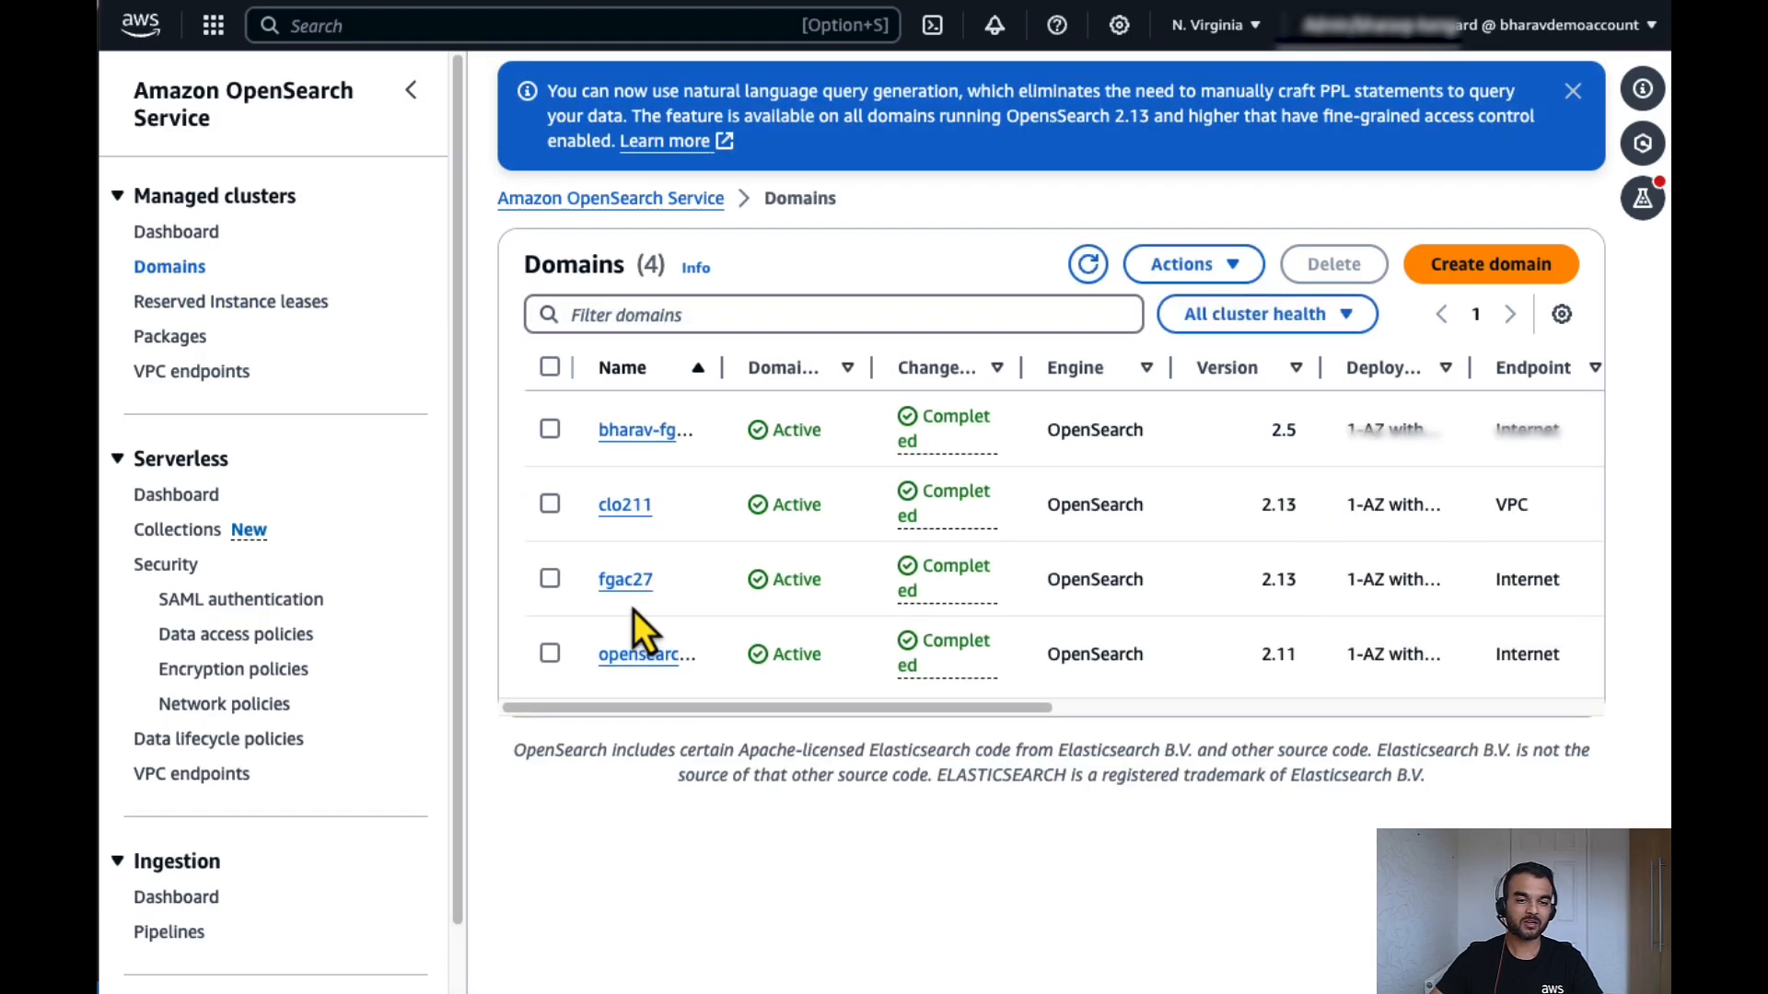
click(624, 578)
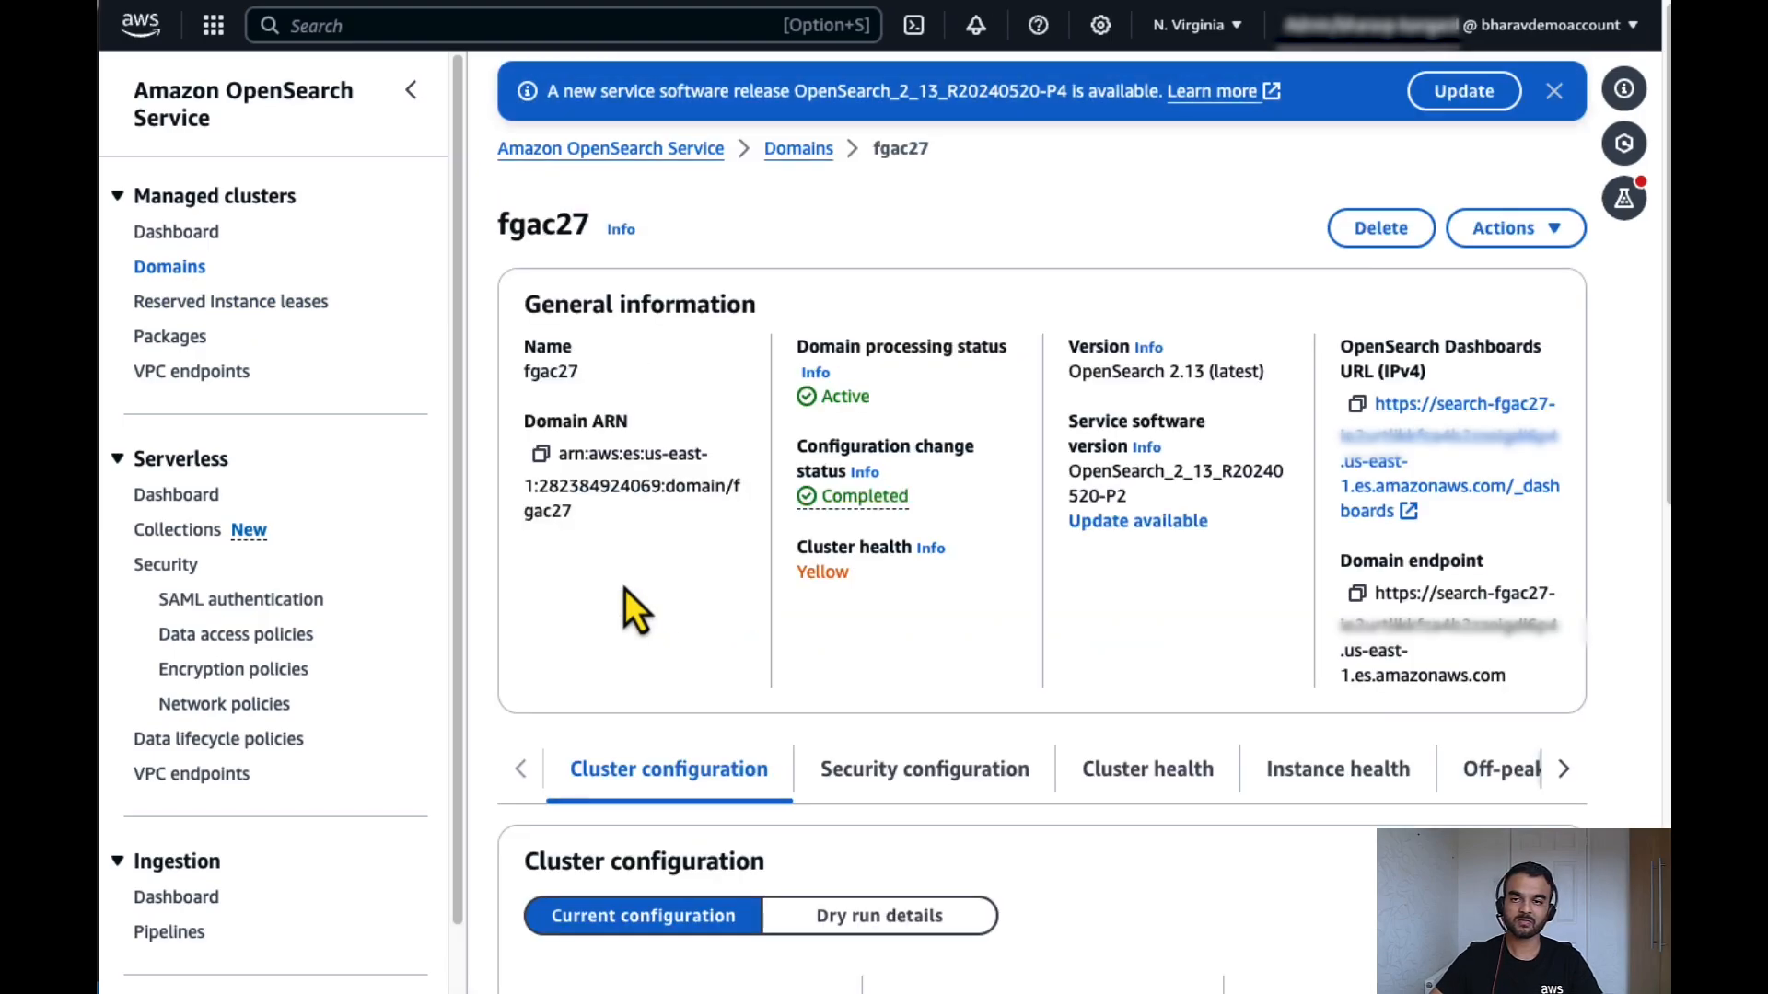
click(1516, 228)
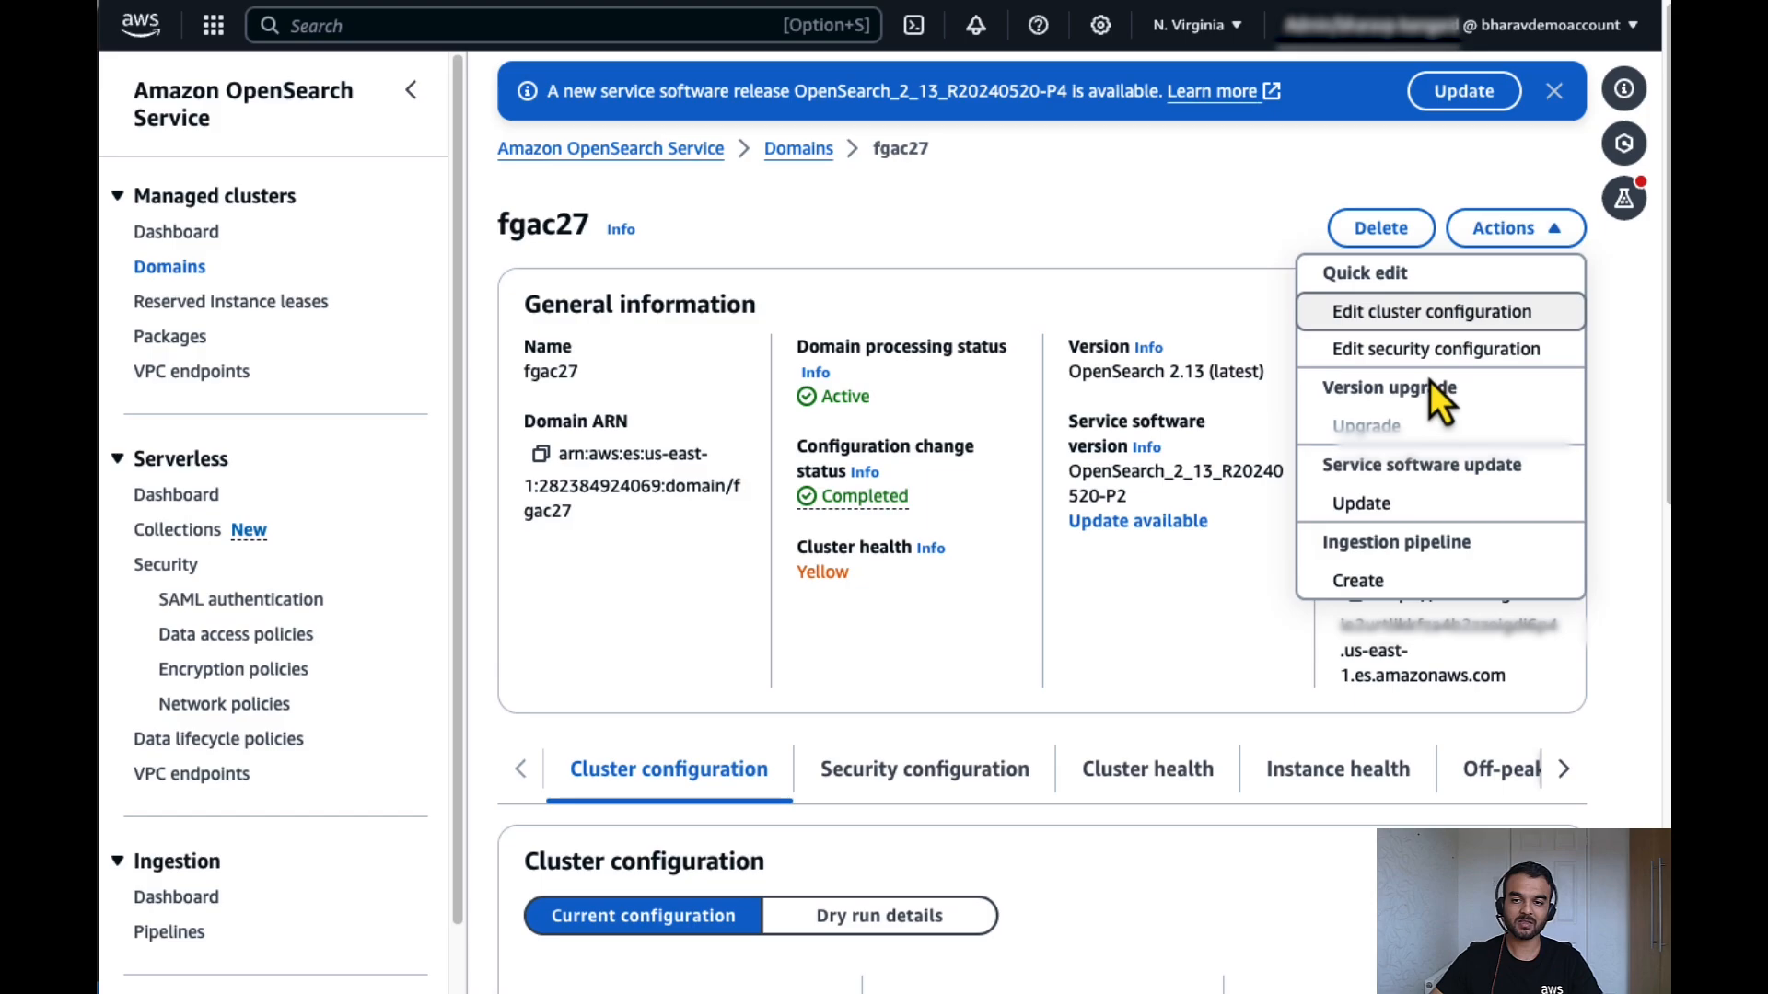
Edit fgac27's security configuration, setting the zetl role and account id in the access policy.
click(1432, 350)
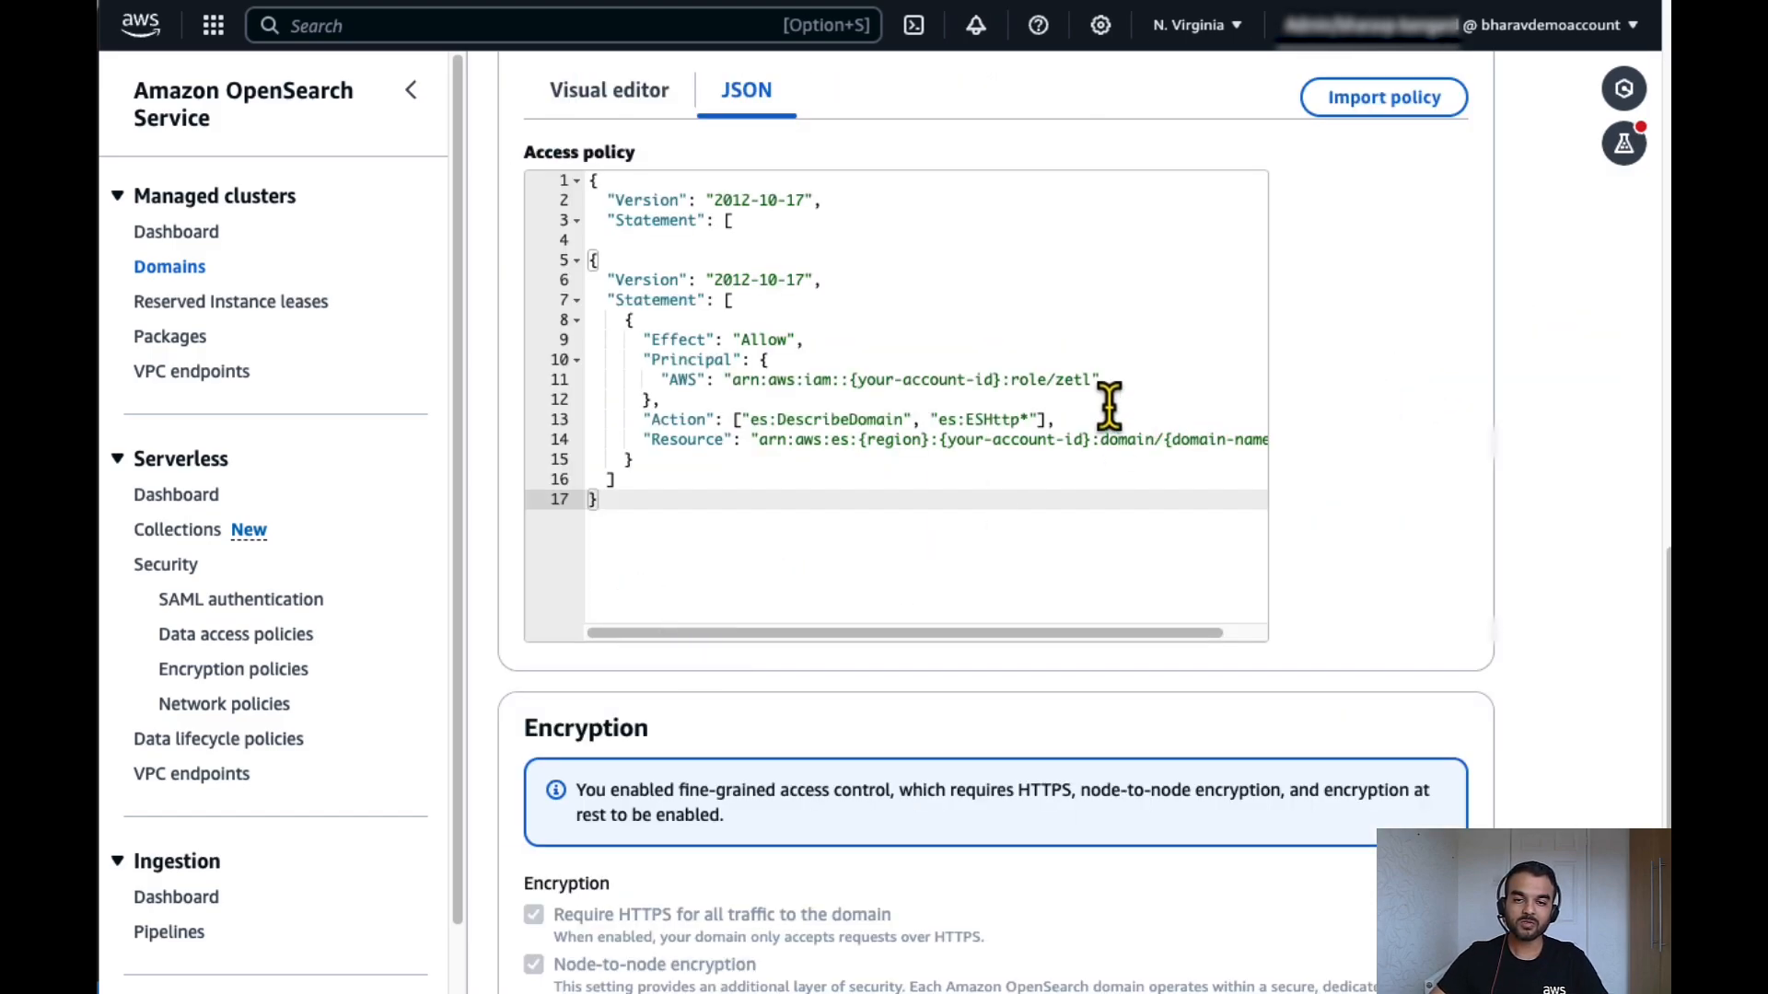
double_click(1080, 380)
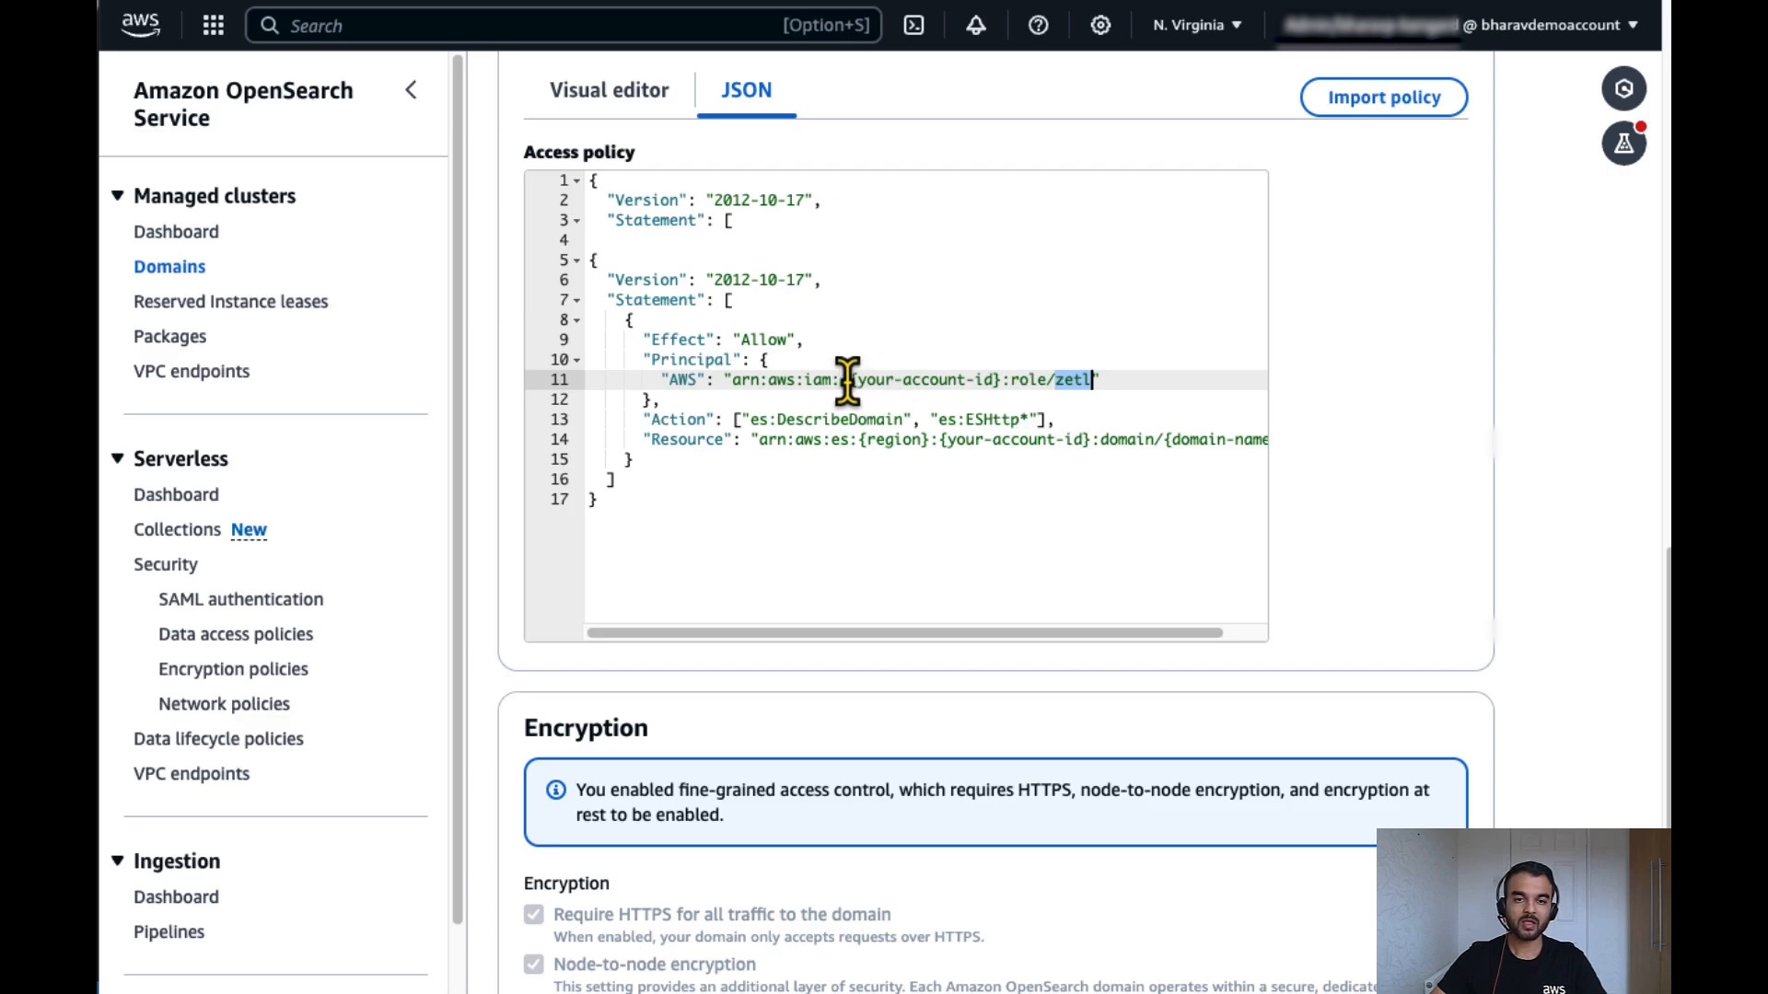
double_click(936, 380)
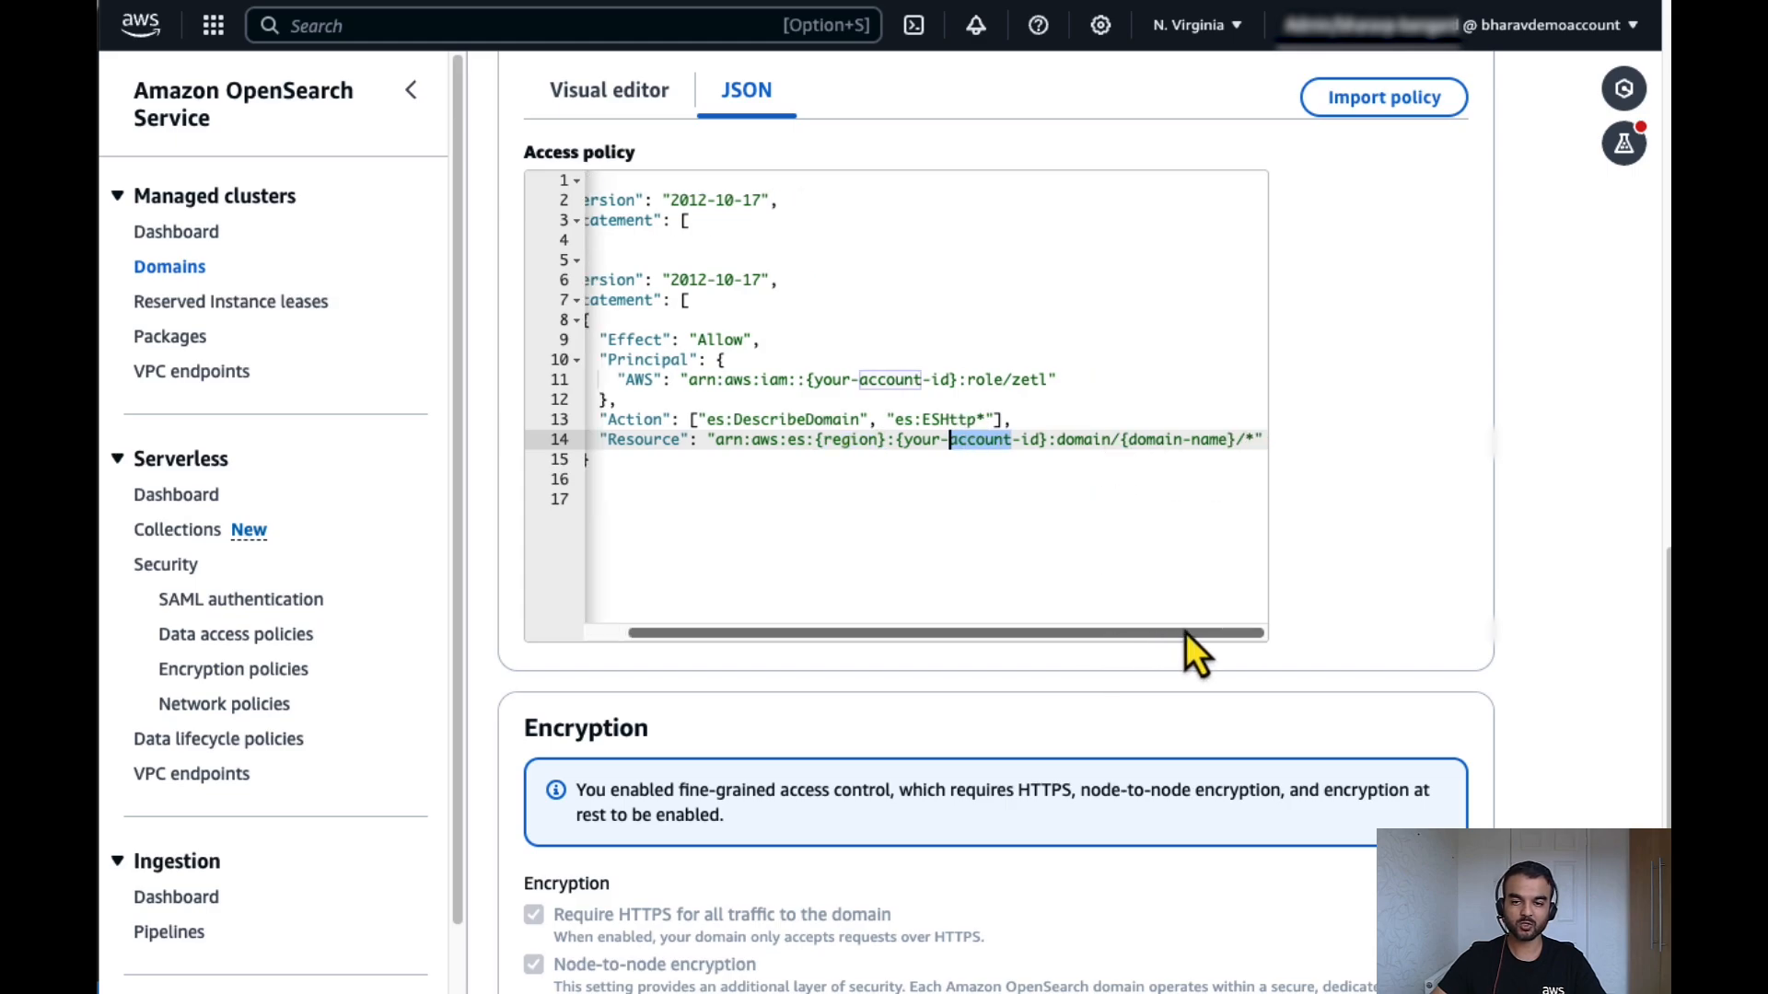
scroll(down, 3)
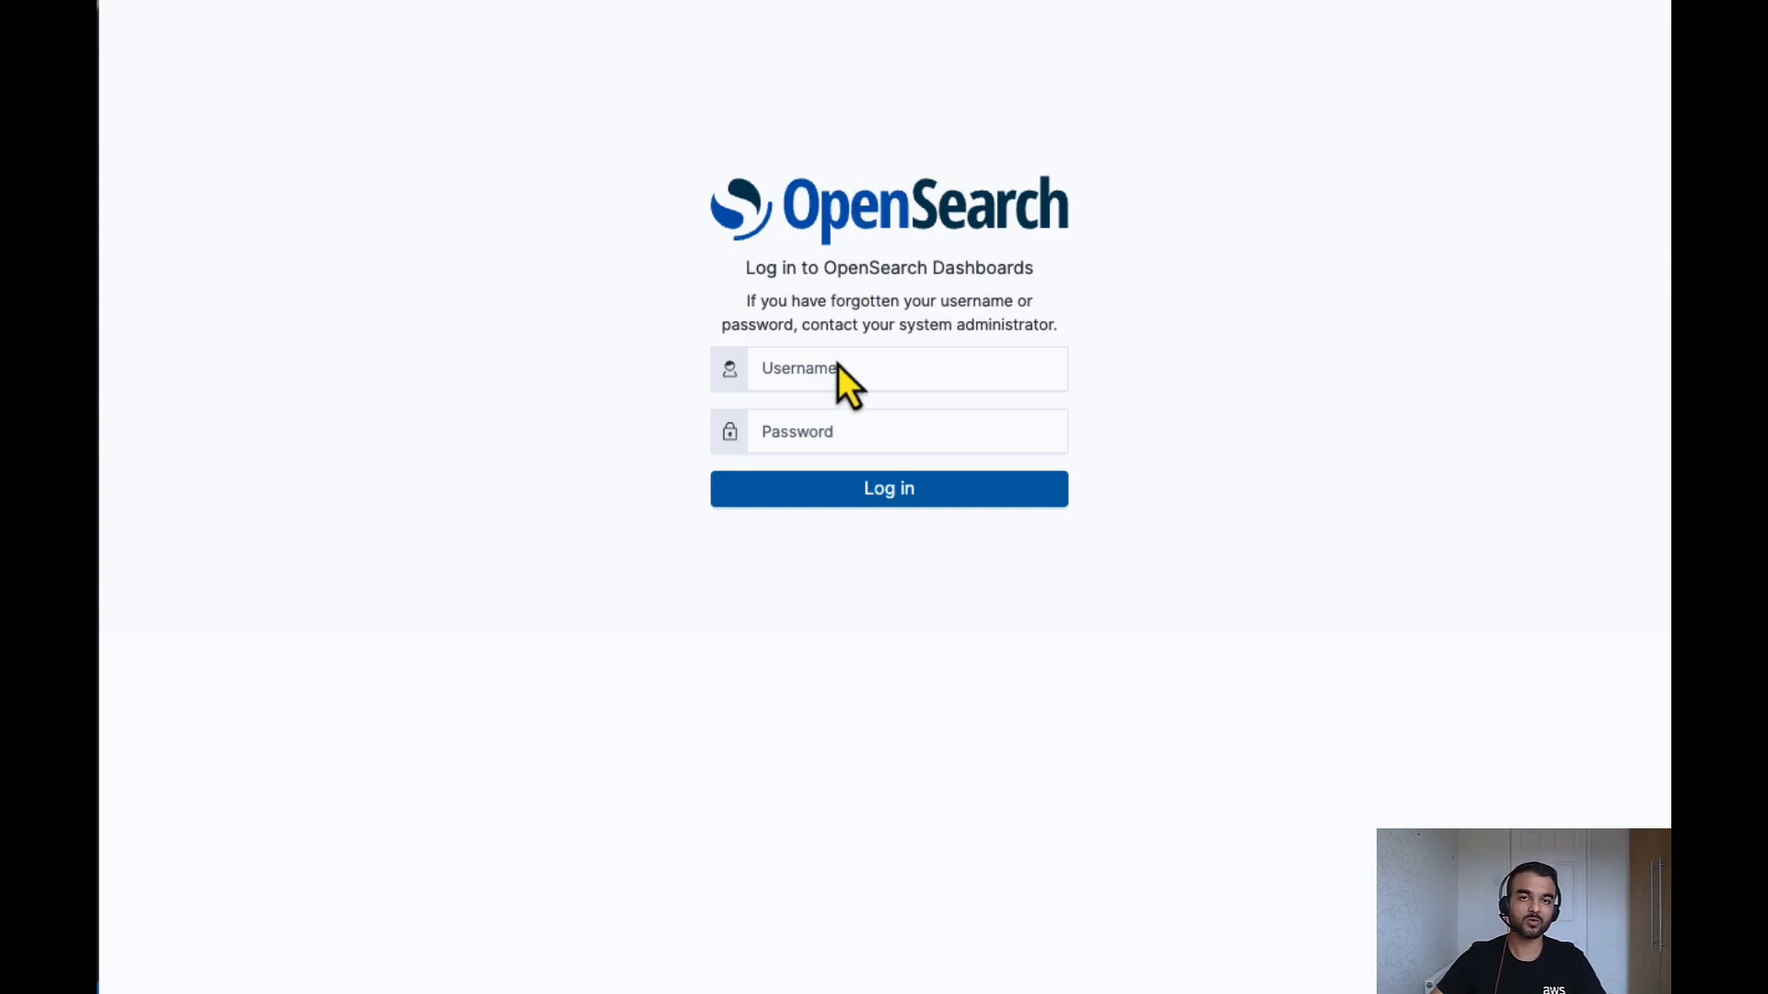
Log in to OpenSearch Dashboards as test and open the all_access security role.
text(test)
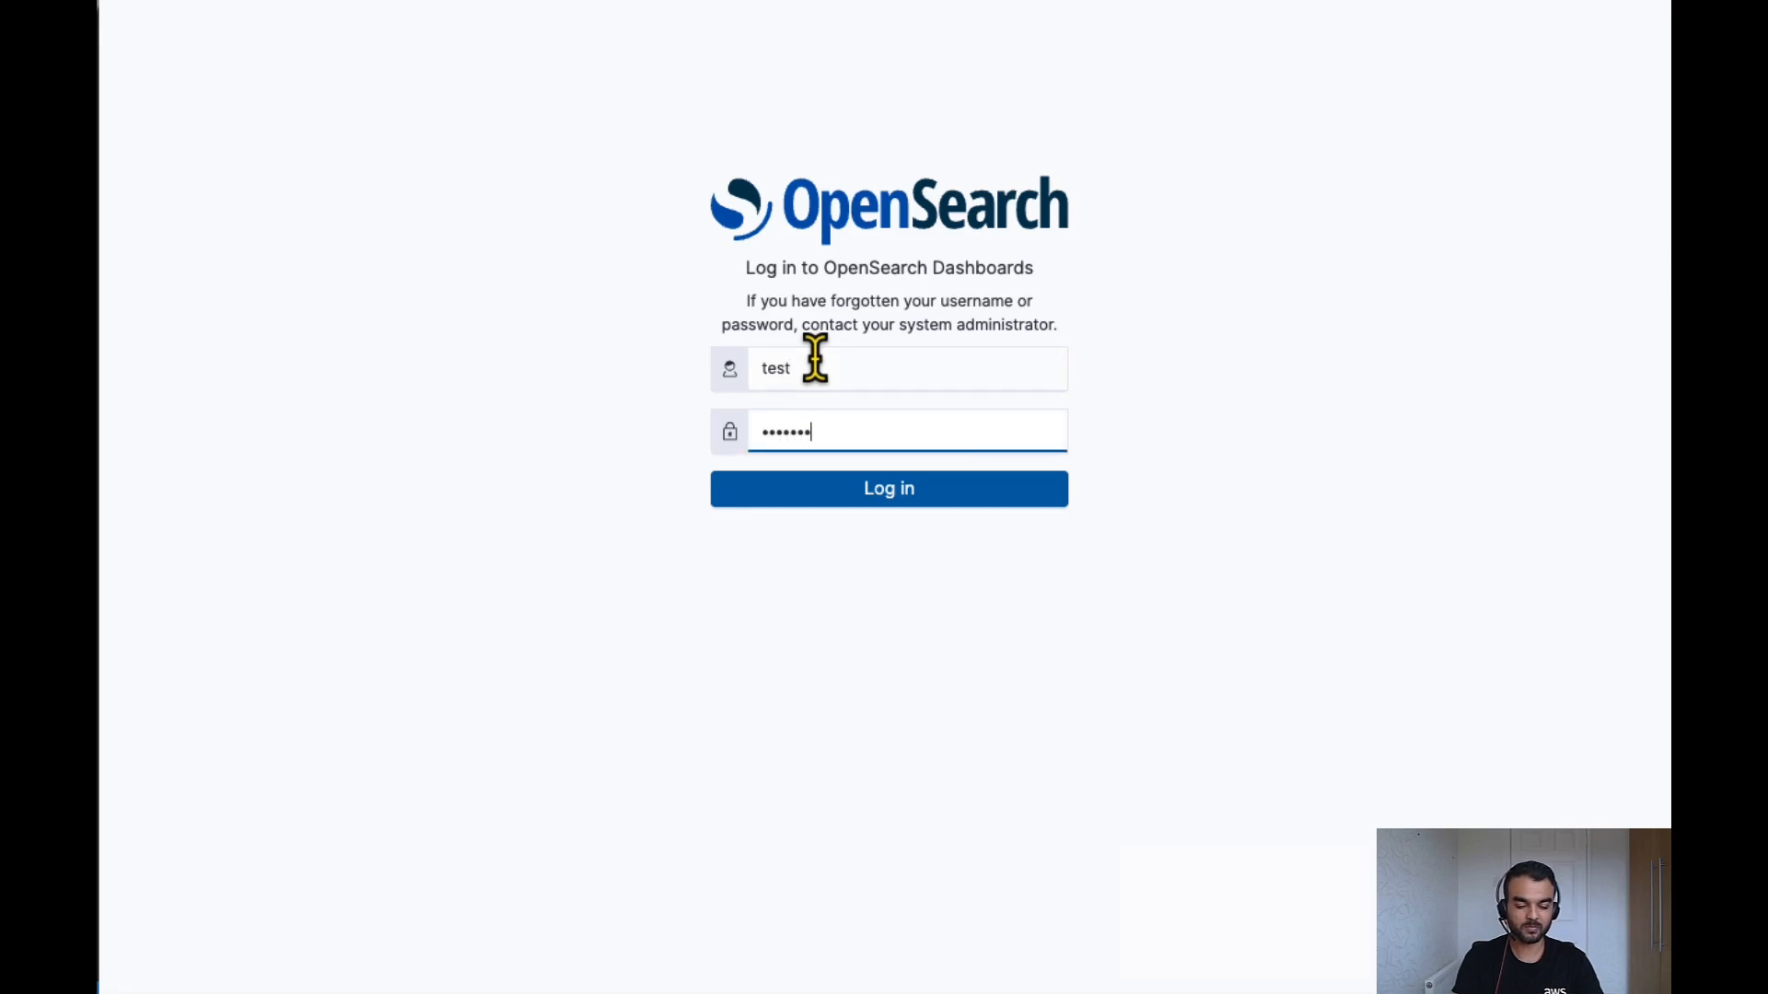
click(890, 488)
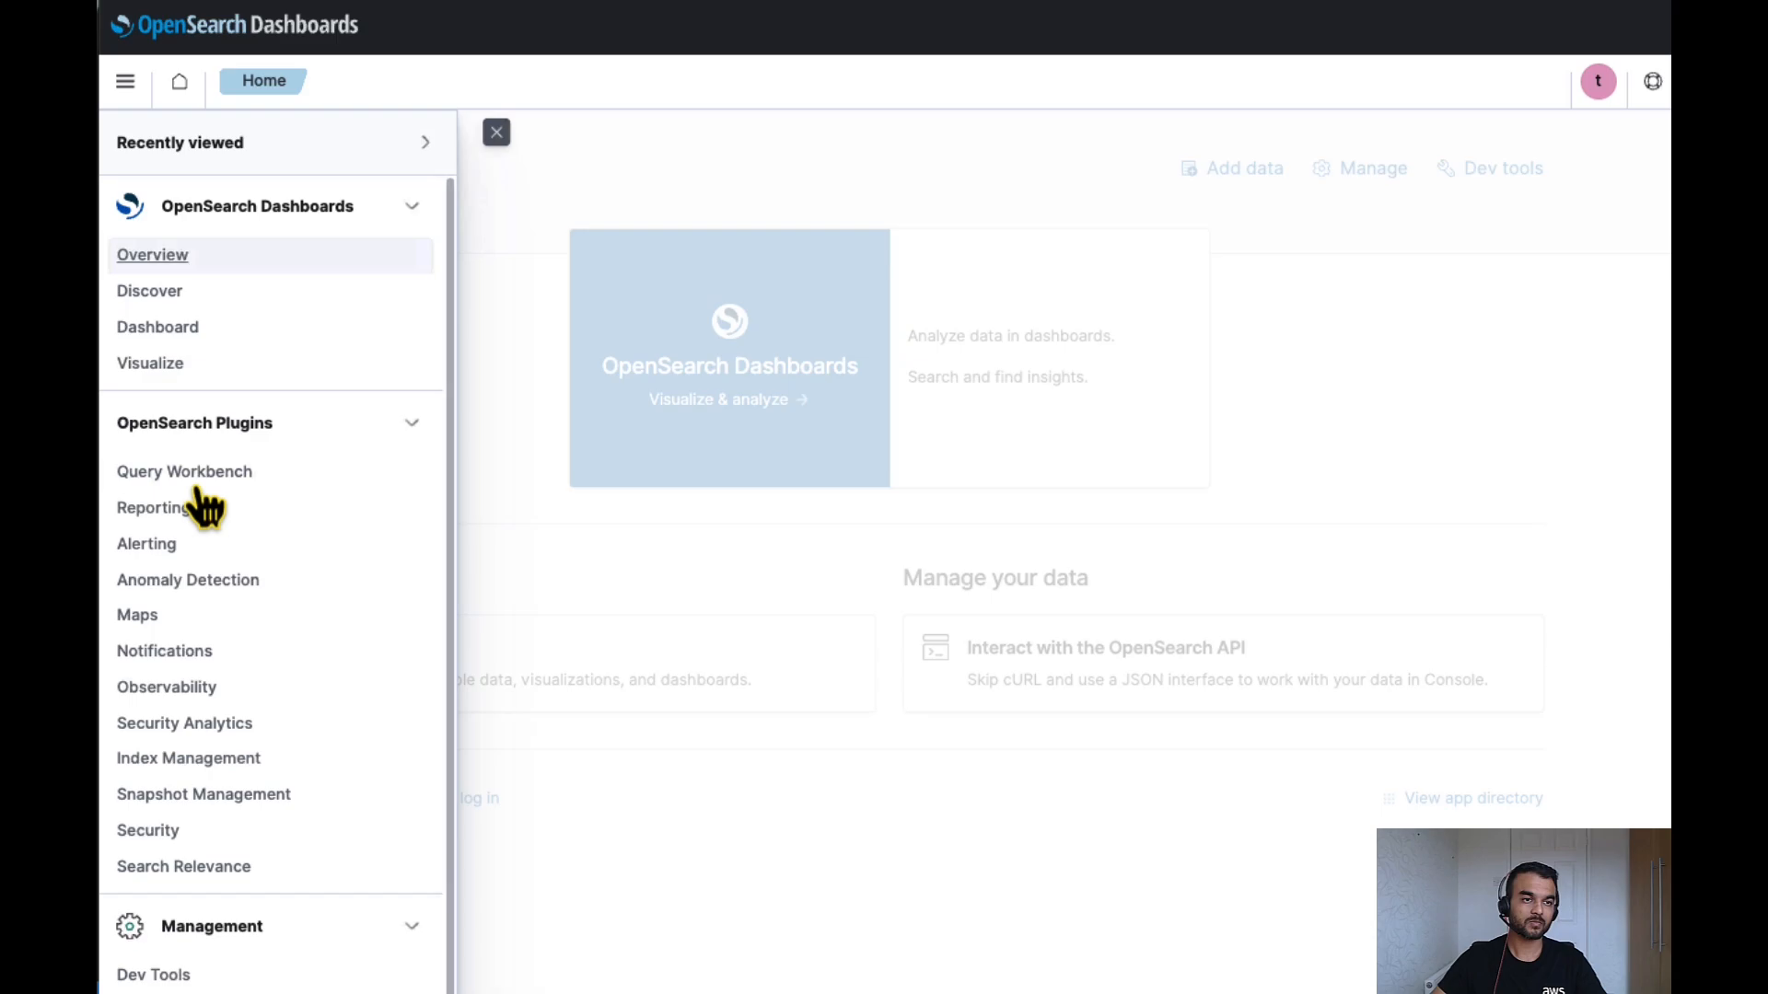
click(147, 830)
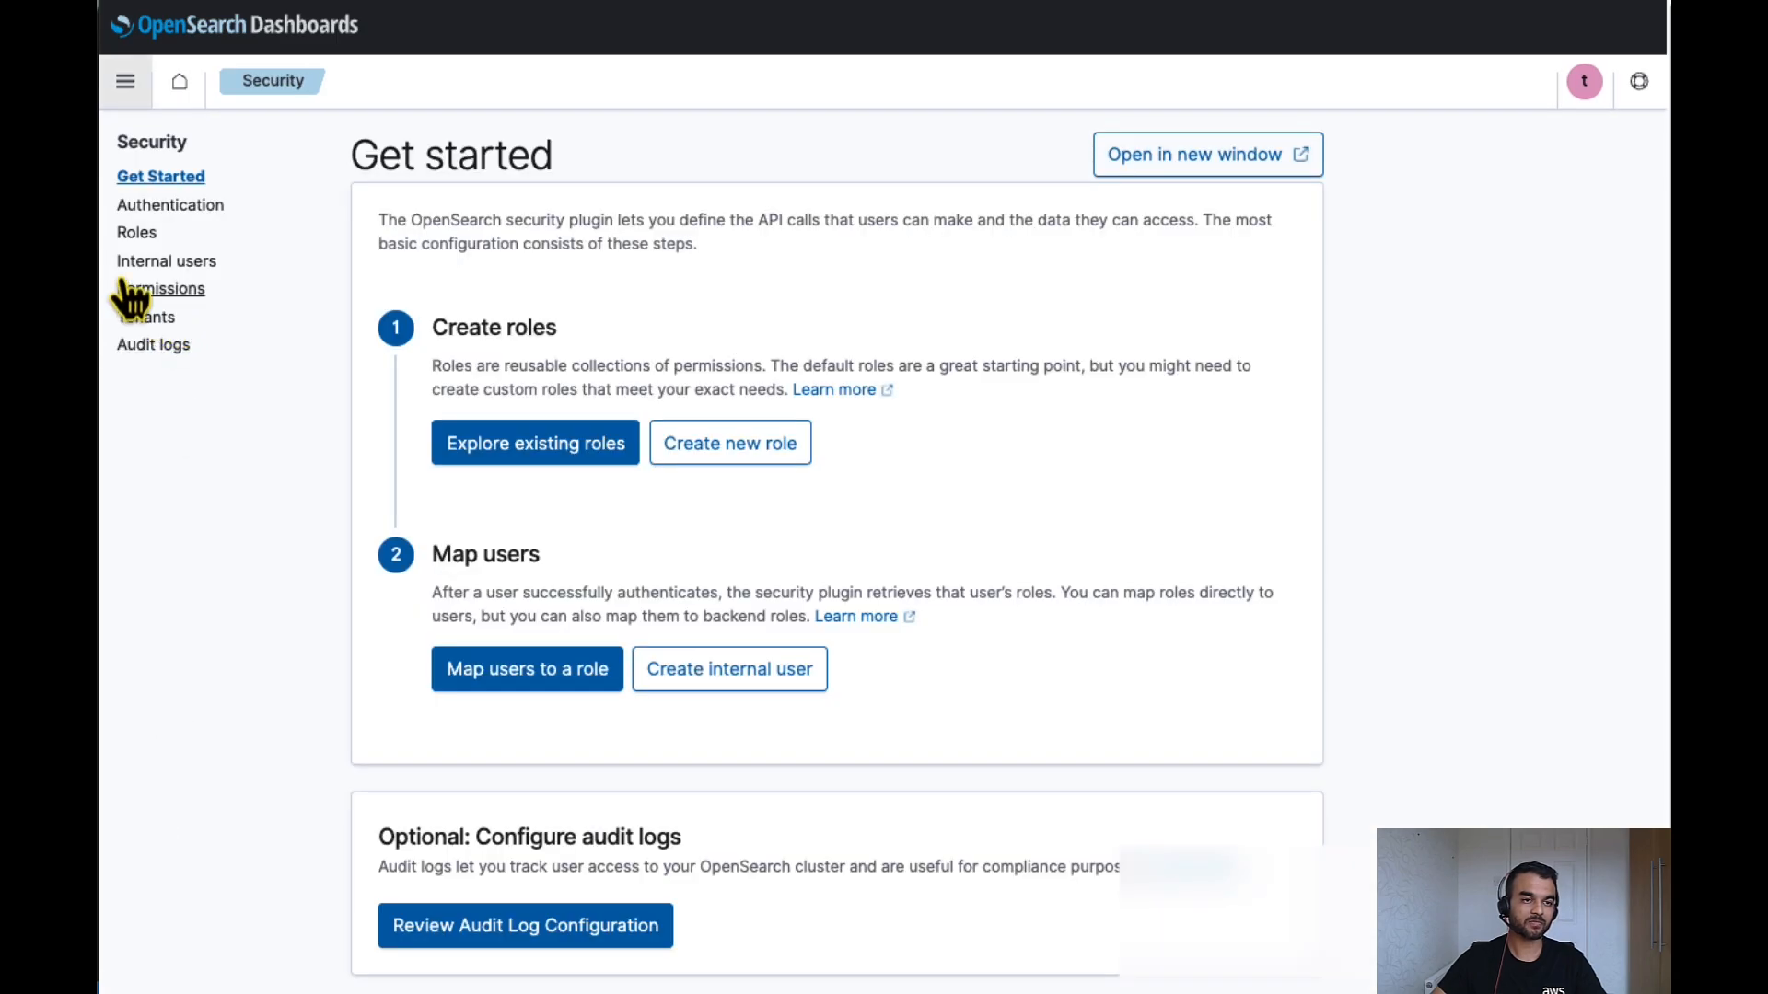
click(137, 232)
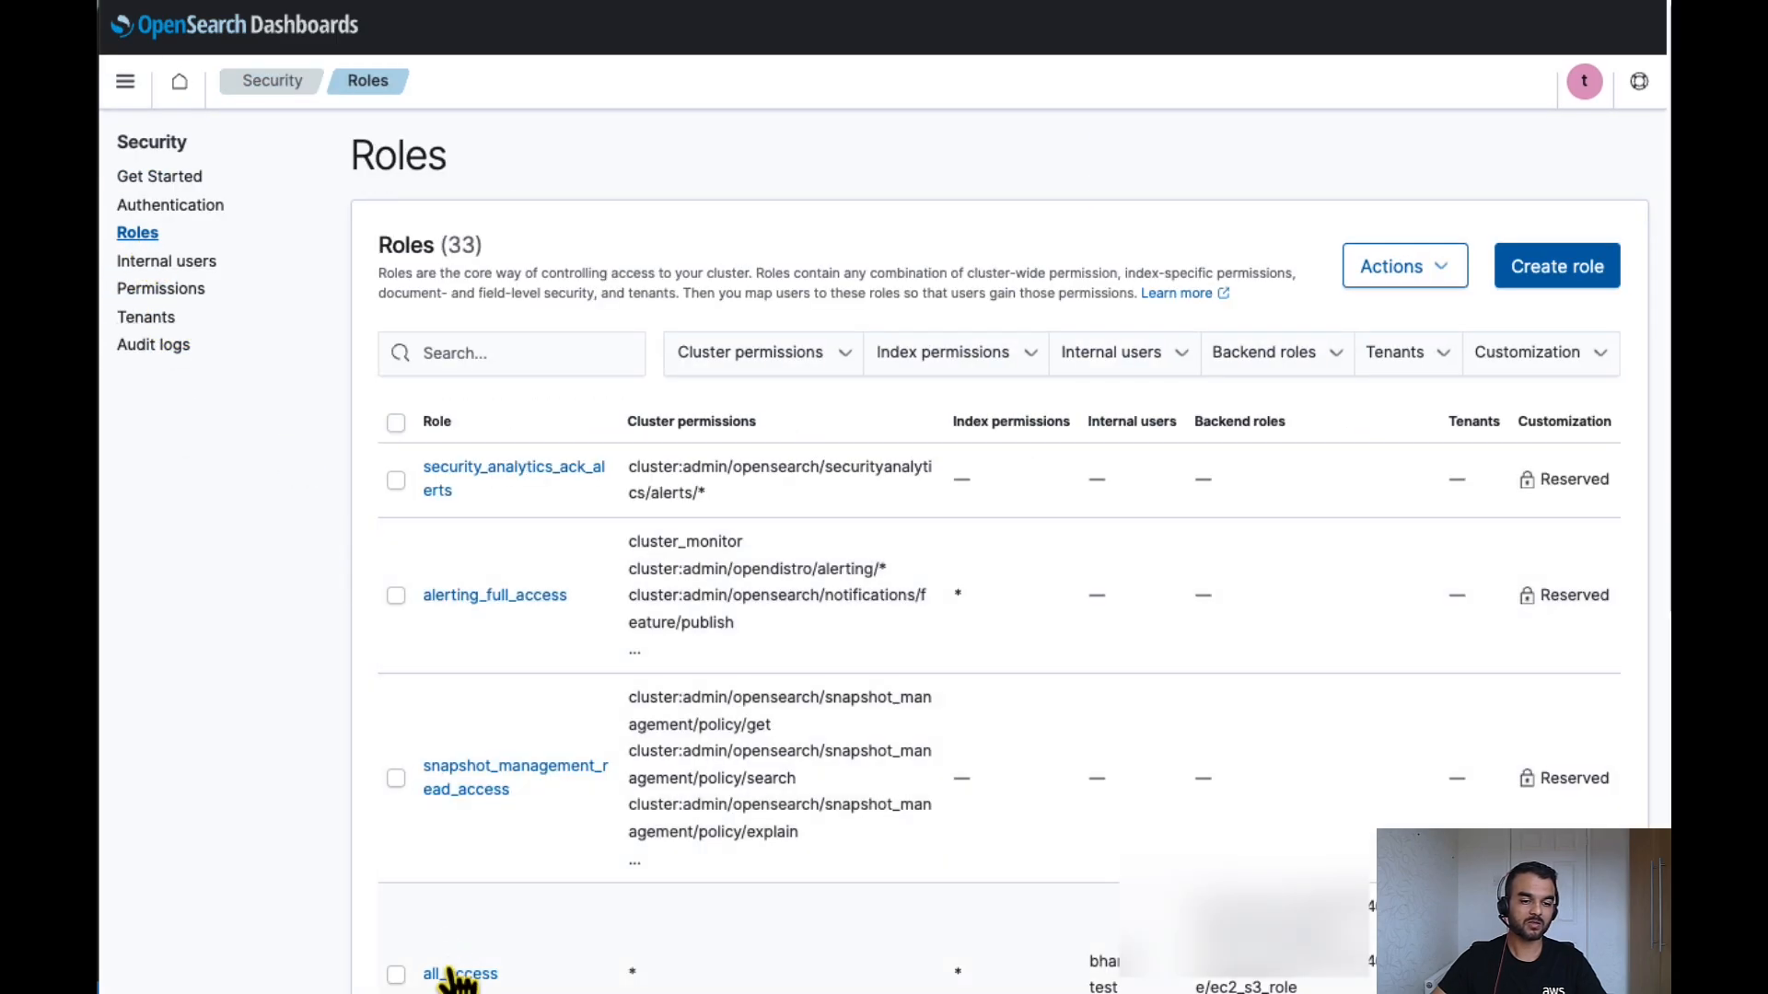
click(456, 974)
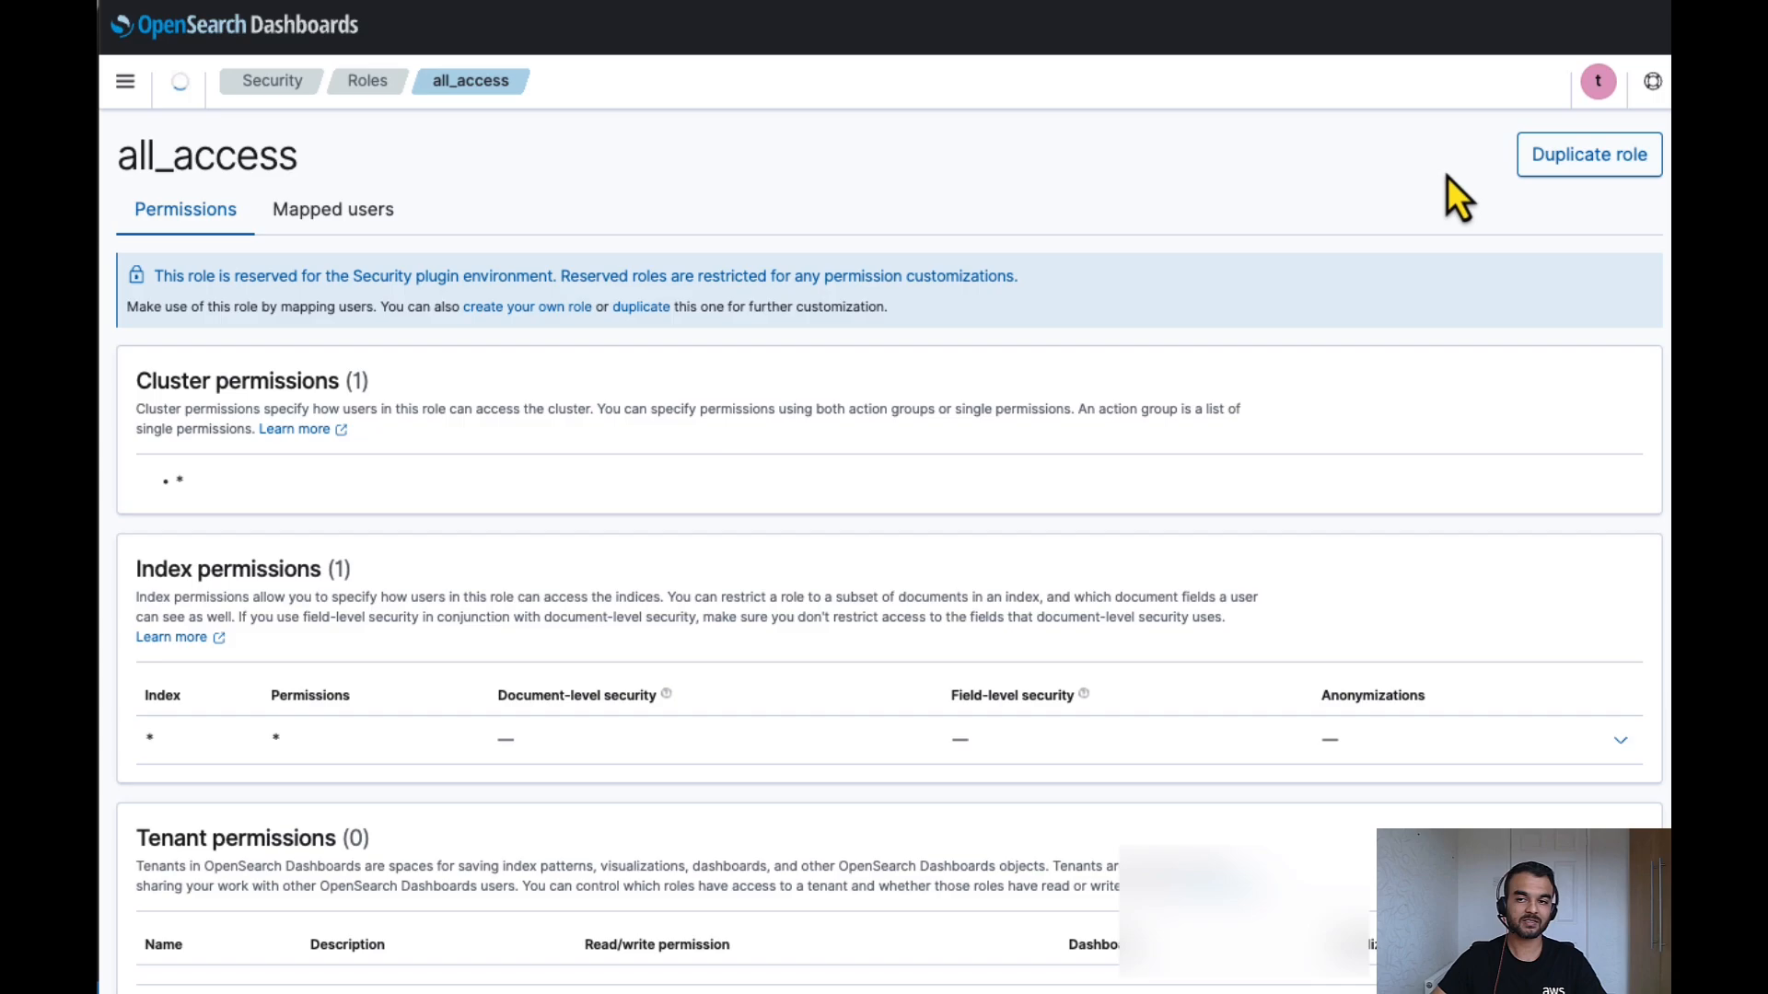
Manage the all_access role's mapped users and add another backend role entry.
click(331, 208)
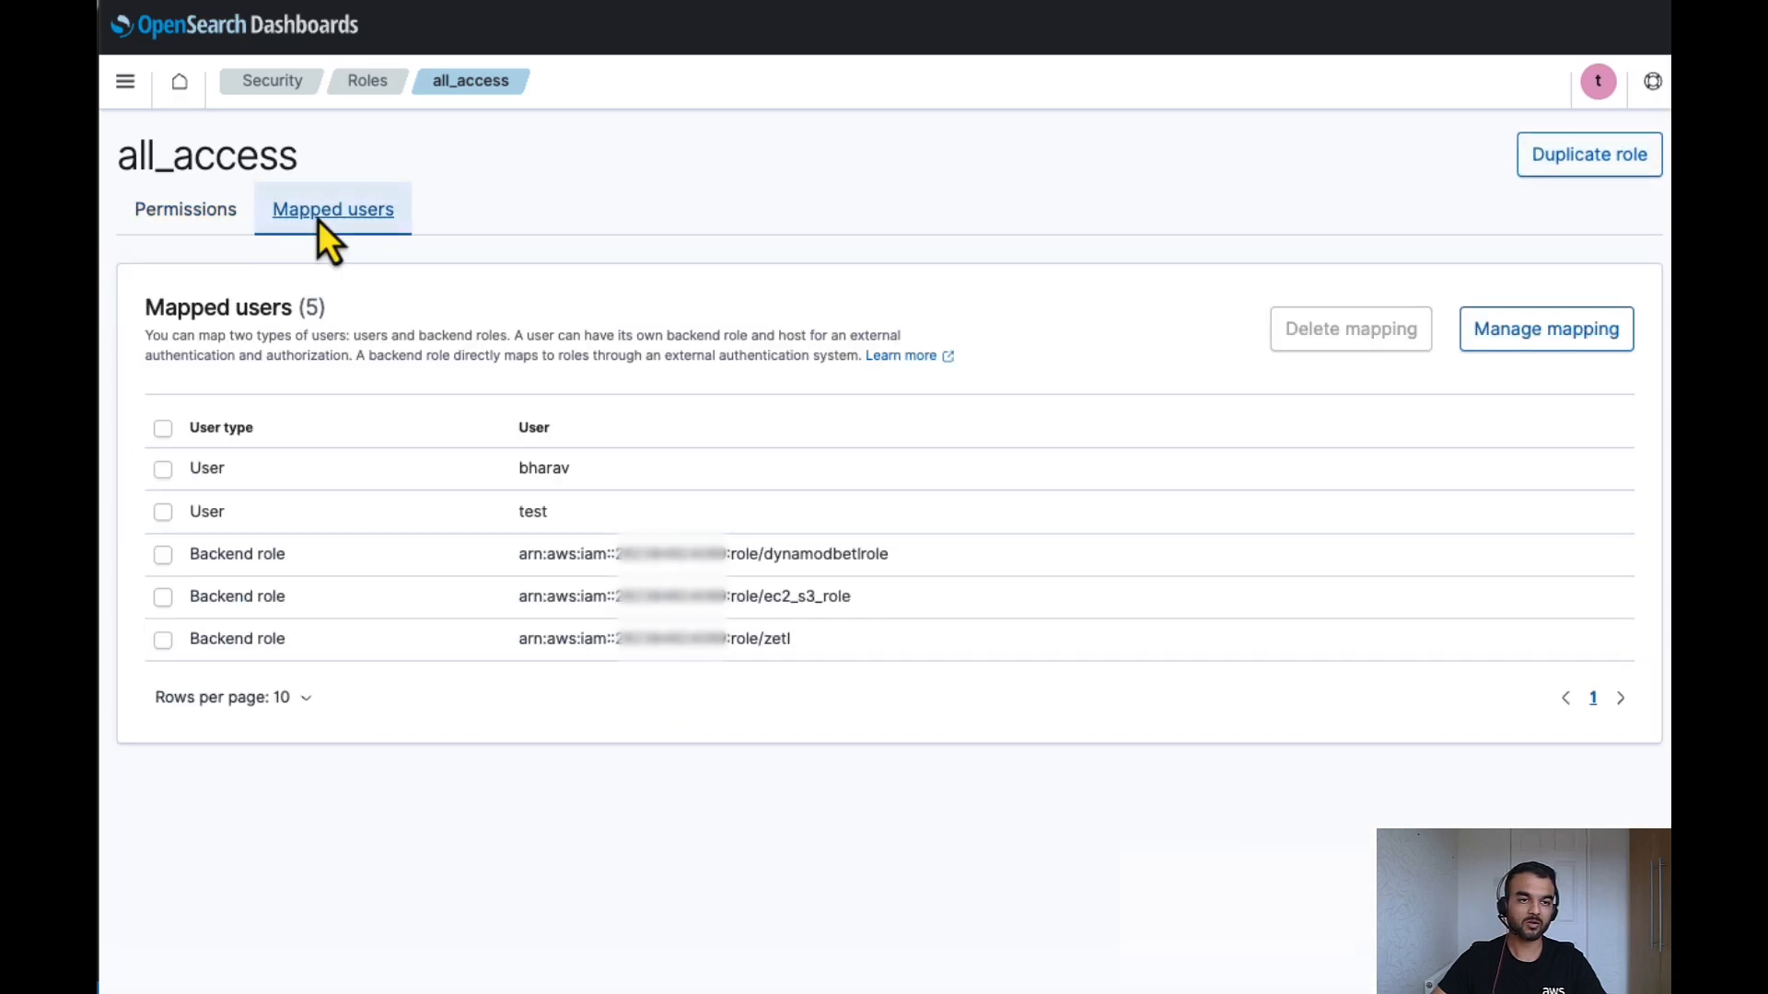
click(1547, 328)
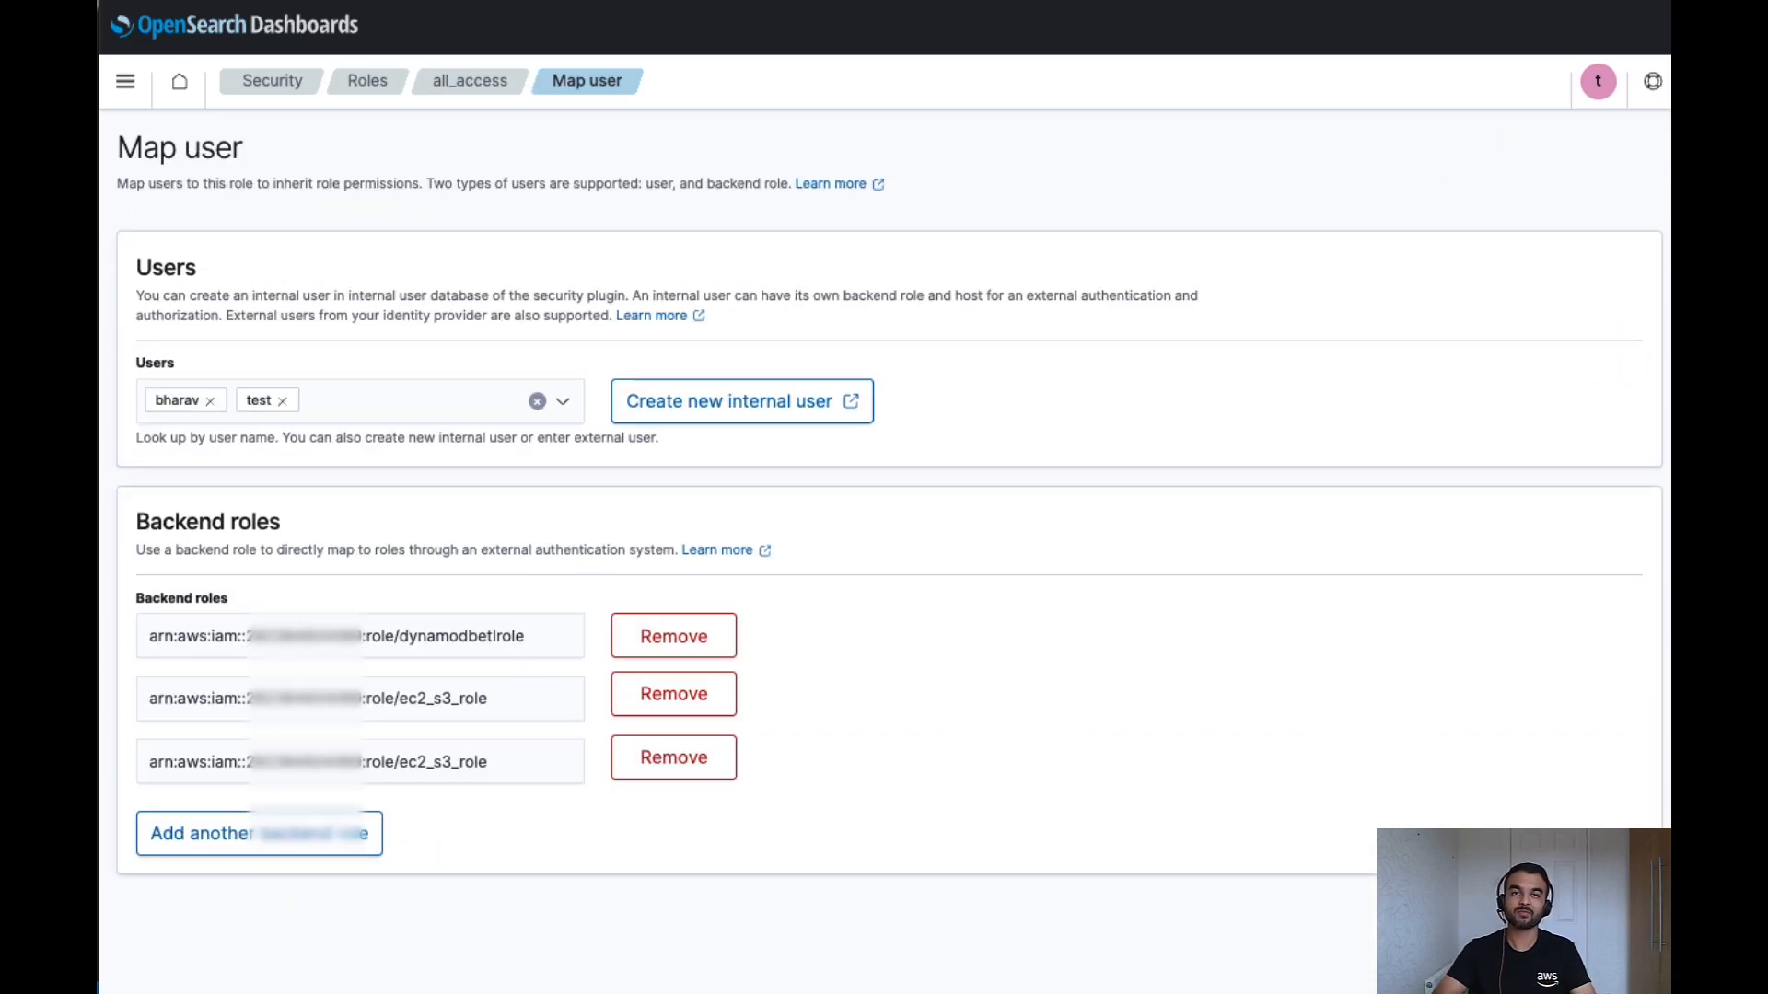
mouse_move(236, 862)
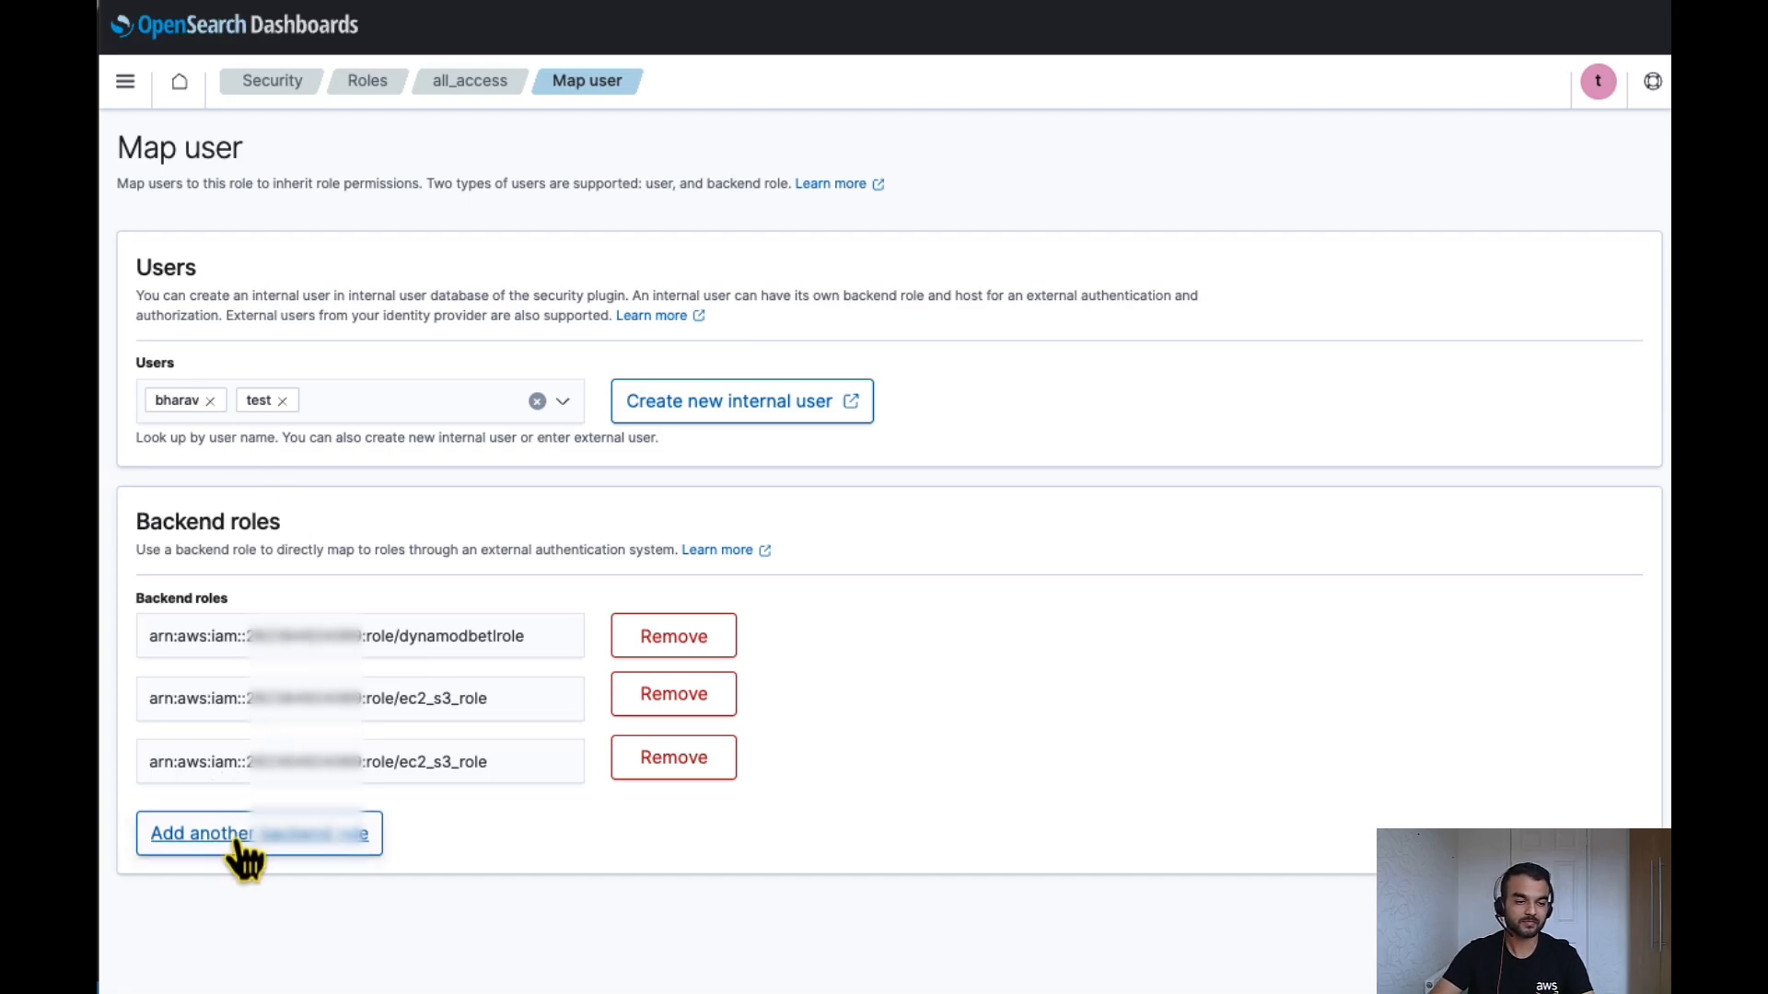
click(258, 834)
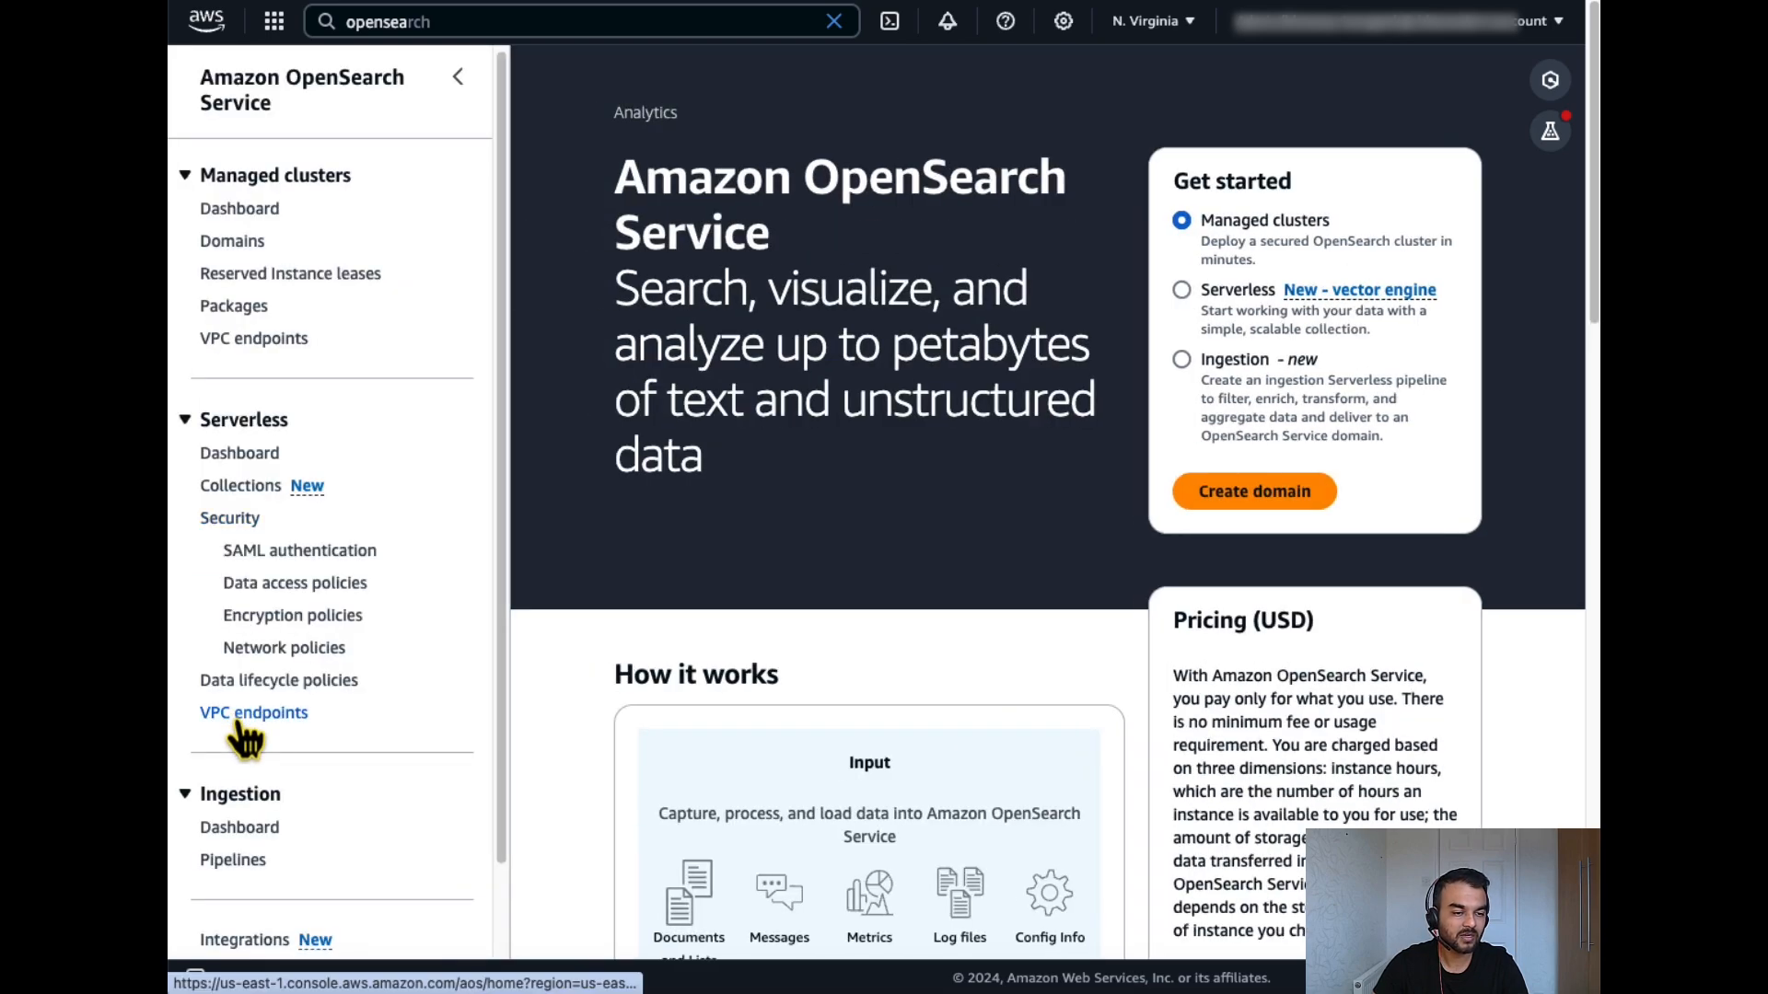
Start a new ingestion pipeline and filter blueprints to DynamoDB.
click(232, 860)
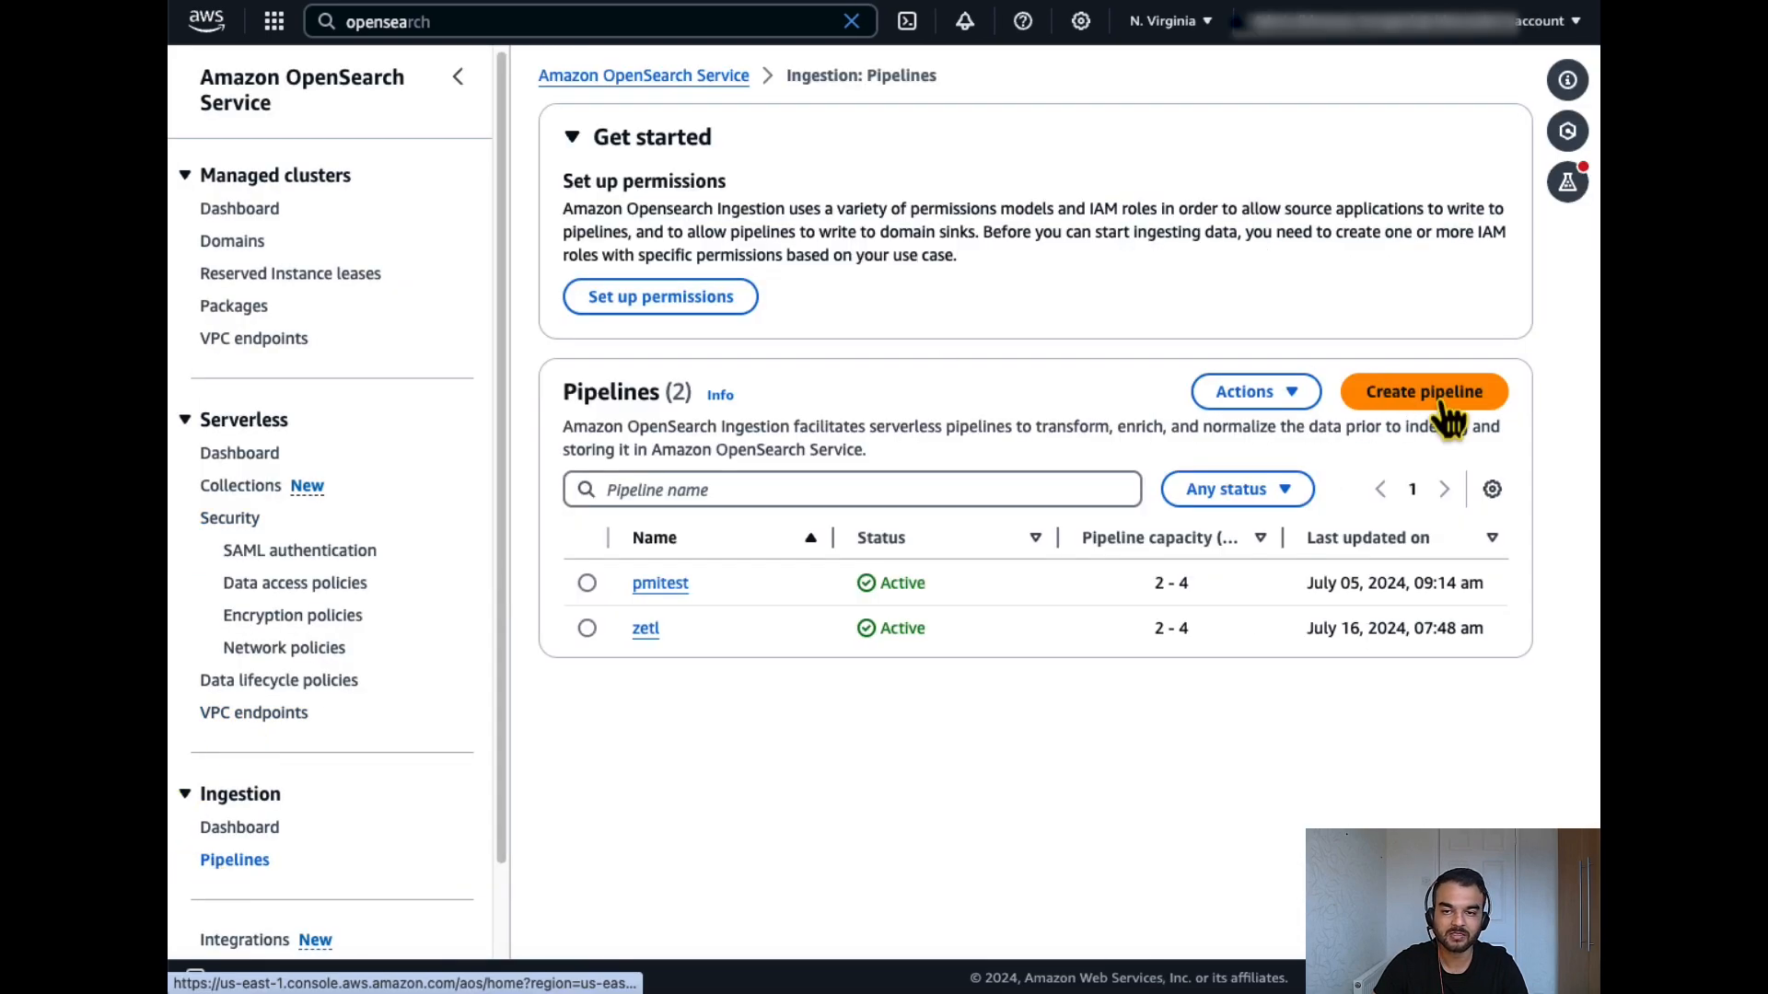
click(1424, 390)
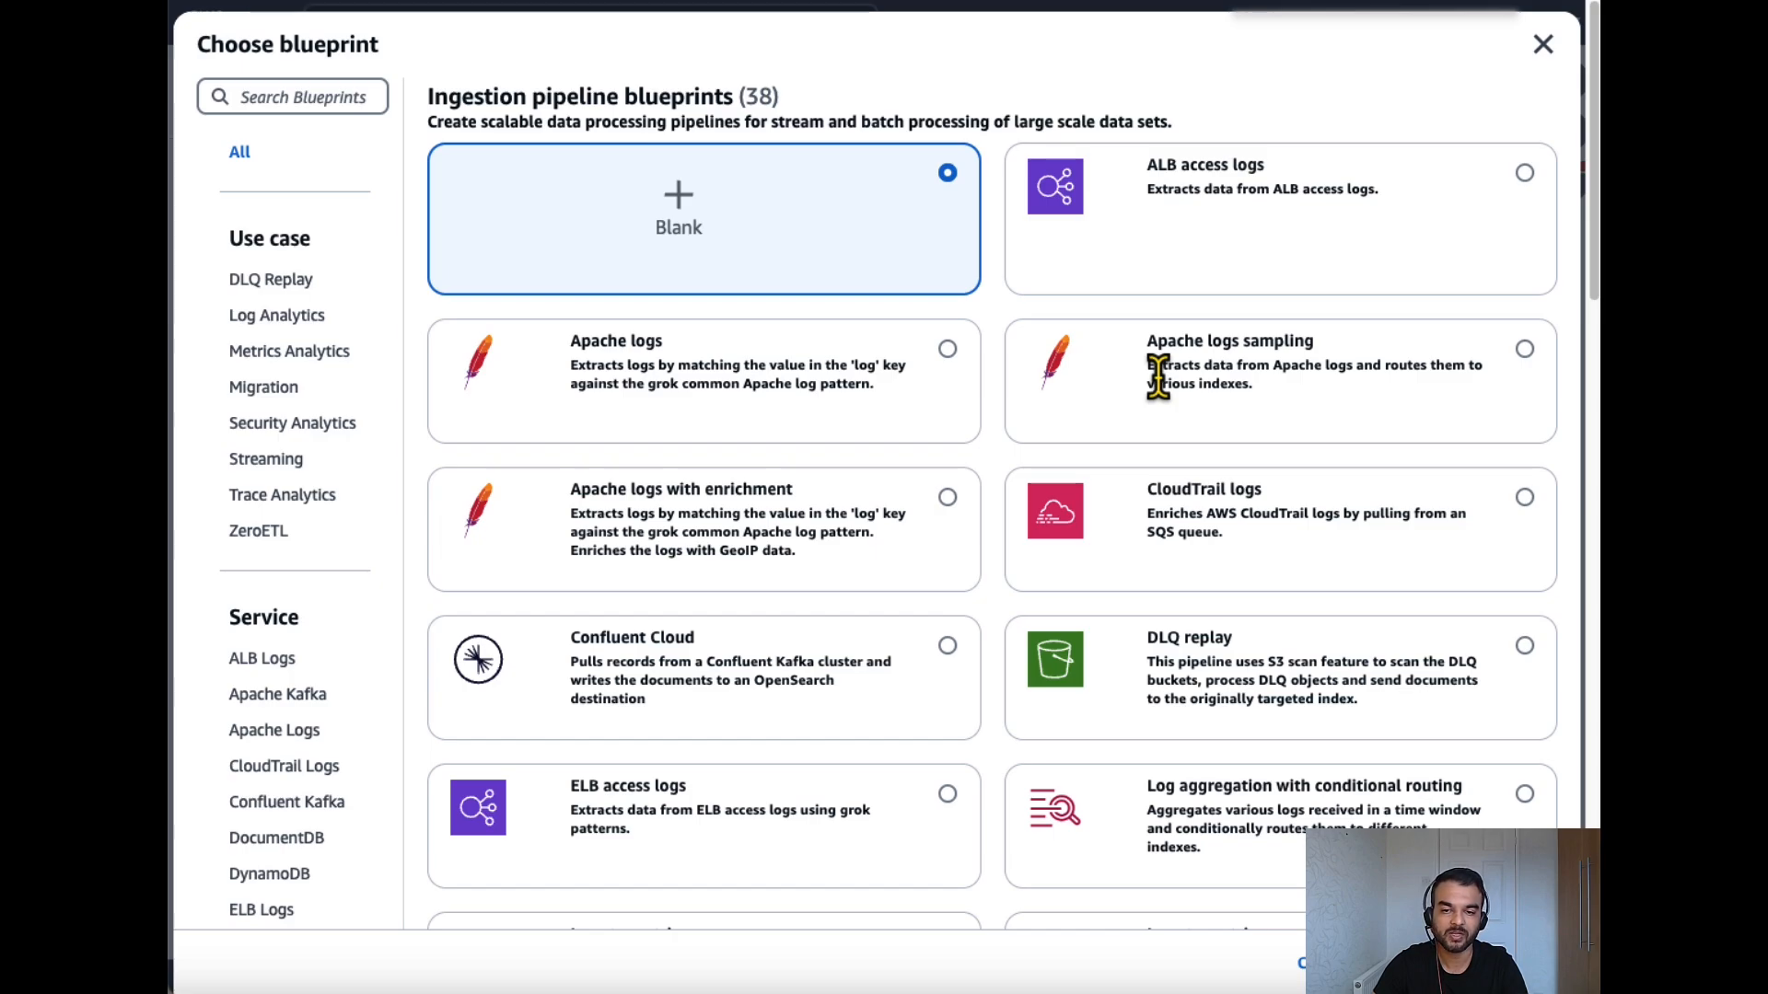
mouse_move(652, 708)
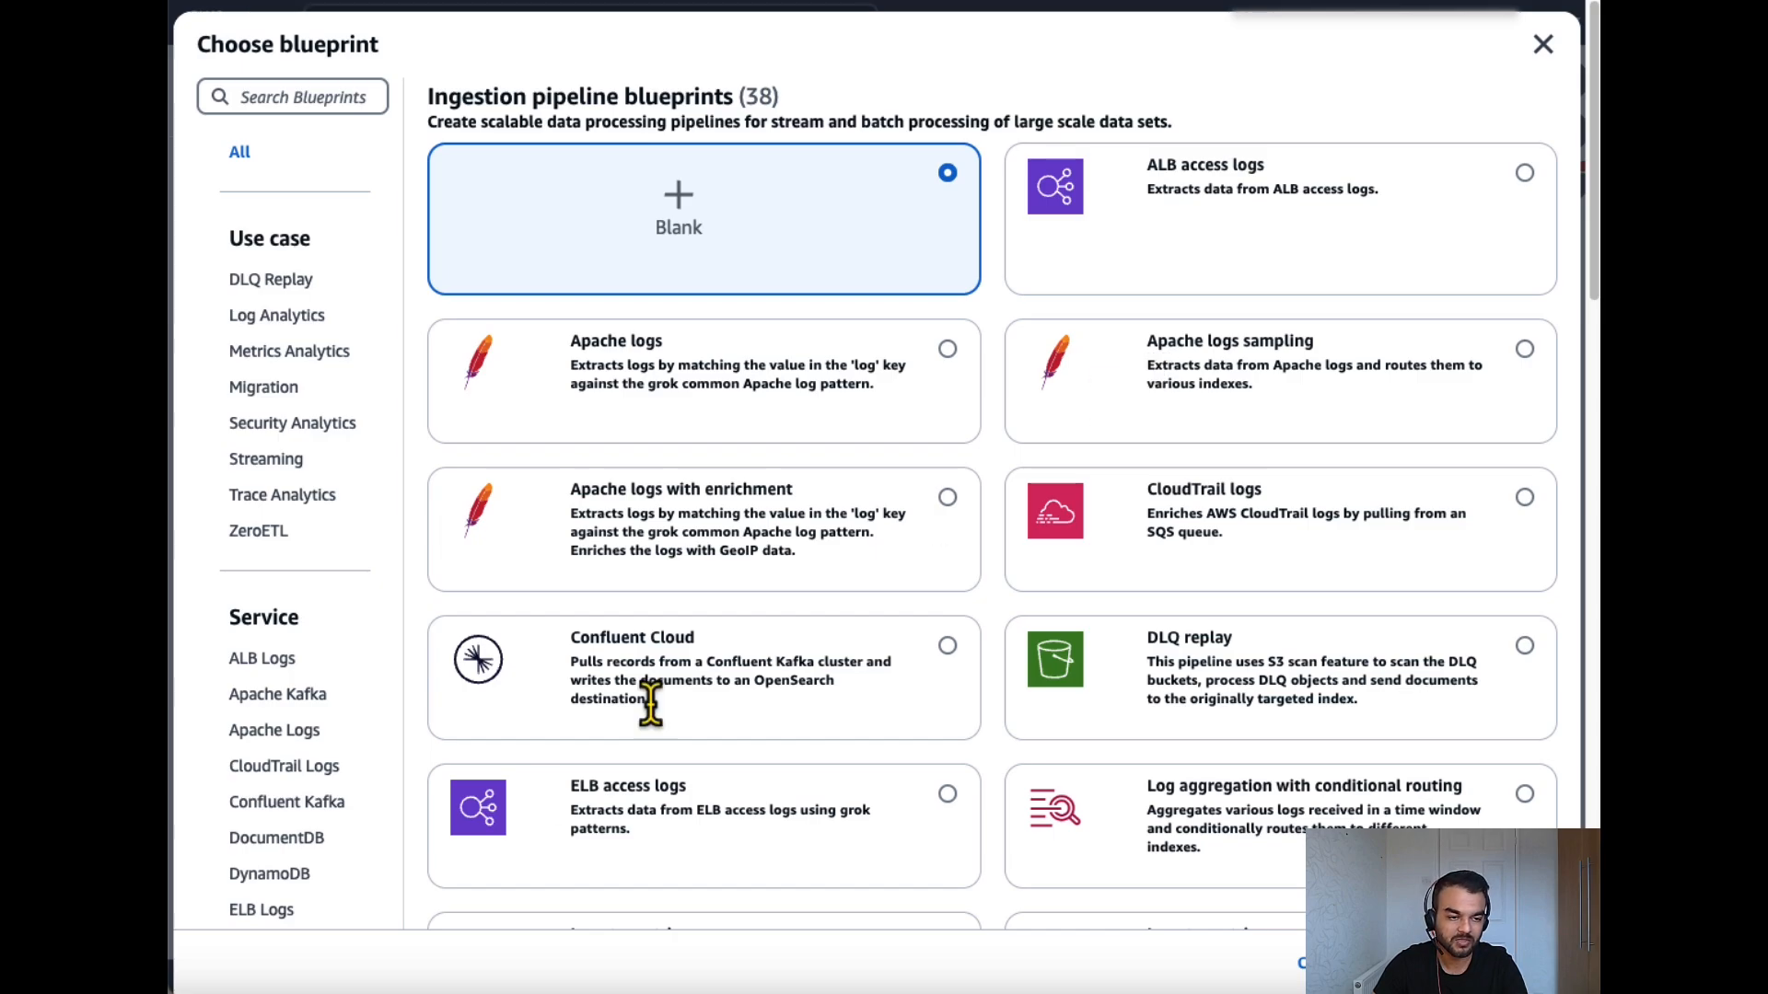
mouse_move(276, 838)
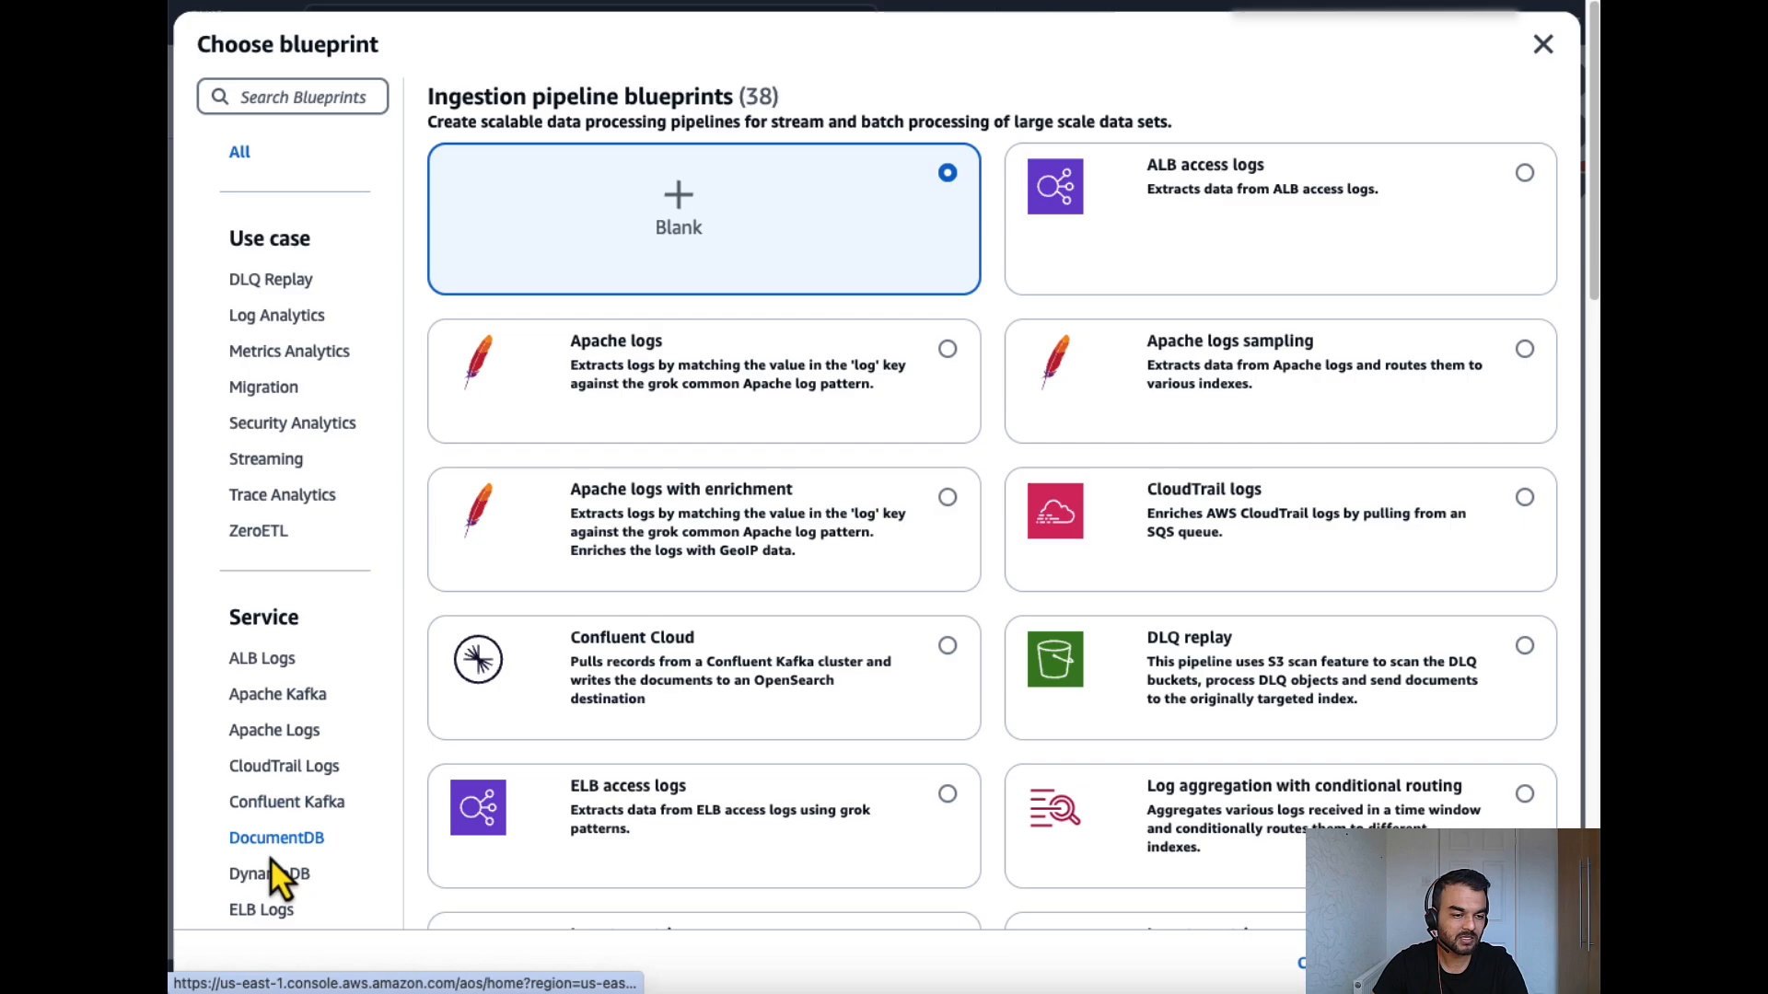
click(267, 873)
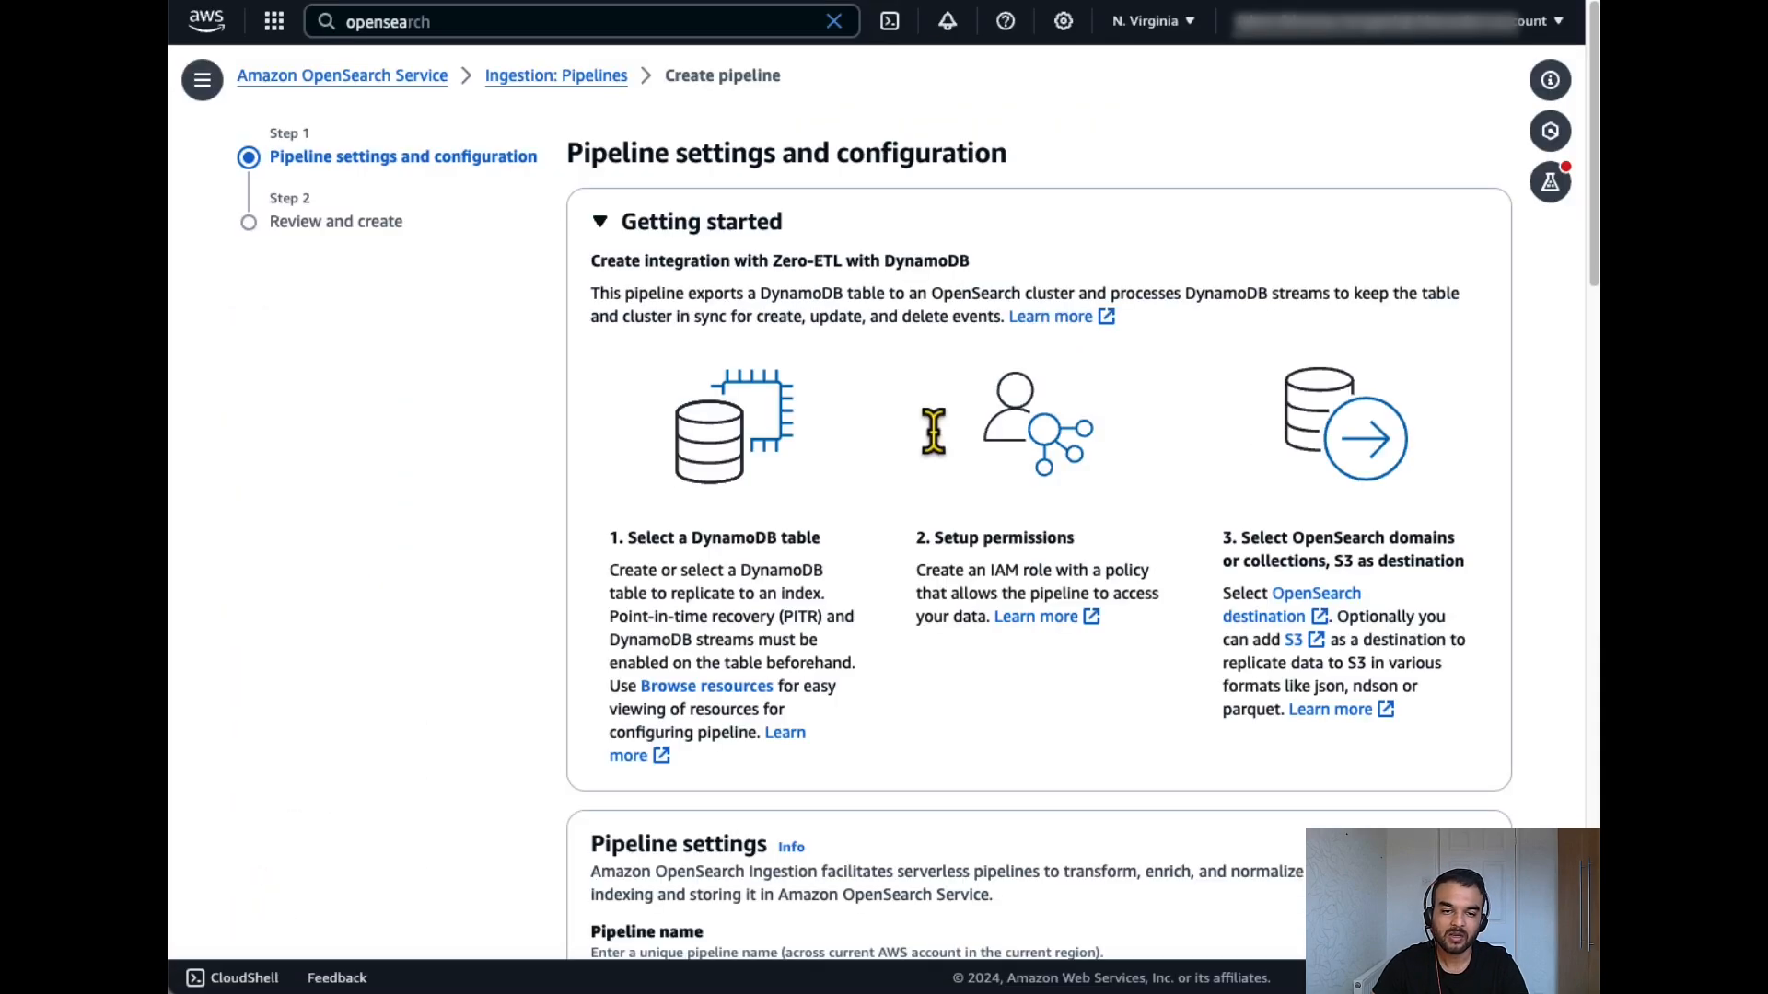
Name the pipeline dynamodbaos in the Pipeline name field.
scroll(down, 3)
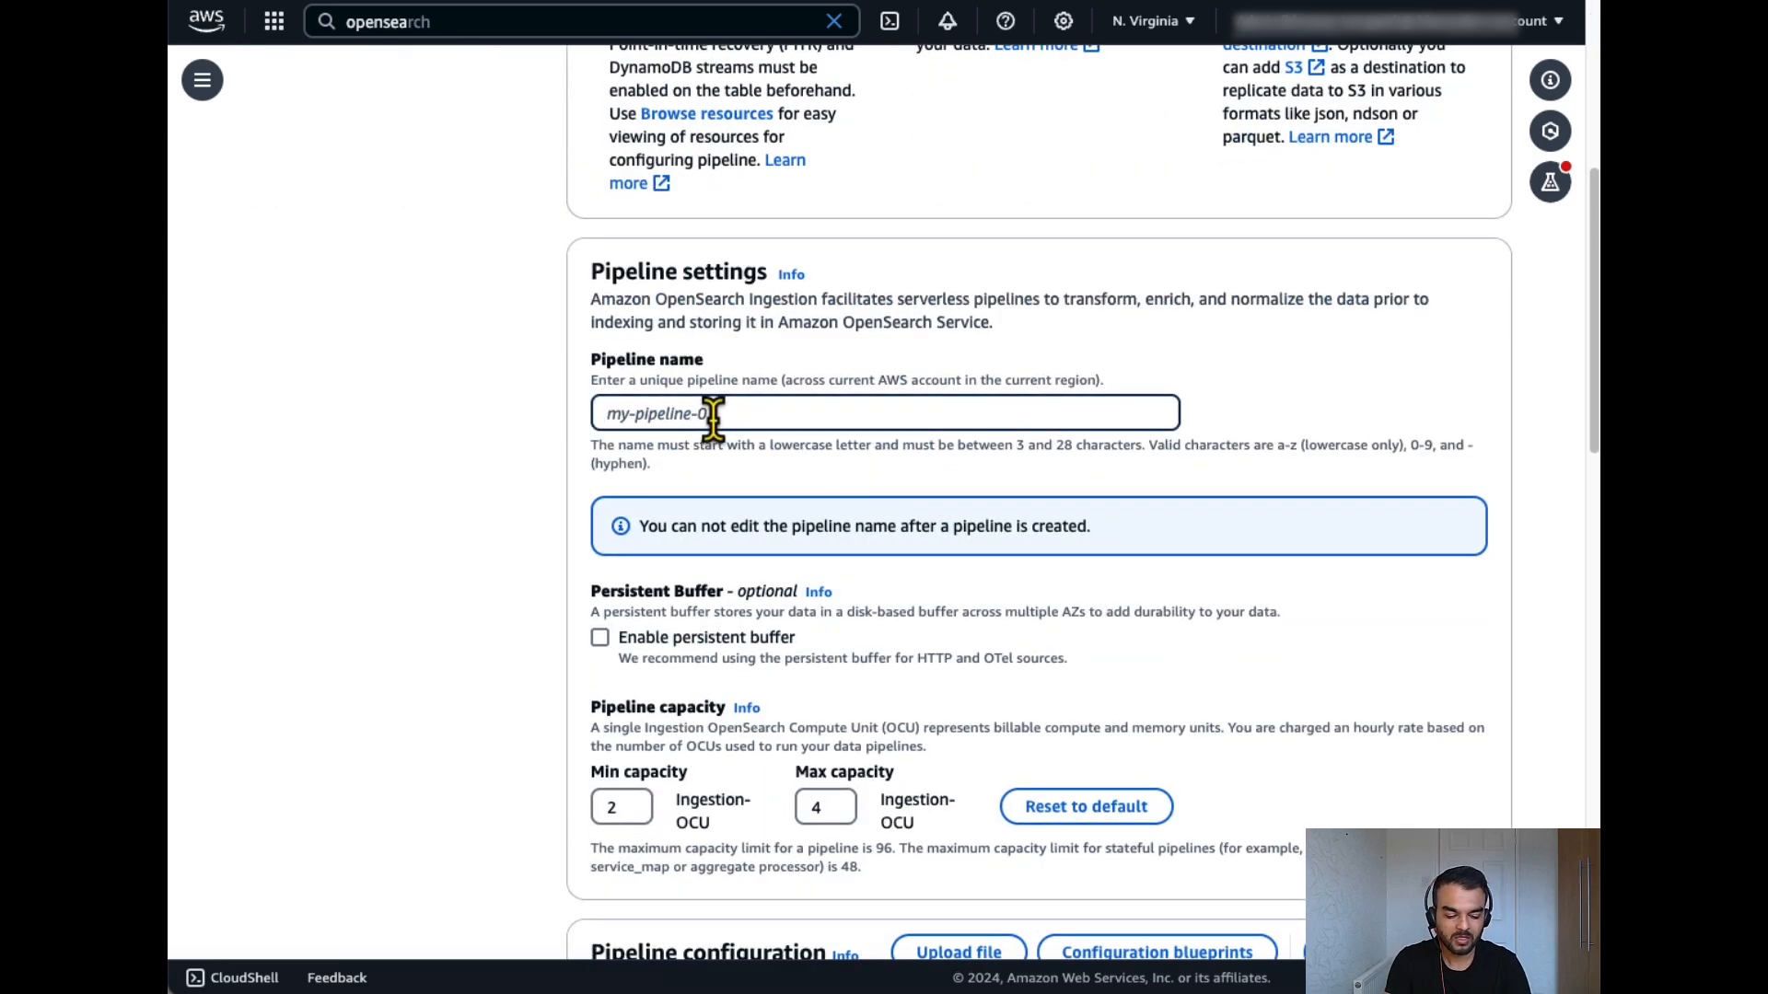
text(dynamo)
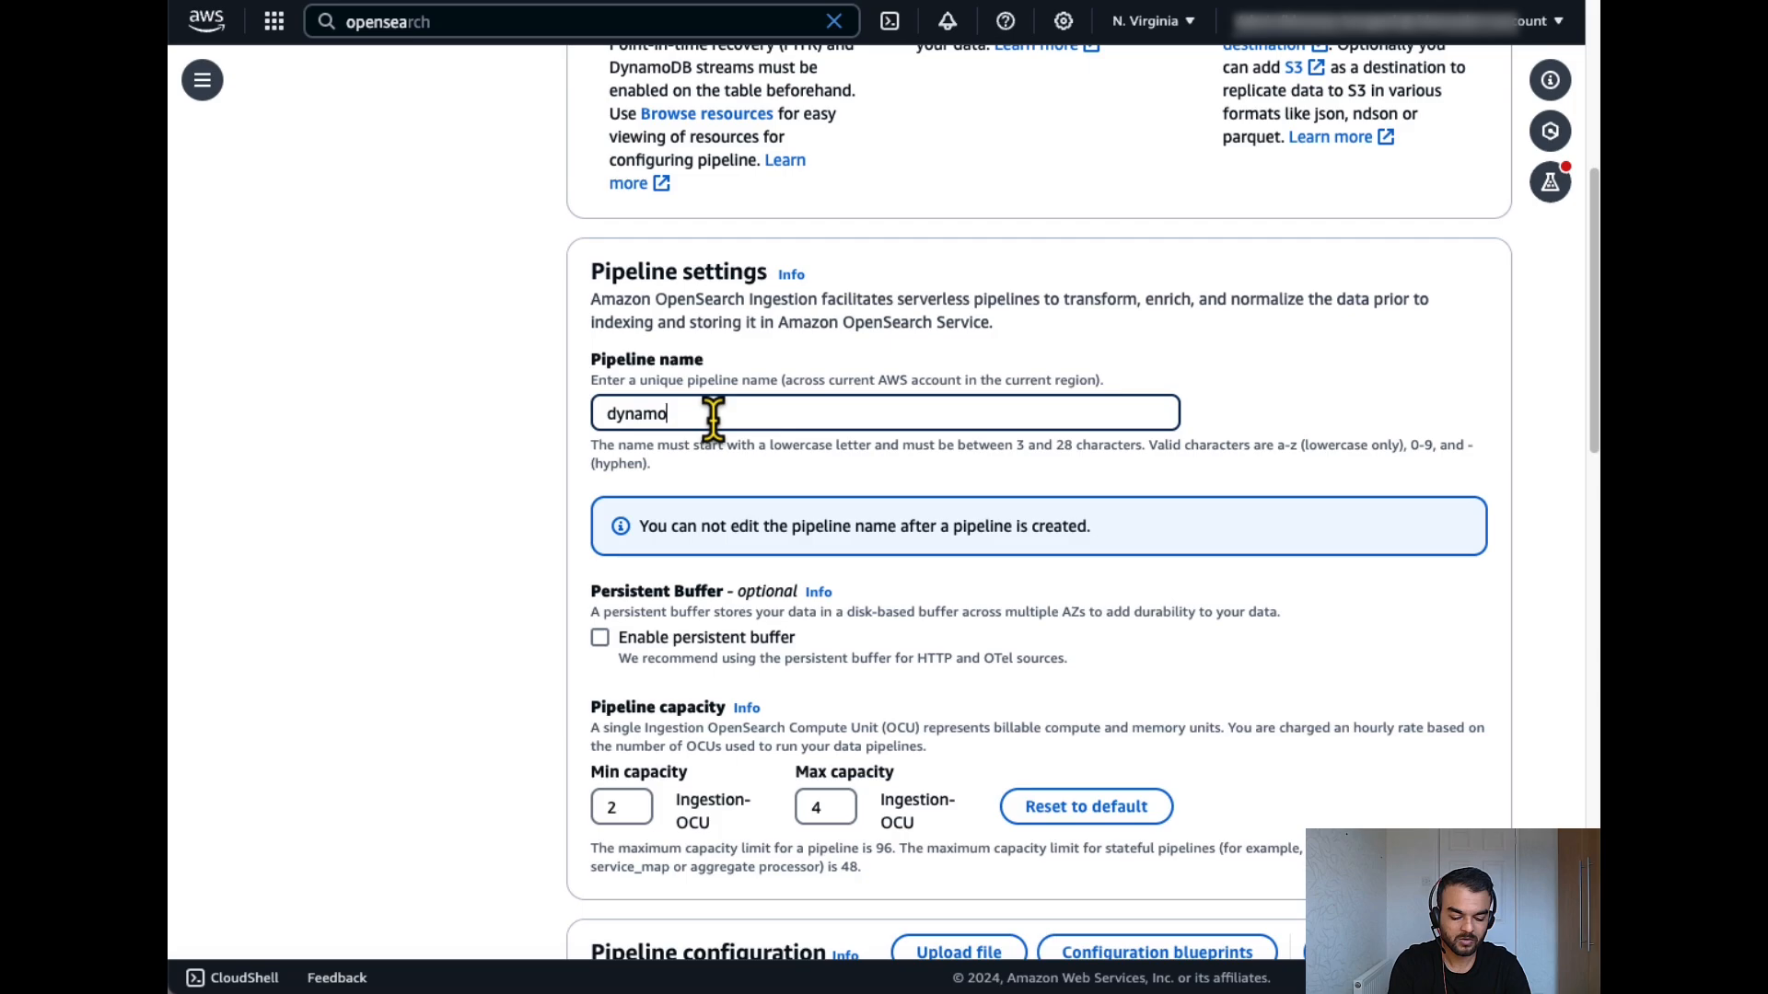
text(dbaos)
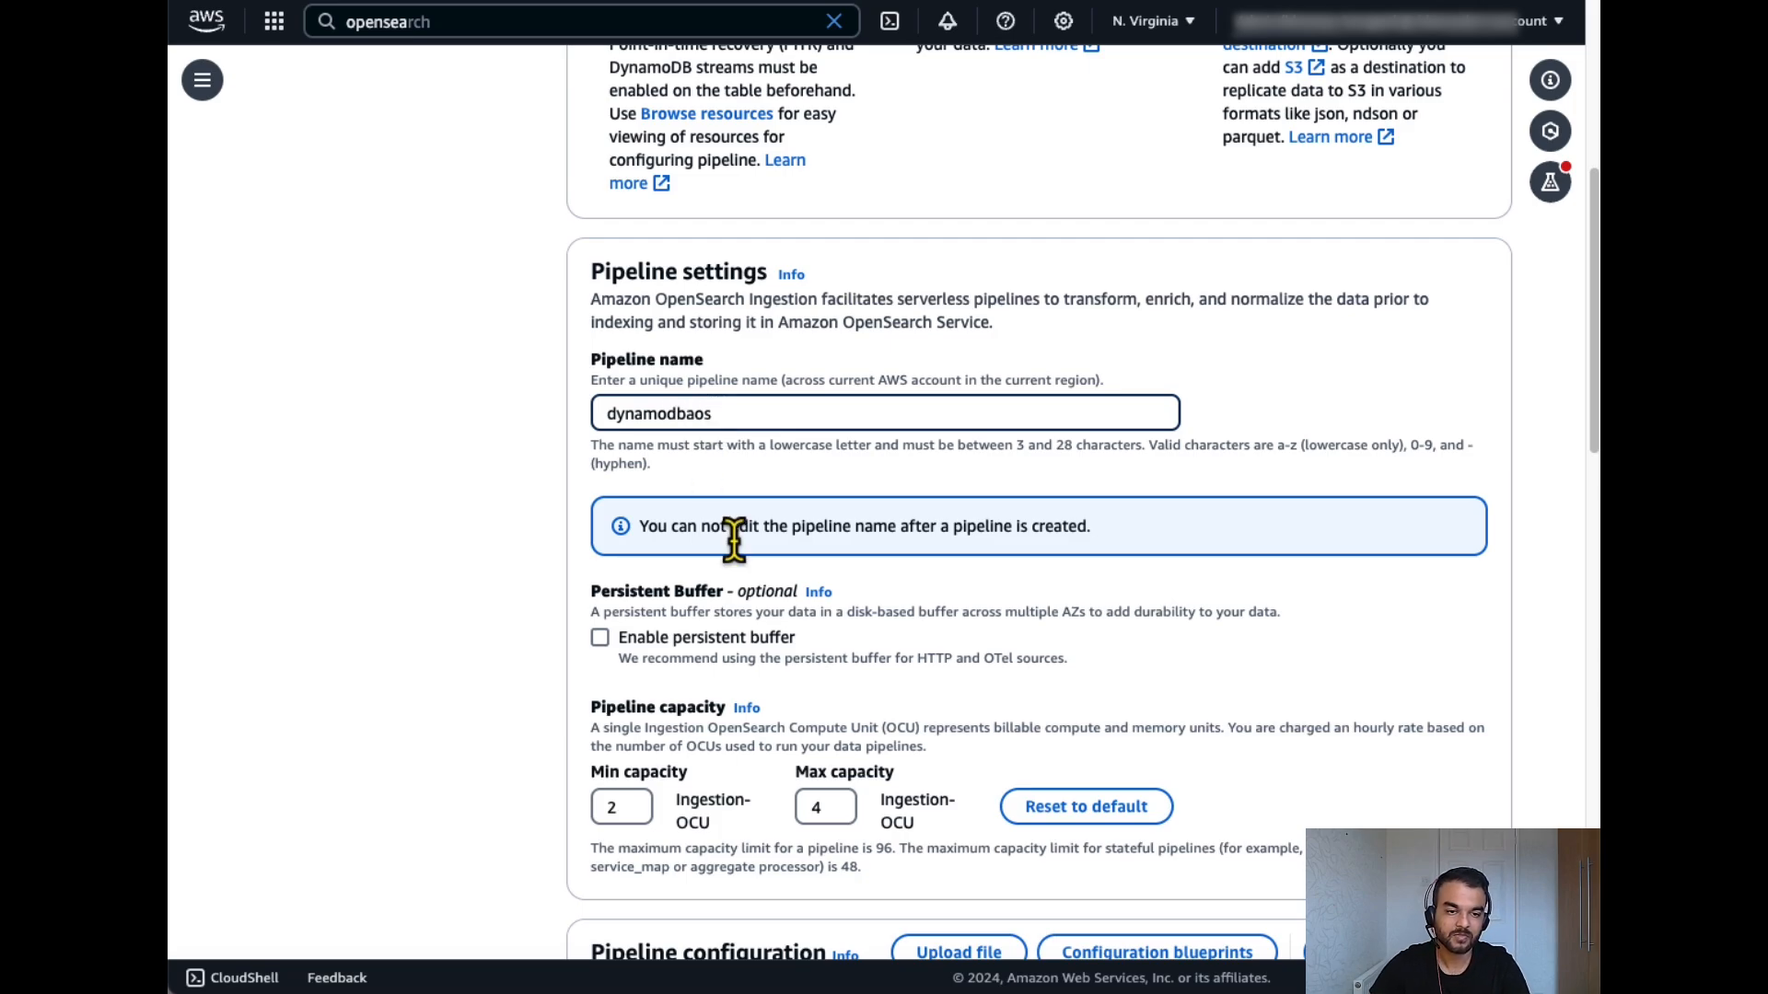
scroll(down, 3)
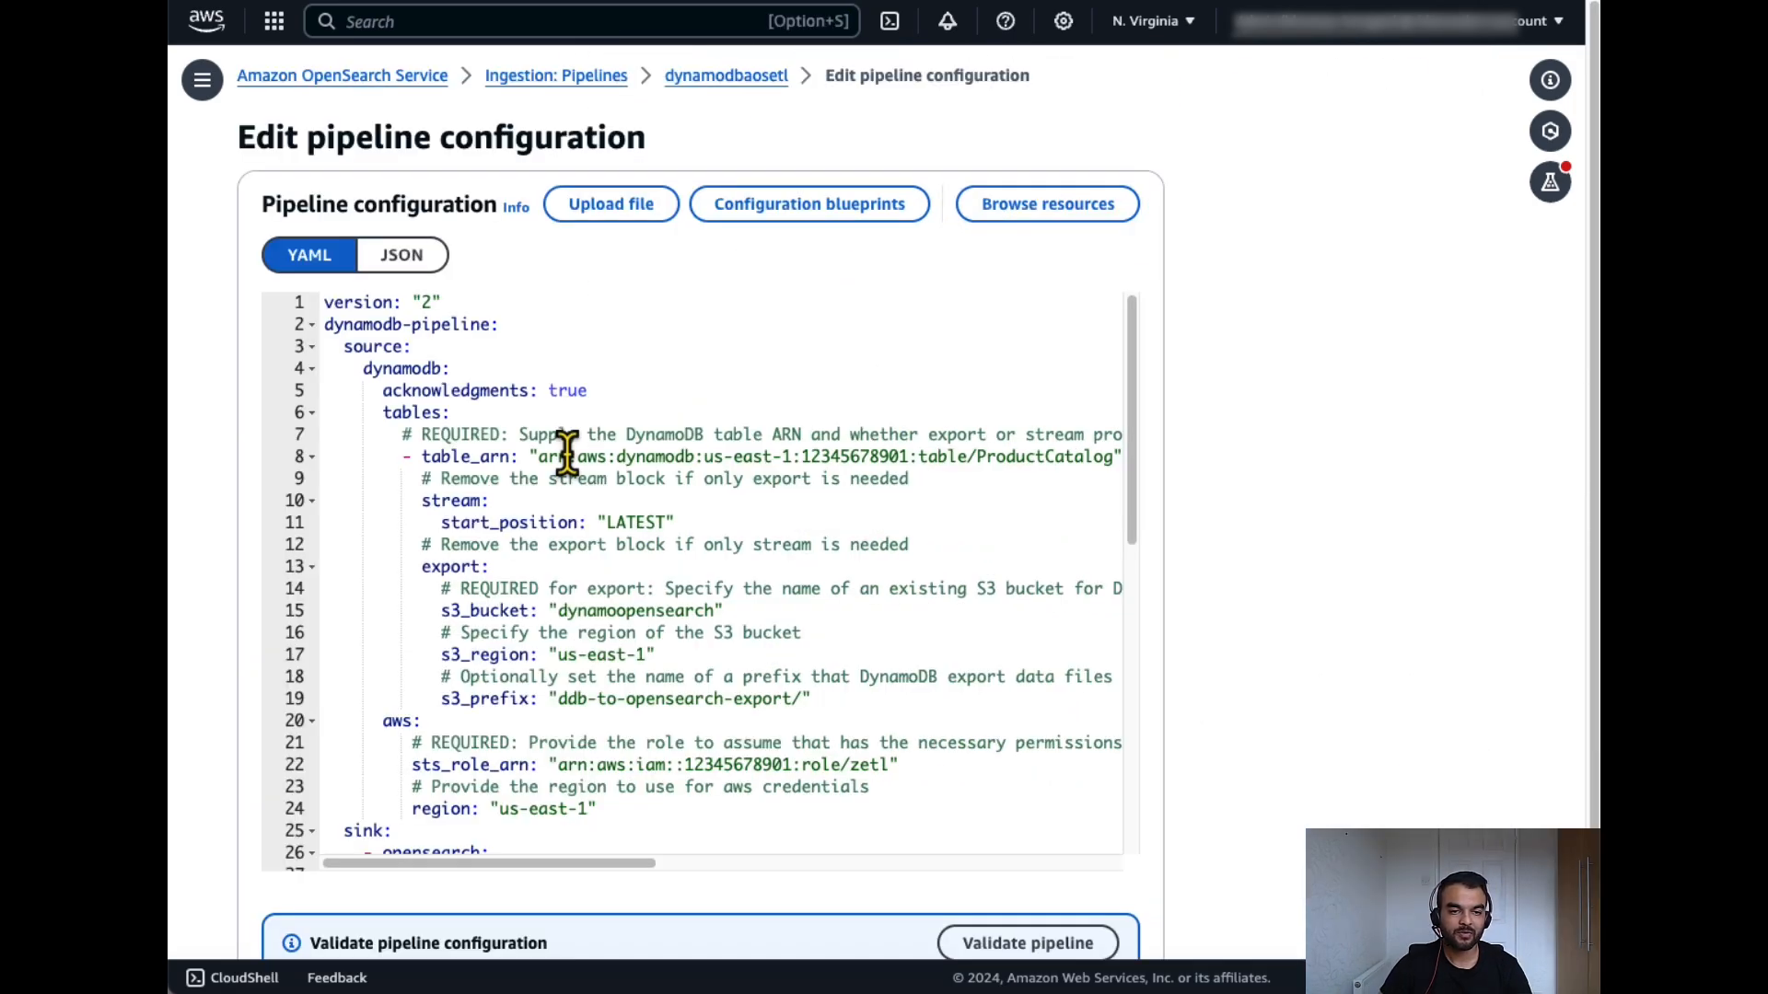
double_click(582, 457)
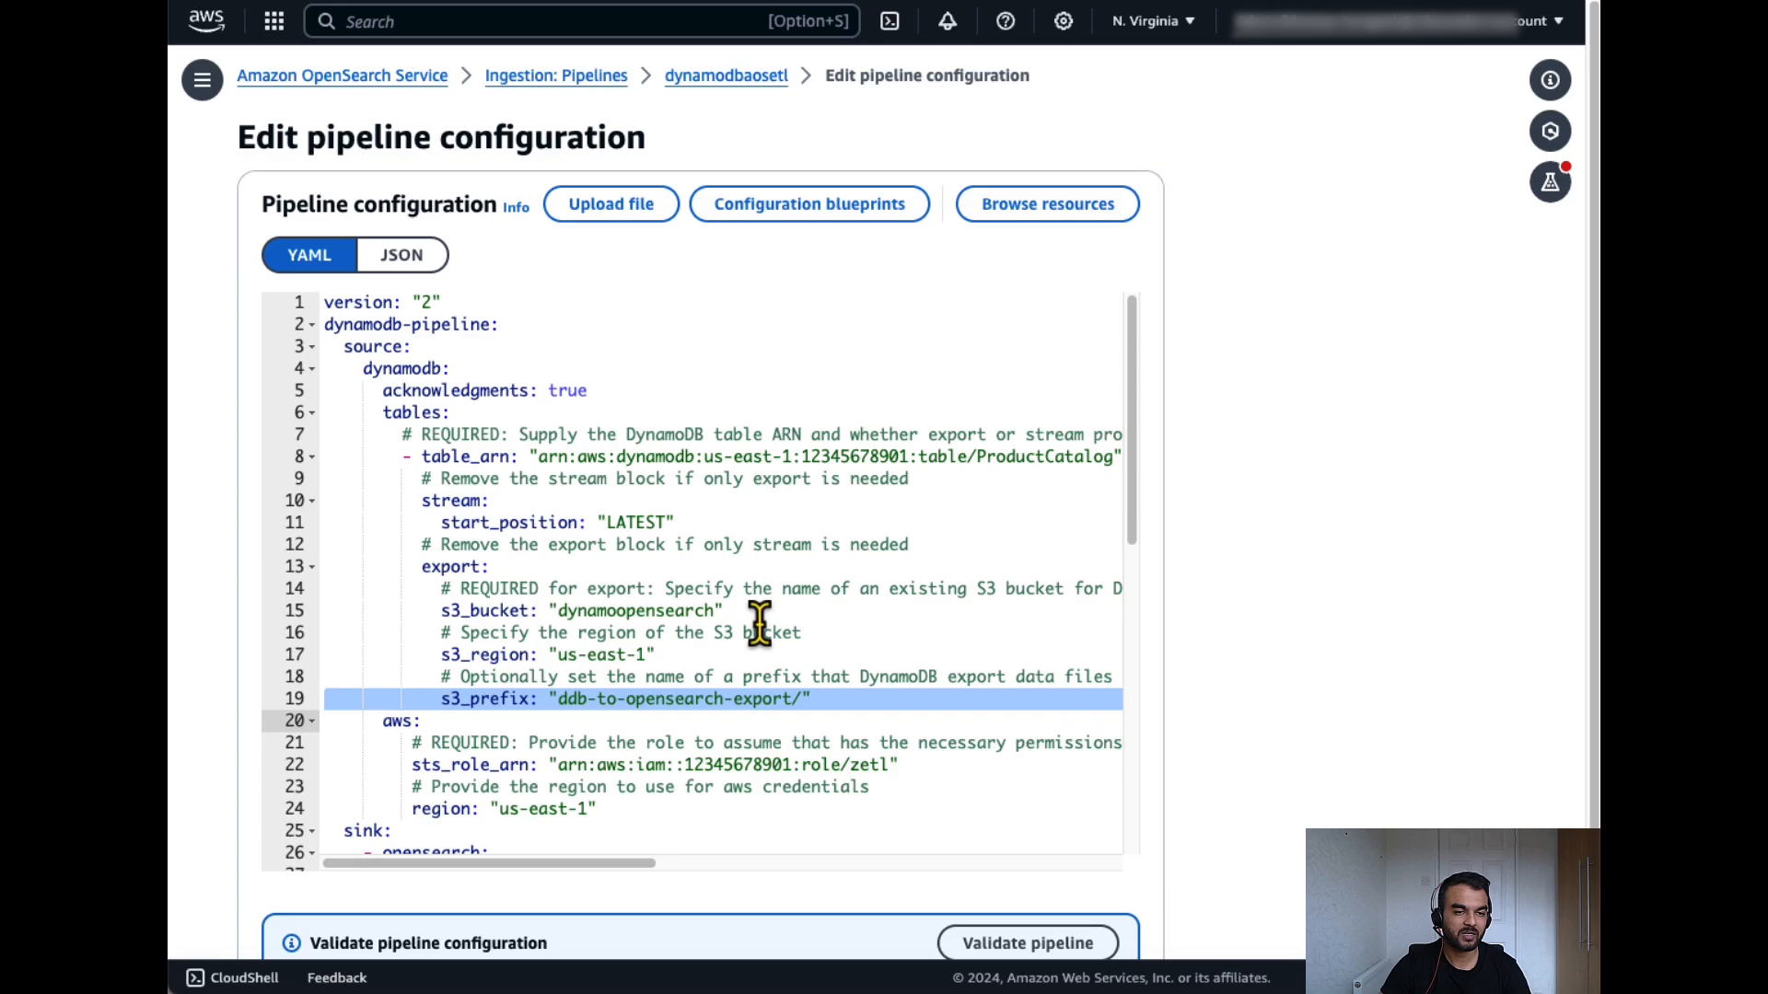
scroll(down, 3)
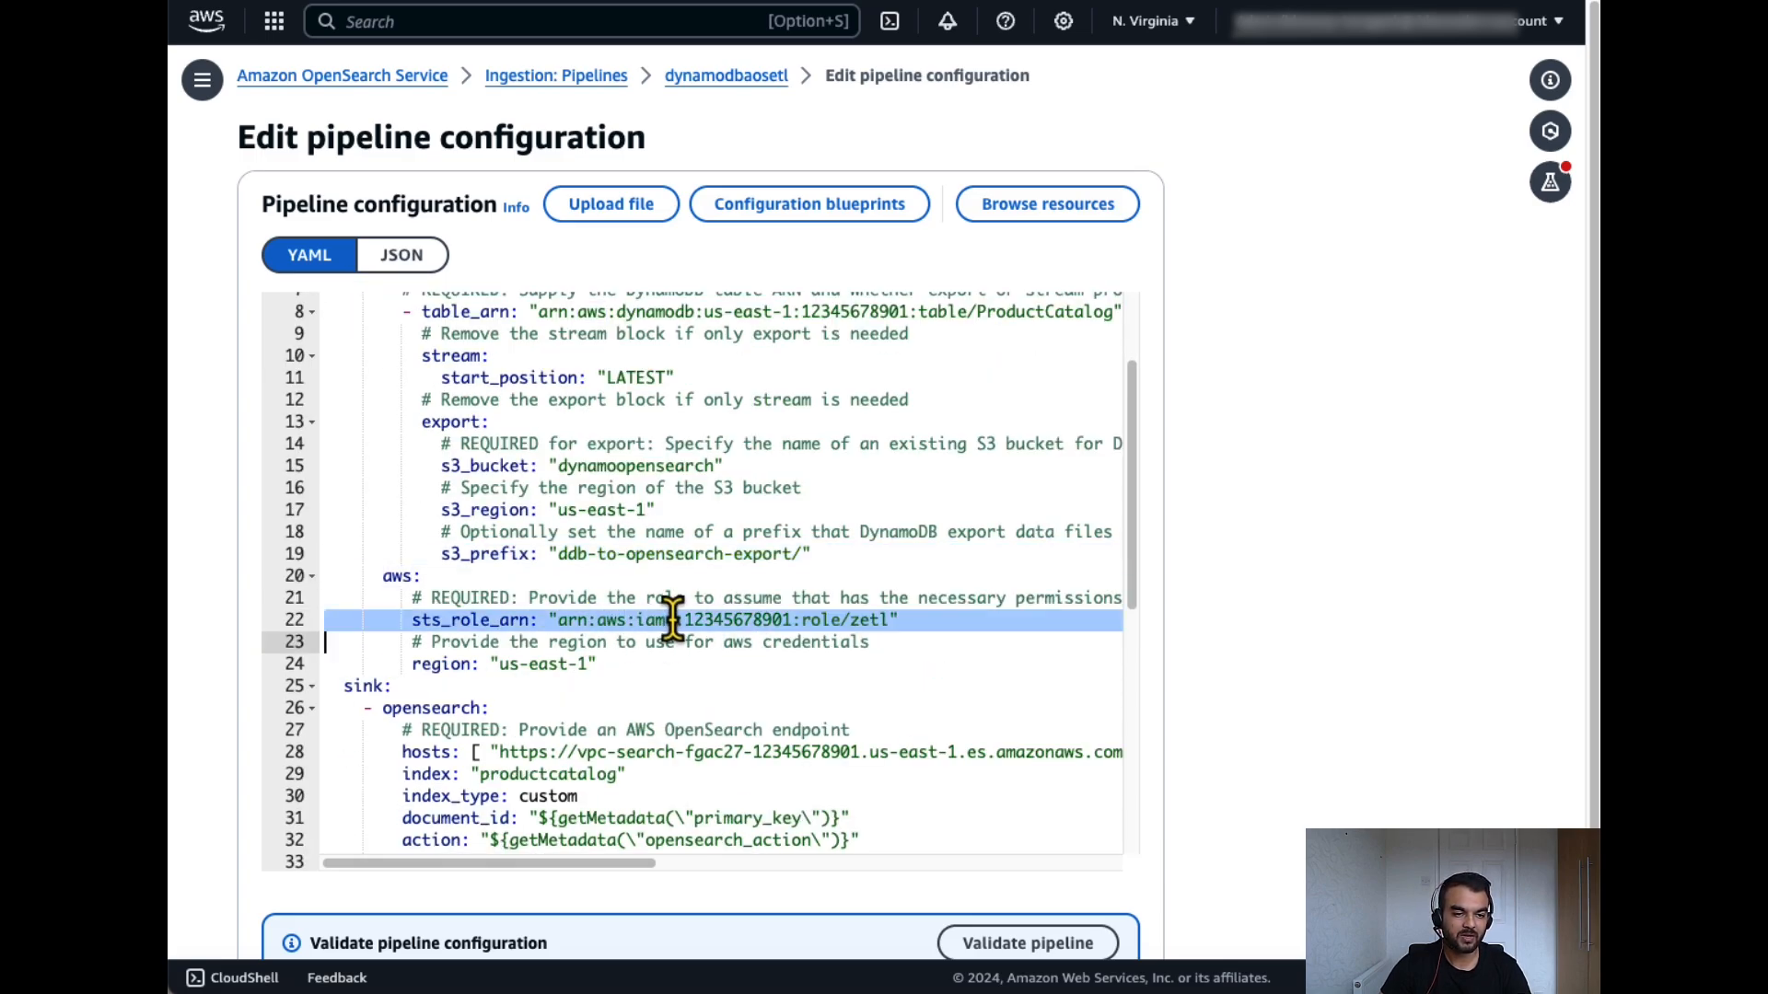
scroll(down, 3)
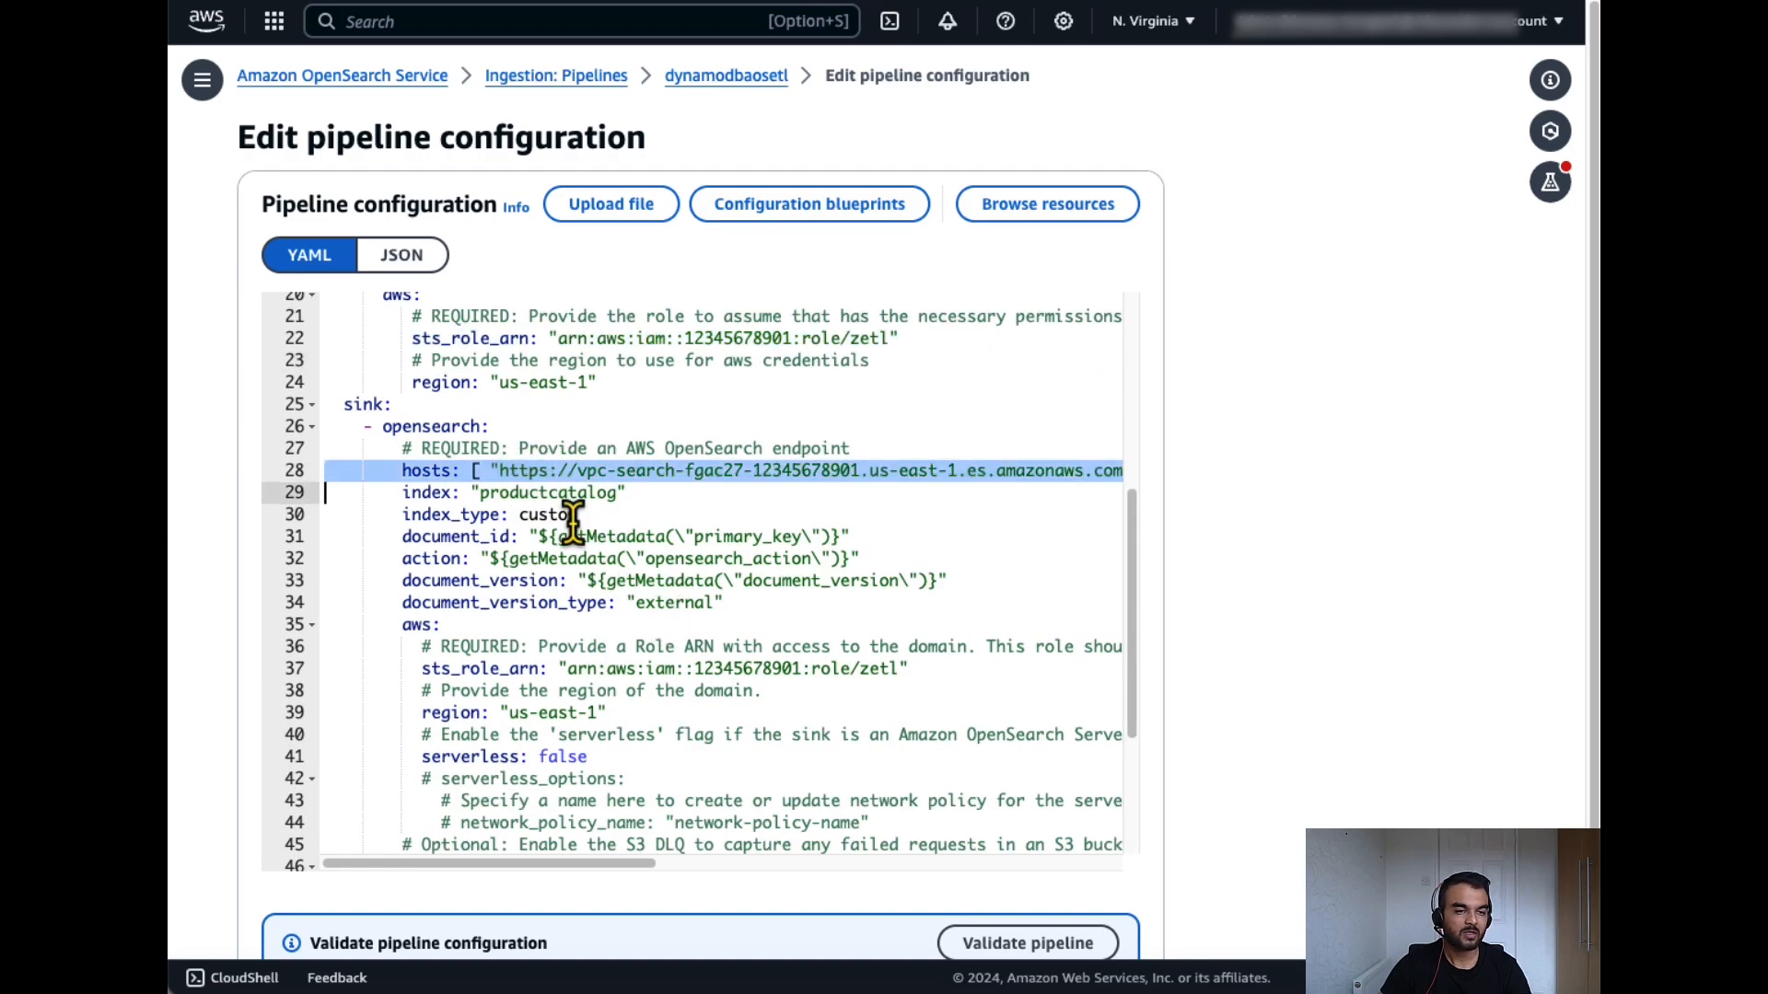
double_click(537, 494)
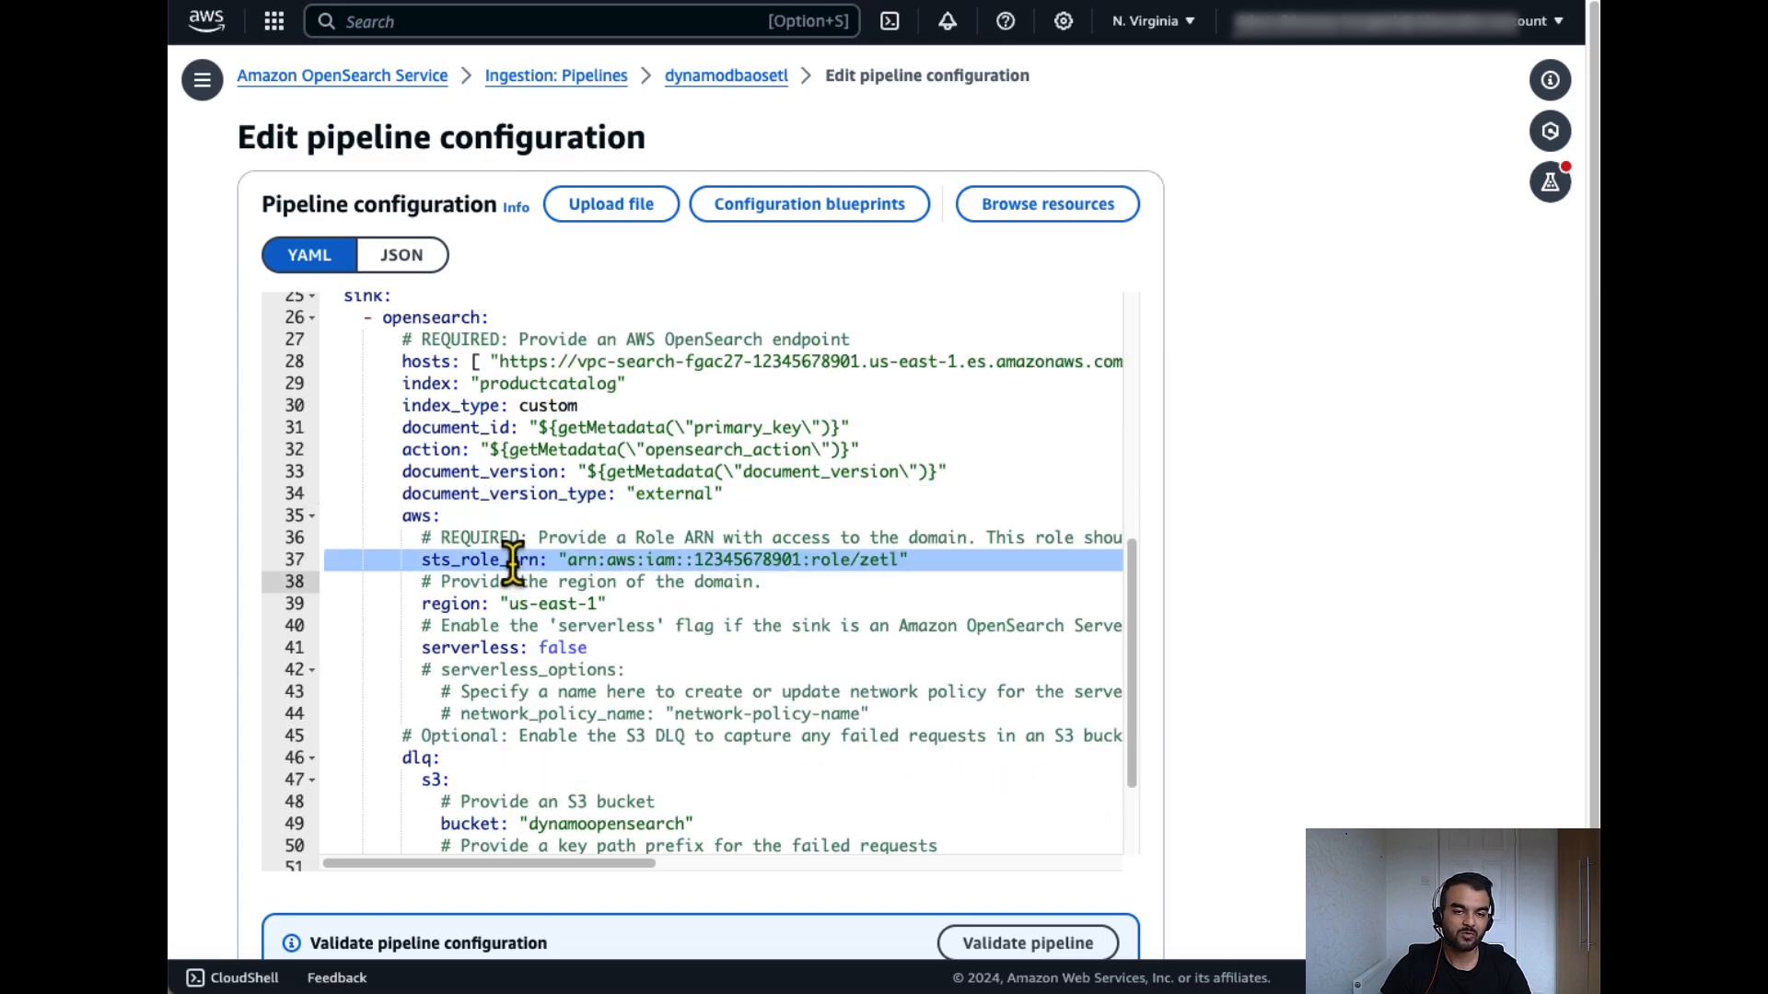
scroll(down, 3)
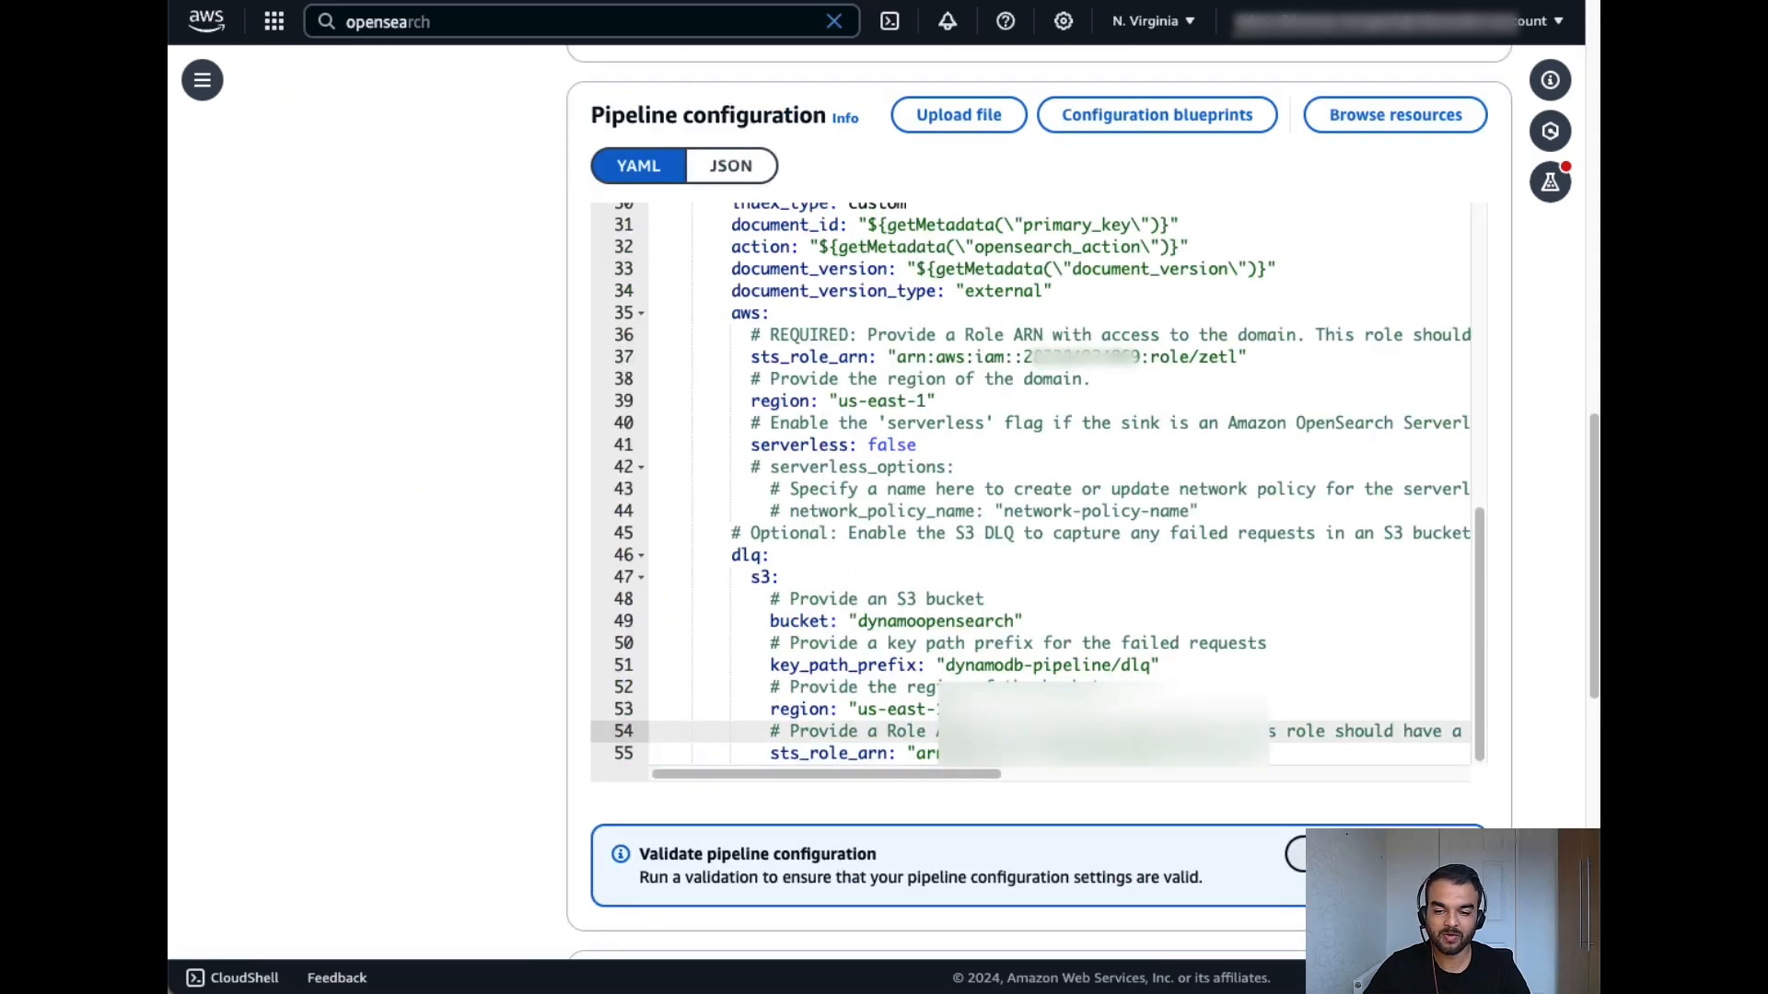
Validate the pipeline configuration and set VPC network access with a VPC, subnet and security group.
click(1304, 876)
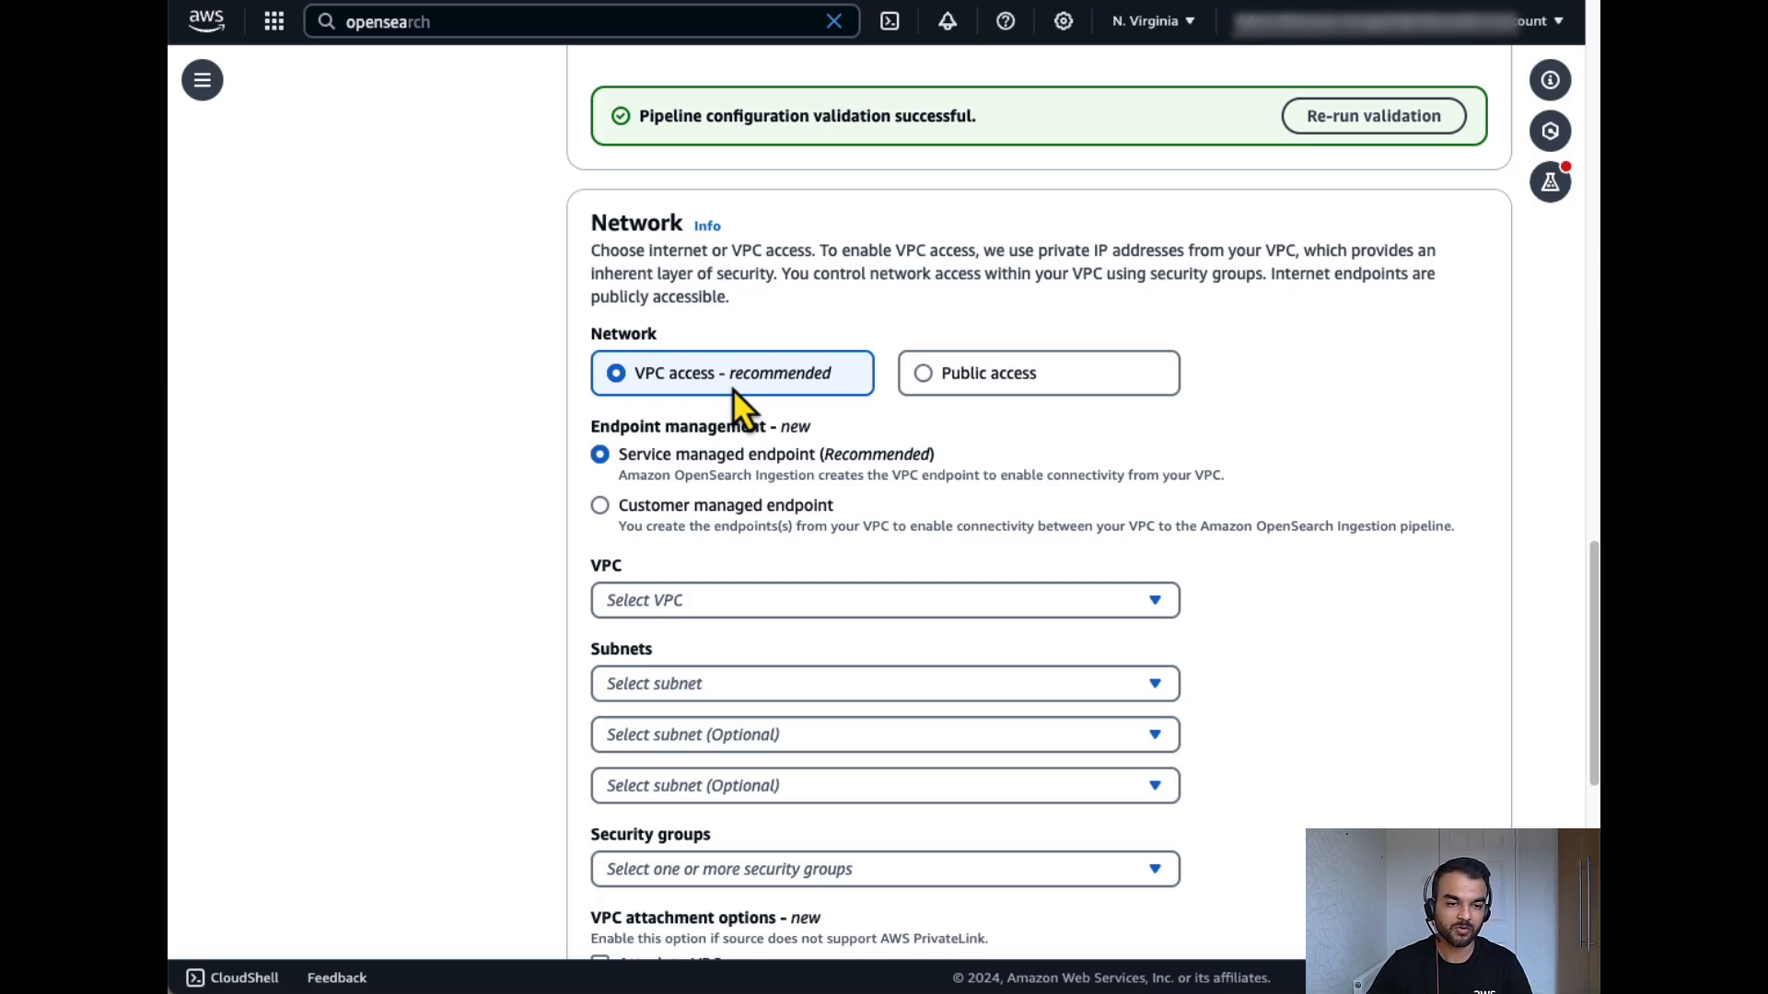
click(886, 600)
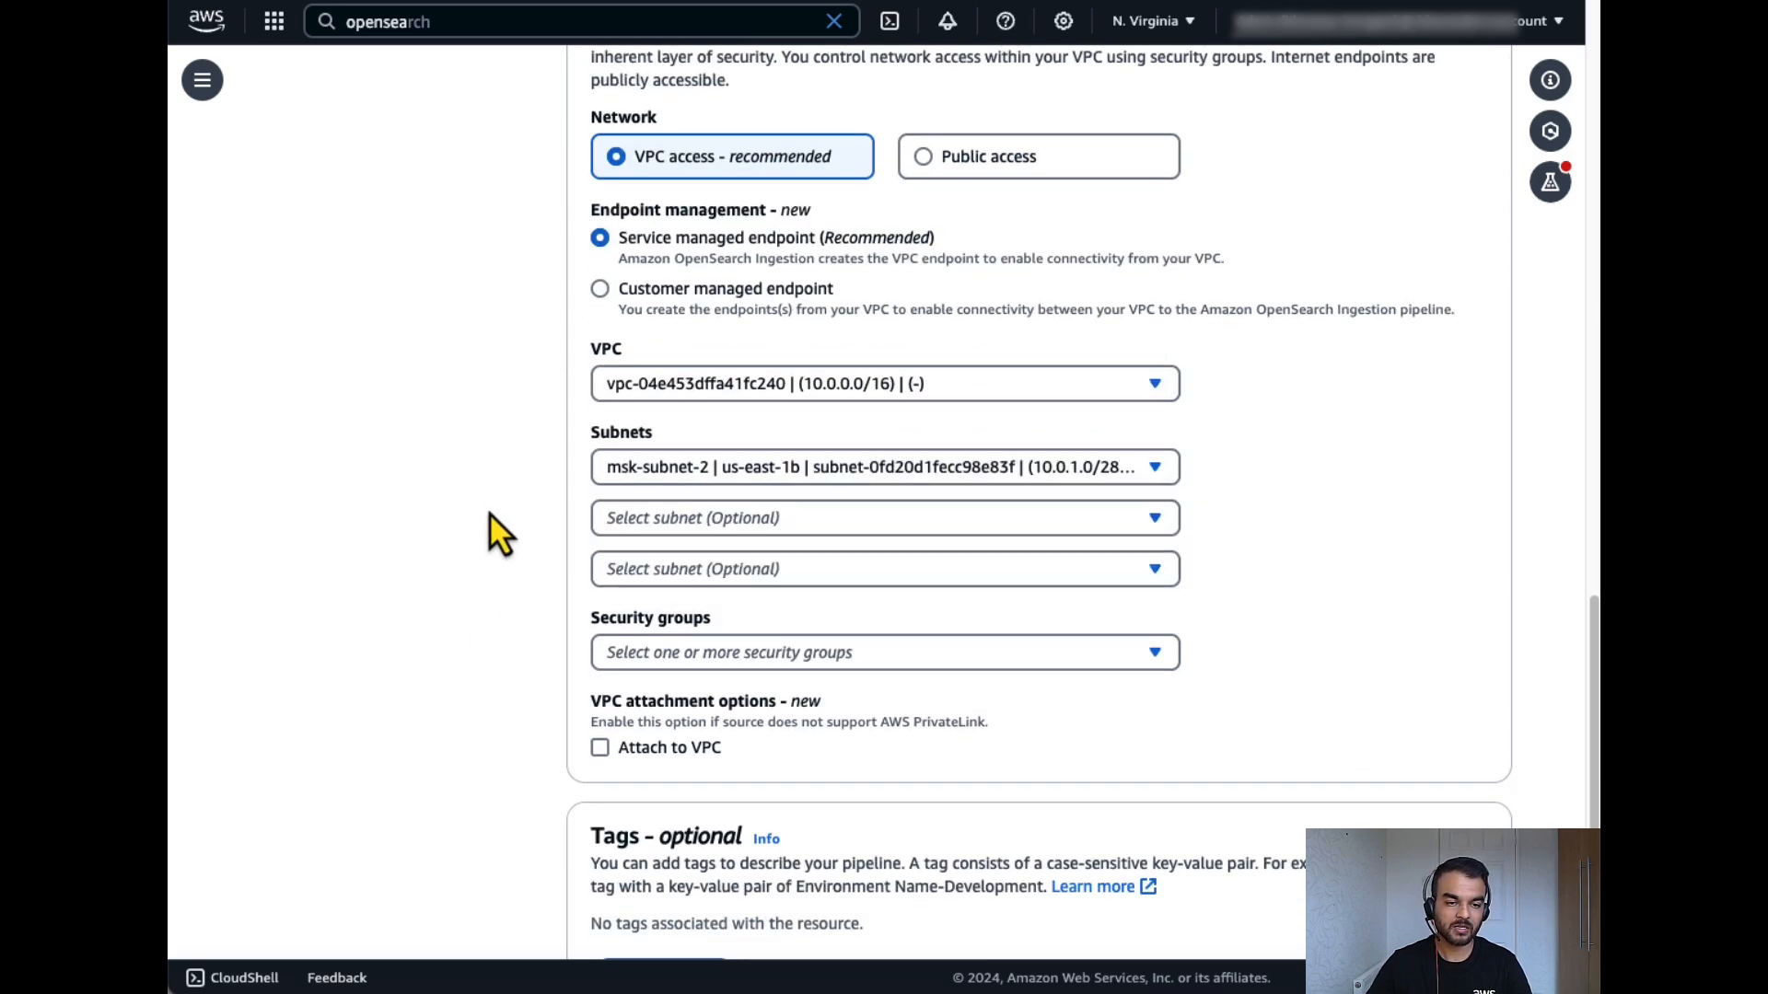
click(886, 652)
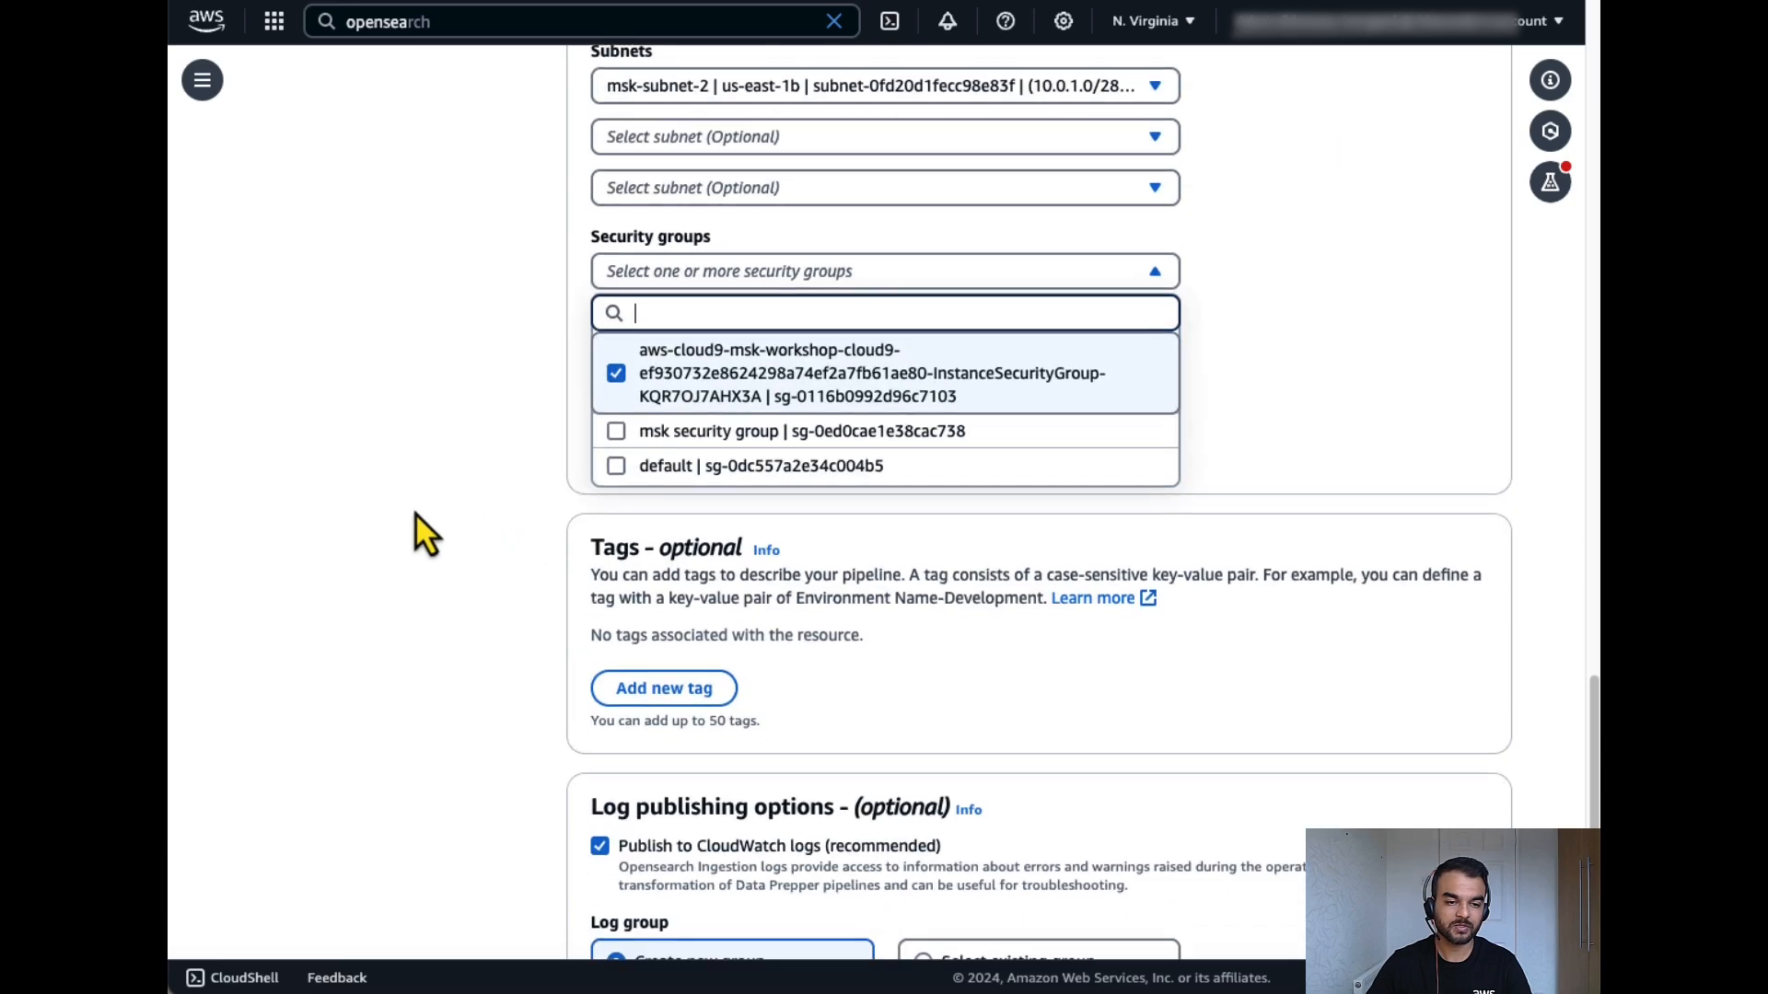
scroll(down, 3)
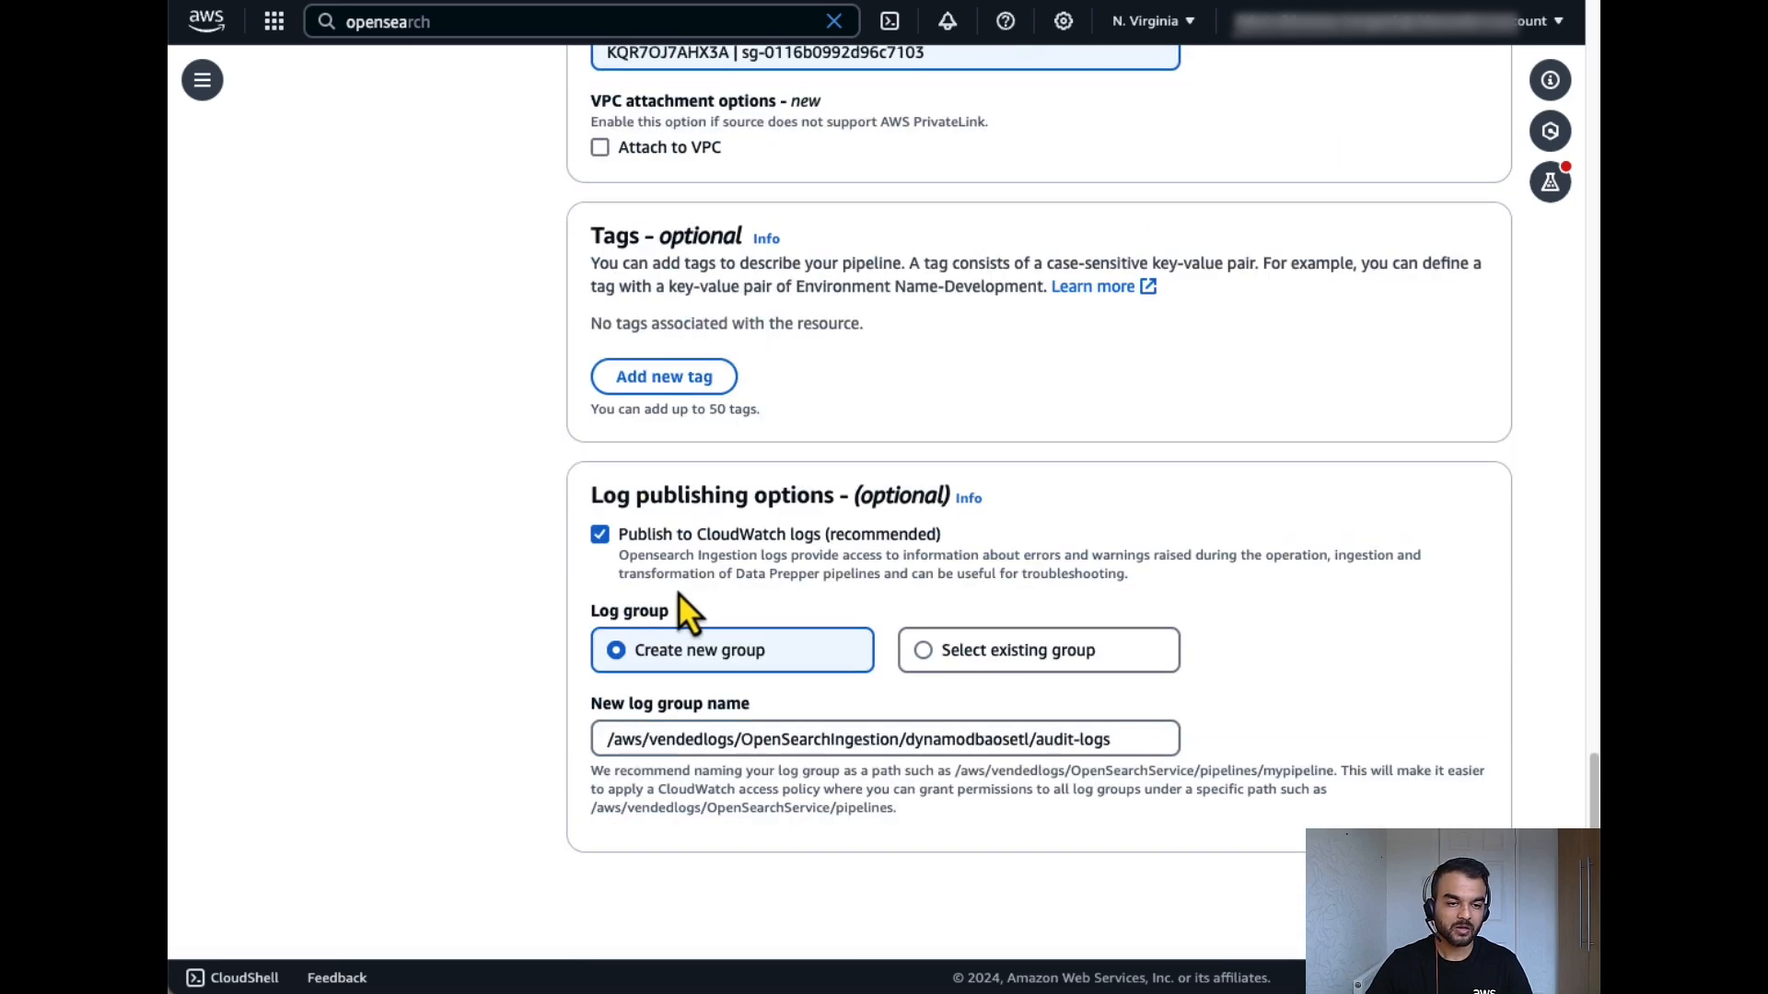
mouse_move(694, 622)
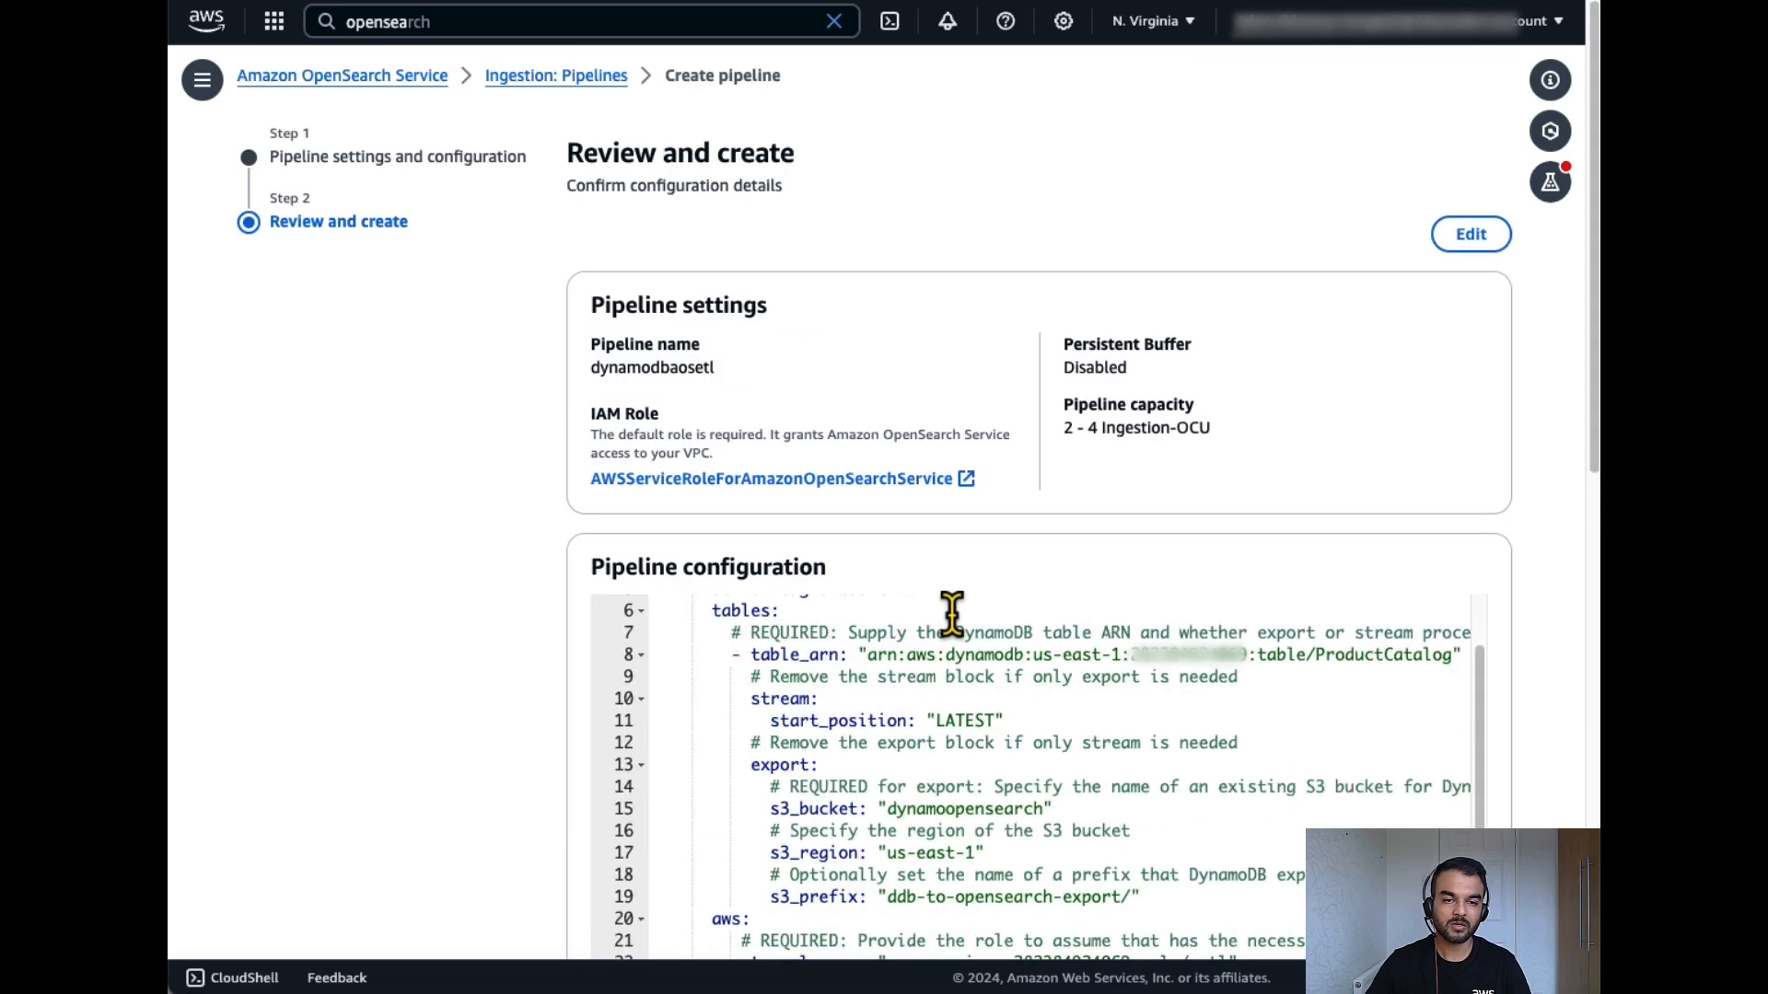
Create the dynamodbaos pipeline and wait on Ingestion pipelines until it shows Active.
scroll(down, 3)
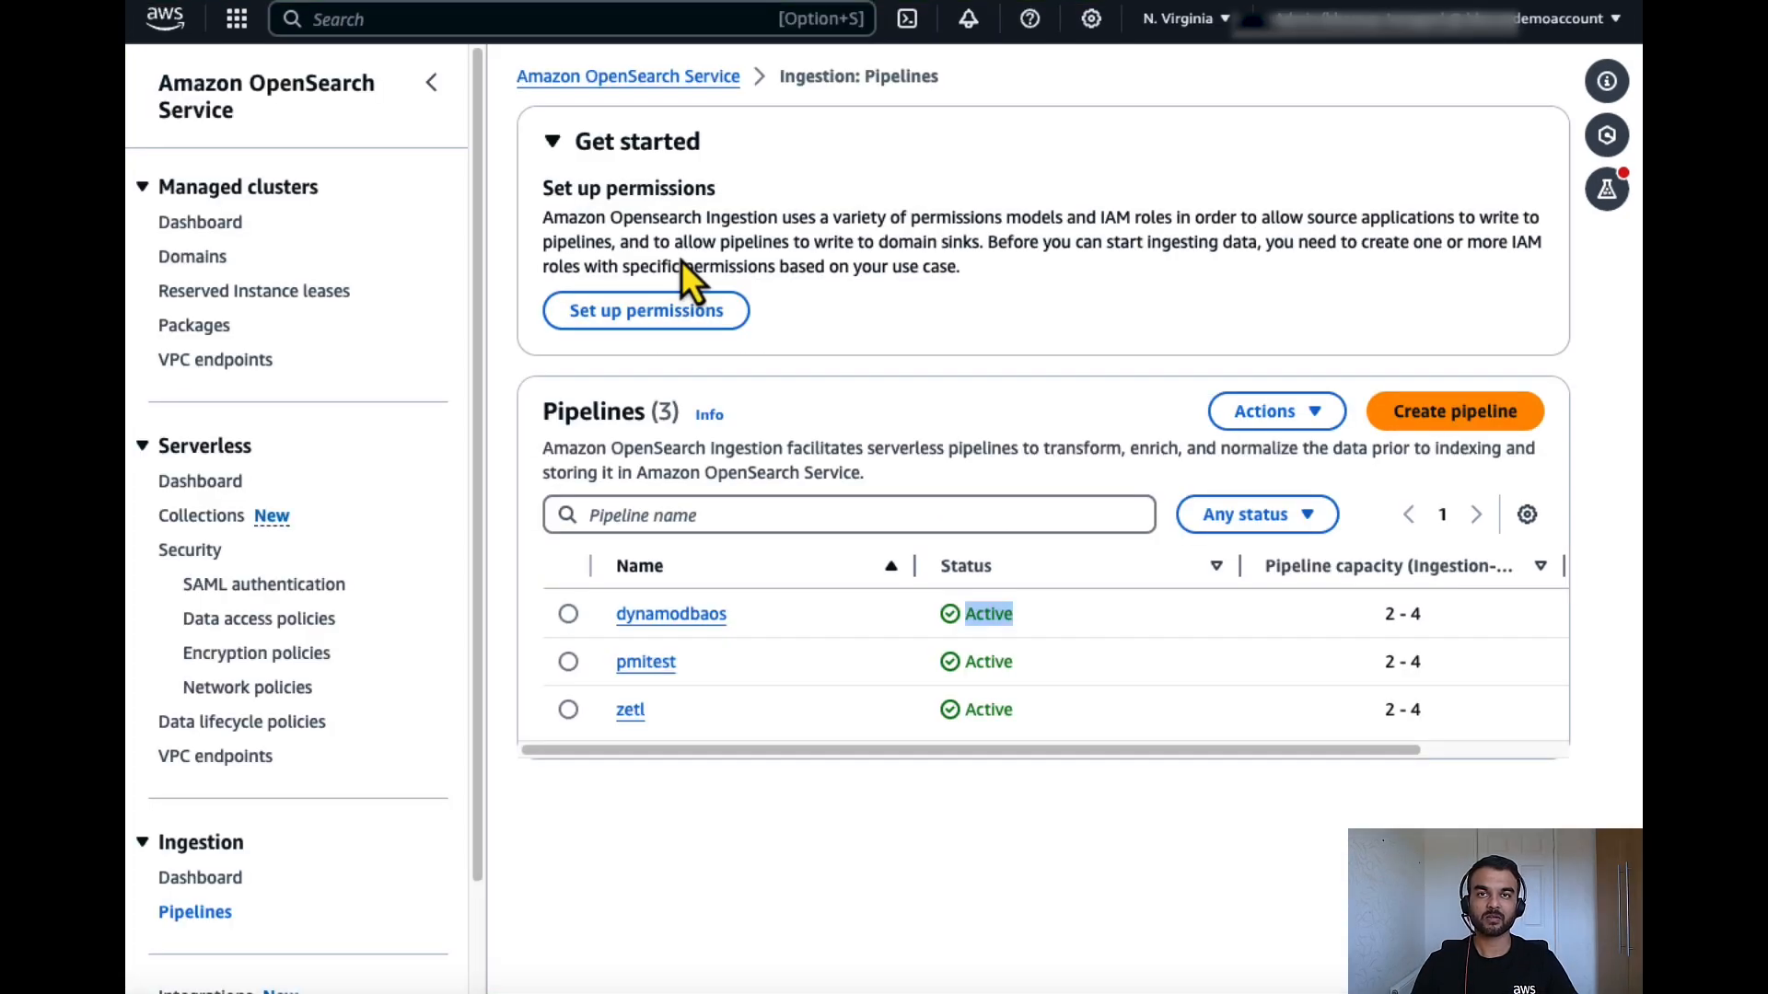
mouse_move(834, 652)
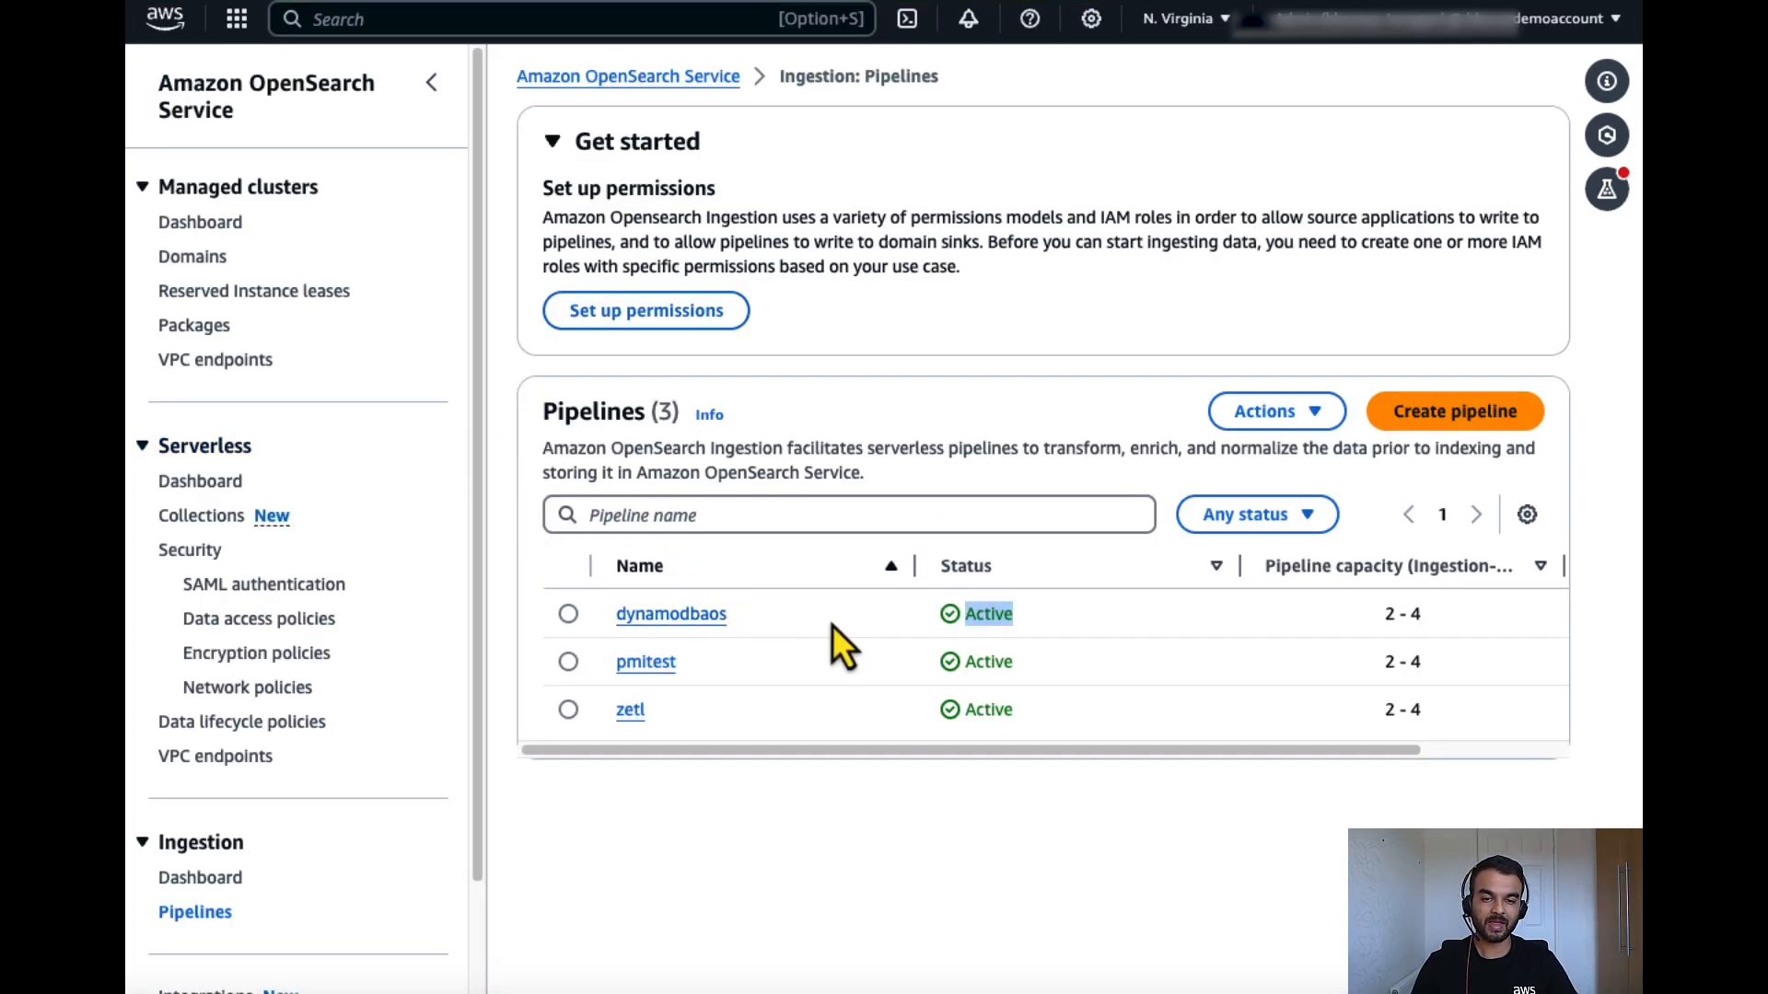
mouse_move(921, 501)
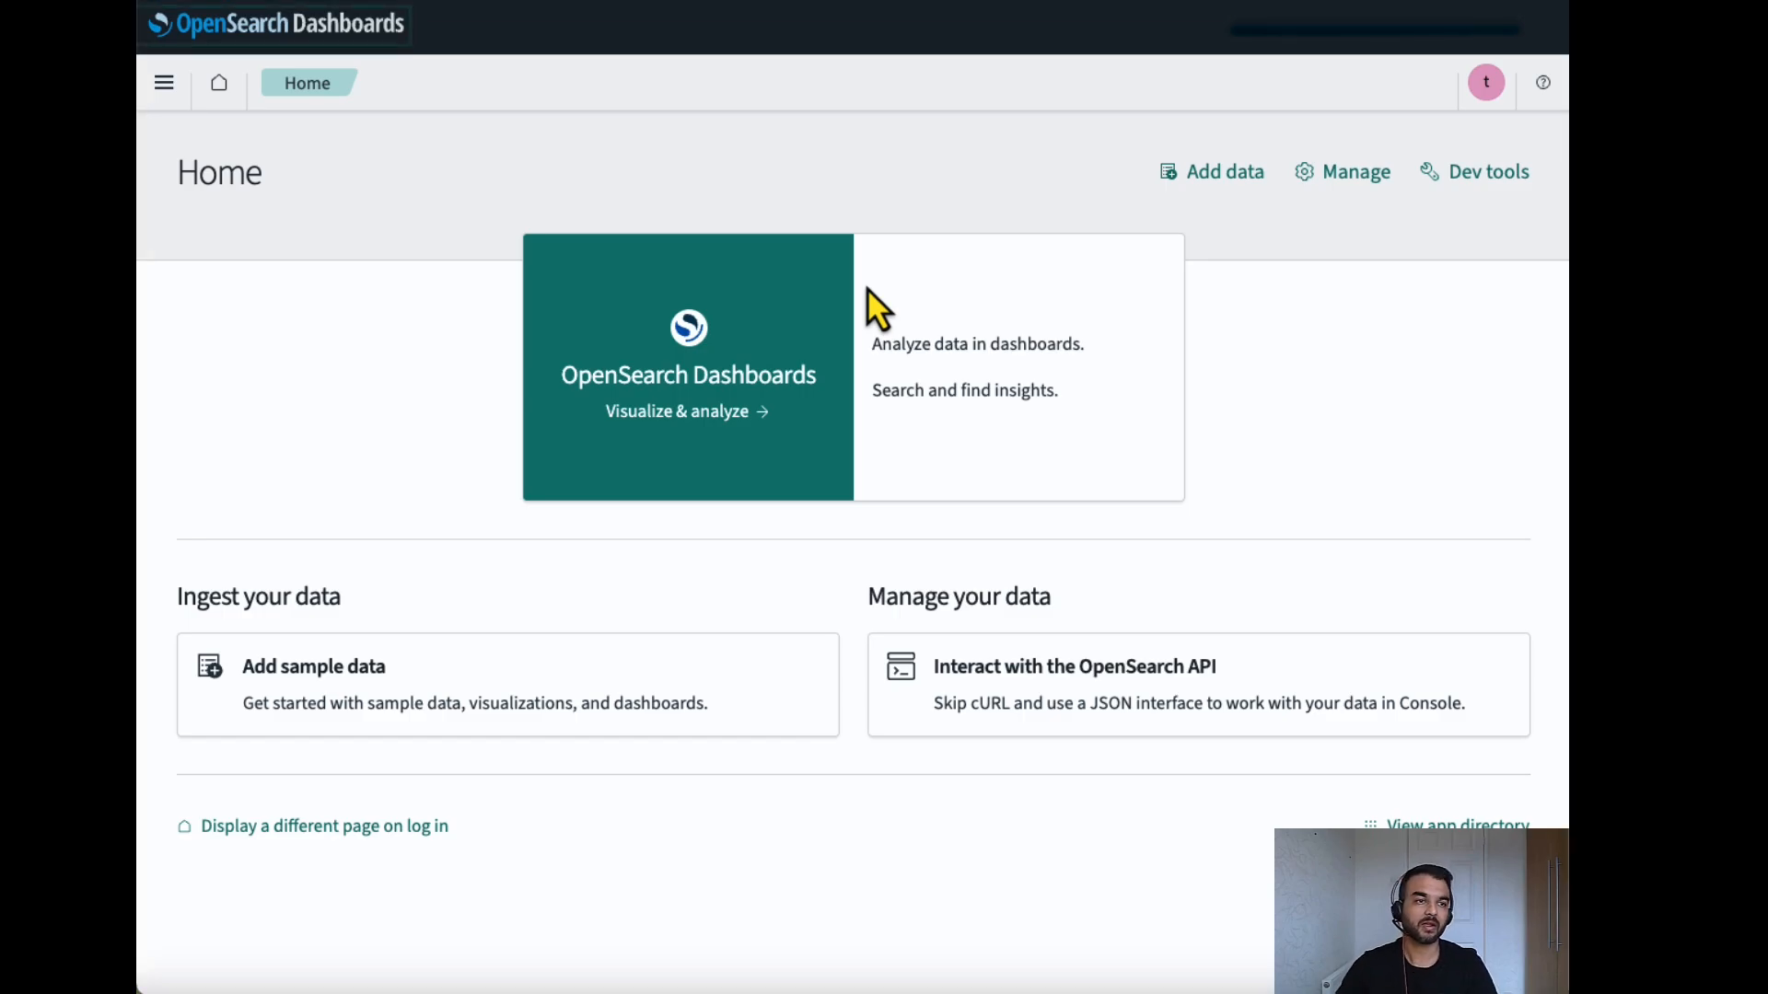
Run GET /productcatalog/_search with match_all in Dev Tools, returning 24 hits.
click(164, 83)
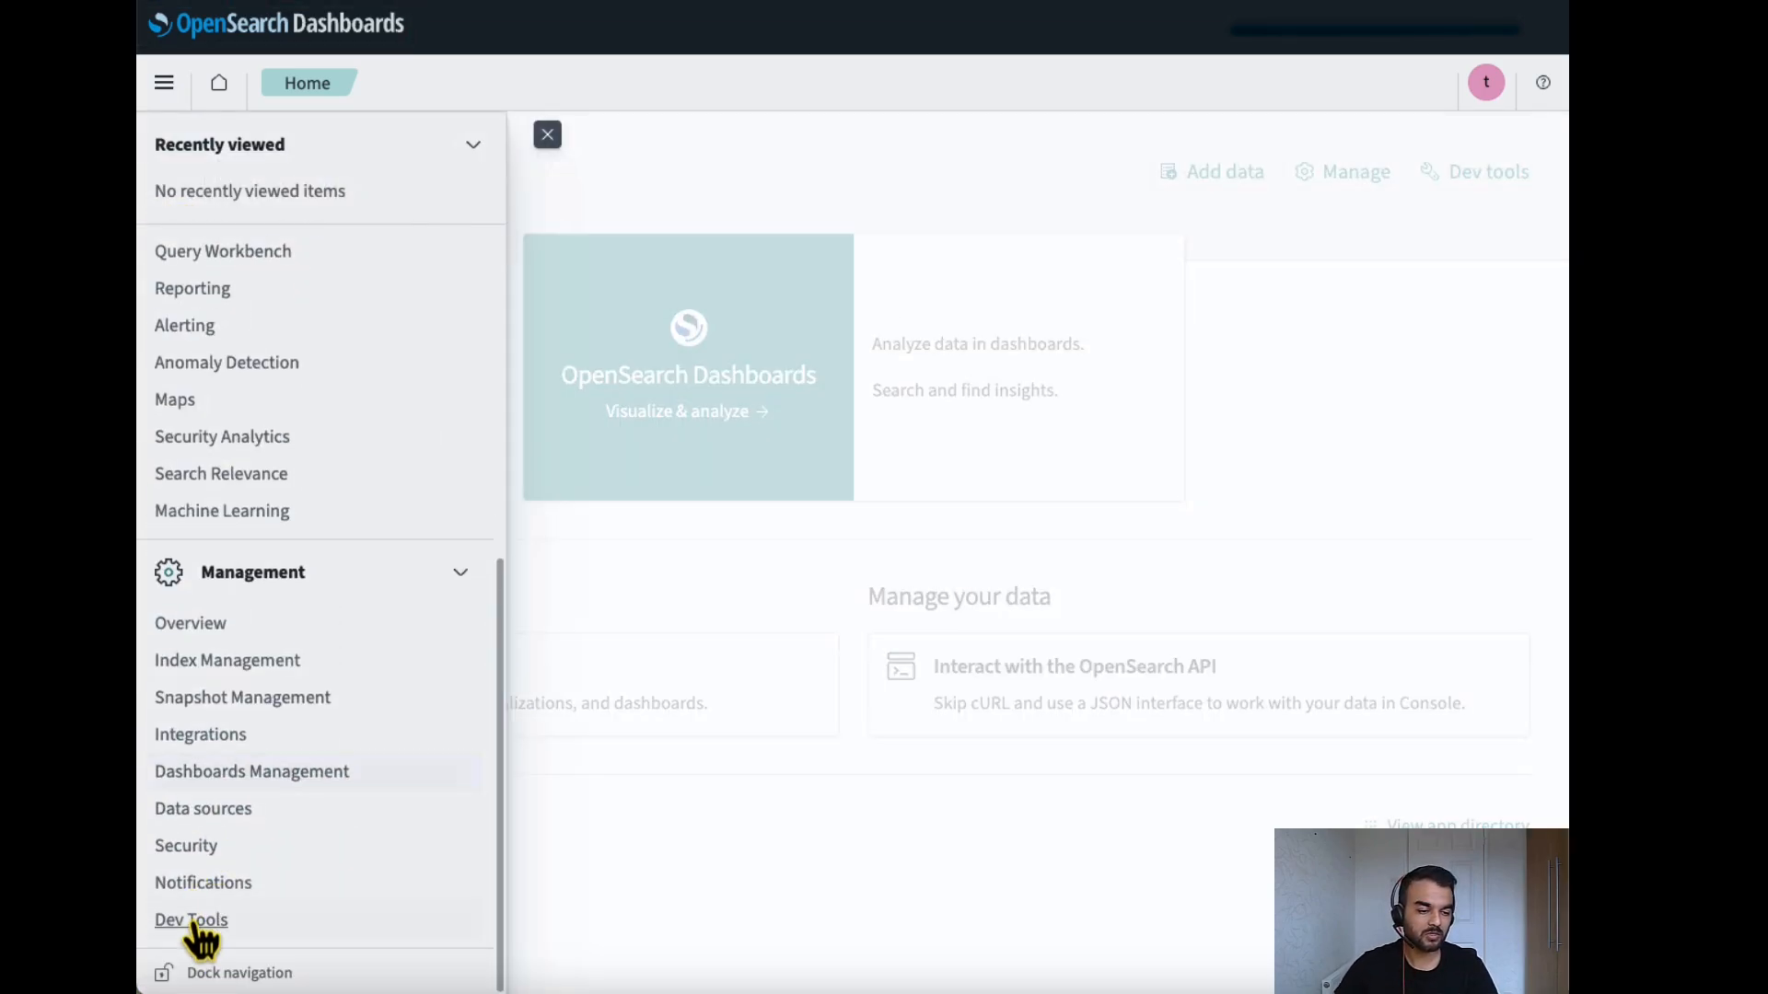
click(190, 921)
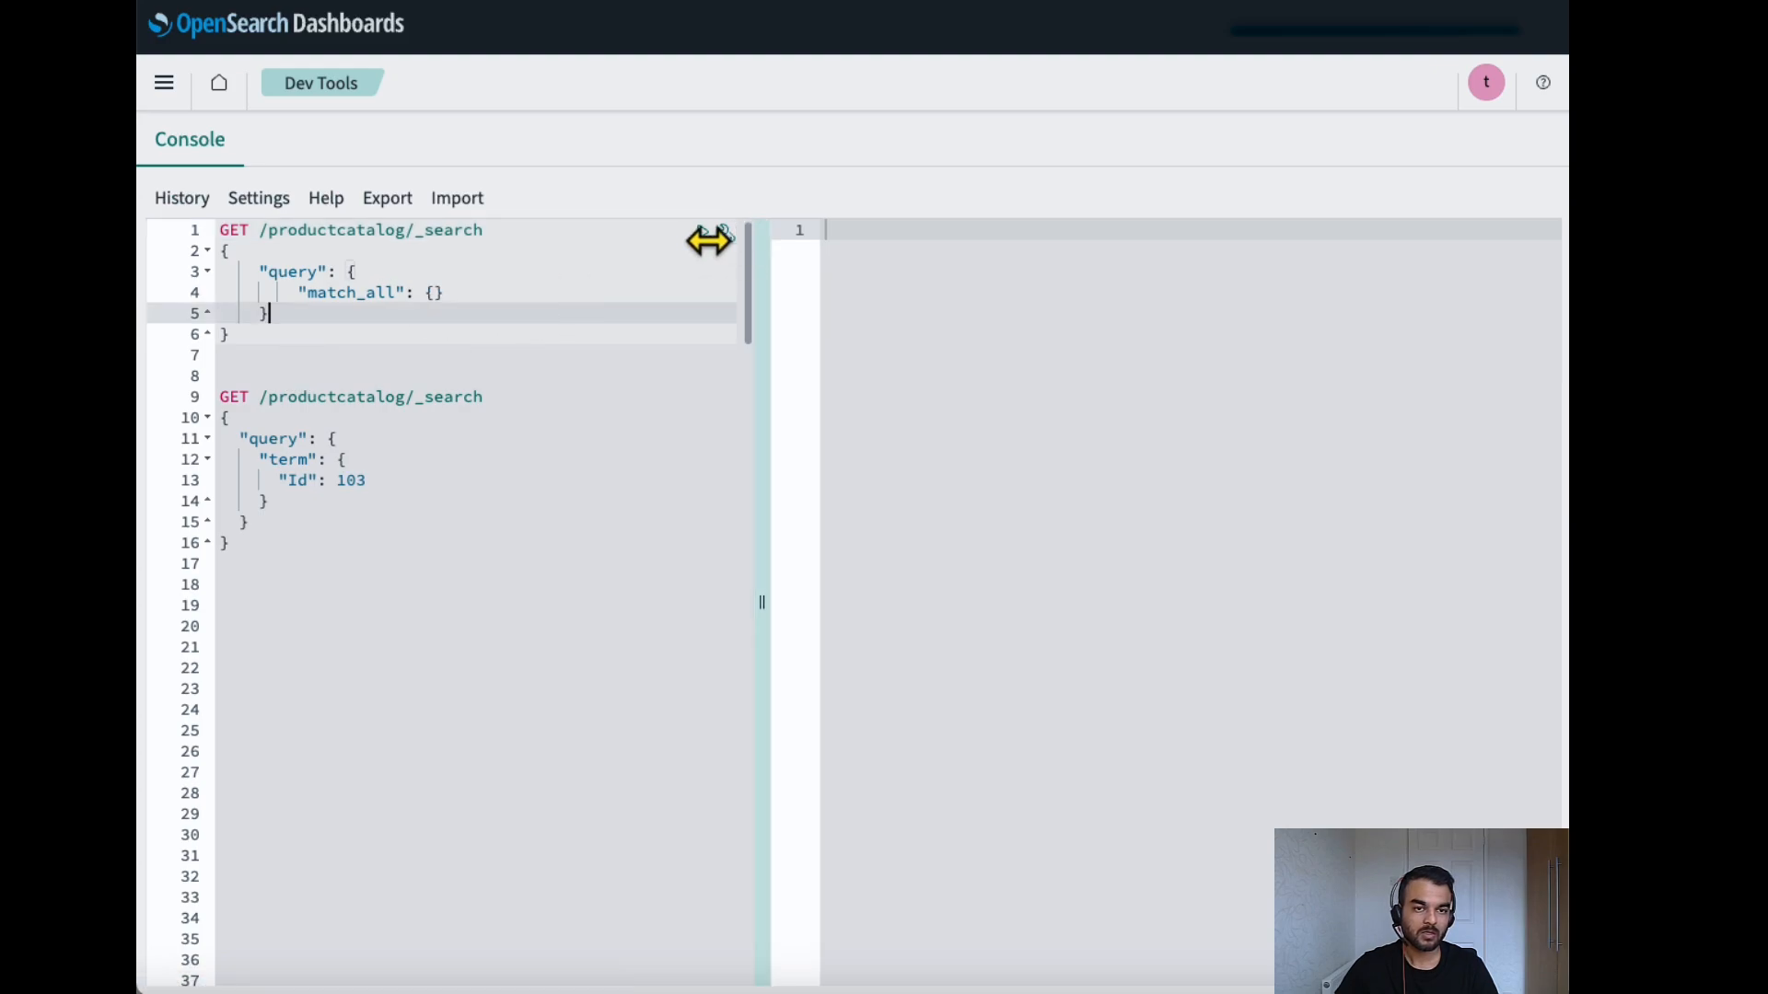
click(702, 232)
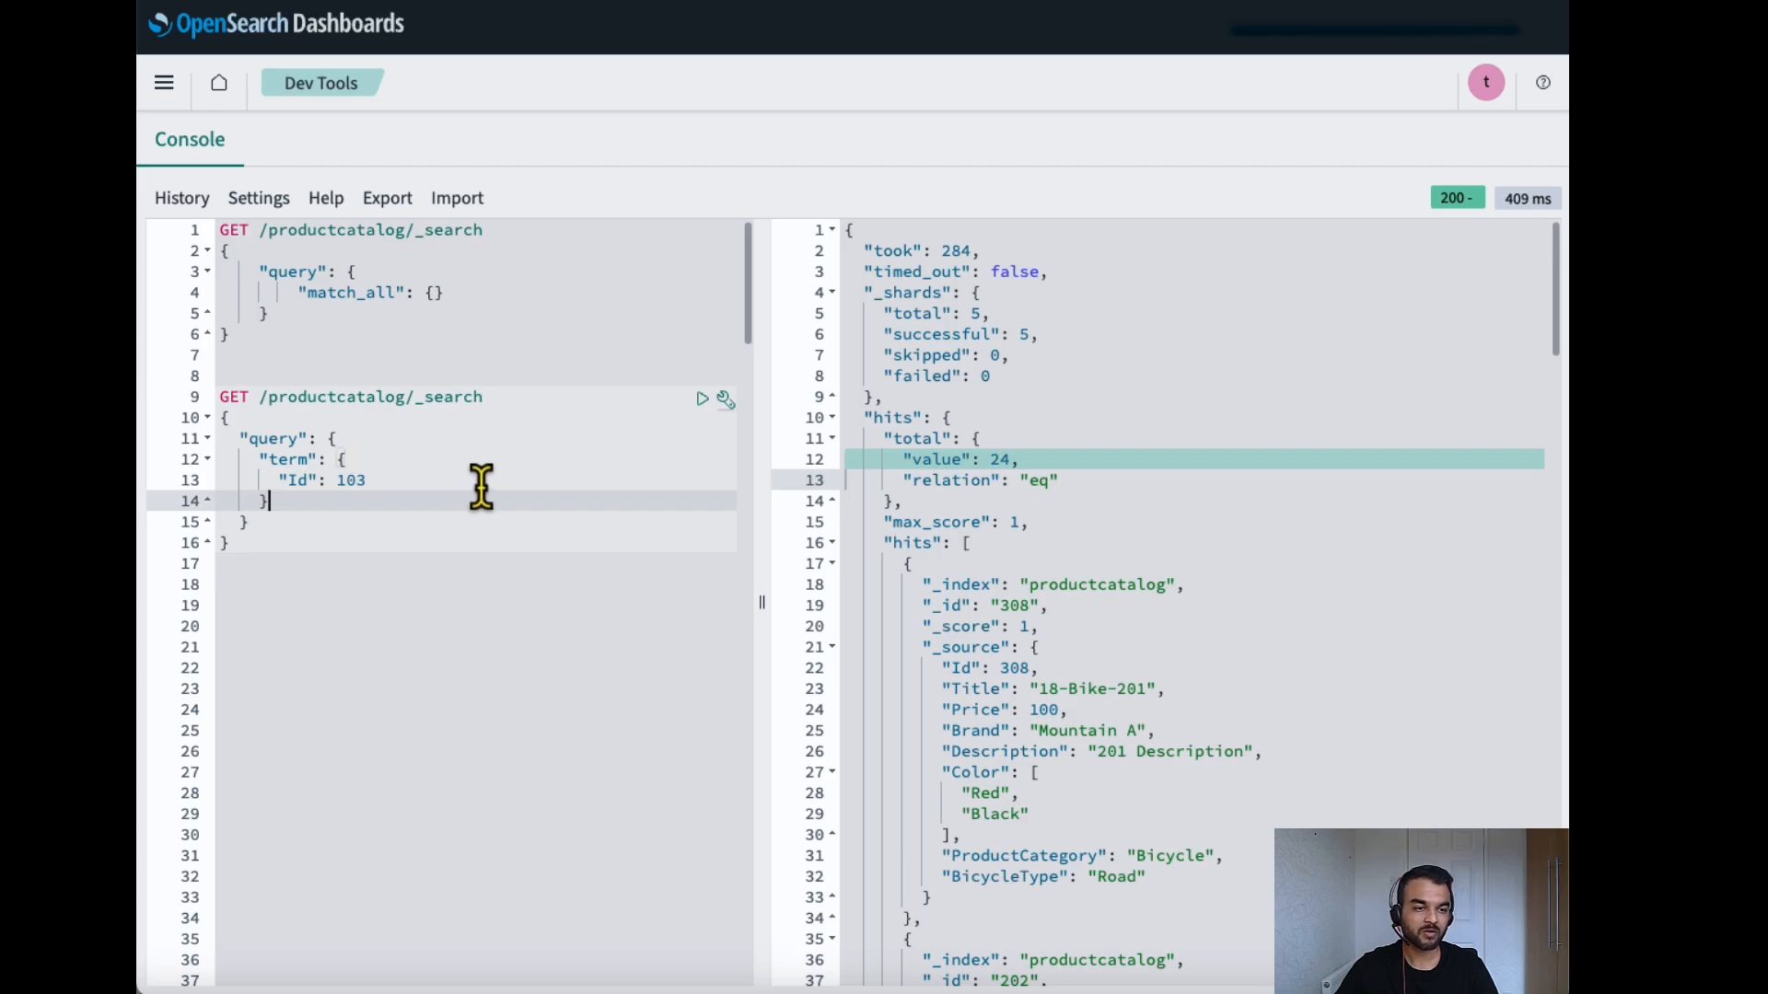
mouse_move(337, 480)
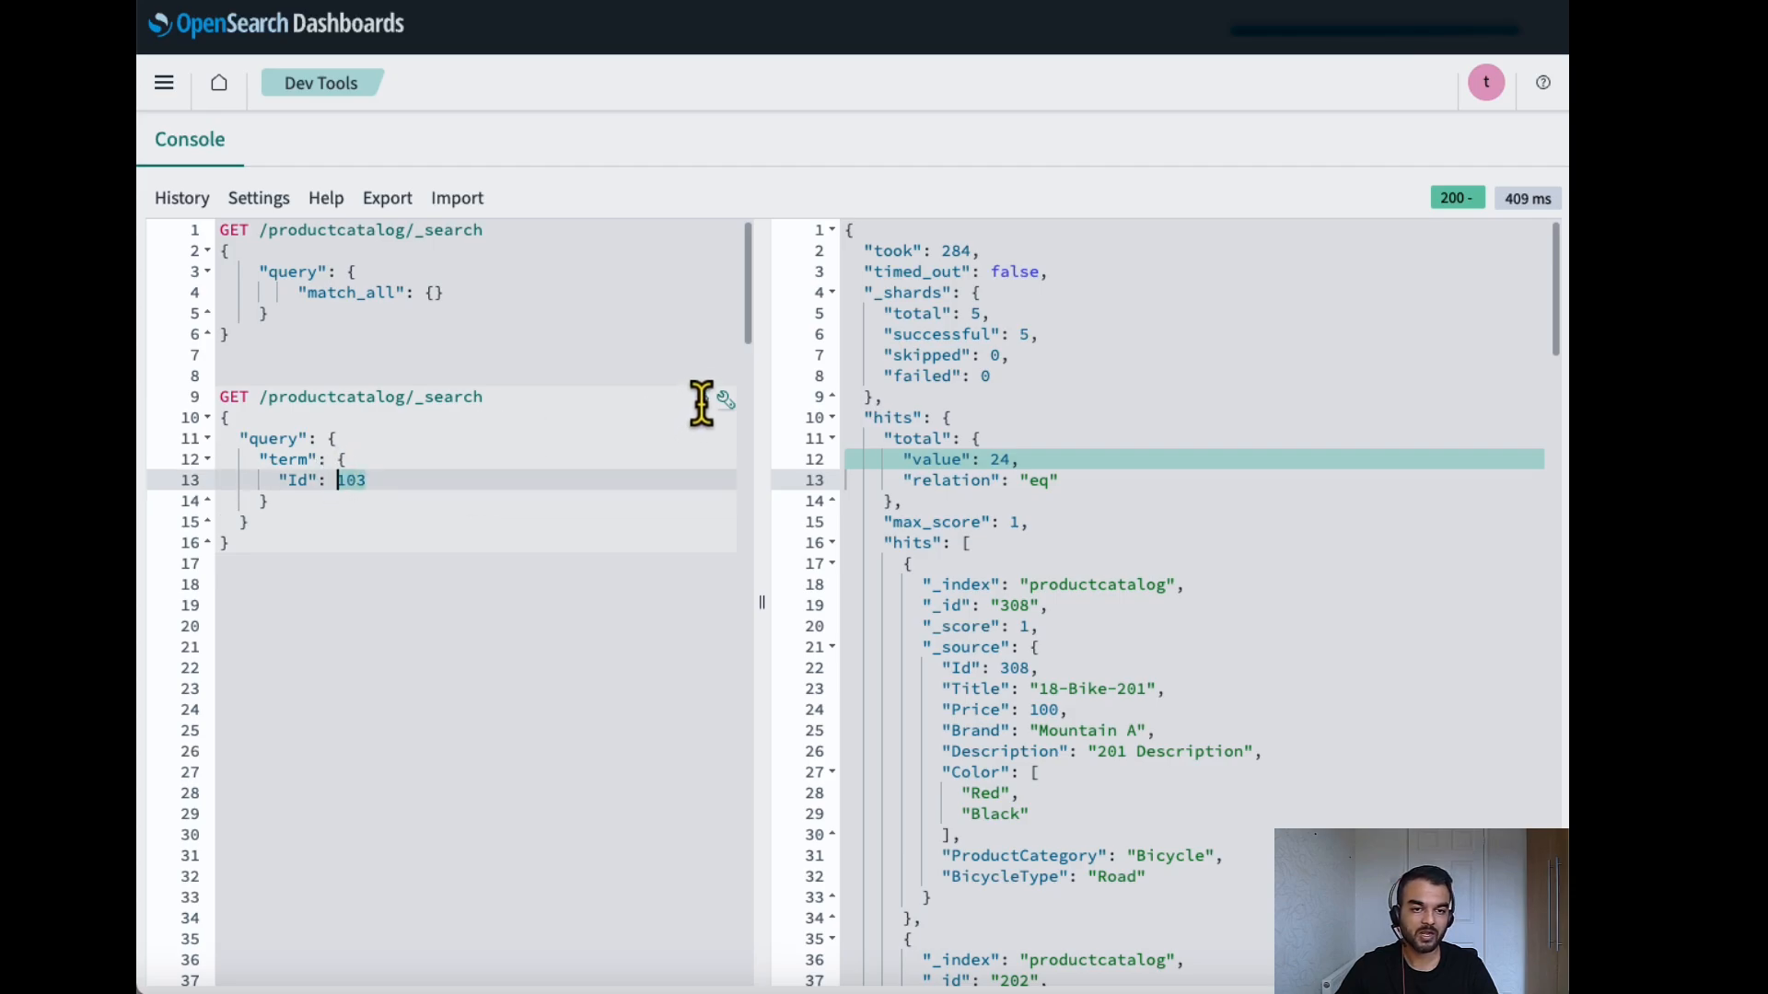
click(702, 398)
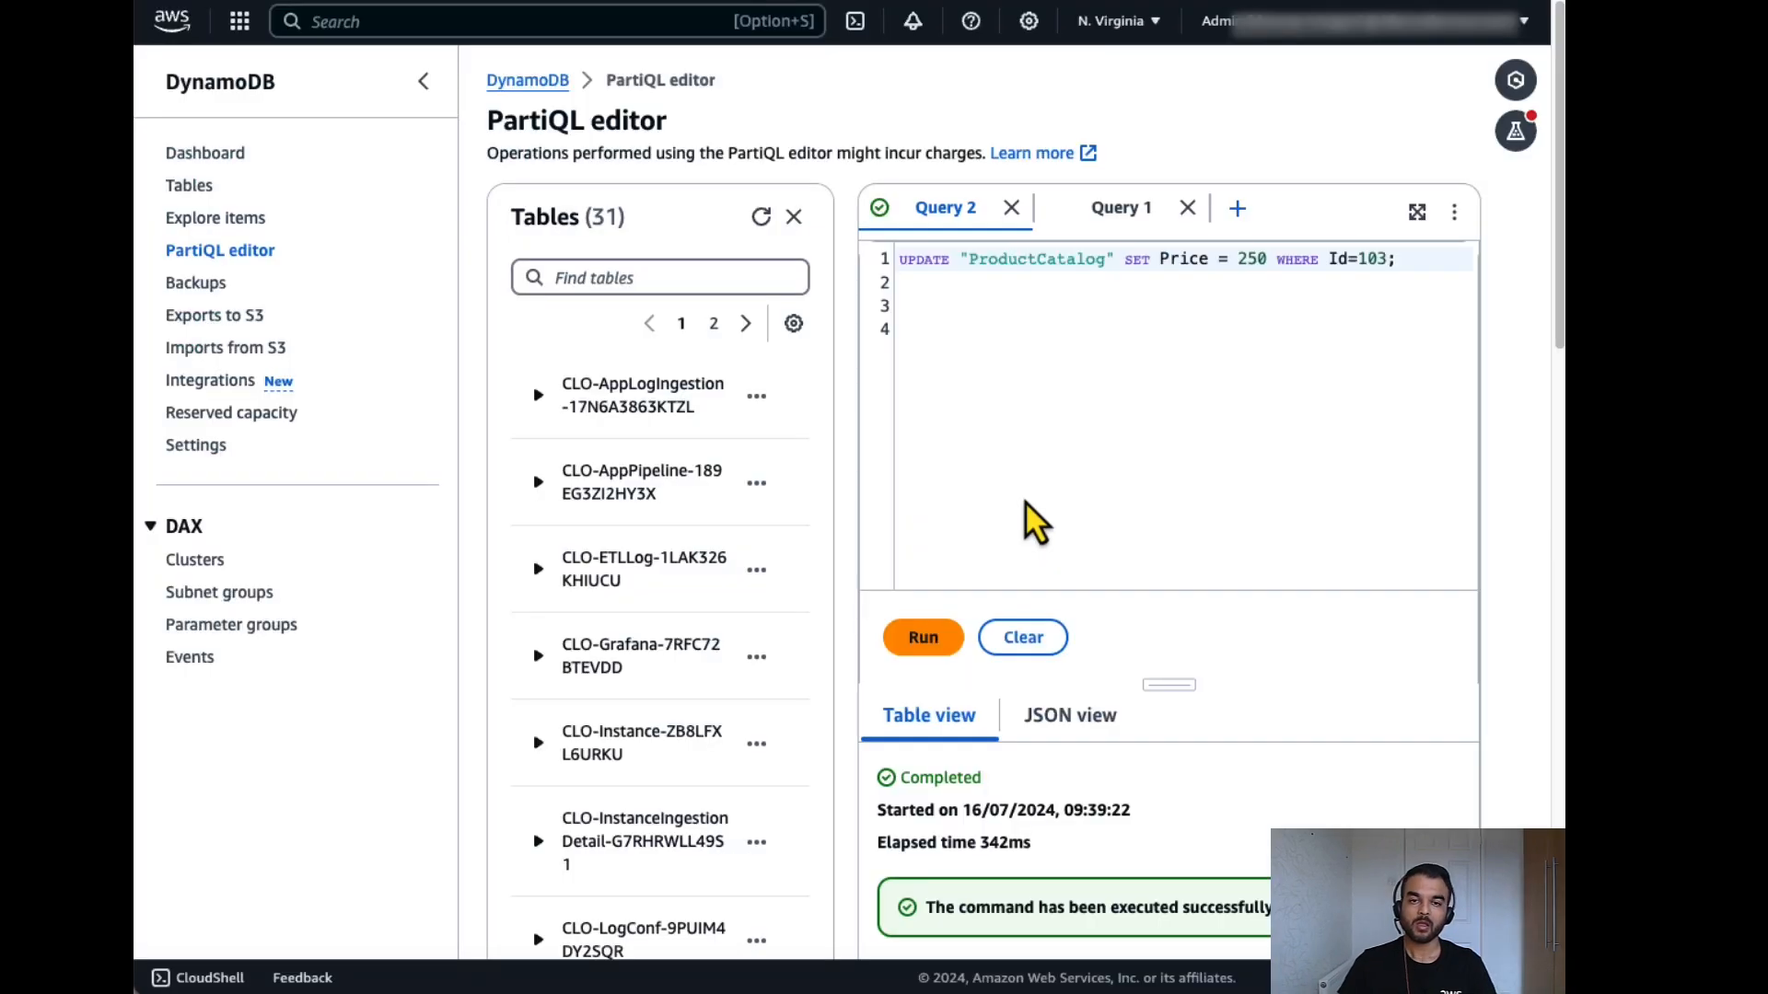
mouse_move(1222, 438)
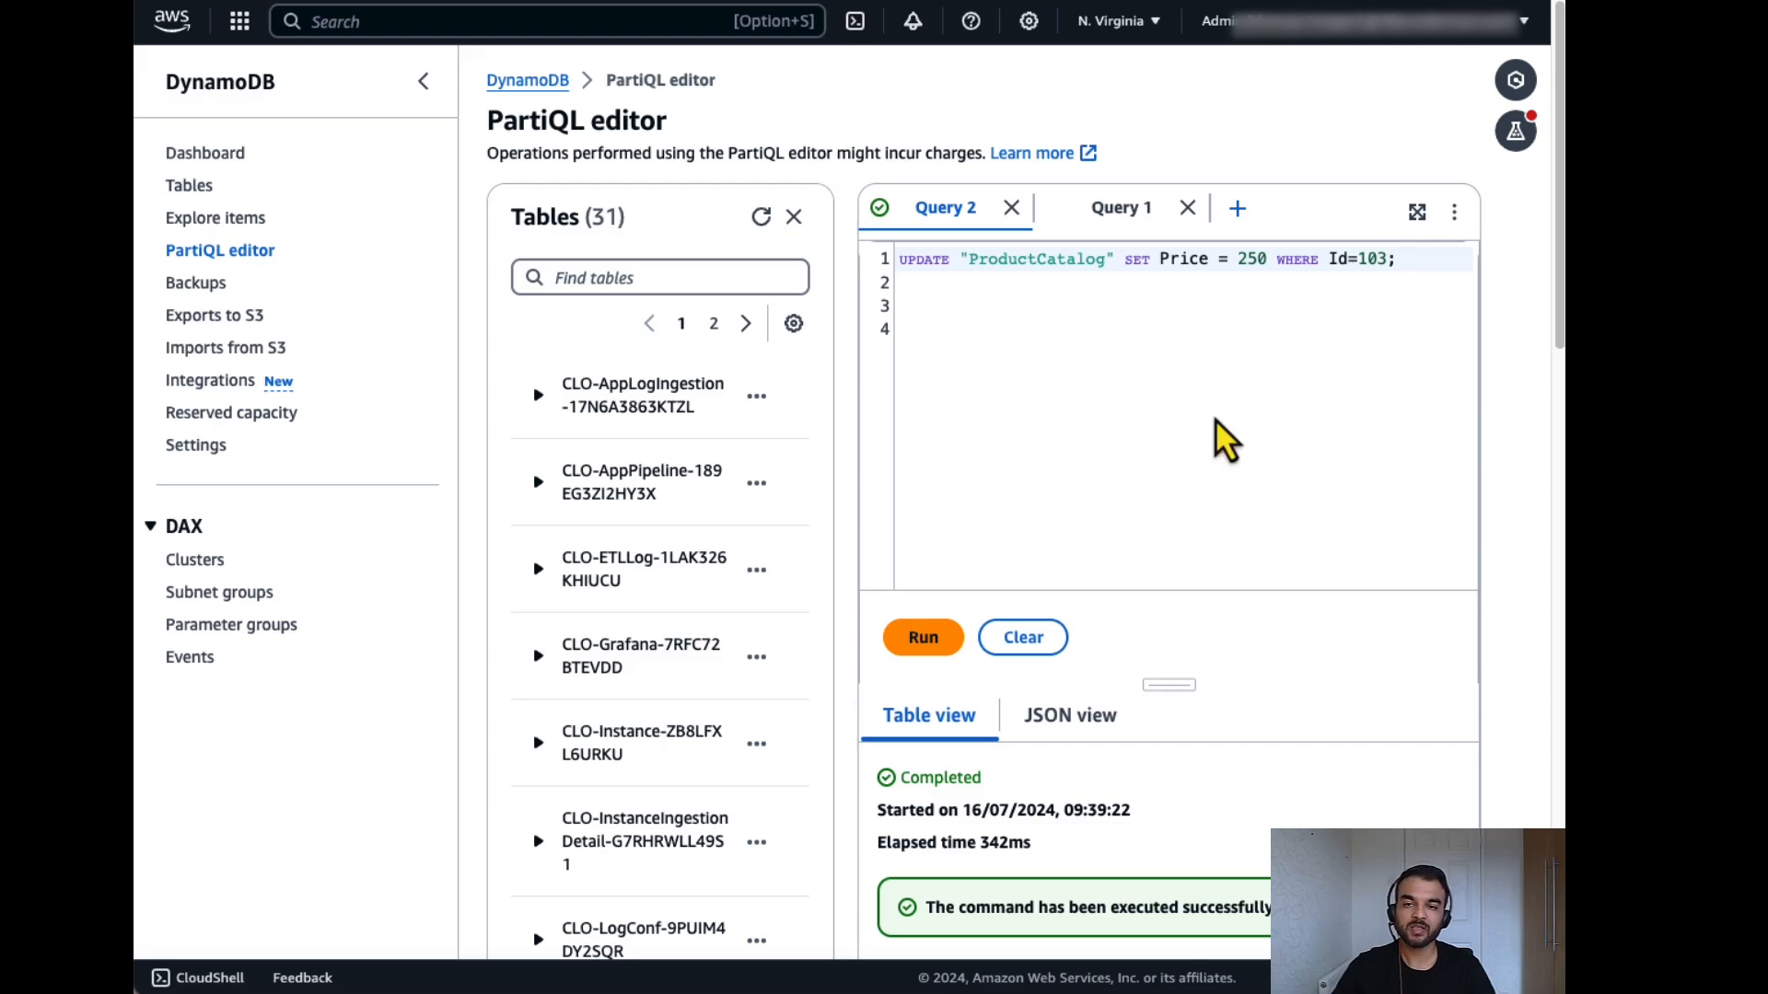
Run the PartiQL UPDATE setting ProductCatalog item Id 103 Price to 250 and re-check productcatalog.
click(924, 637)
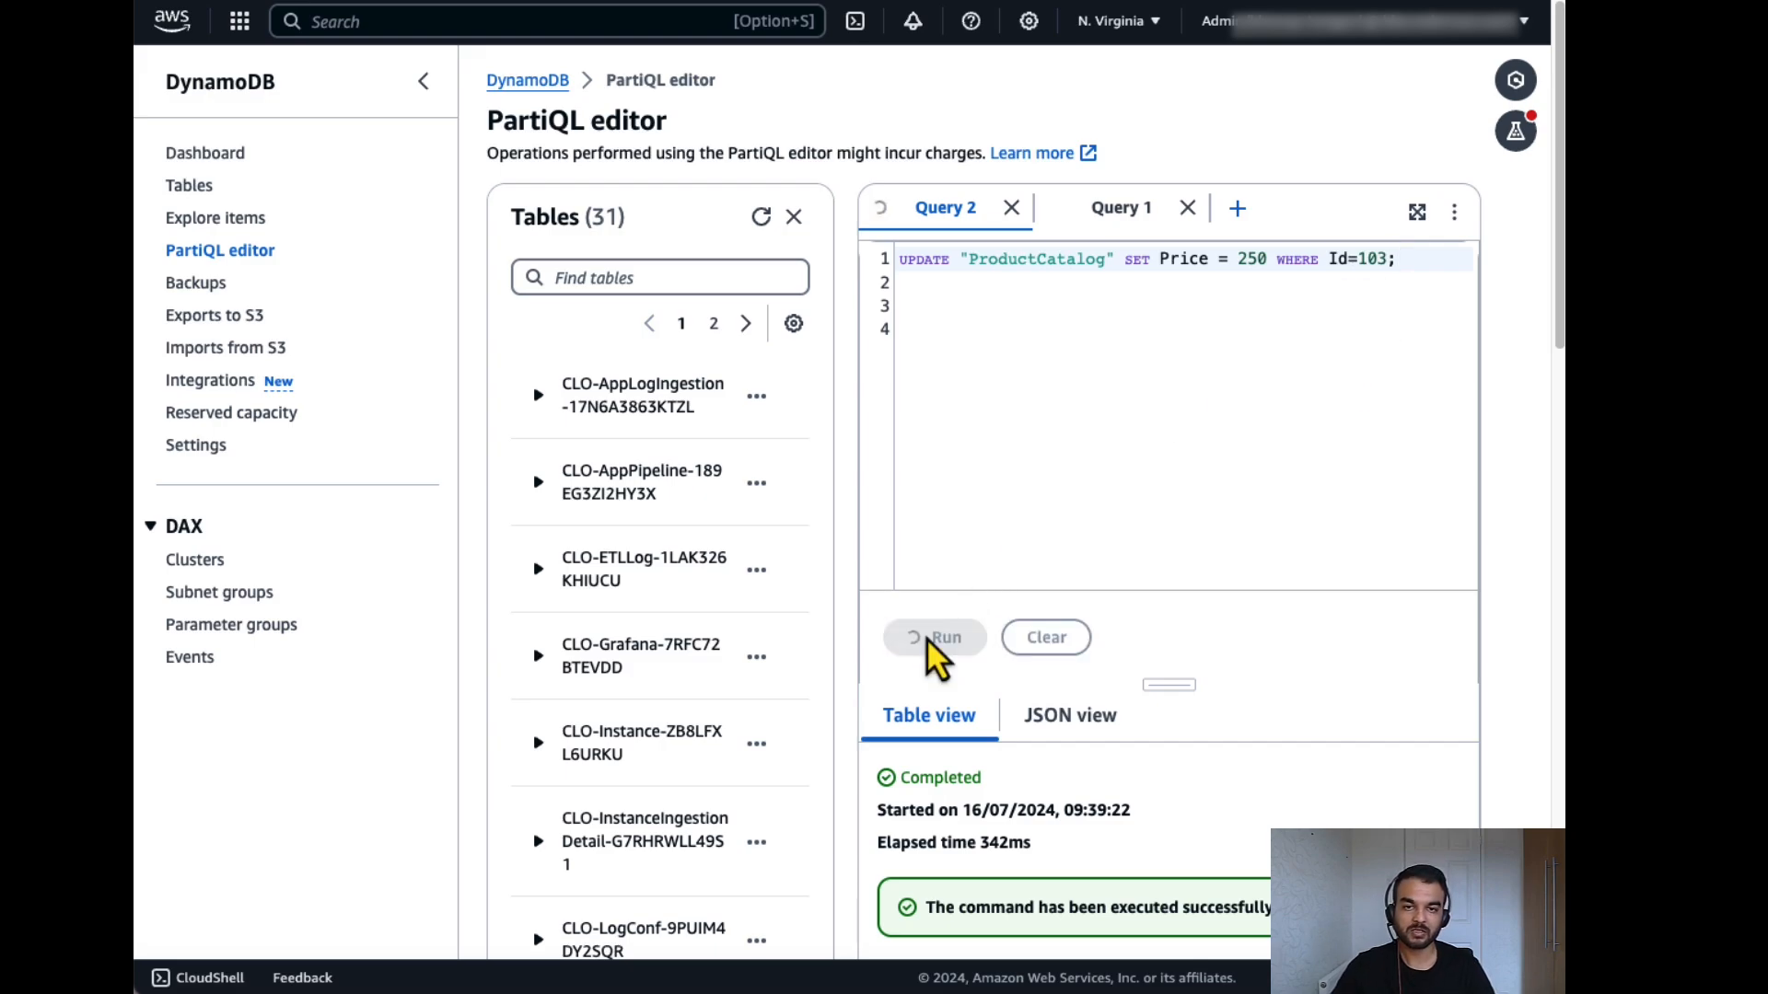
click(933, 638)
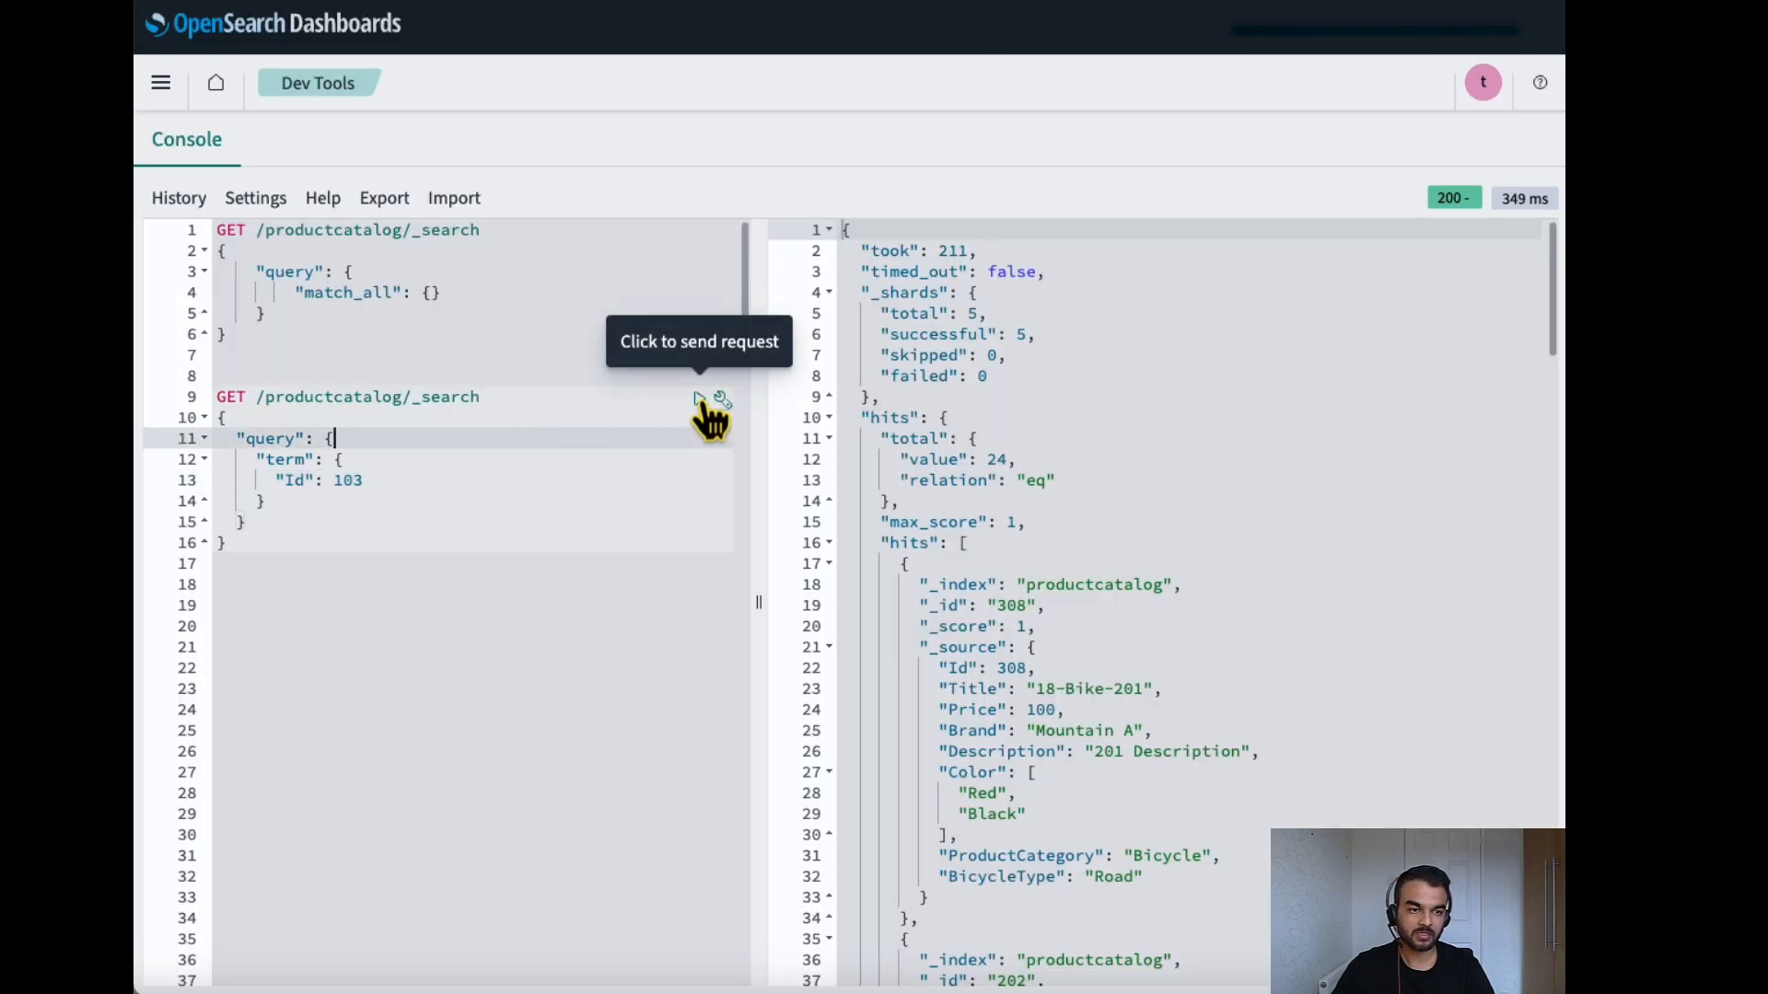
click(700, 398)
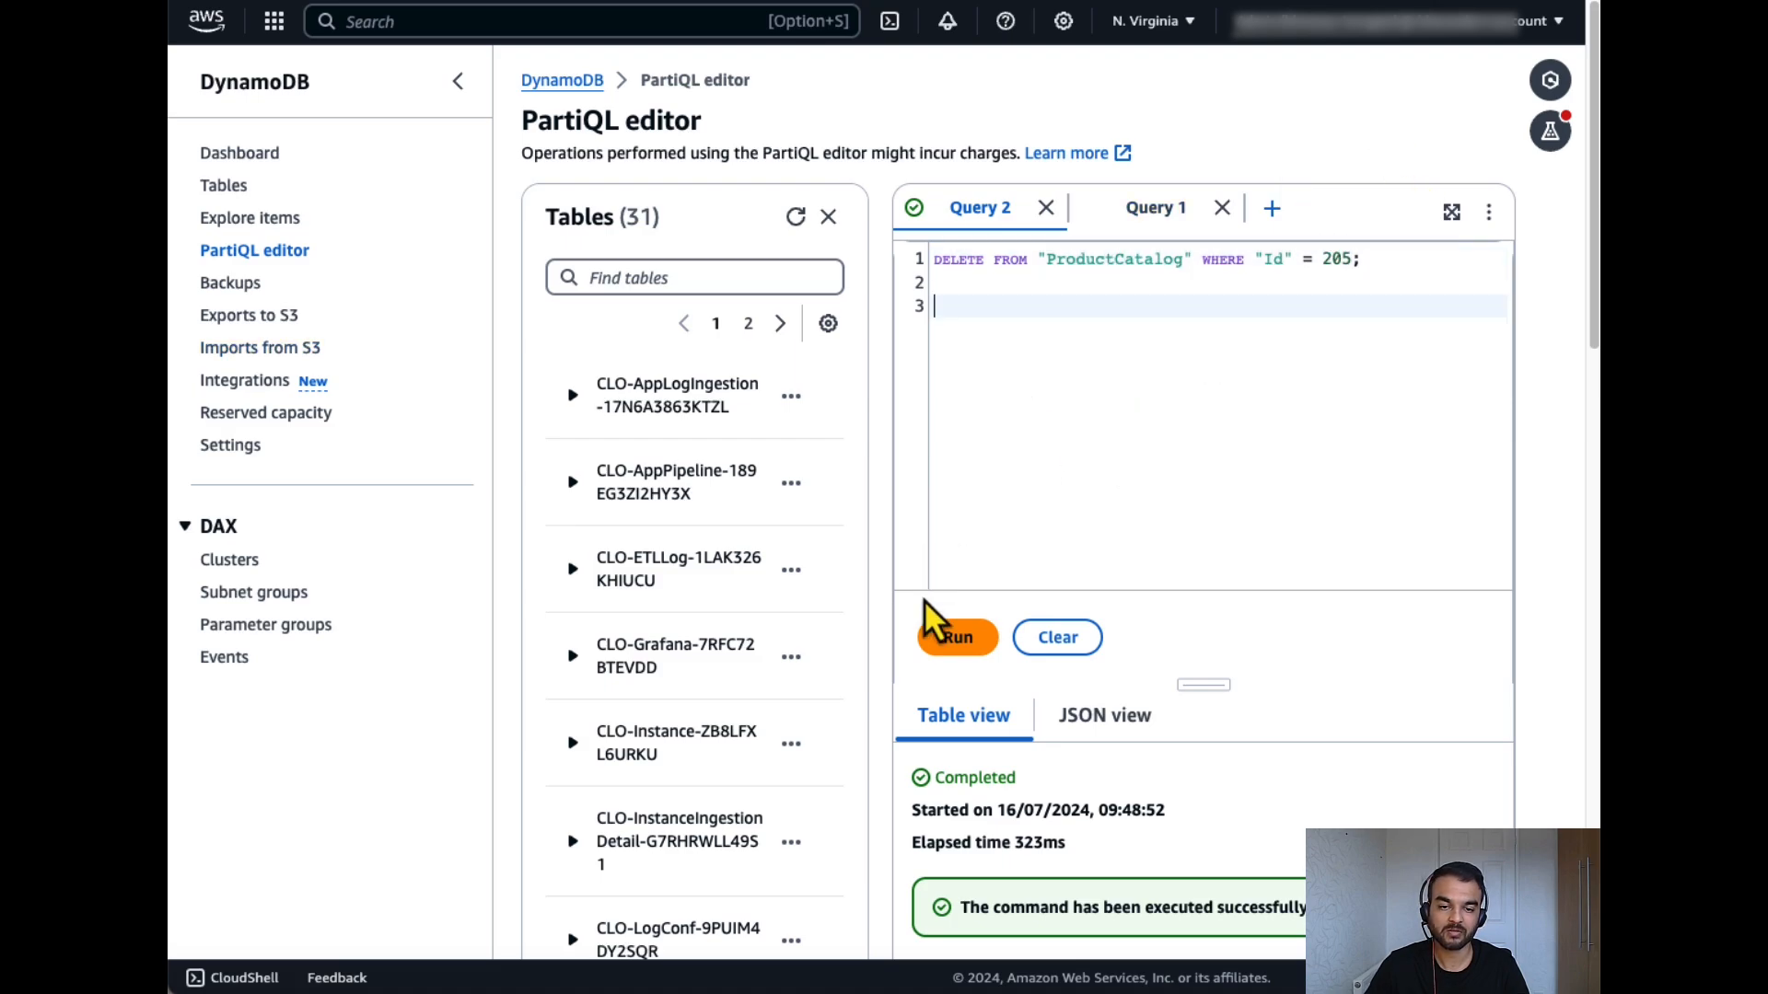
Run the DELETE for item Id 205 and confirm a term query for Id 205 returns zero hits.
click(965, 638)
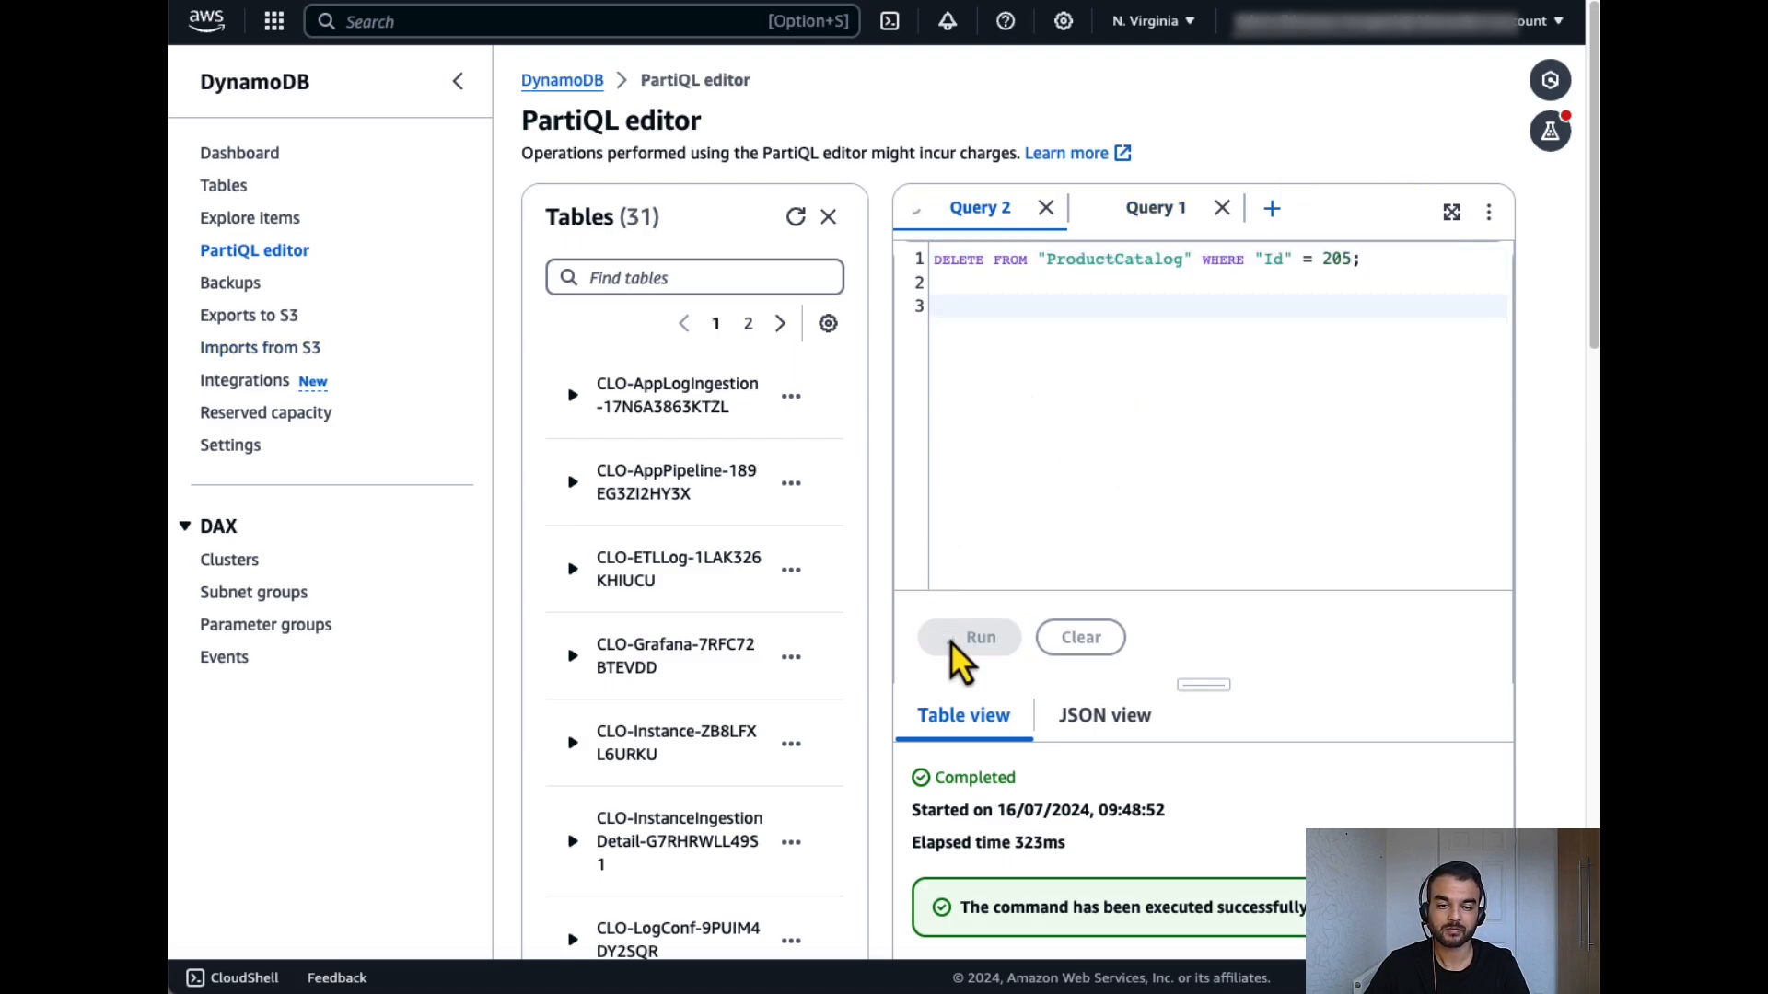
click(967, 637)
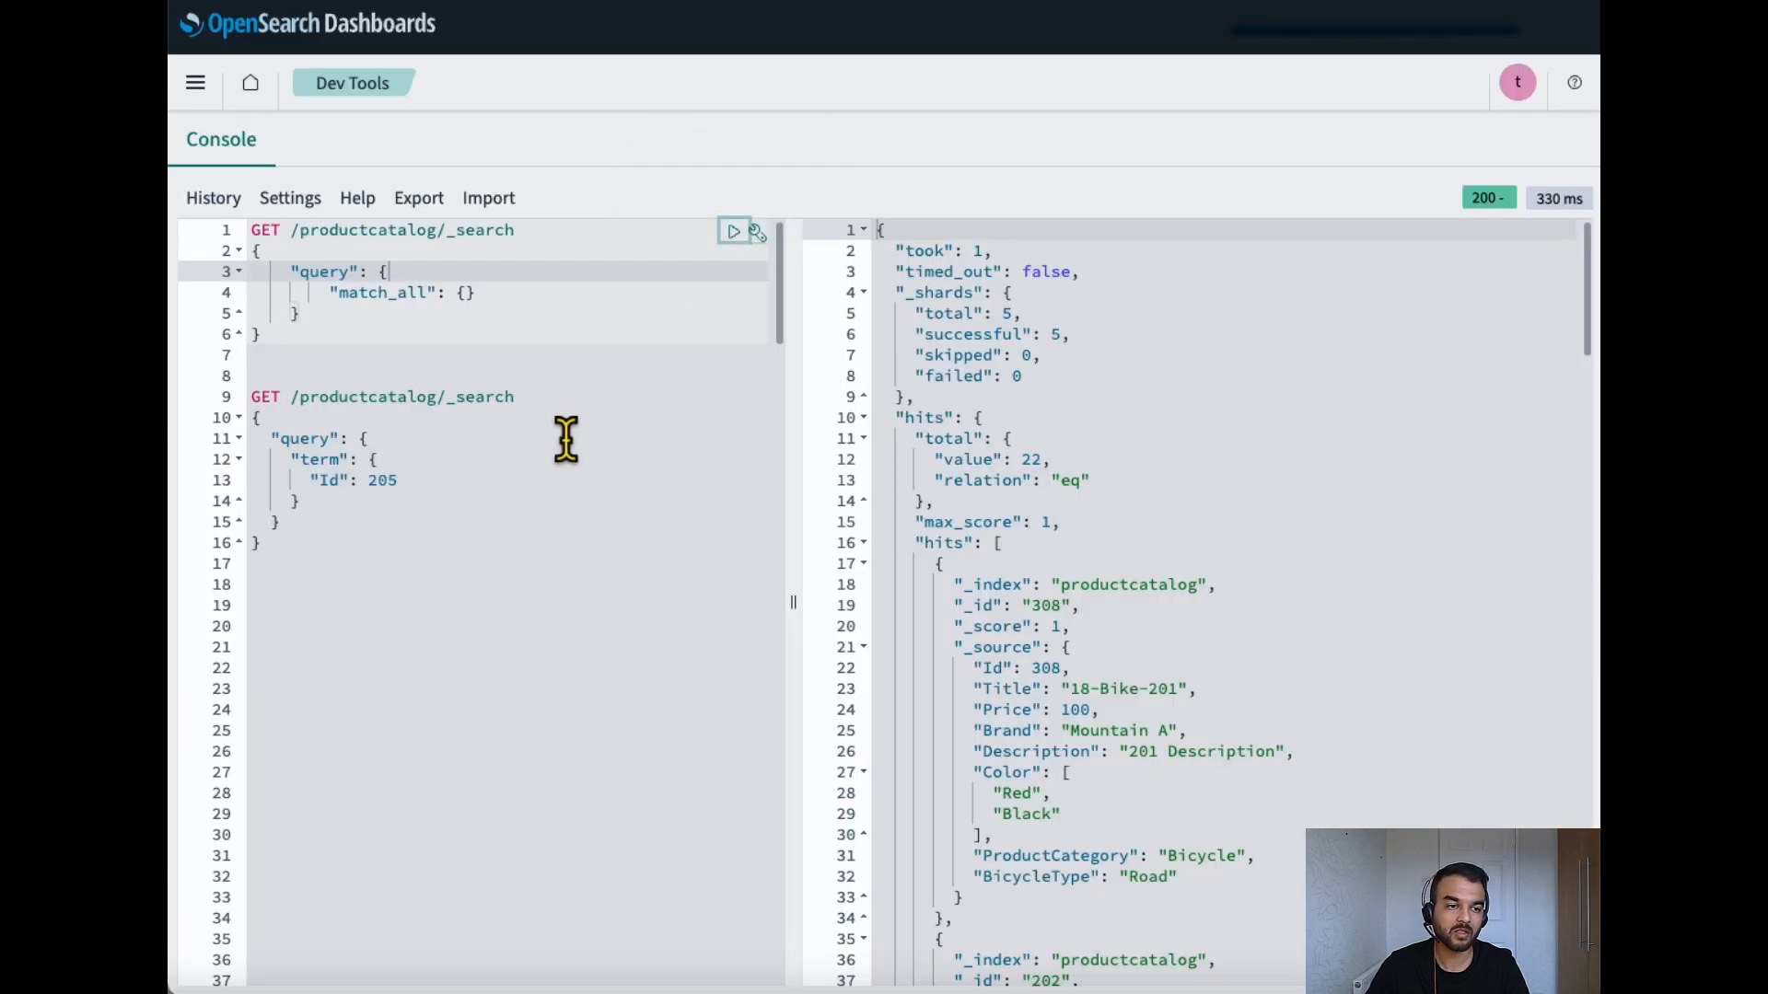
click(733, 402)
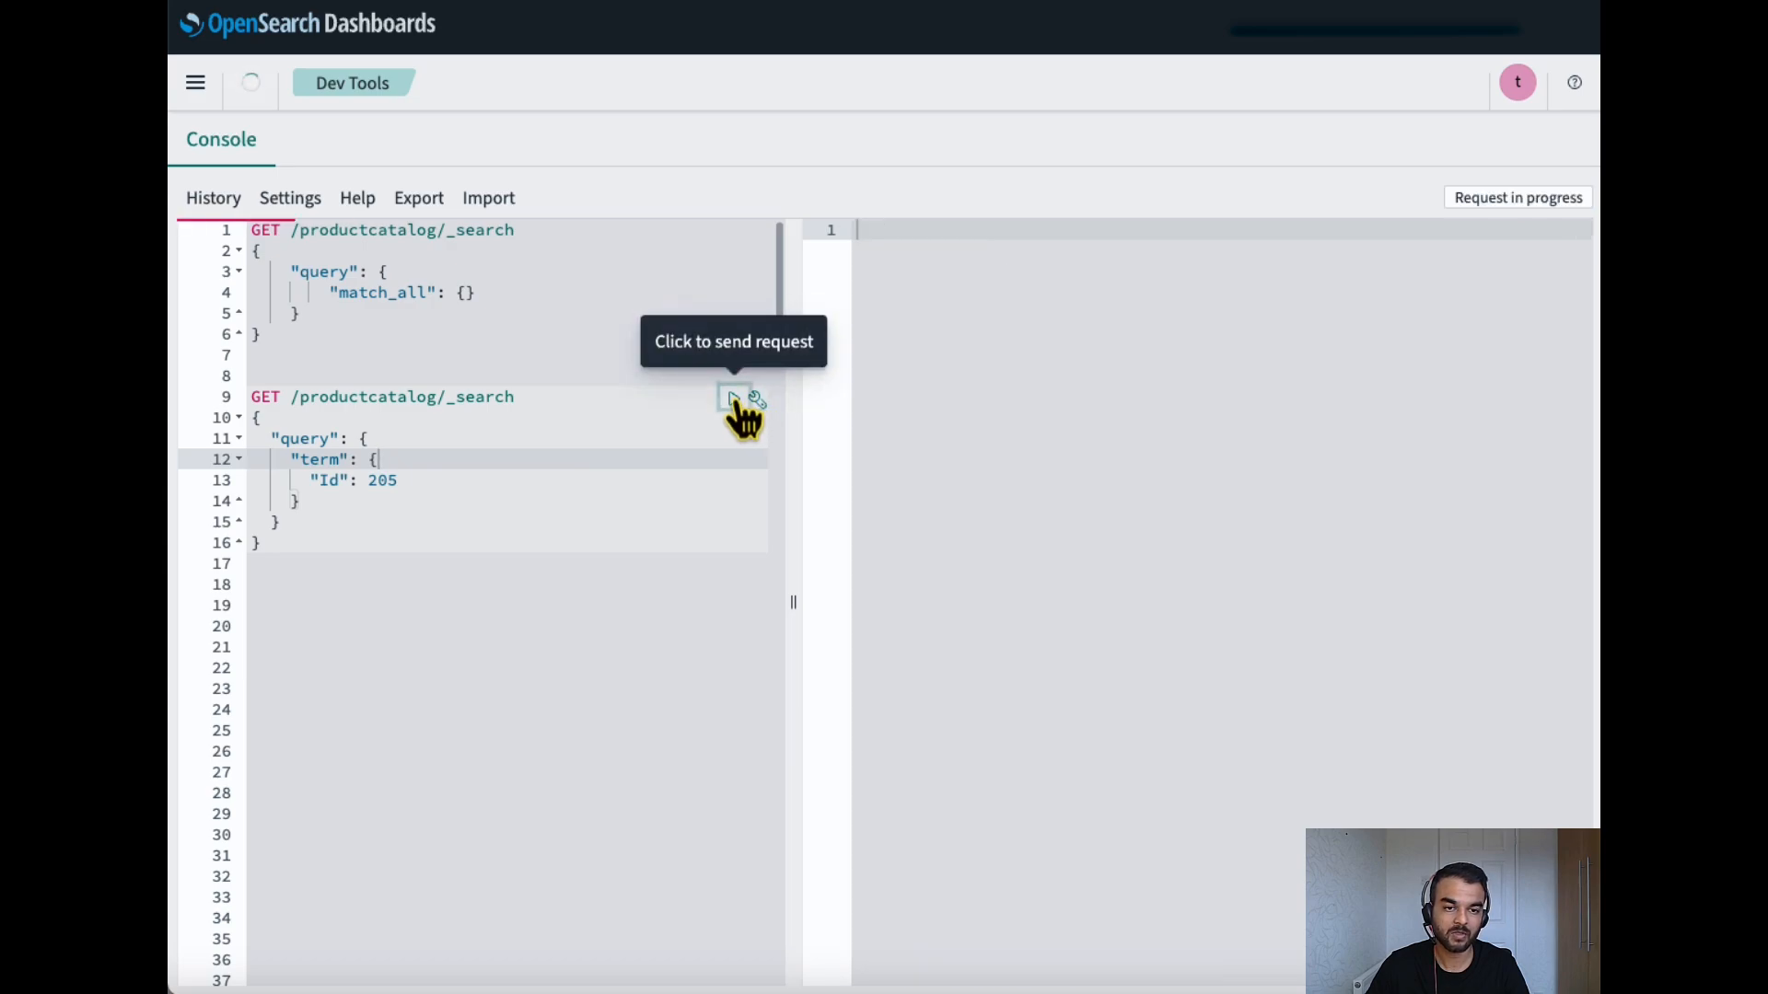
click(733, 399)
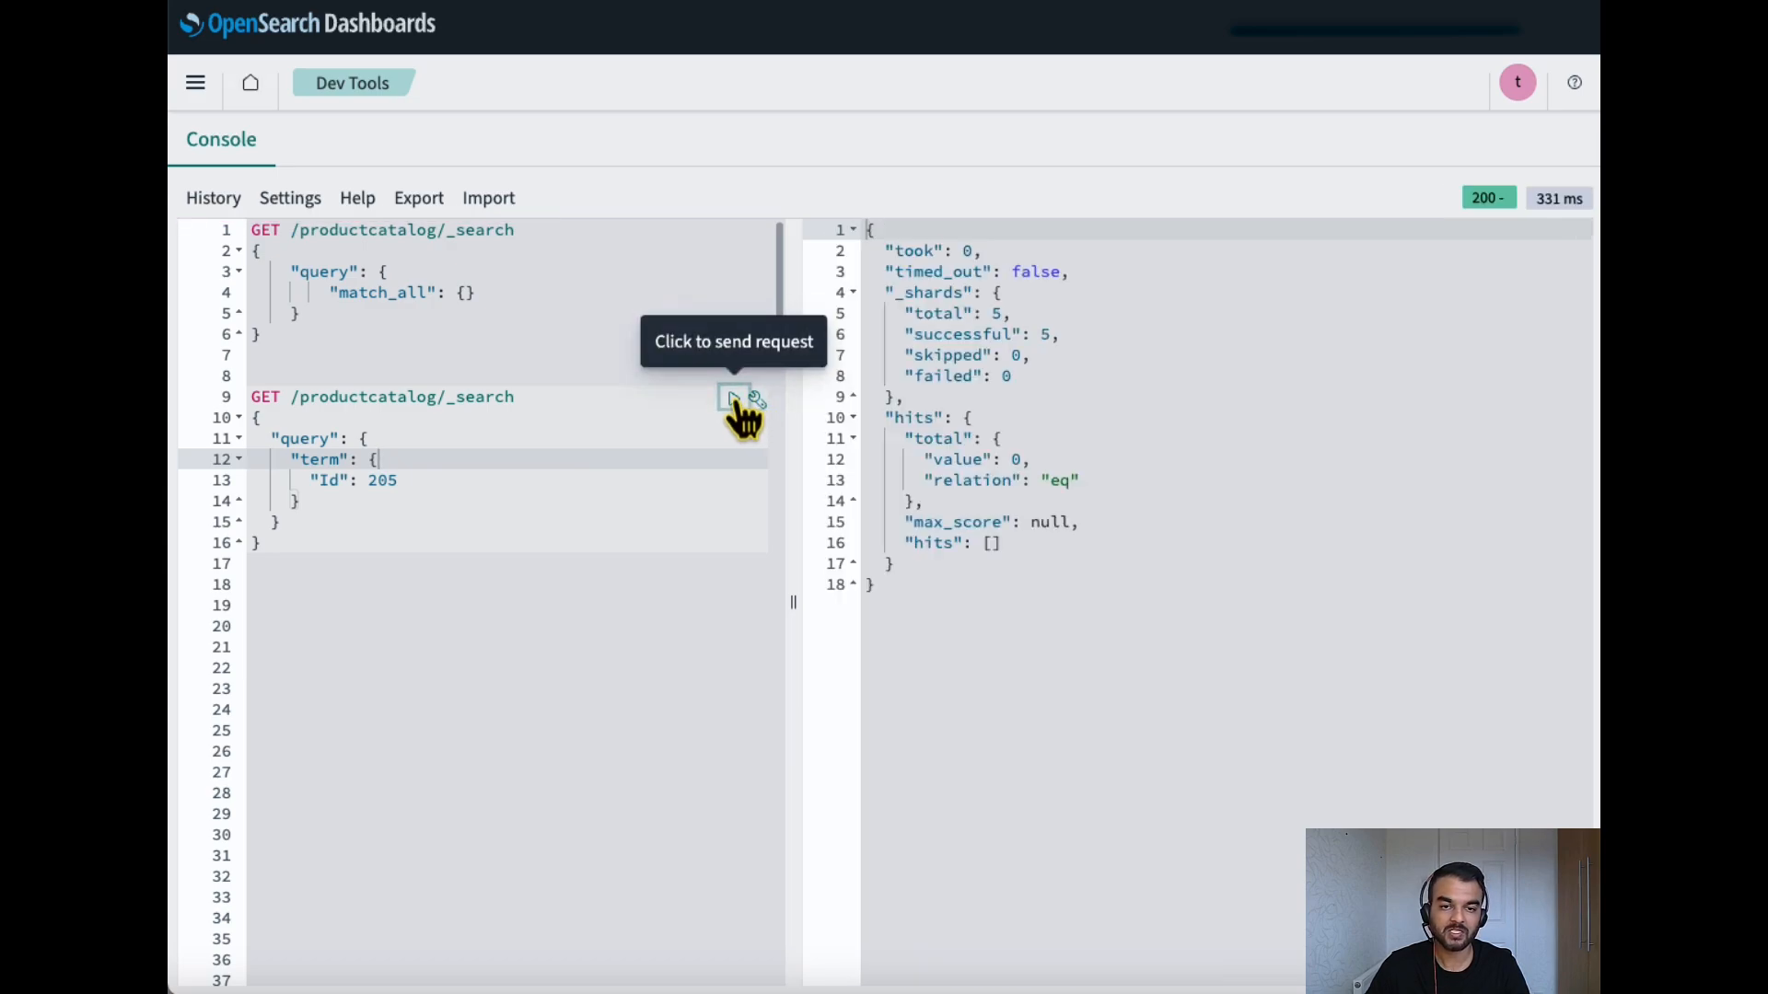